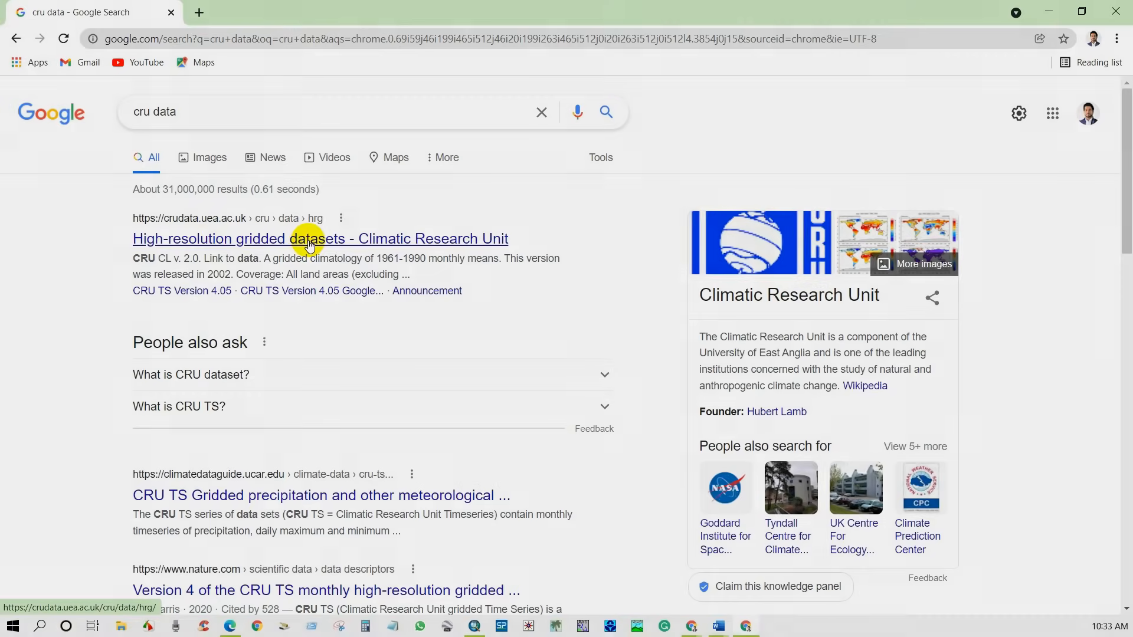
Open the Climatic Research Unit search result and browse to its high-resolution datasets pages.
left_click(320, 239)
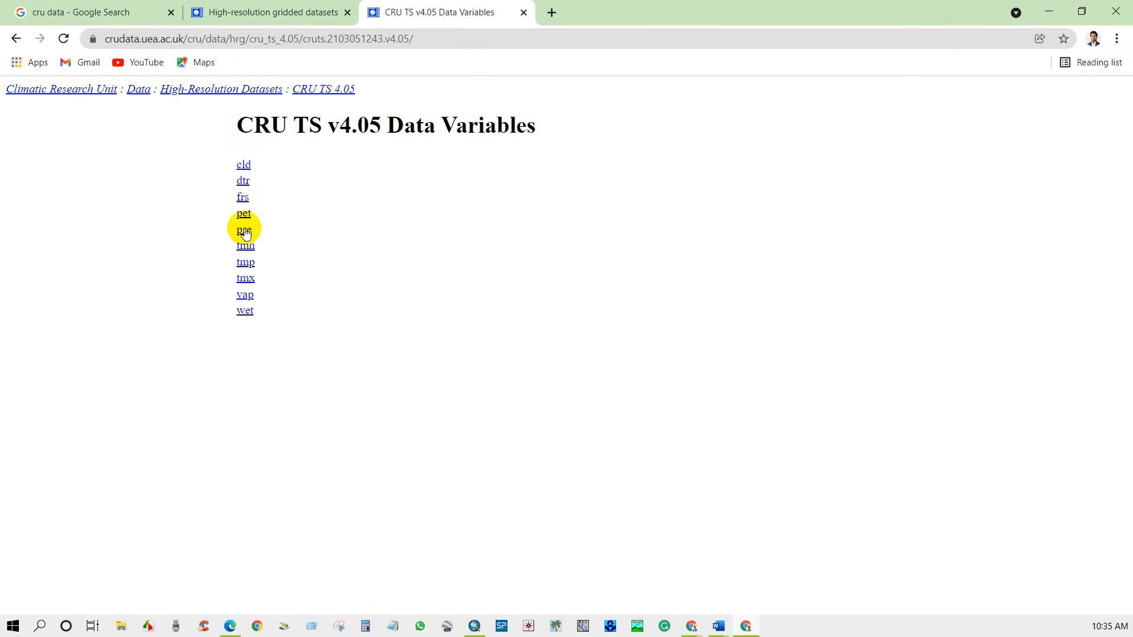
left_click(242, 230)
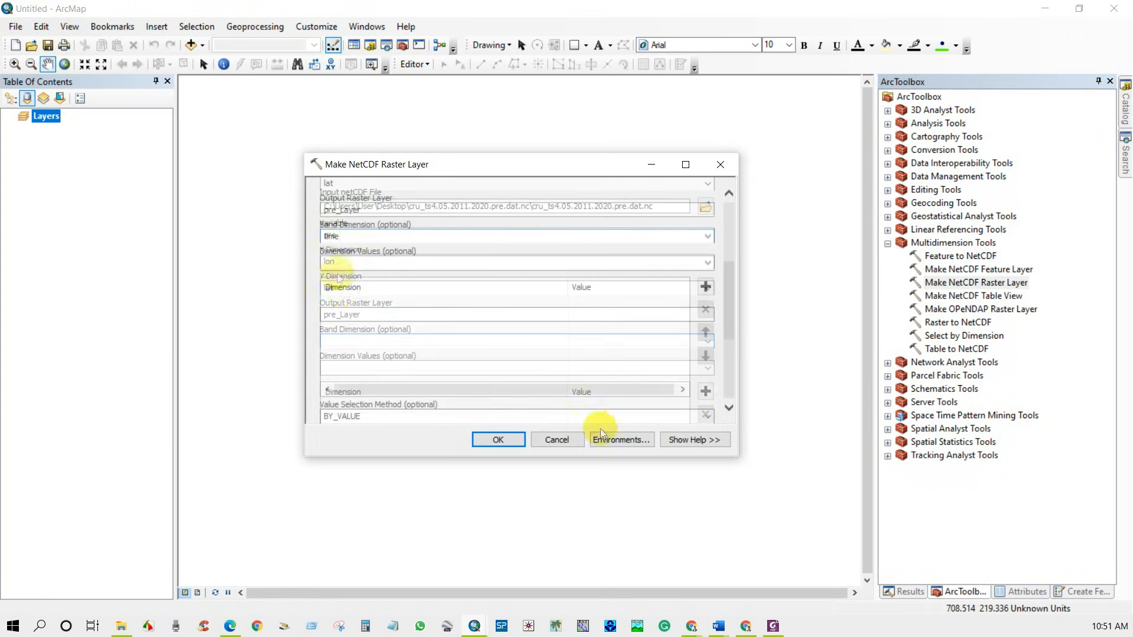
left_click(497, 439)
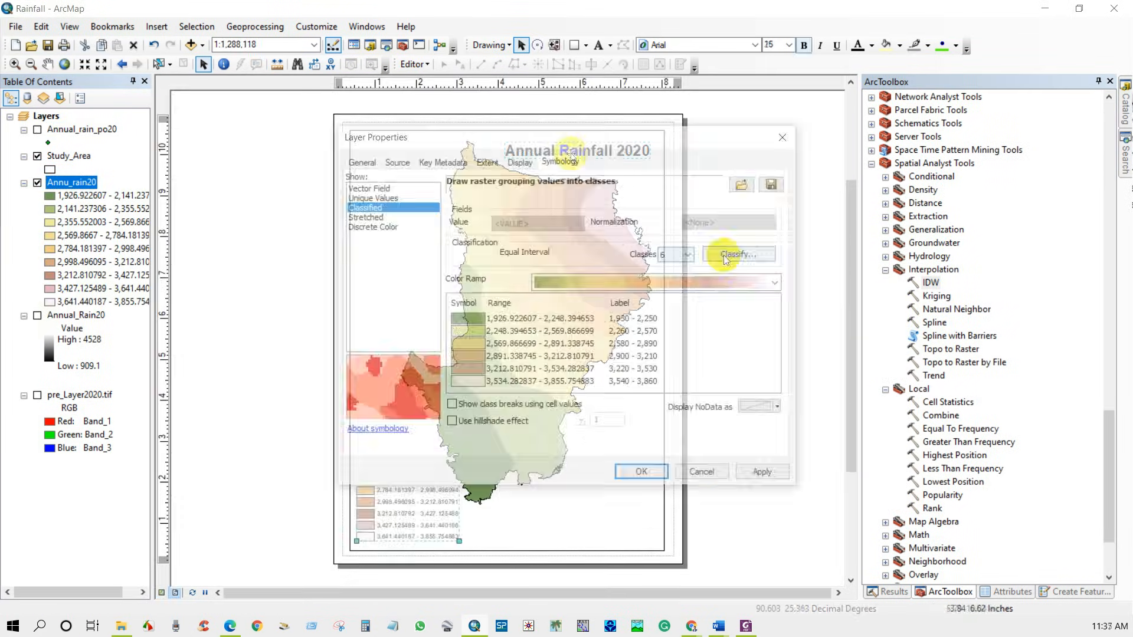
left_click(772, 283)
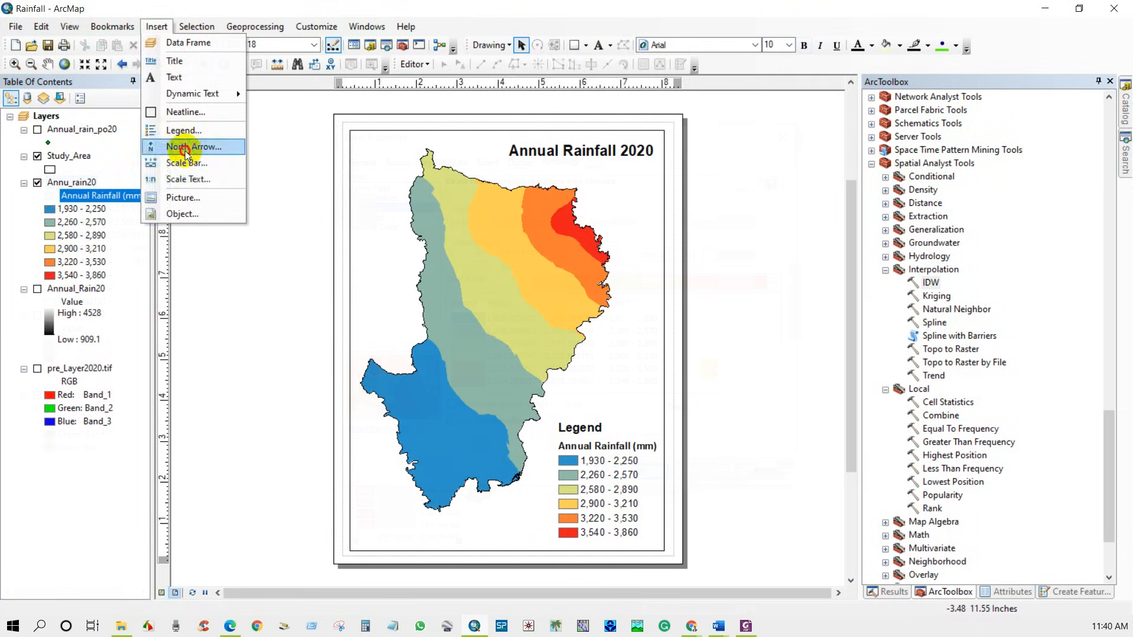
left_click(199, 147)
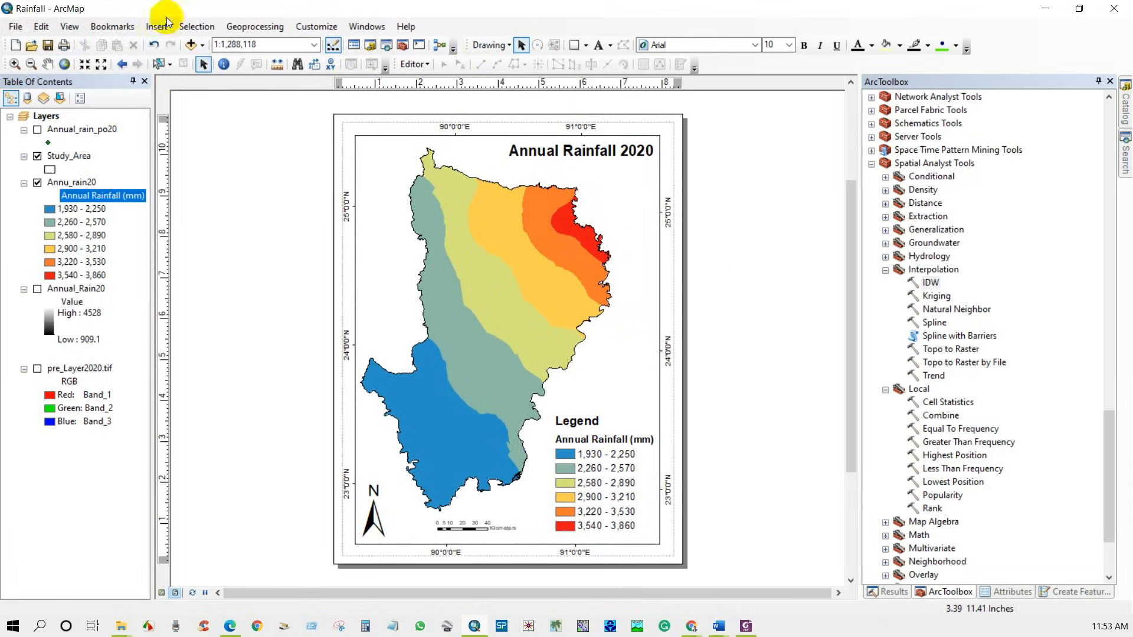
left_click(257, 625)
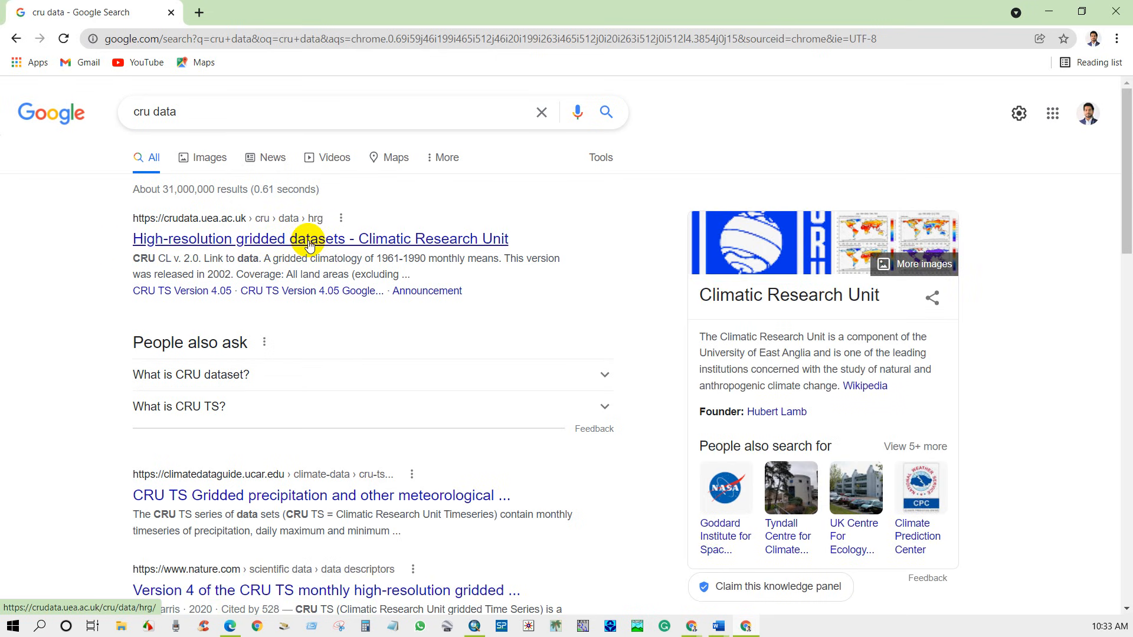
Open the CRU TS 4.05 Local Copy in a new tab, then cruts.2103051243.v4.05 variables.
left_click(319, 238)
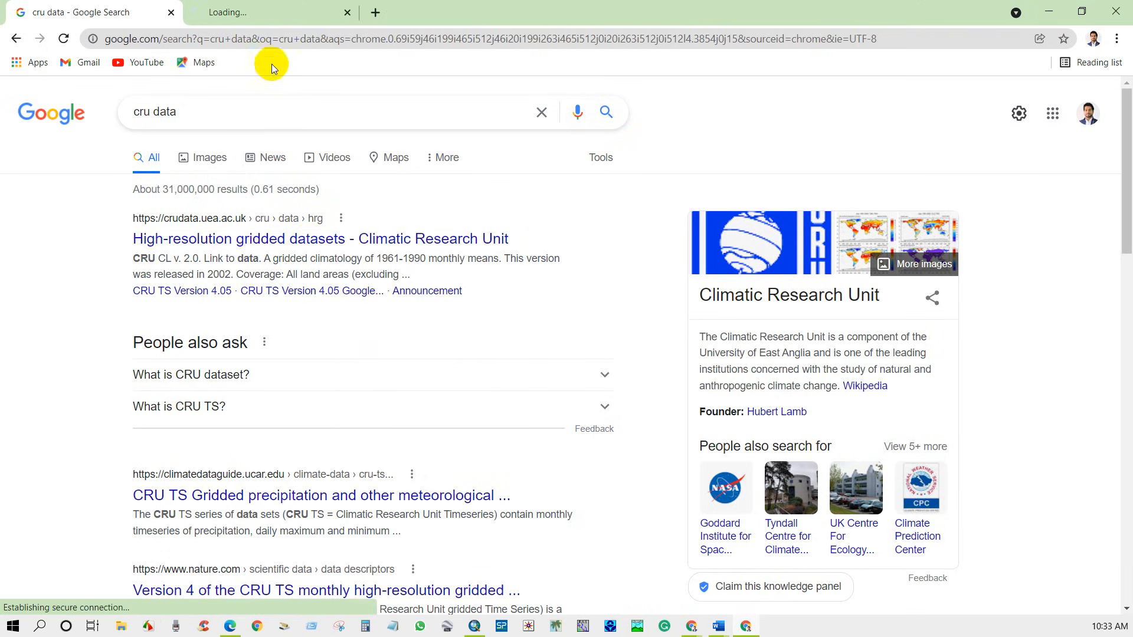
left_click(315, 238)
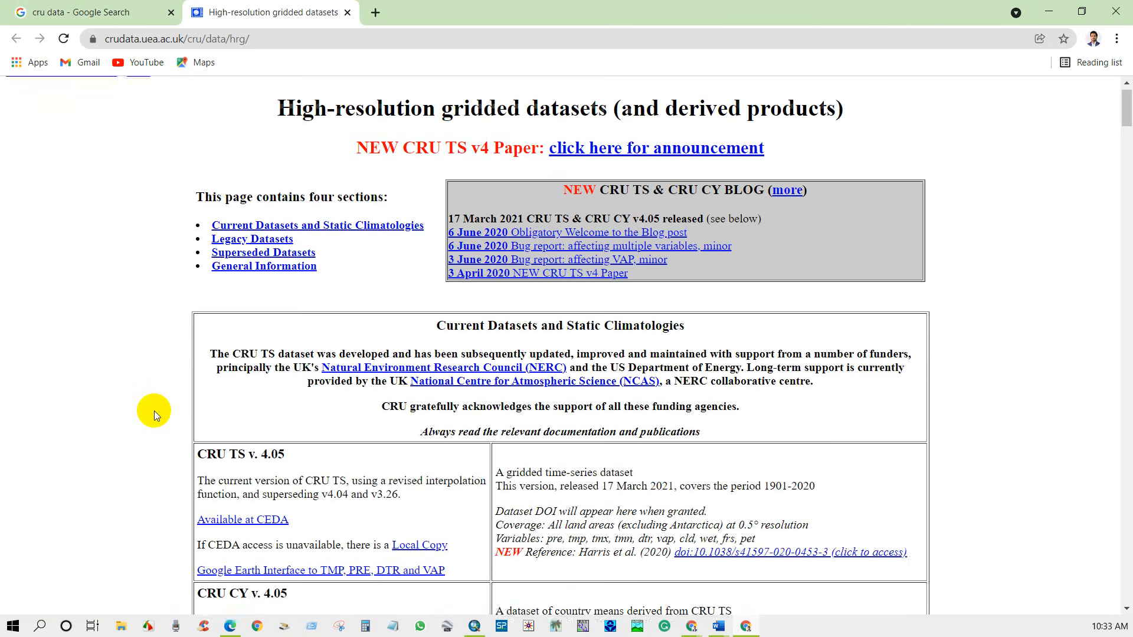
scroll("down", 3)
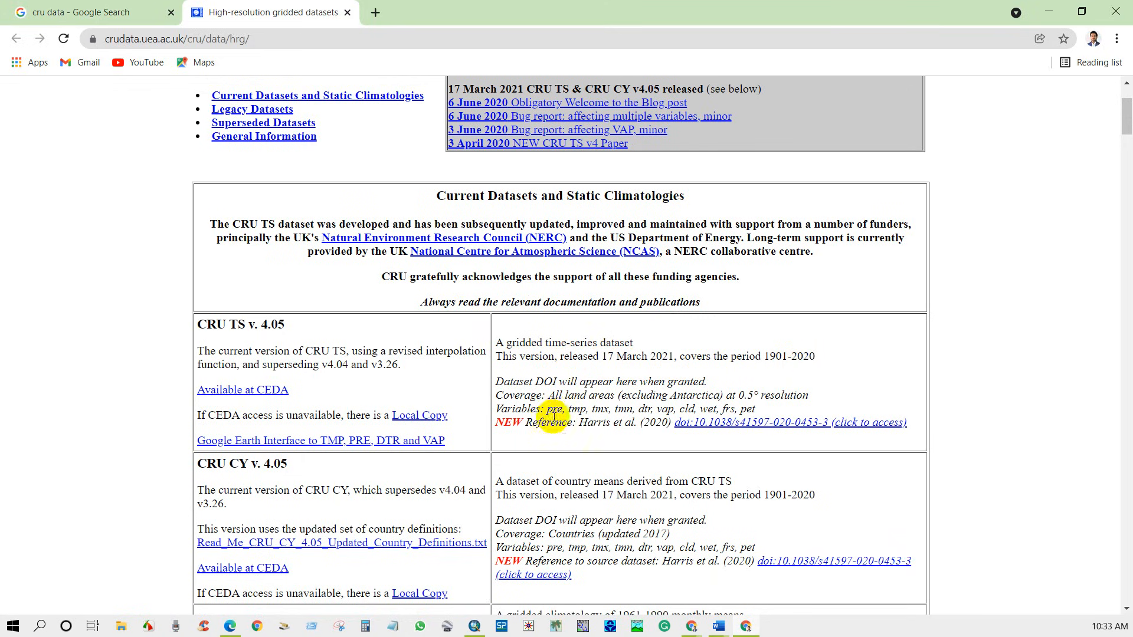
left_click_drag(548, 395, 756, 395)
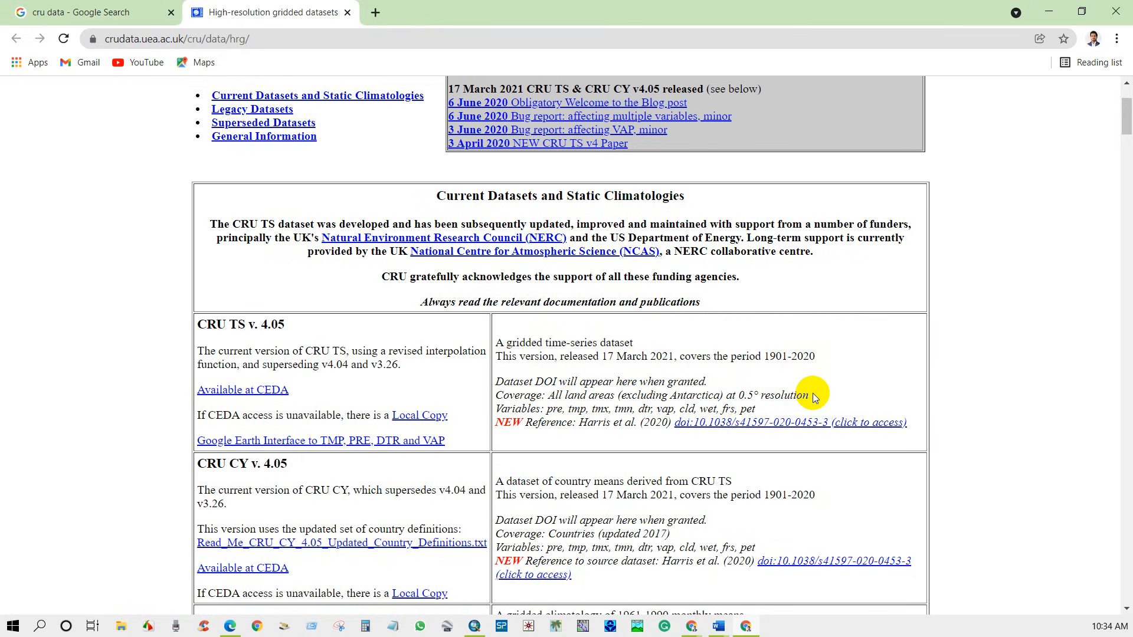
mouse_move(199, 411)
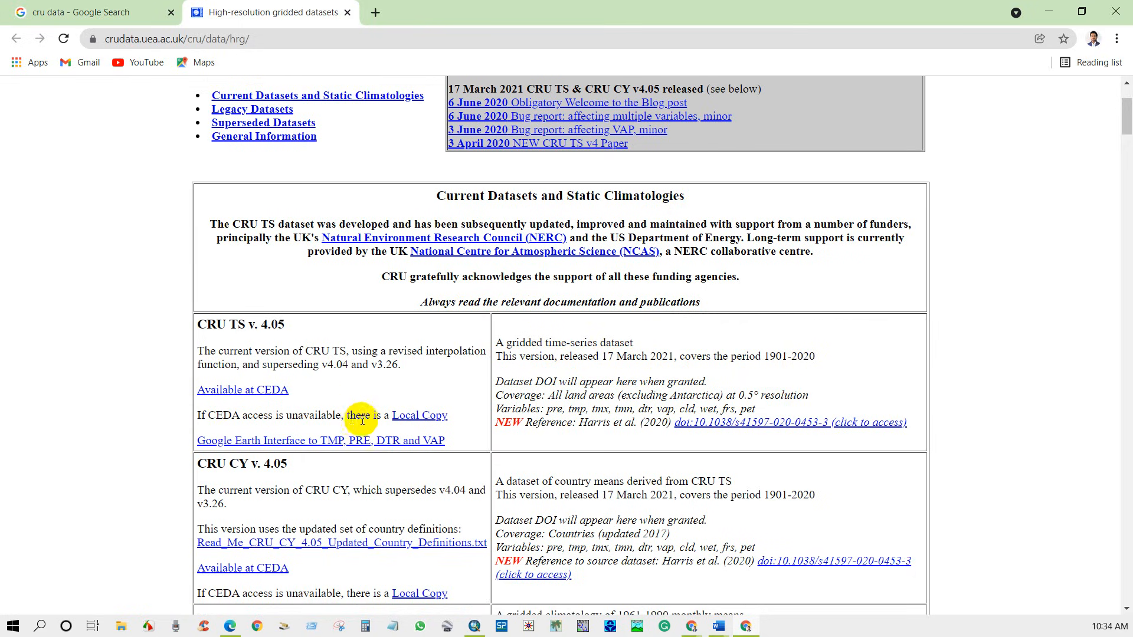
right_click(418, 416)
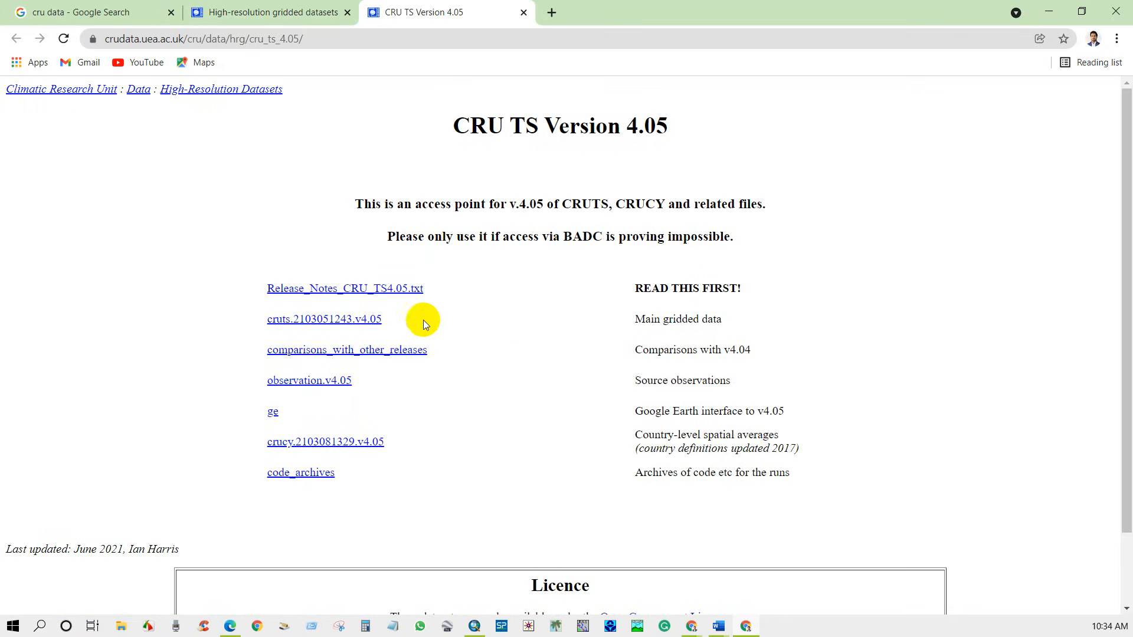
left_click(345, 289)
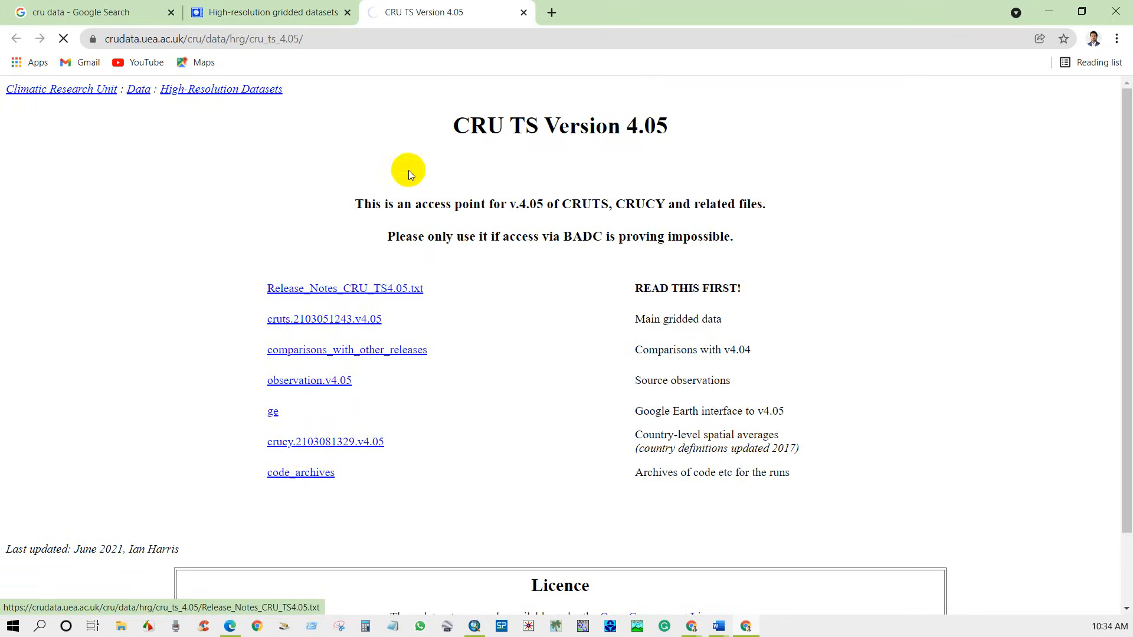
left_click(323, 318)
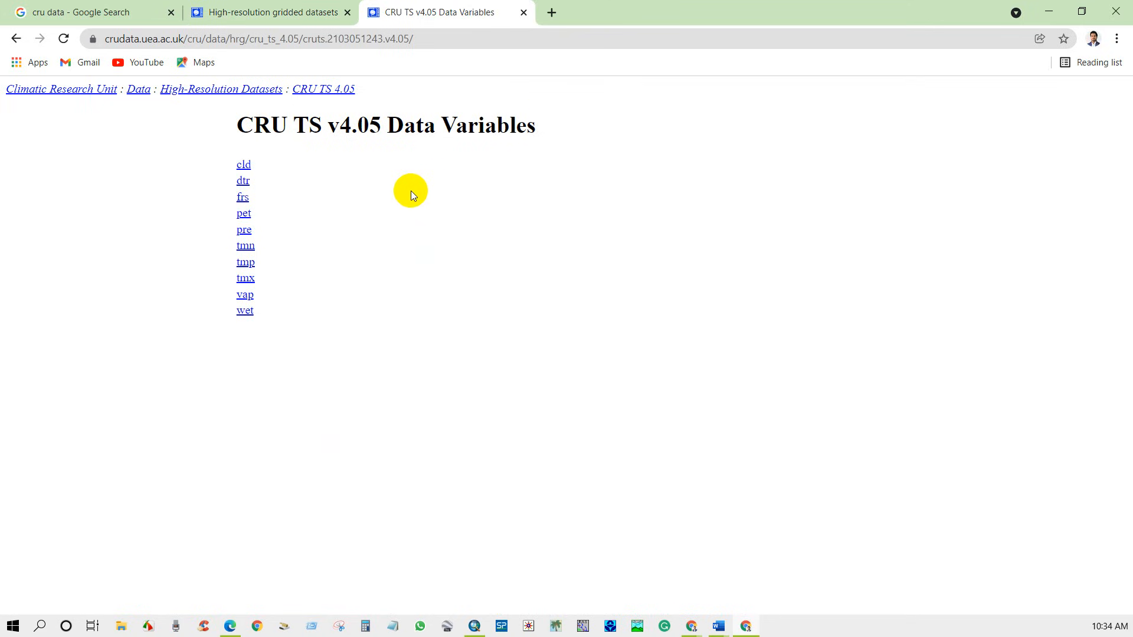
mouse_move(243, 213)
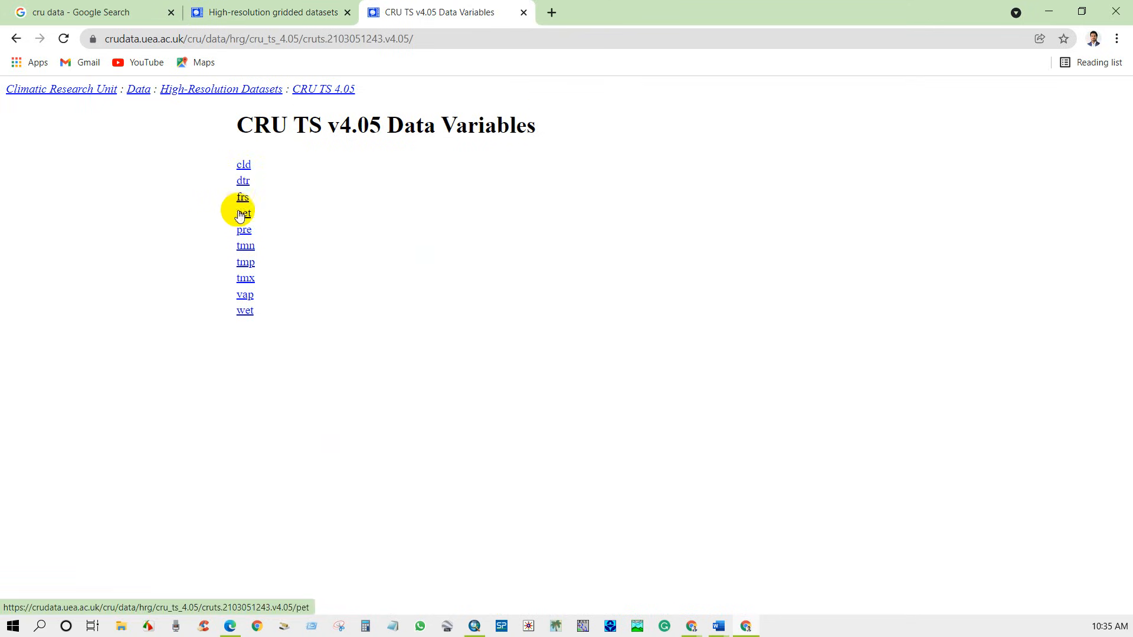
mouse_move(285, 172)
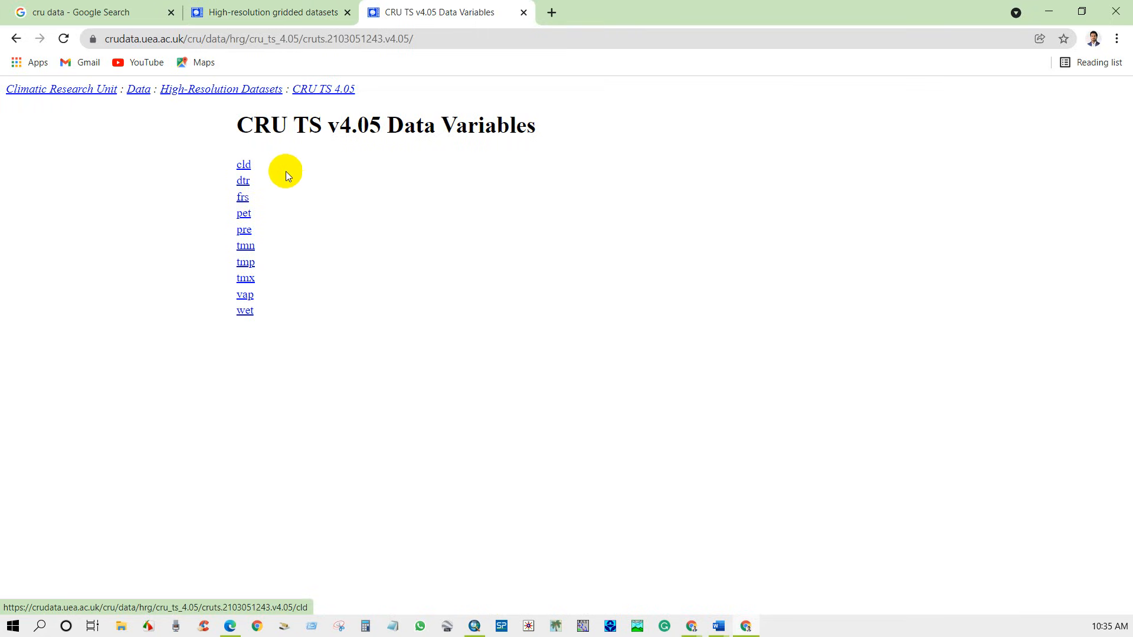
mouse_move(318, 207)
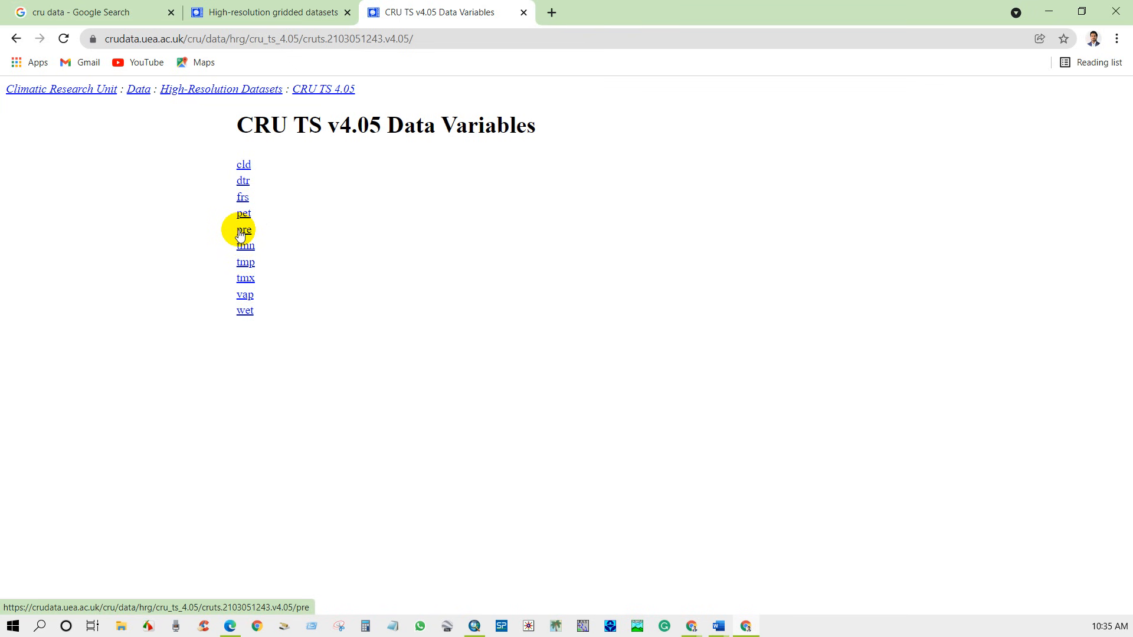
Open the pre file list and download cru_ts4.05.2011.2020.pre.dat.nc.gz.
left_click(242, 230)
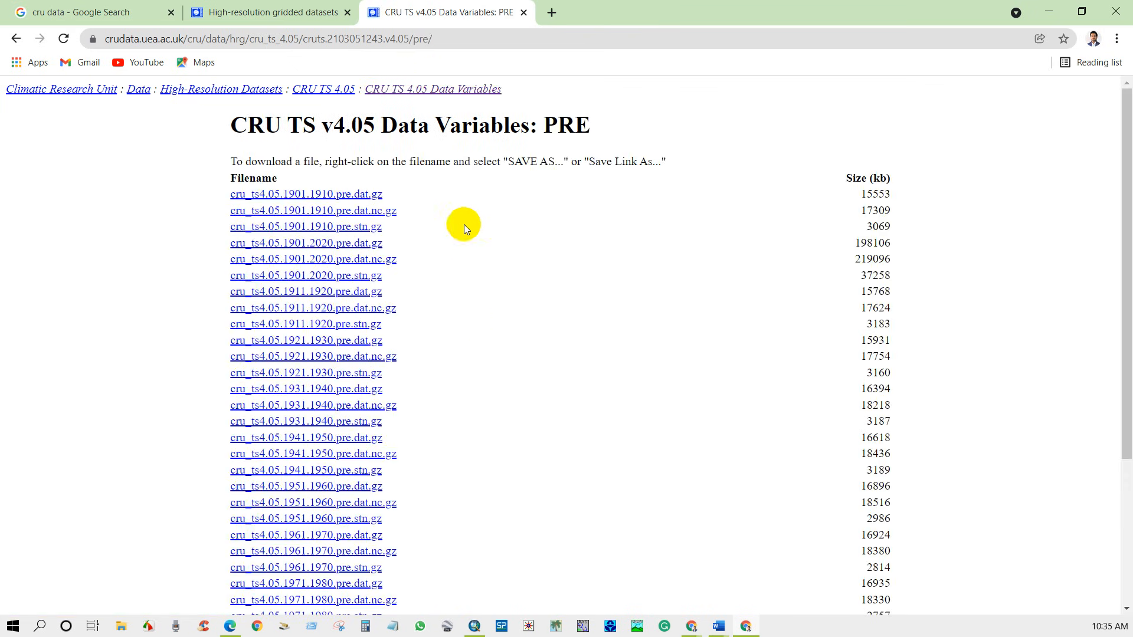
mouse_move(242, 210)
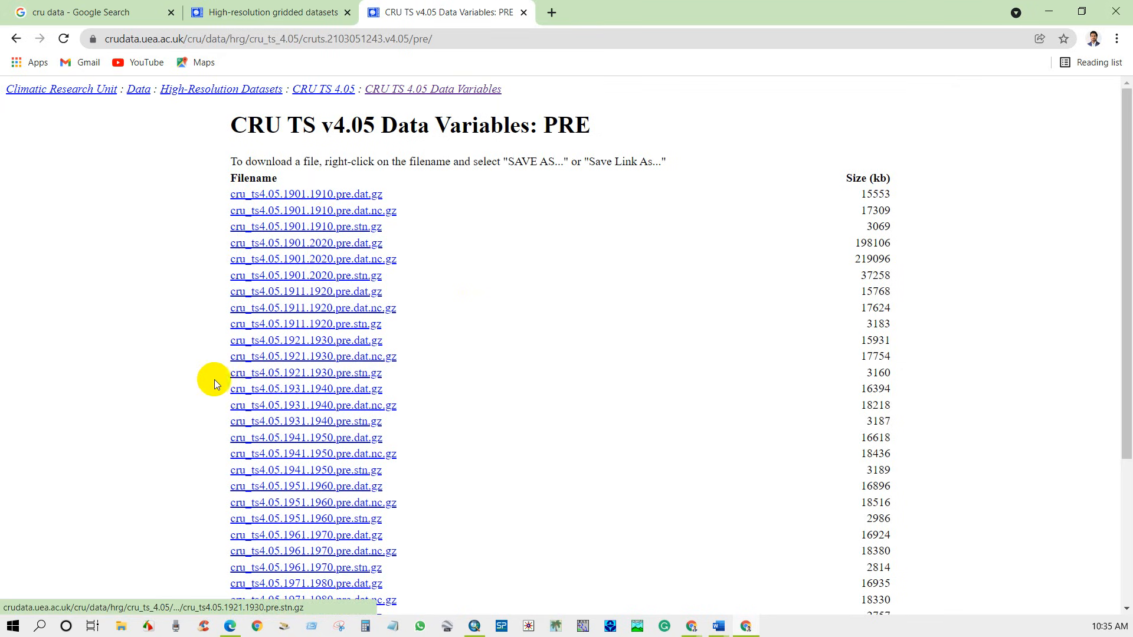
scroll("down", 3)
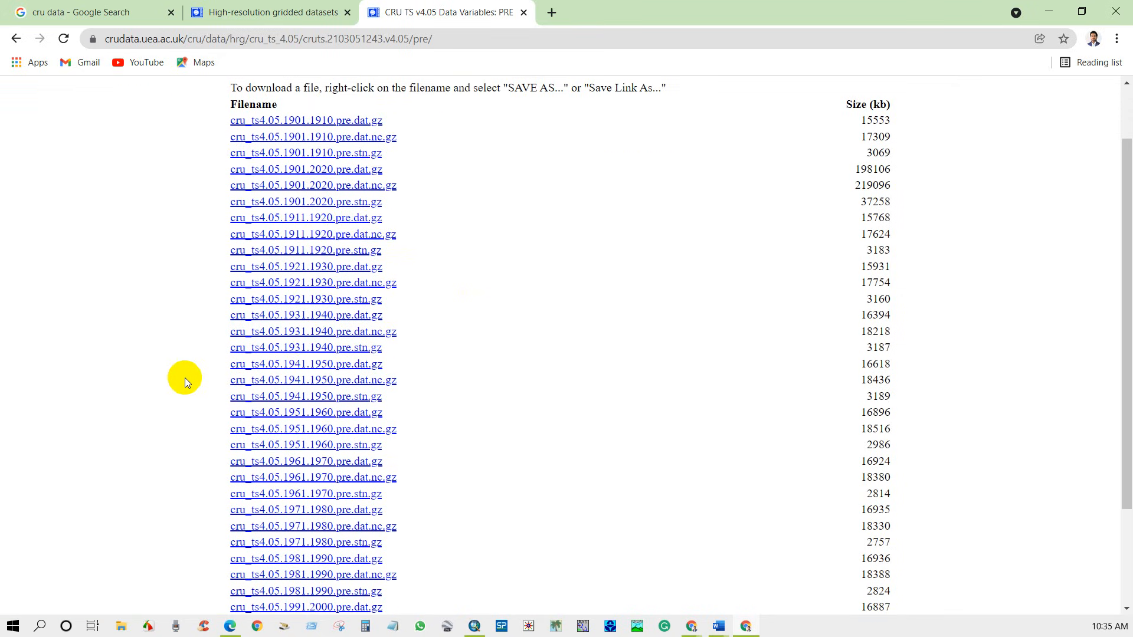
scroll("down", 3)
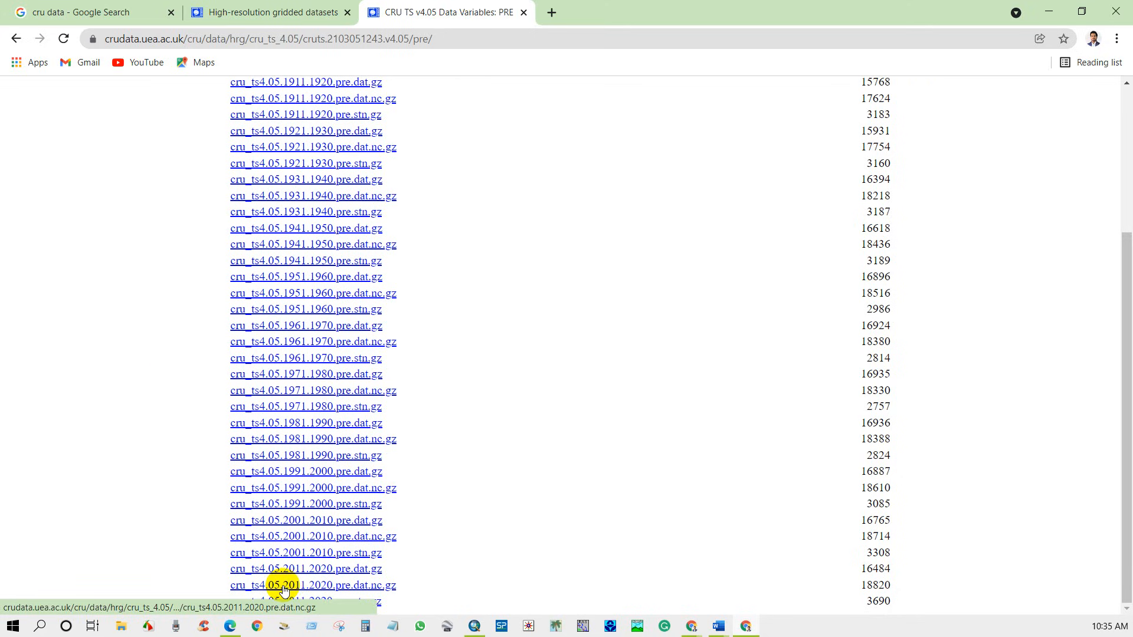
left_click(313, 585)
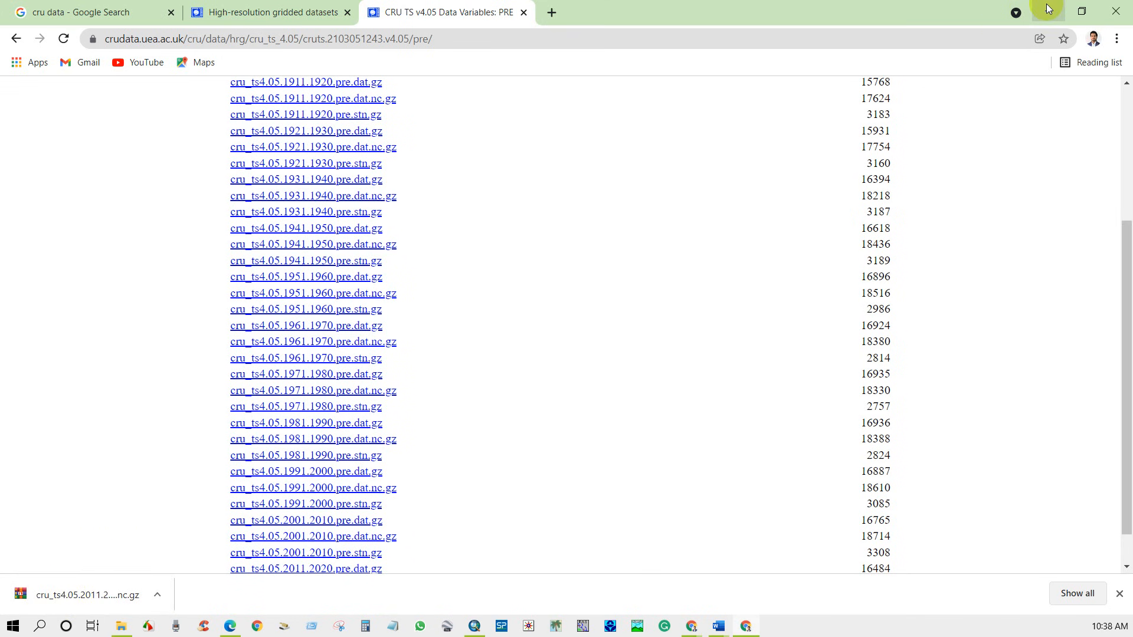
Extract cru_ts4.05.2011.2020.pre.dat.nc.gz to the desktop with WinRAR's Extract files option.
right_click(26, 34)
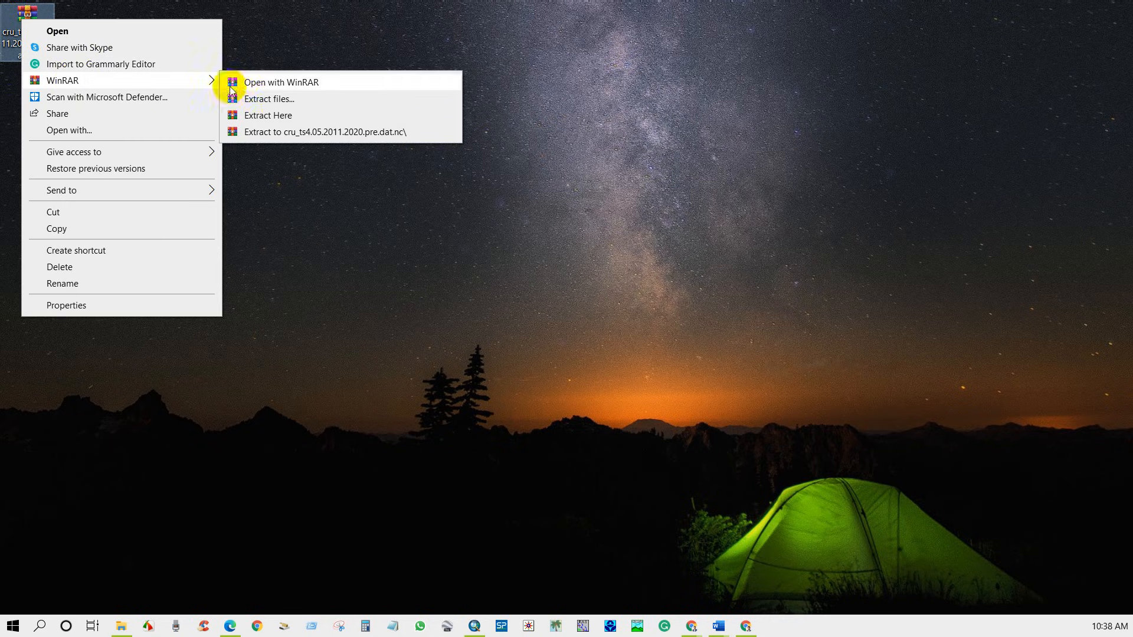
left_click(269, 99)
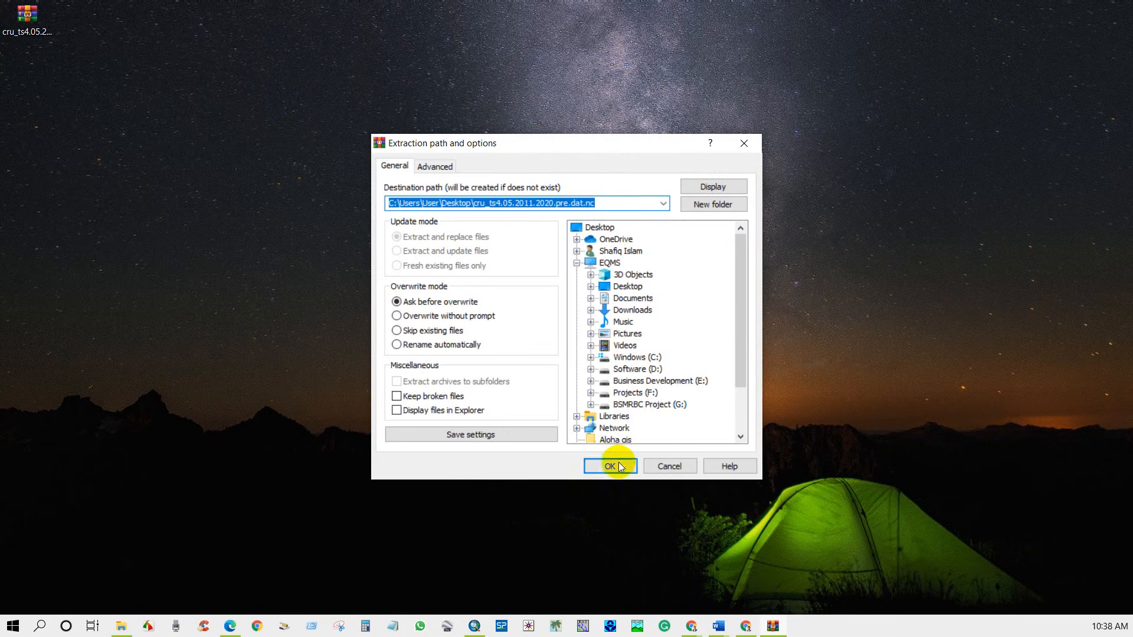
left_click(608, 466)
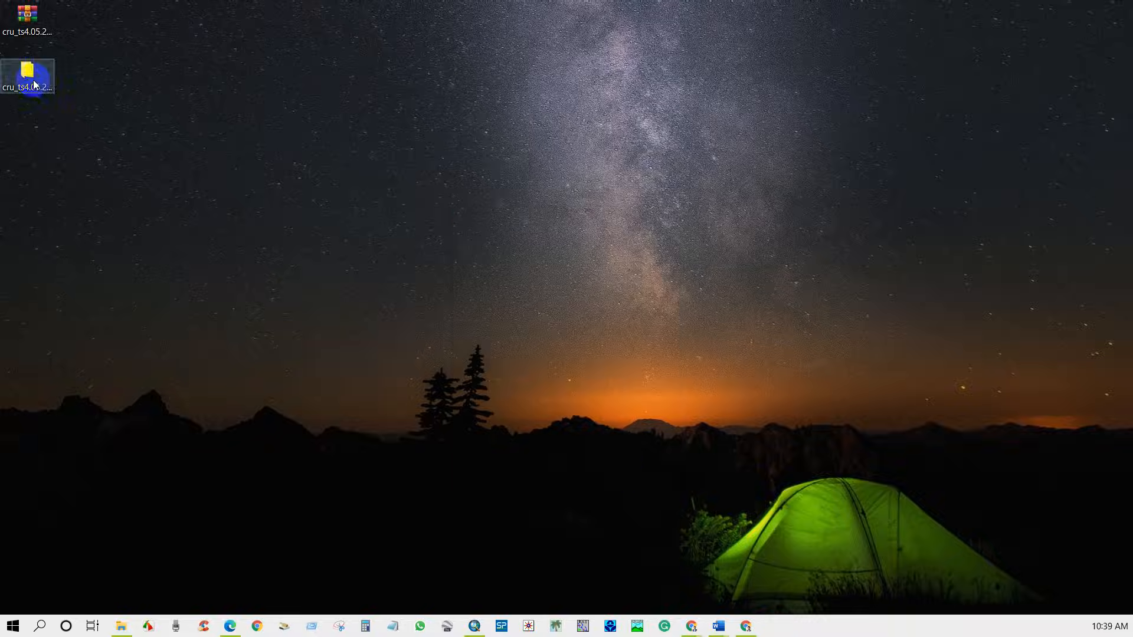
double_click(28, 76)
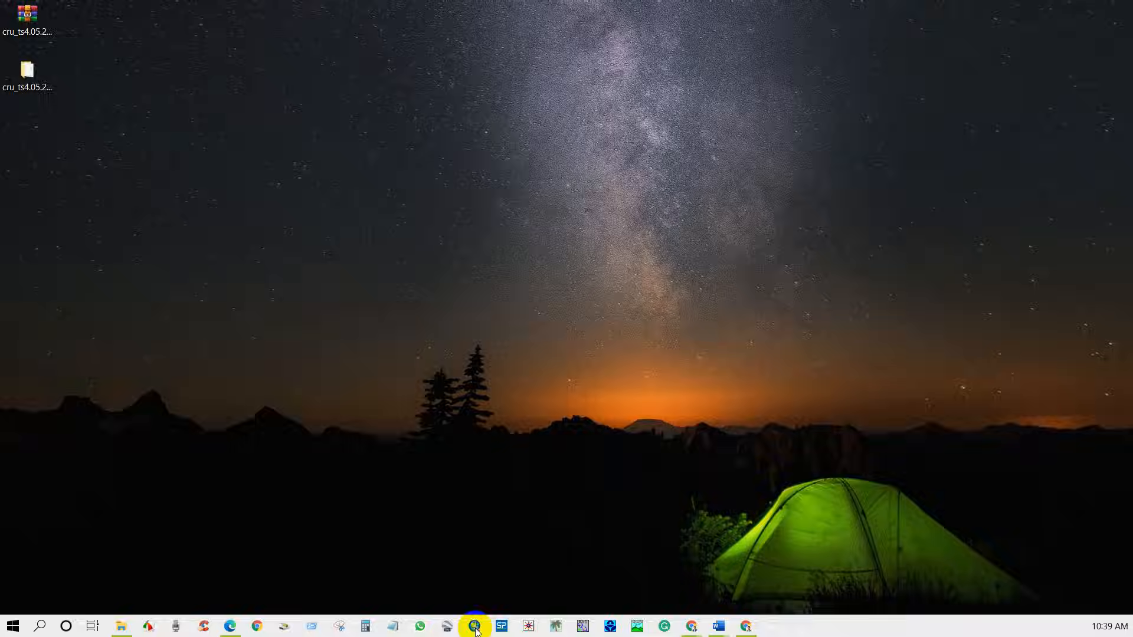
Expand Multidimension Tools in ArcToolbox and launch Make NetCDF Raster Layer.
left_click(475, 627)
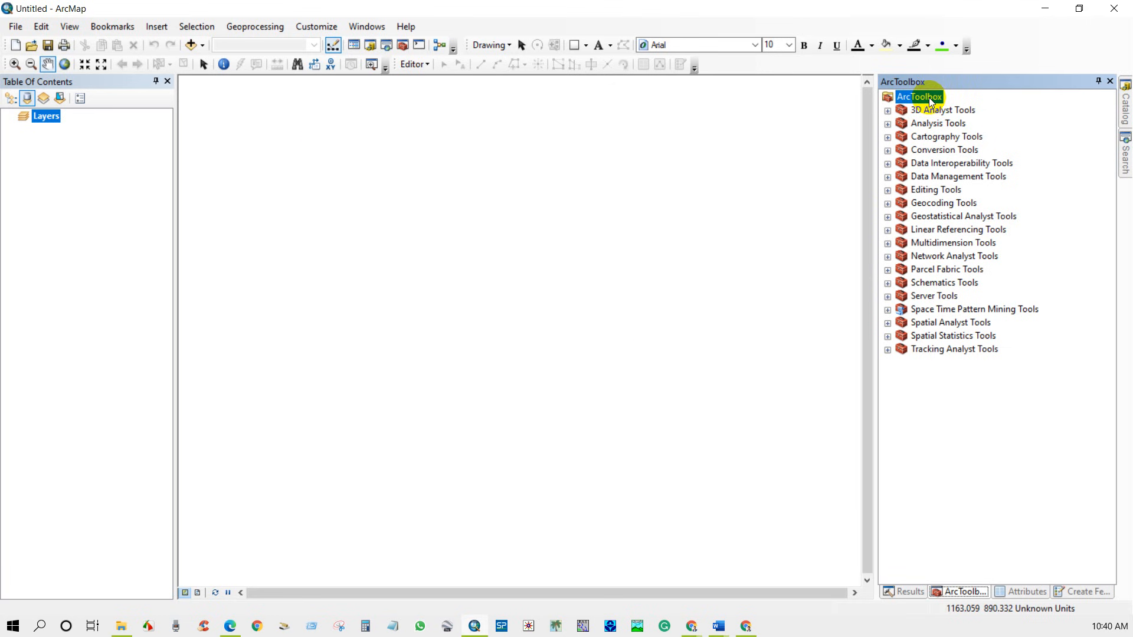
left_click(954, 243)
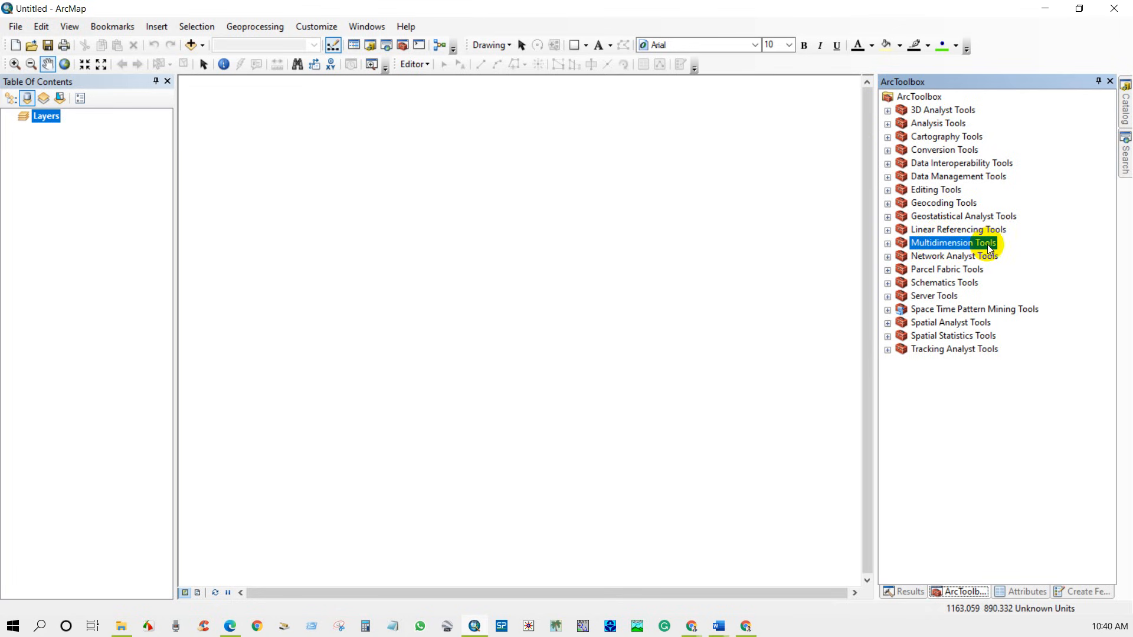
left_click(888, 242)
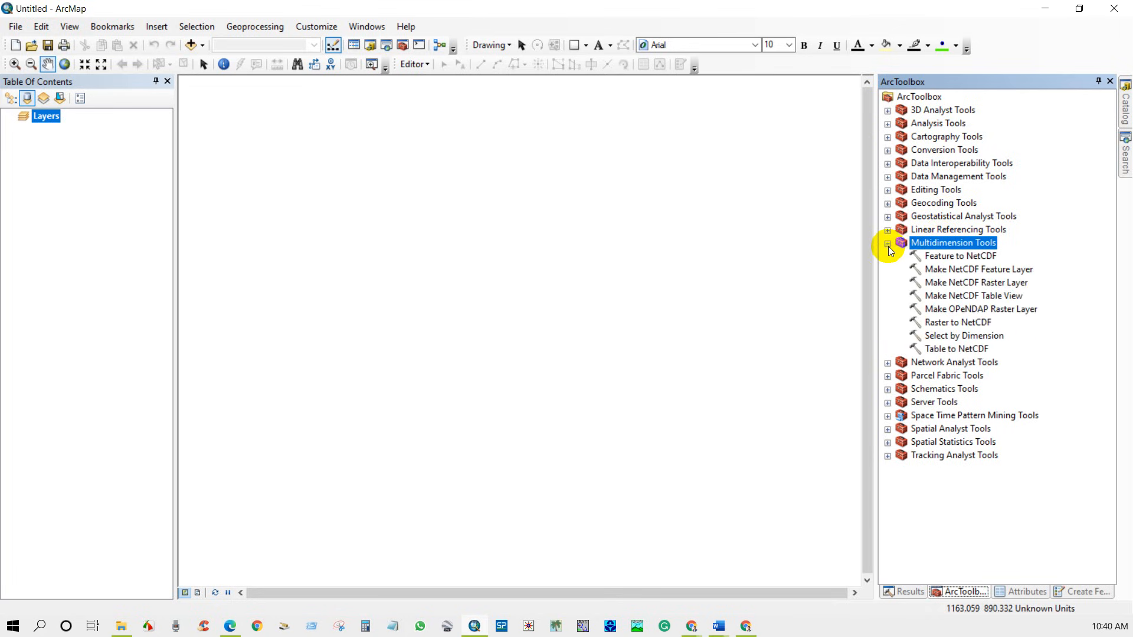
left_click(976, 282)
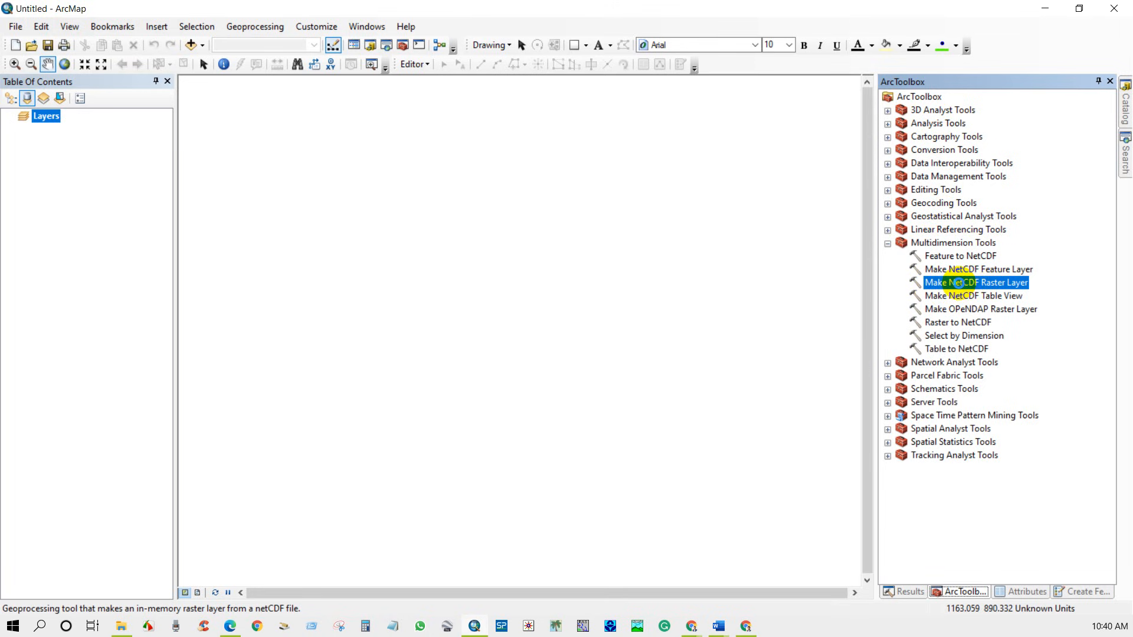
double_click(975, 282)
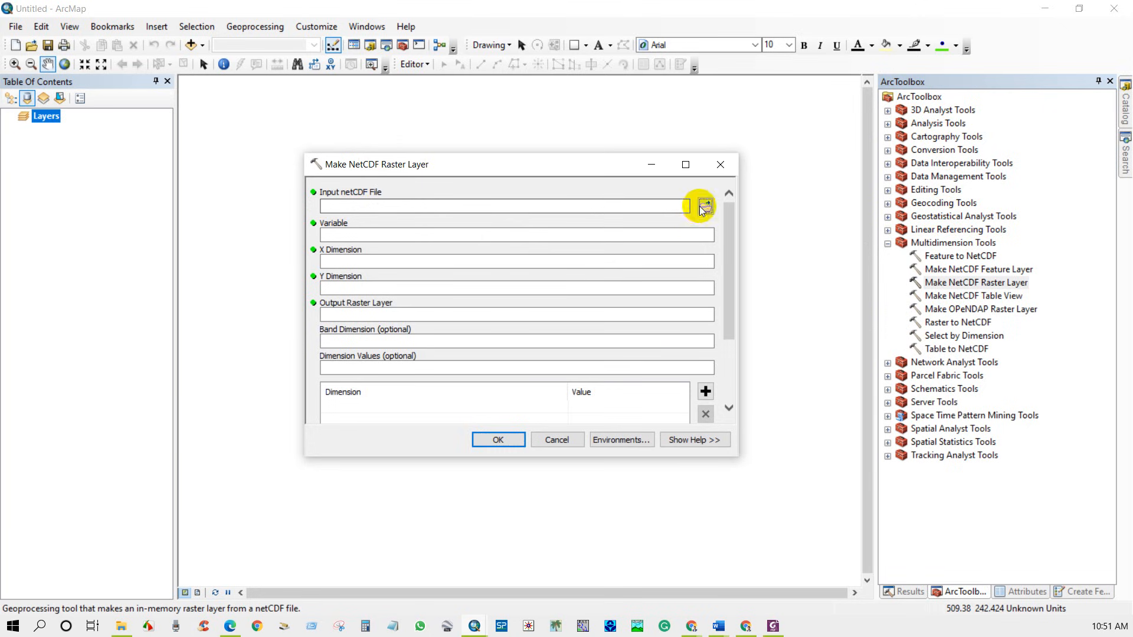
Build pre_Layer from the cru_ts4.05 2011–2020 .nc file, using time as band dimension.
left_click(704, 206)
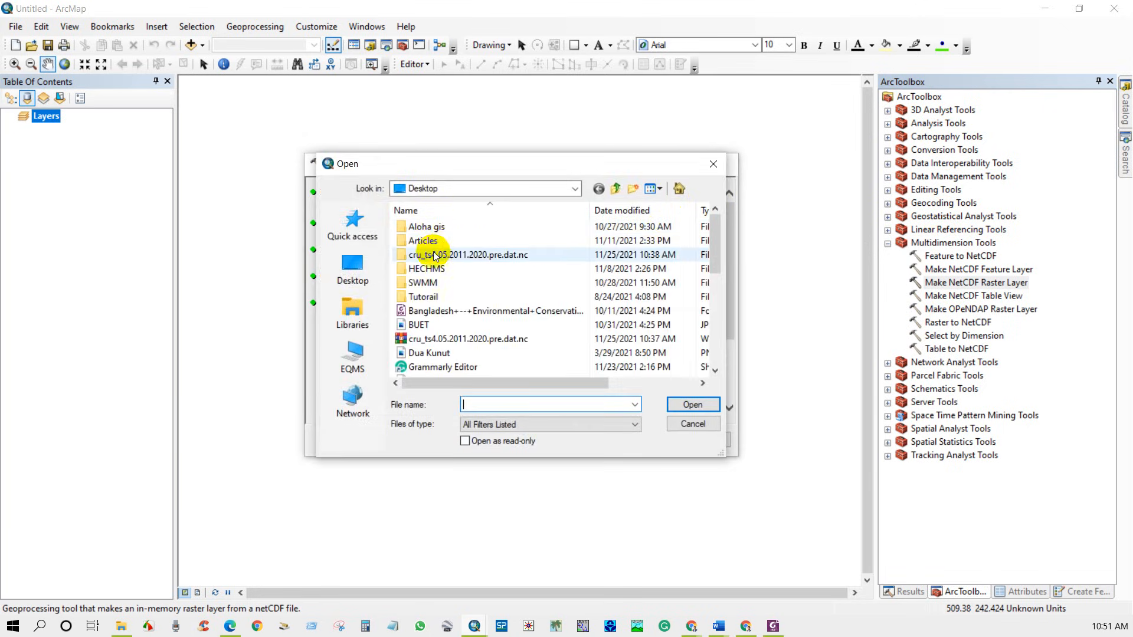
double_click(467, 254)
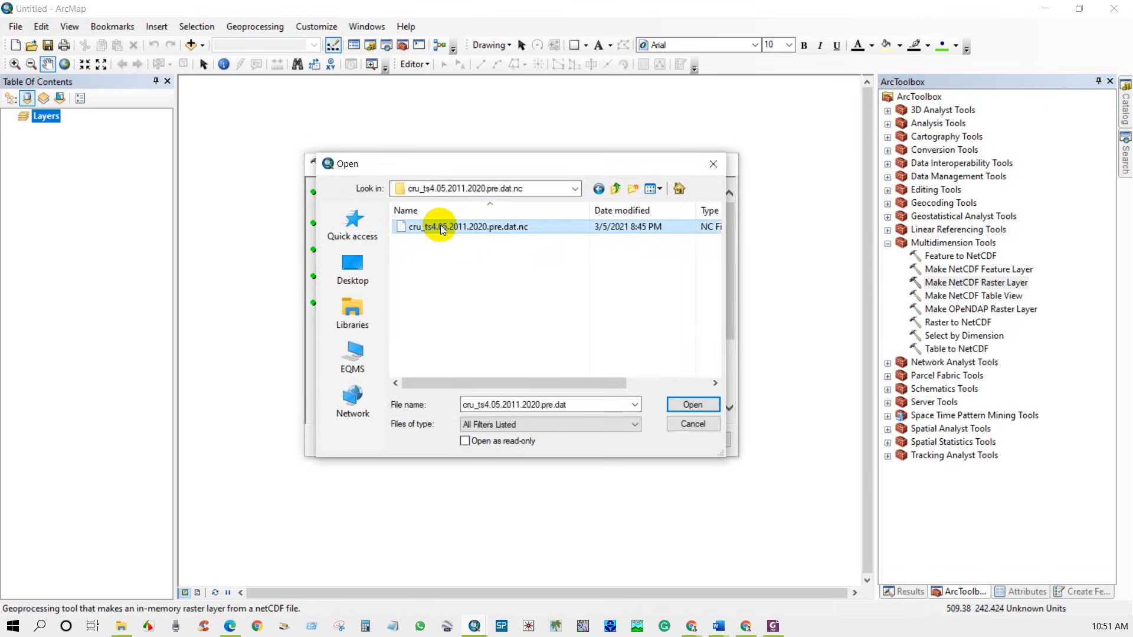
left_click(691, 405)
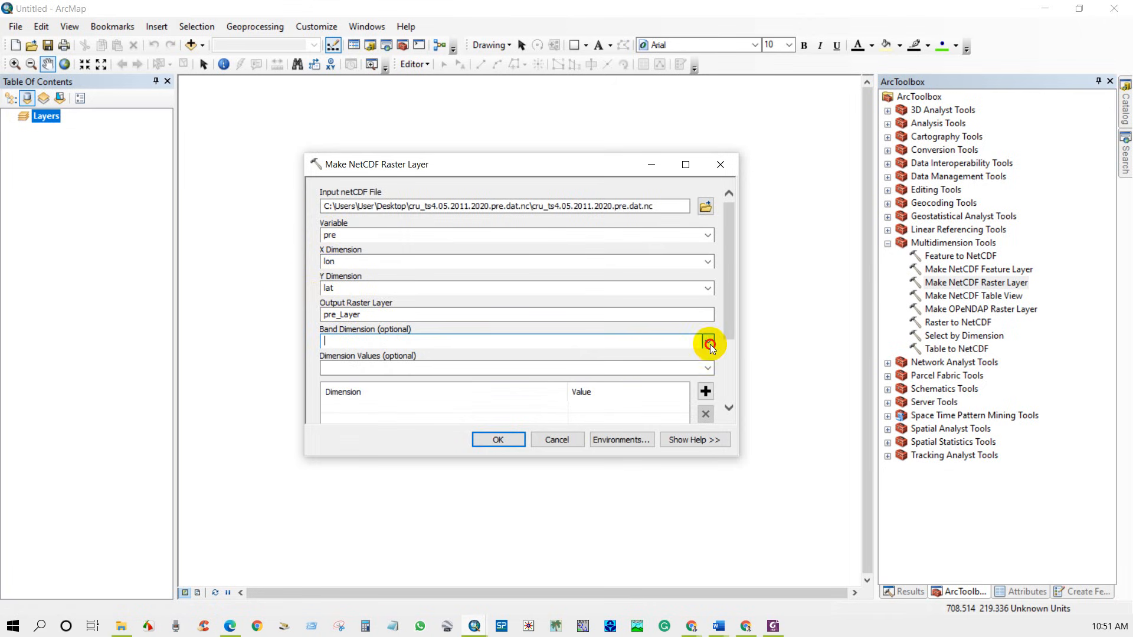
left_click(707, 341)
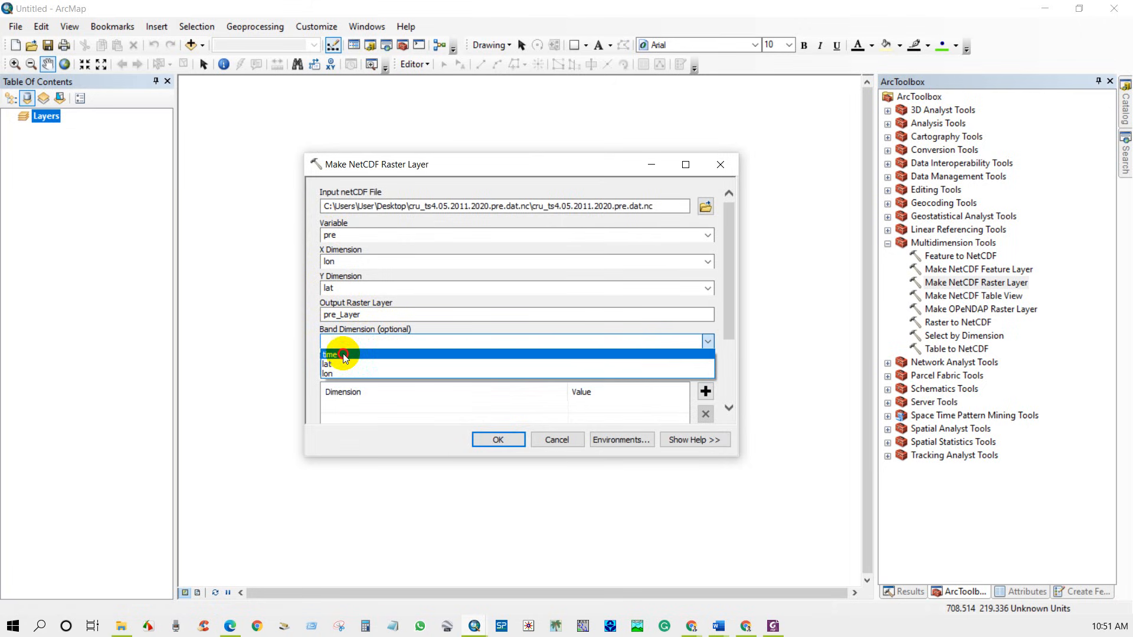
left_click(331, 354)
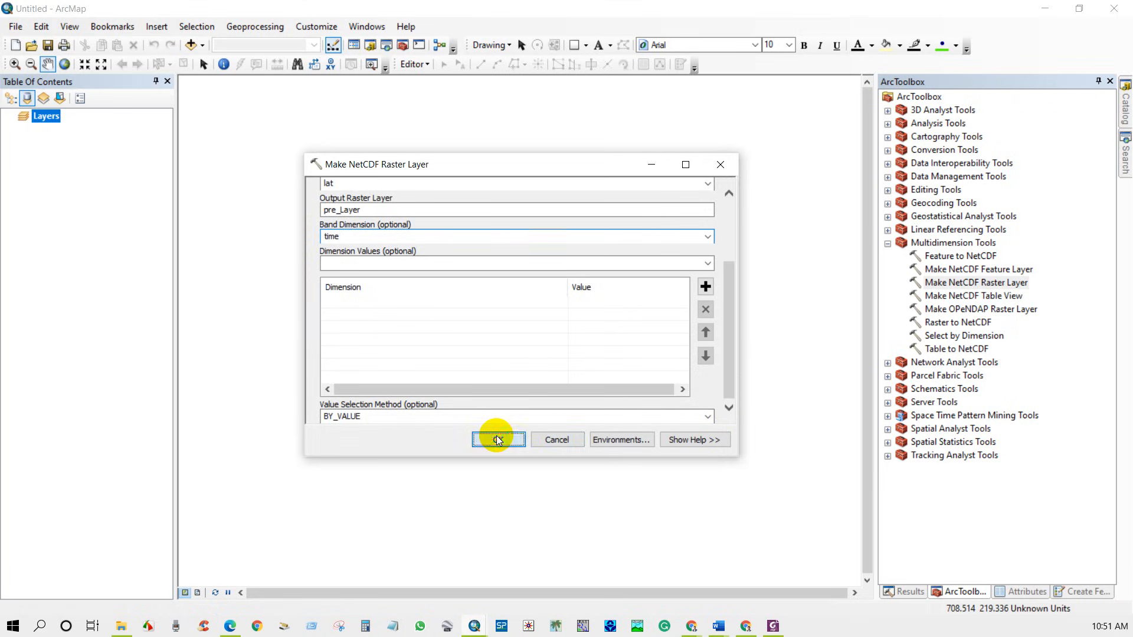
left_click(498, 439)
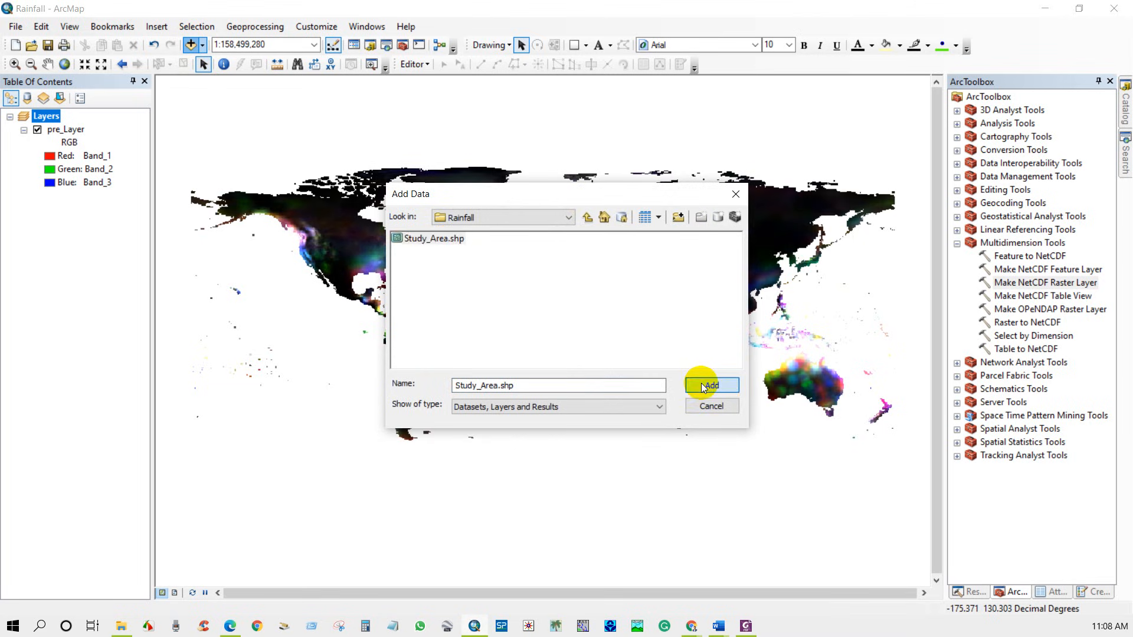
Add Study_Area.shp to the map and zoom to the Study_Area layer.
left_click(710, 384)
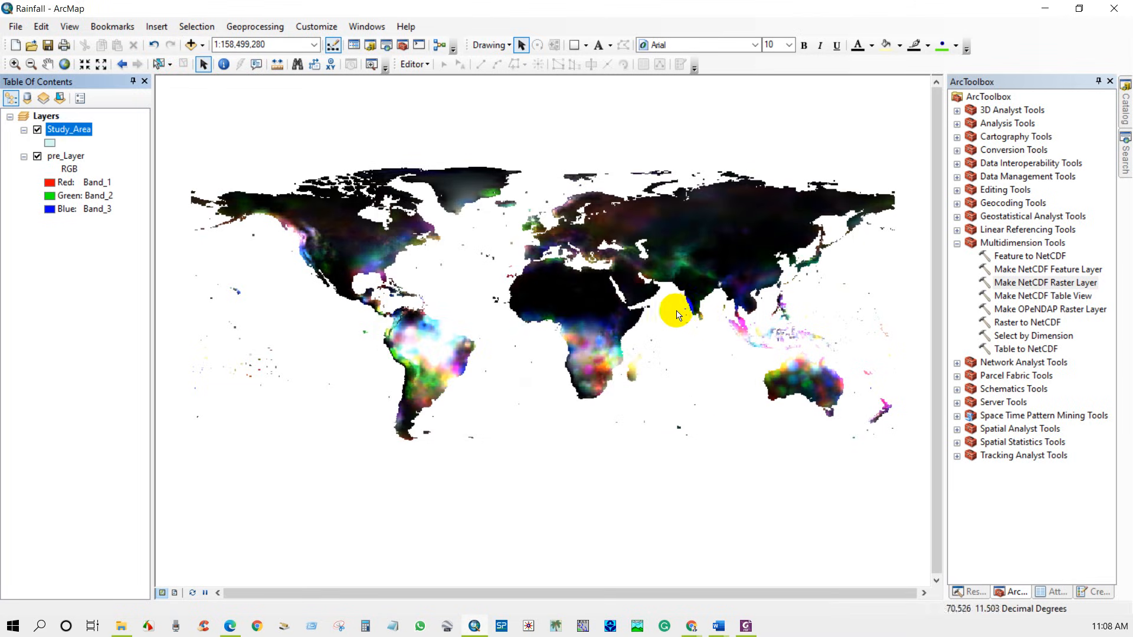
mouse_move(202, 212)
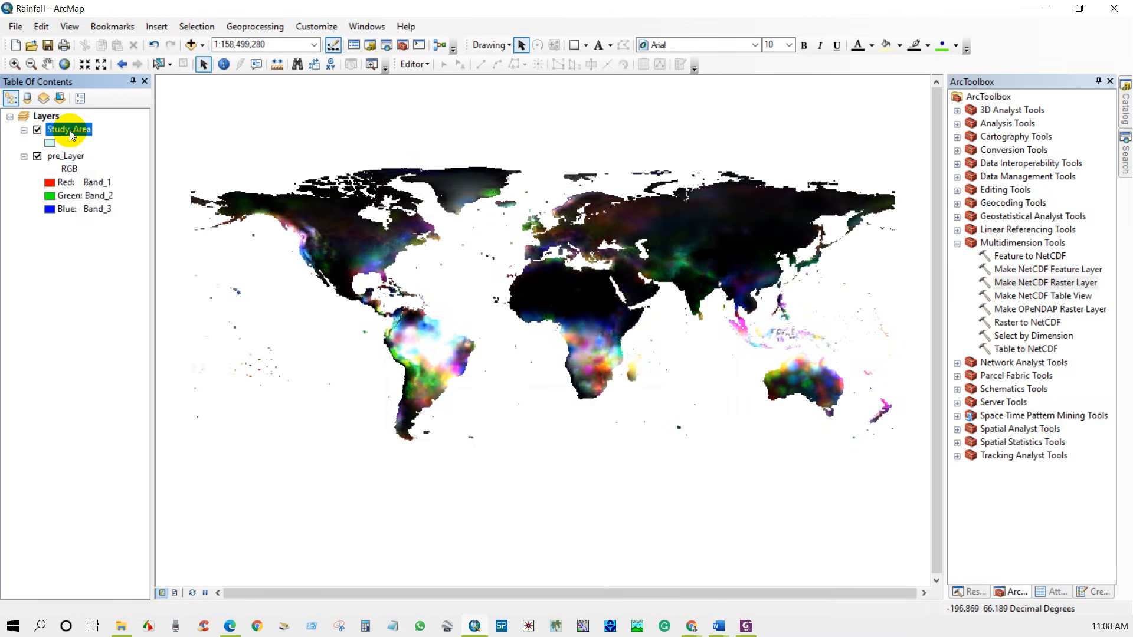
right_click(68, 129)
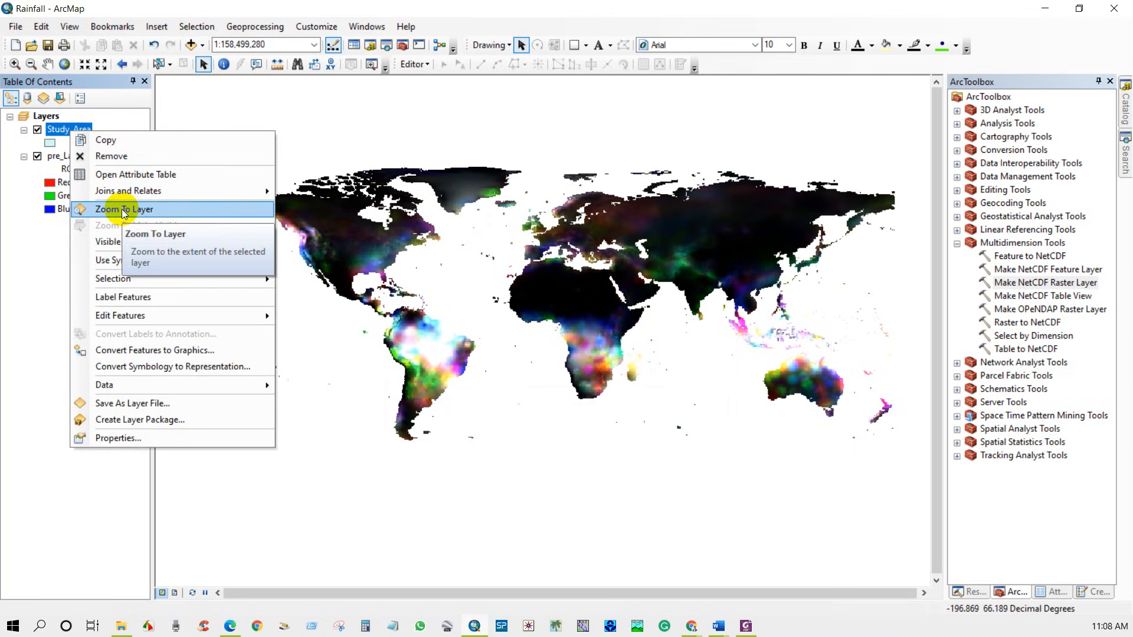
left_click(124, 209)
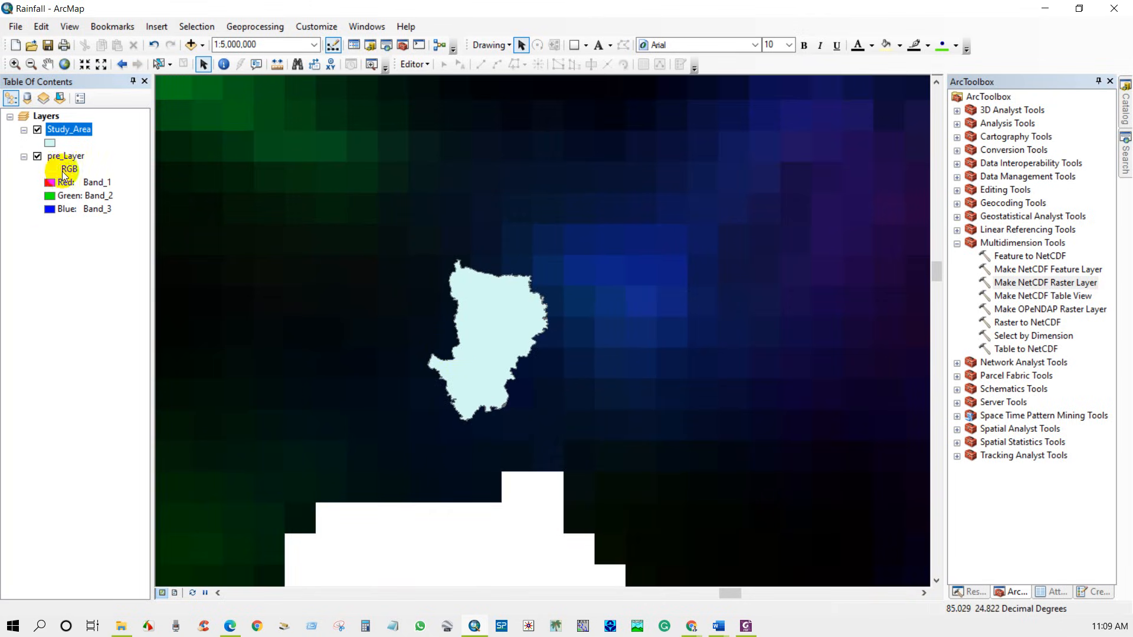
right_click(65, 155)
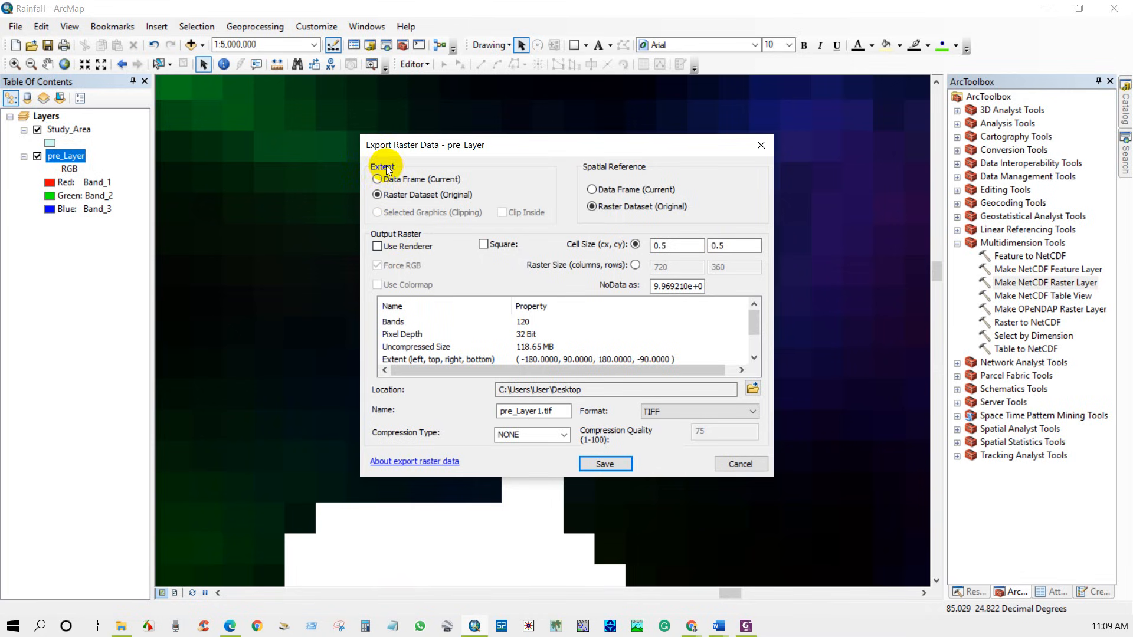
Export pre_Layer at the current data frame extent as Rainfall/pre_Layer 2011-2020.tif and add it.
left_click(376, 180)
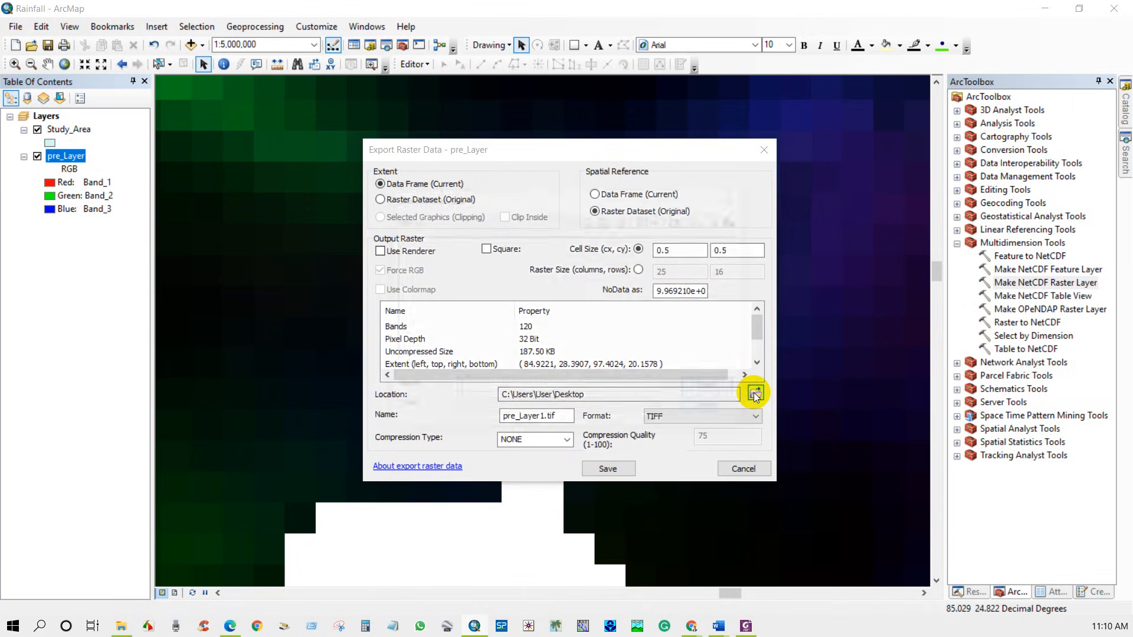
left_click(754, 393)
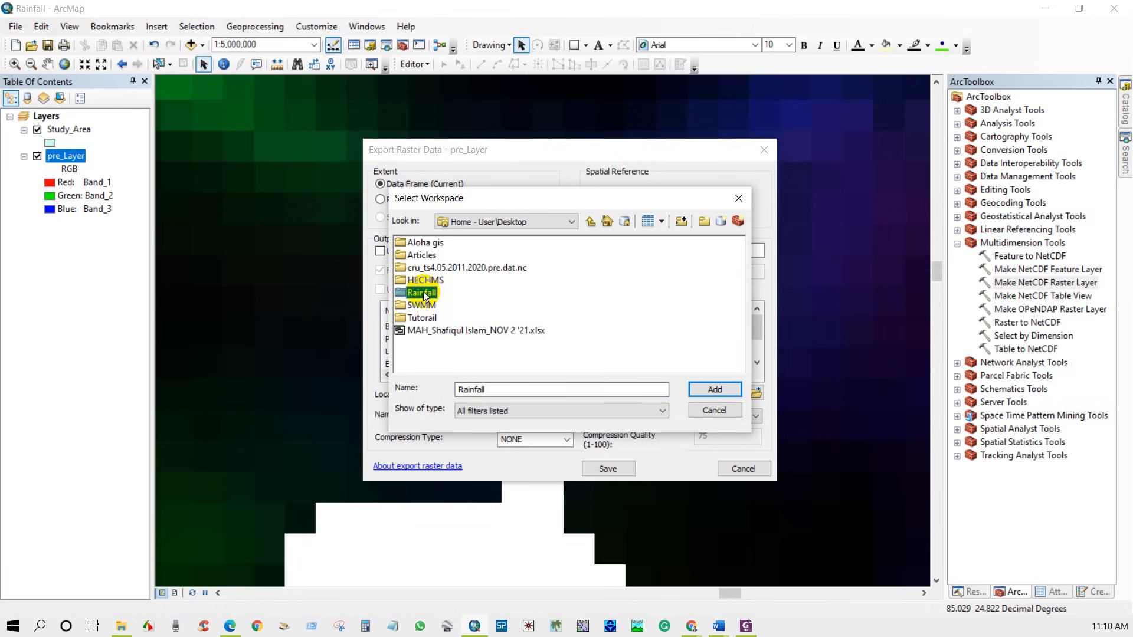
left_click(712, 390)
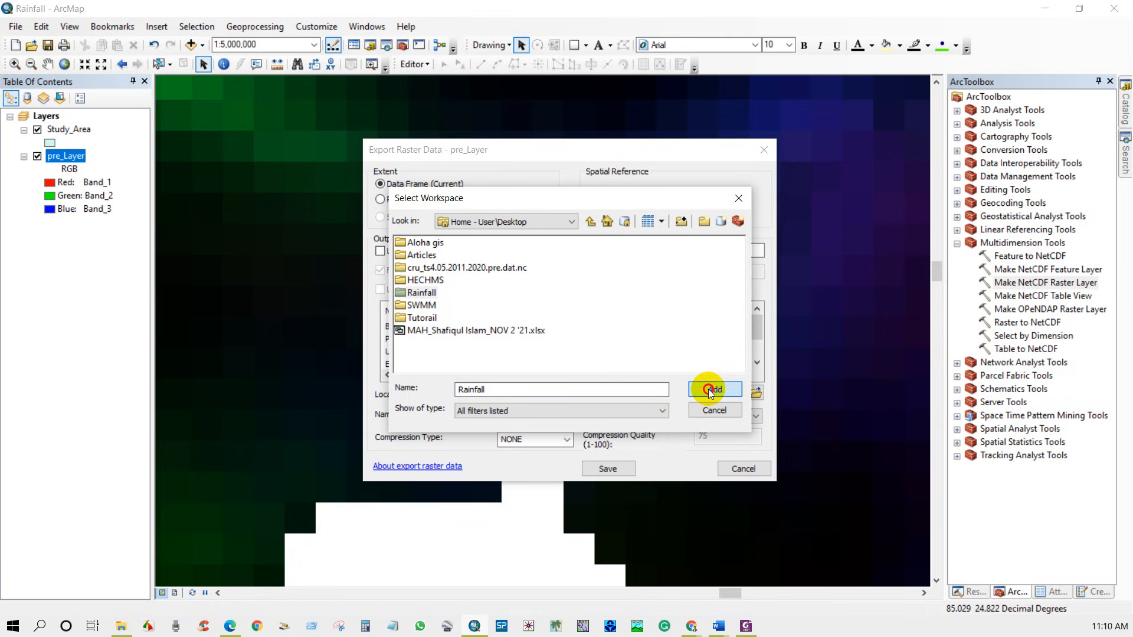
left_click(710, 390)
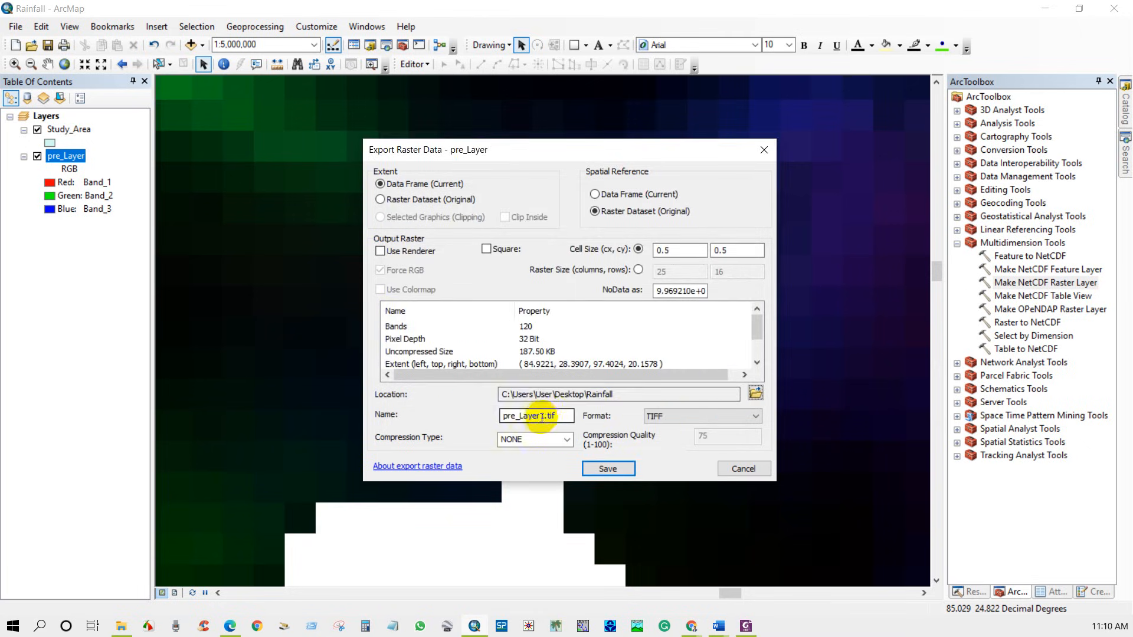
left_click(536, 416)
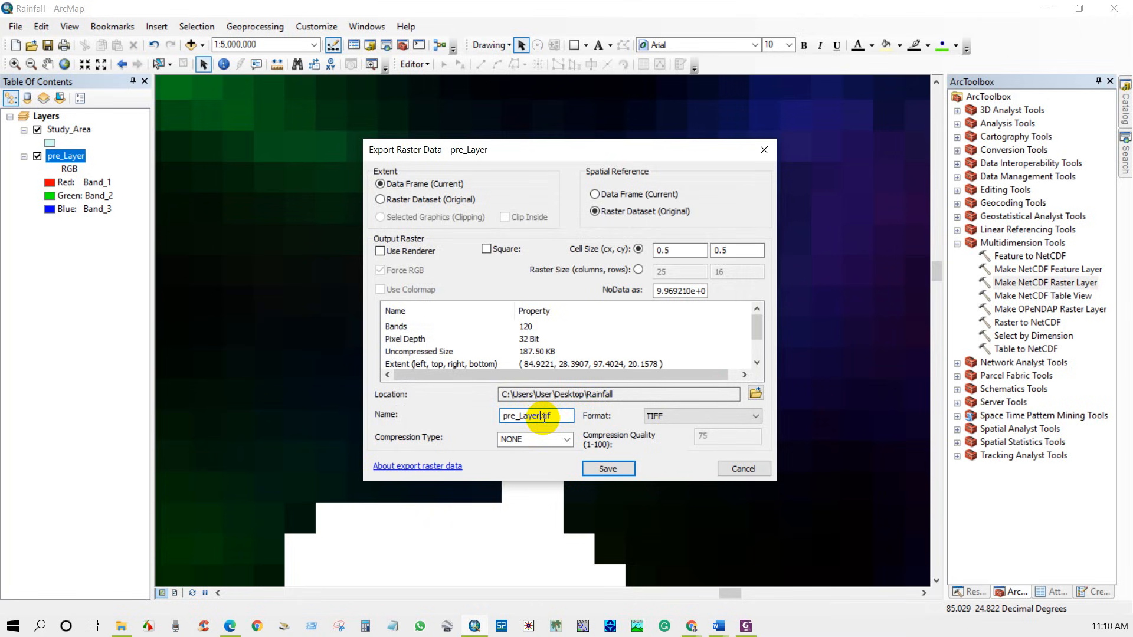
type("2011")
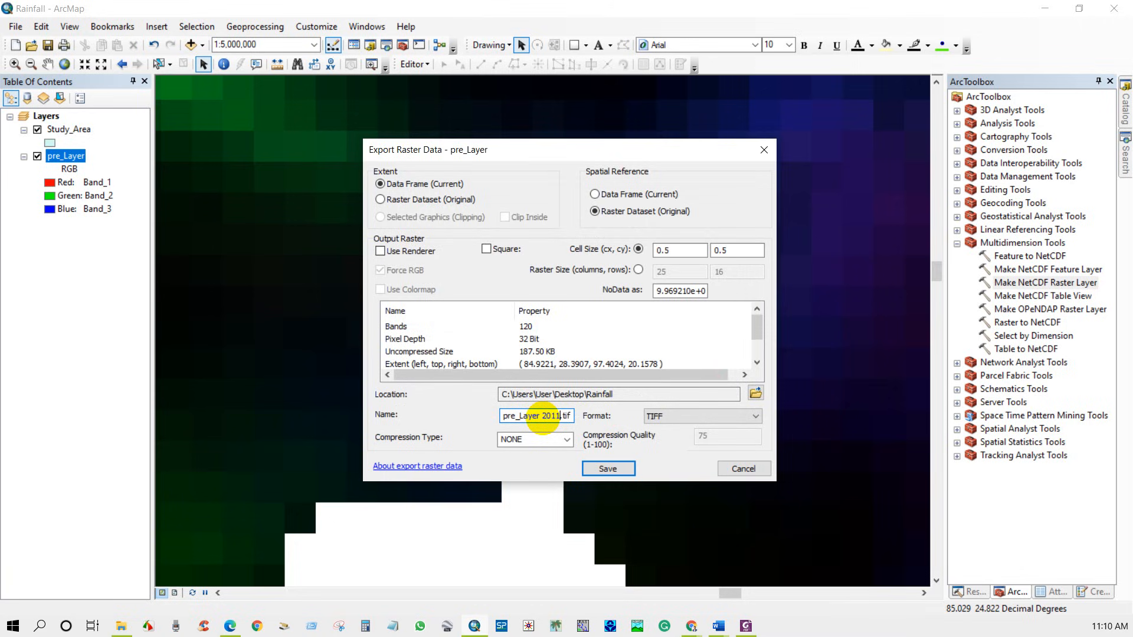
type("-2020")
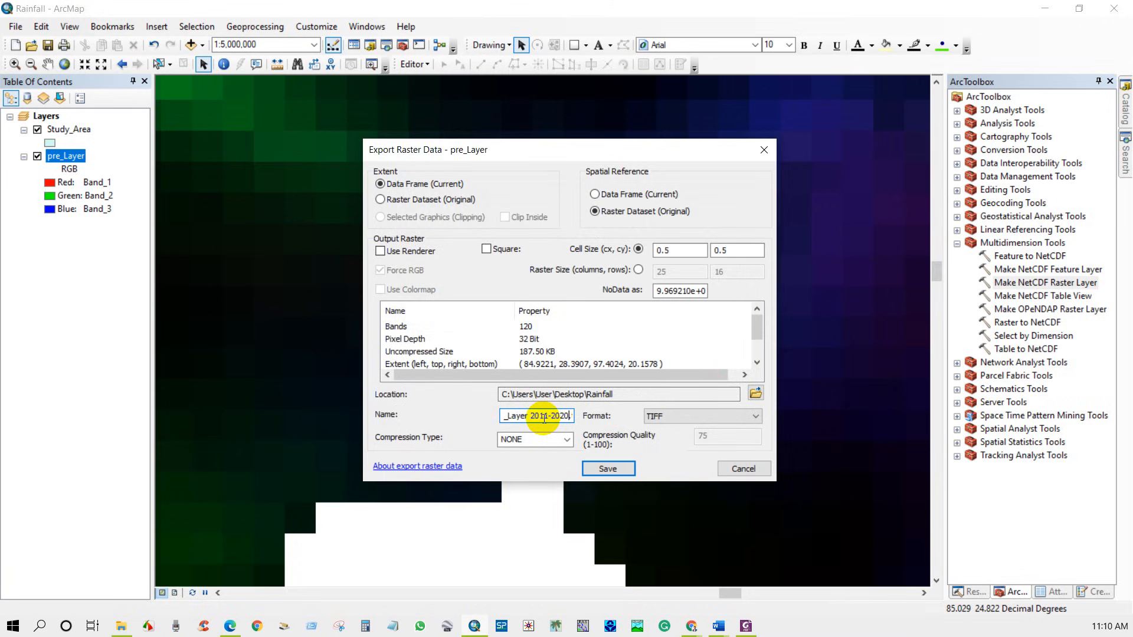
left_click(608, 468)
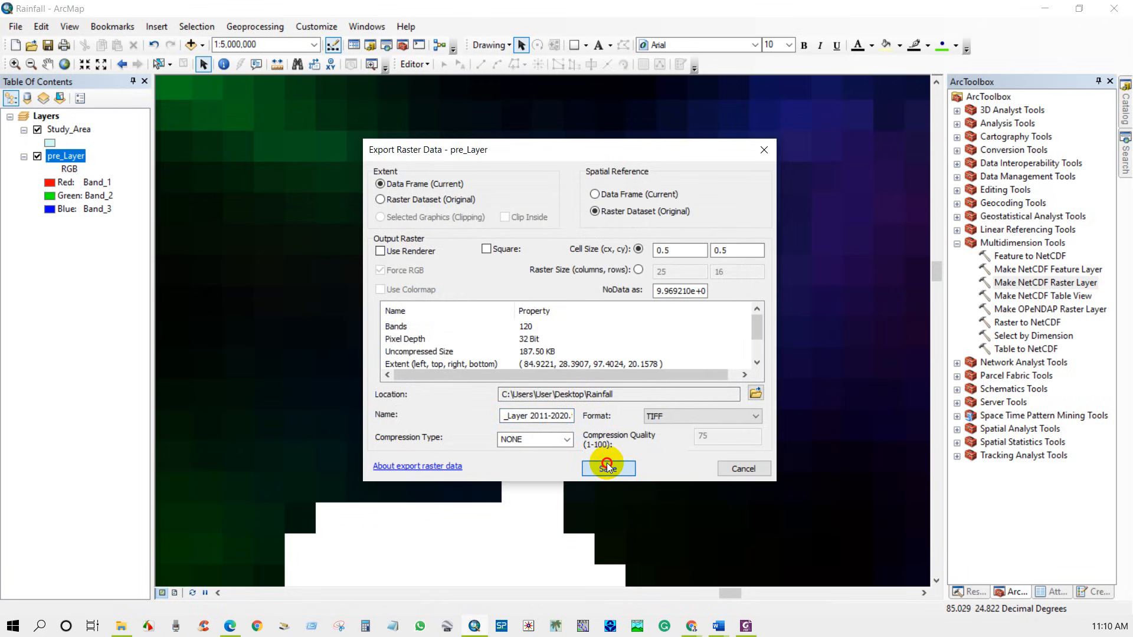
left_click(608, 468)
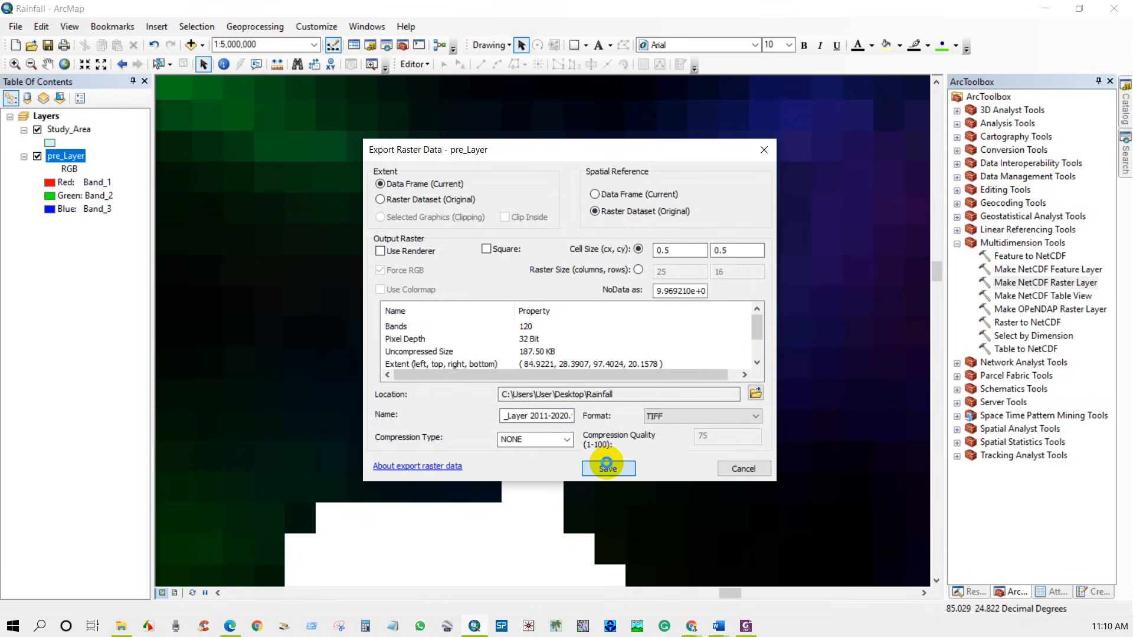
left_click(607, 468)
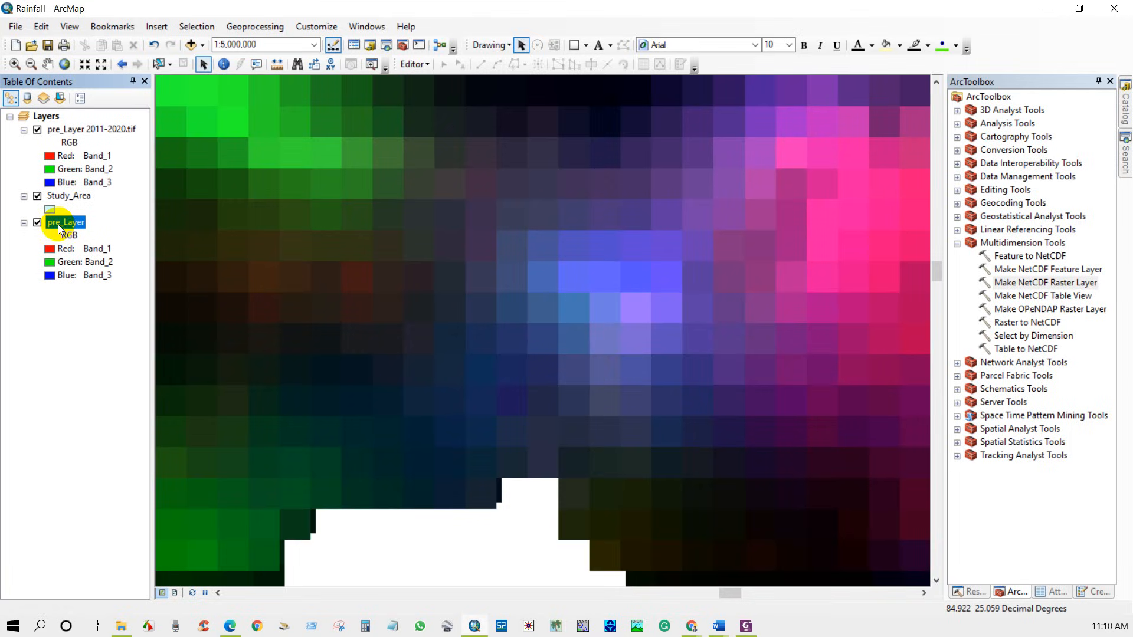
Remove pre_Layer, zoom to the exported 2011-2020 TIFF, and check its source location.
right_click(65, 222)
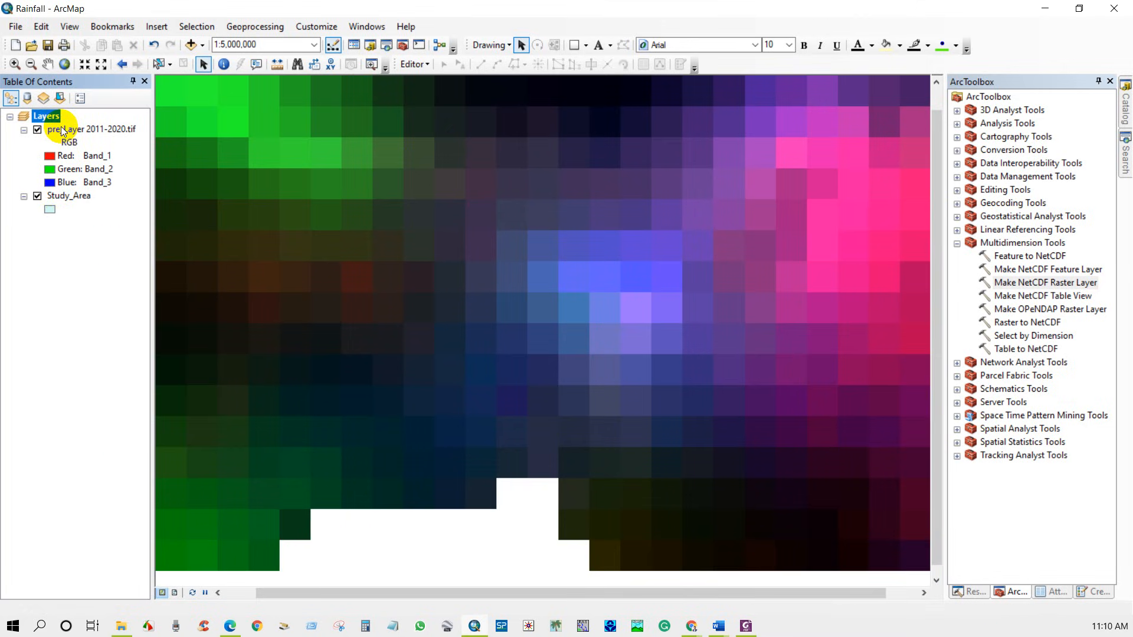
right_click(90, 129)
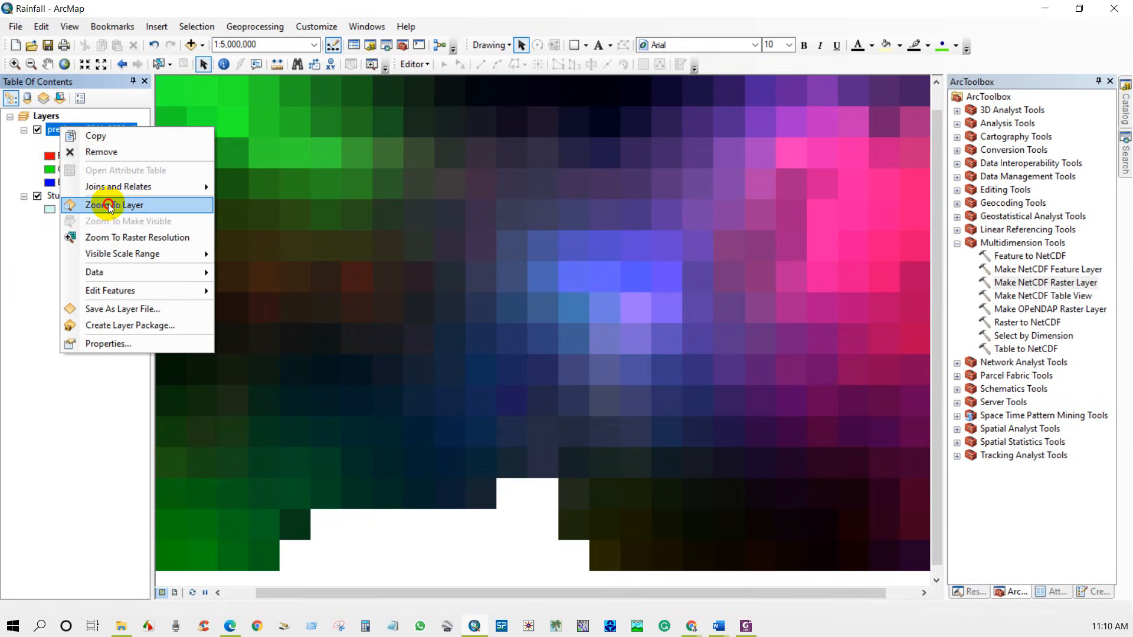
left_click(114, 206)
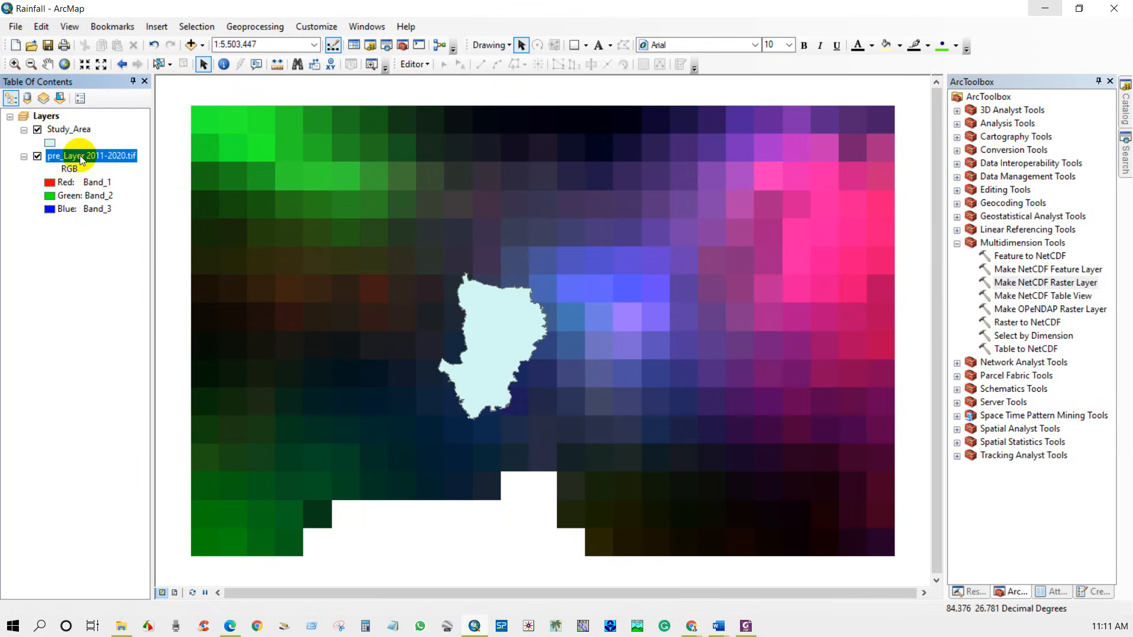
right_click(79, 155)
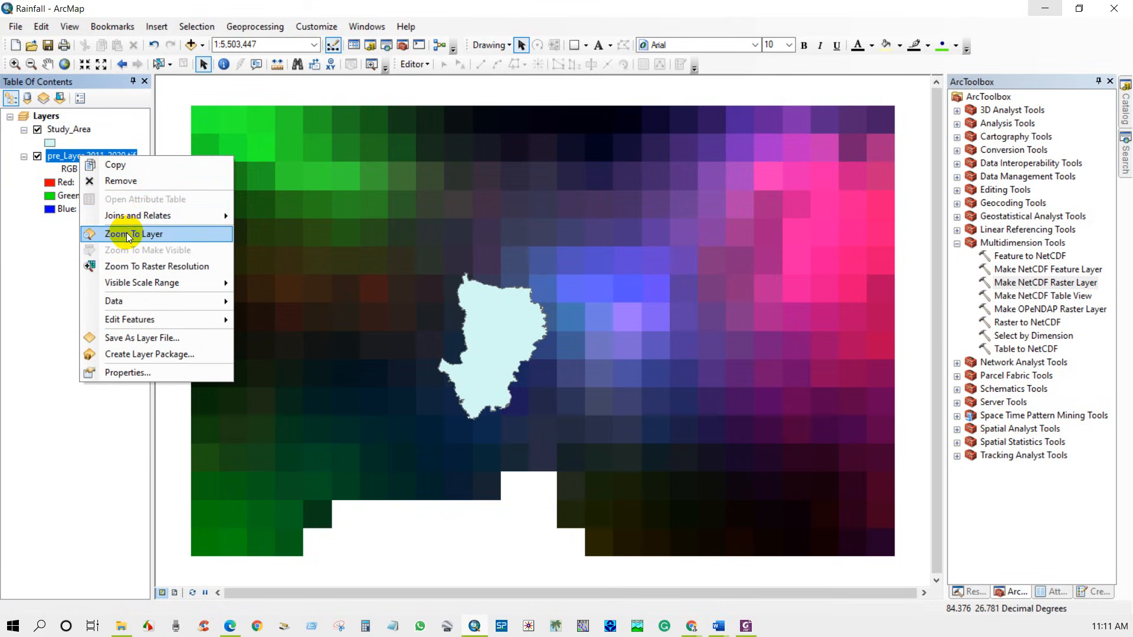
left_click(132, 234)
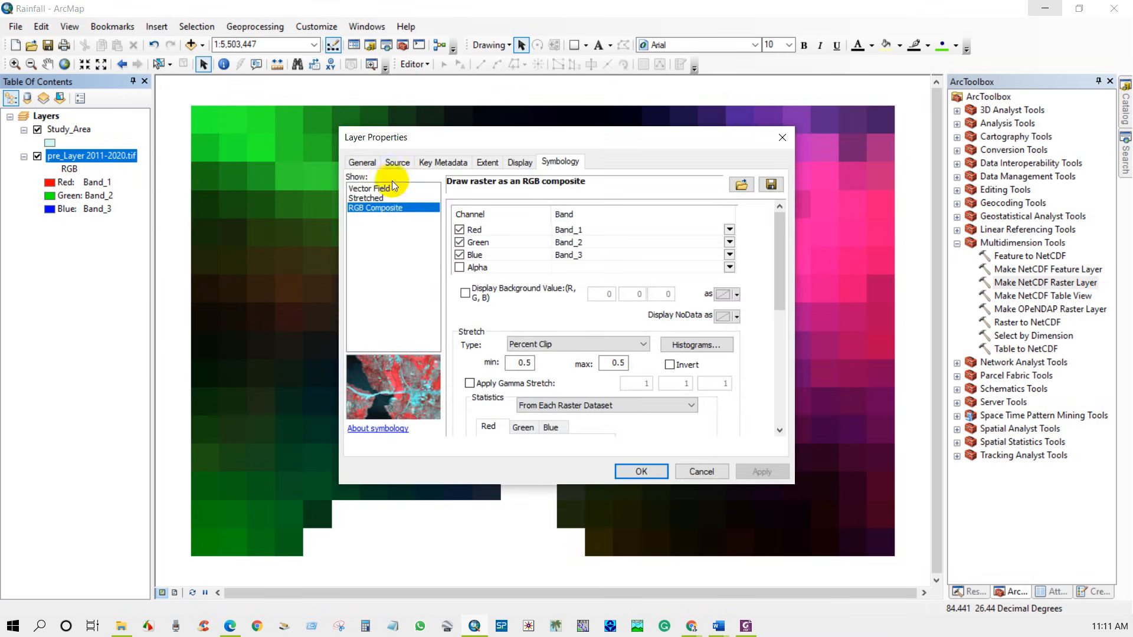
left_click(397, 162)
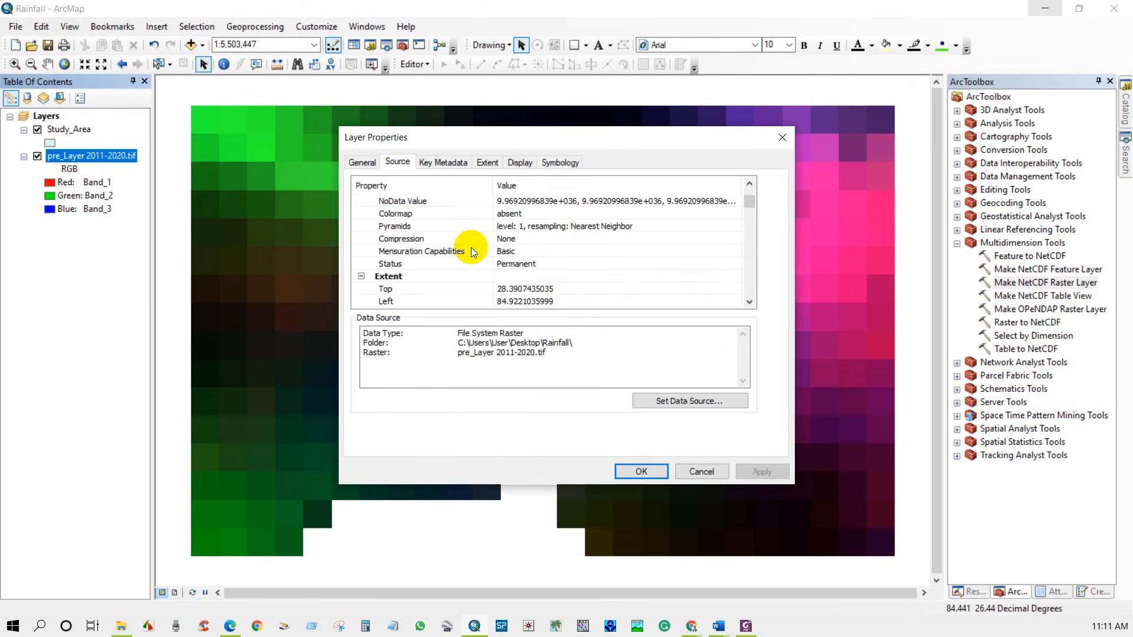
scroll("down", 3)
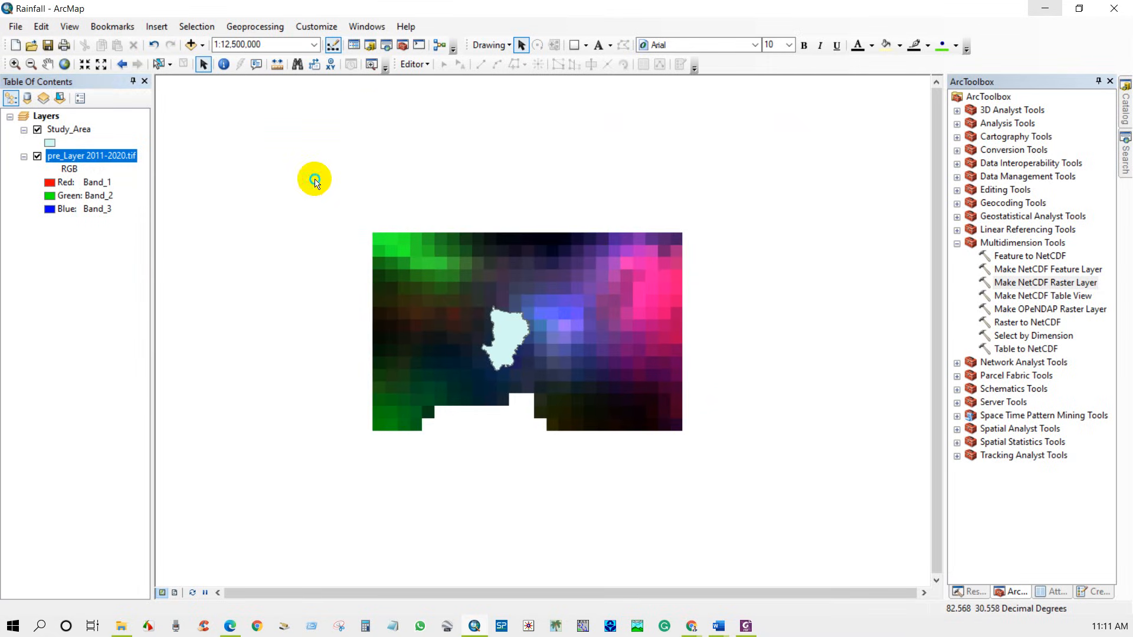
Set the data frame coordinate system to WGS 1984 UTM Zone 46N.
right_click(315, 180)
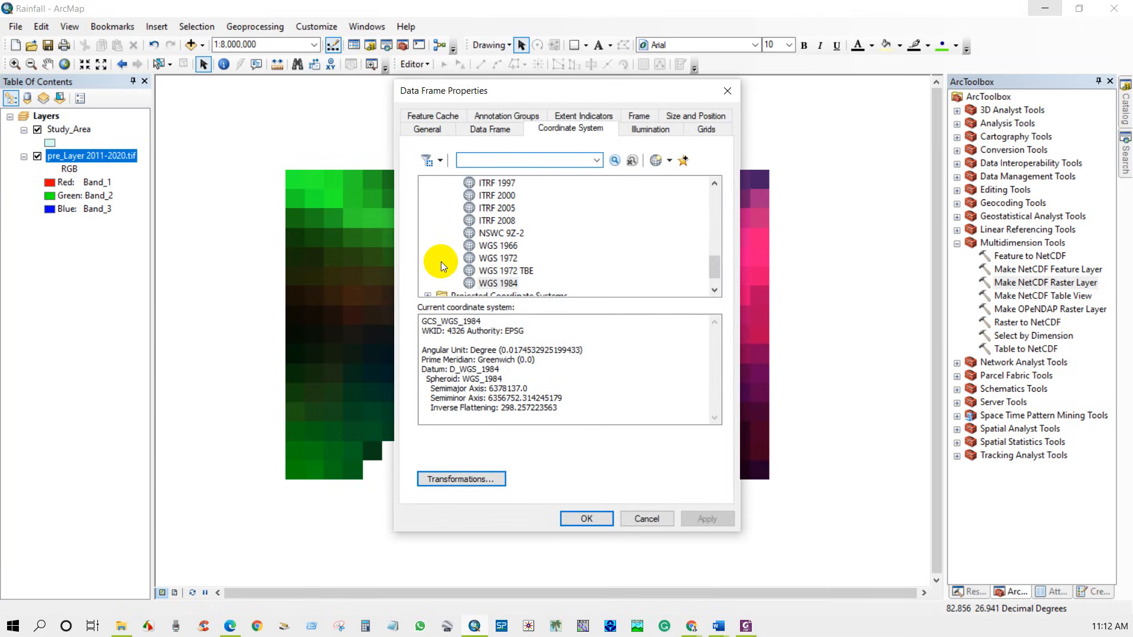
scroll("down", 3)
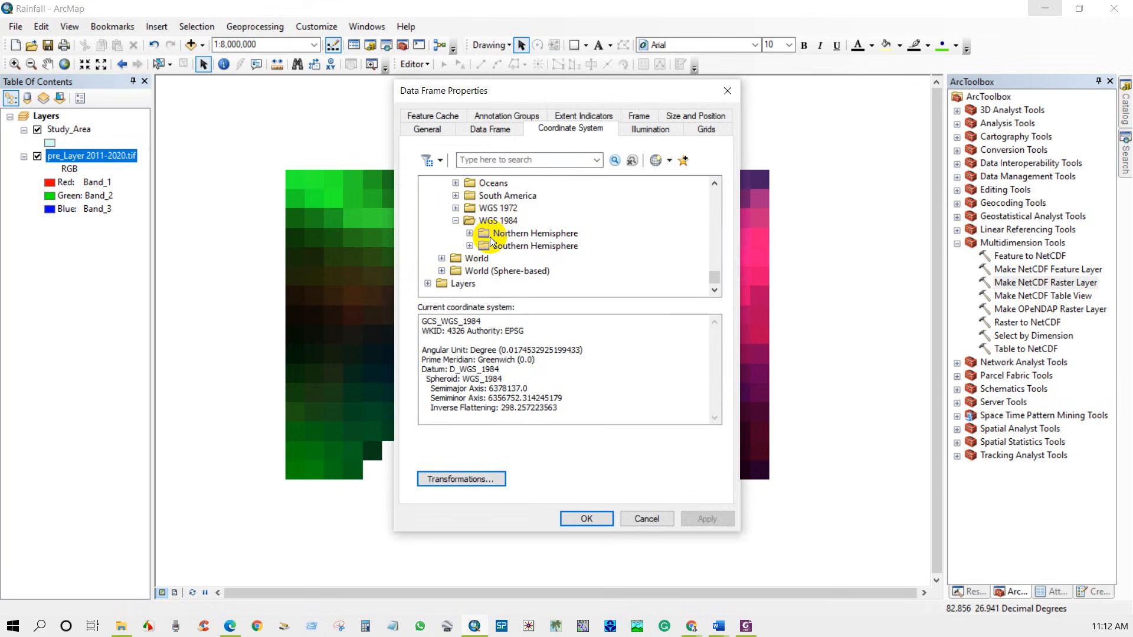
scroll("down", 3)
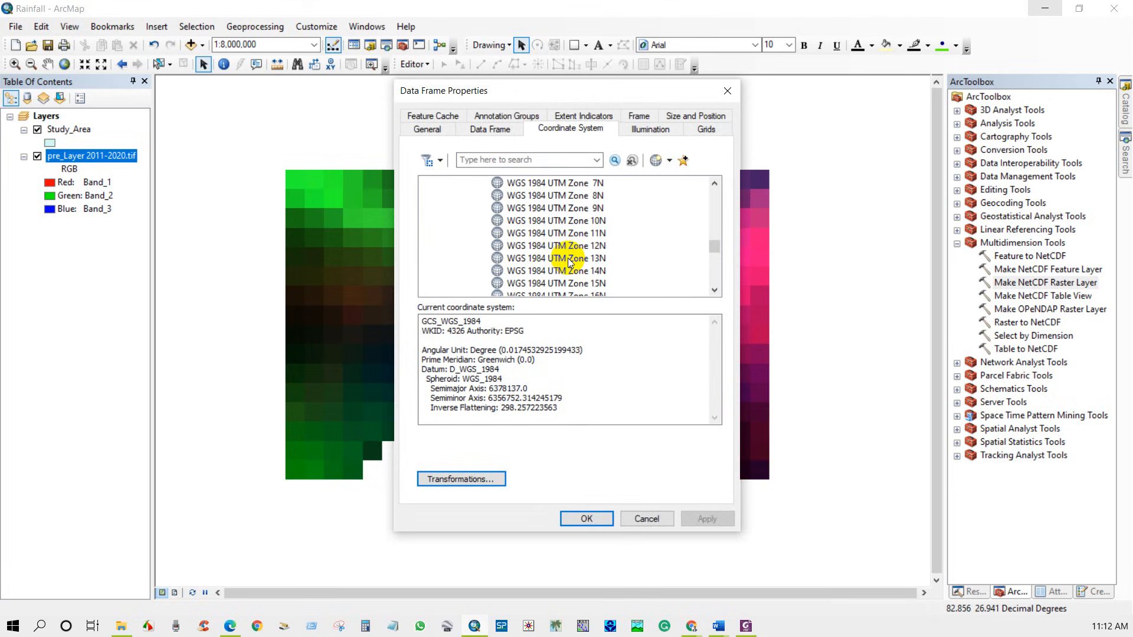
scroll("down", 3)
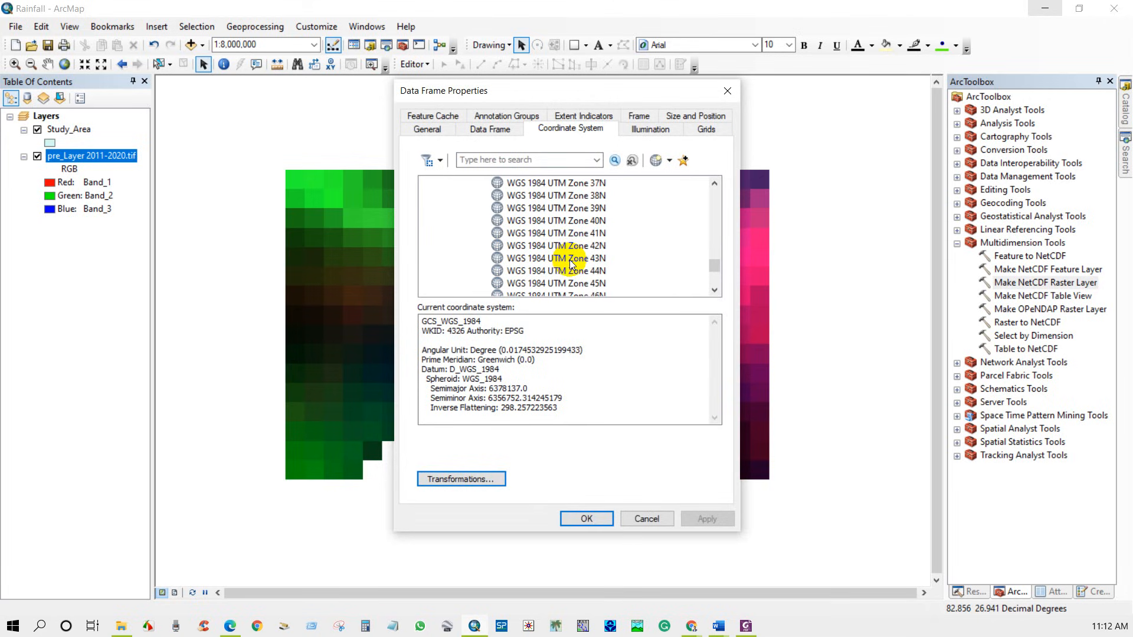
left_click(554, 258)
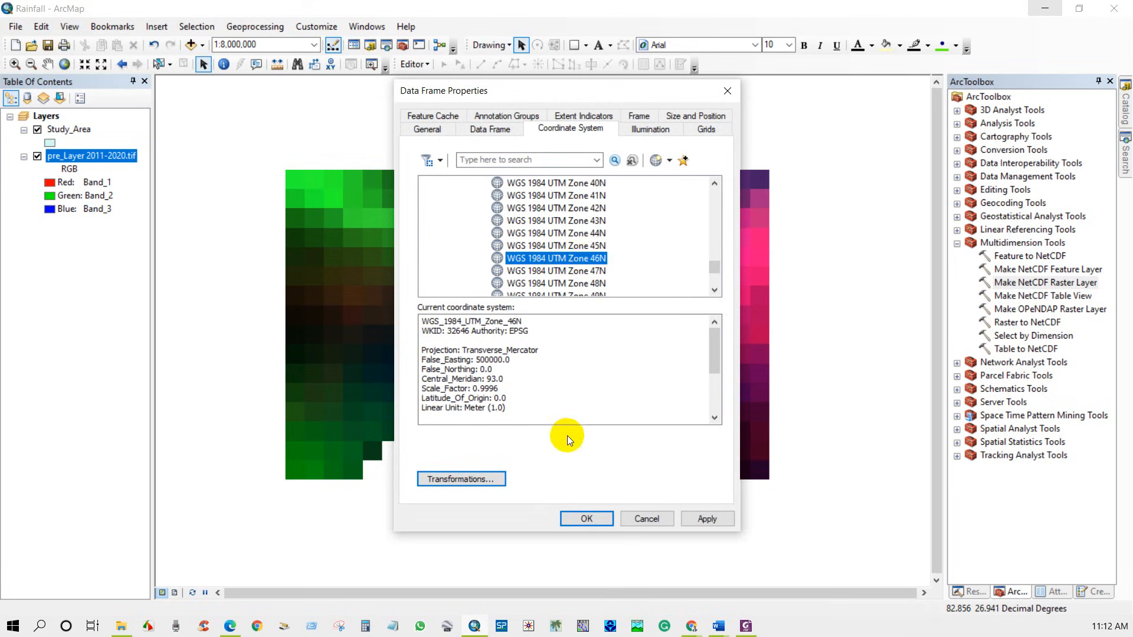
left_click(586, 518)
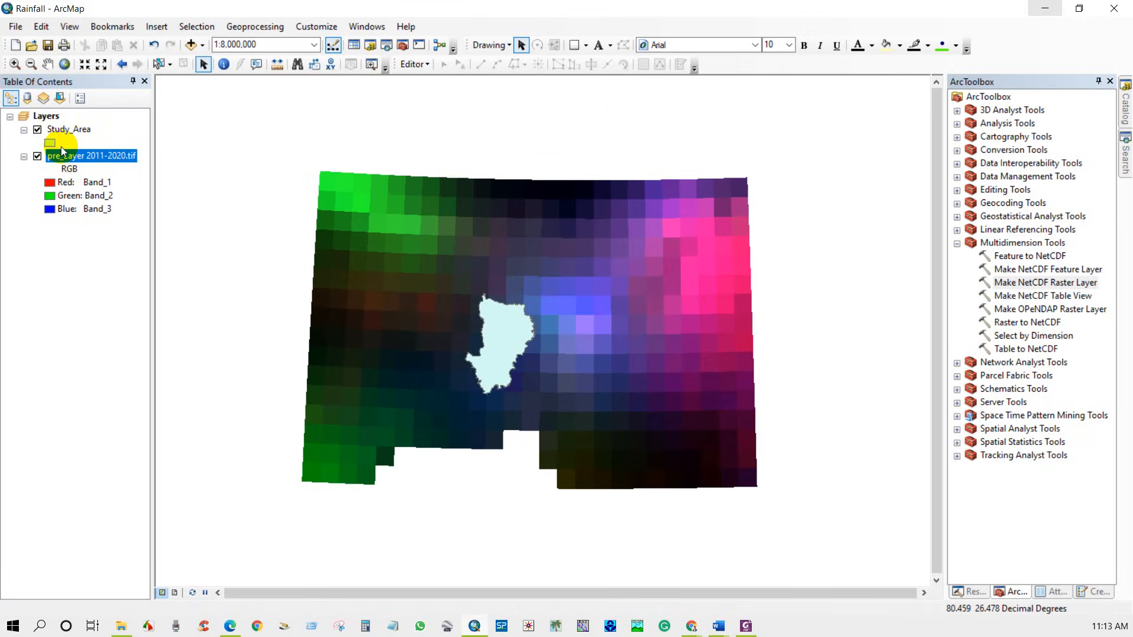
Export the raster in the data frame's UTM spatial reference as pre_Layer 2011-20201prj.tif and add it.
right_click(92, 155)
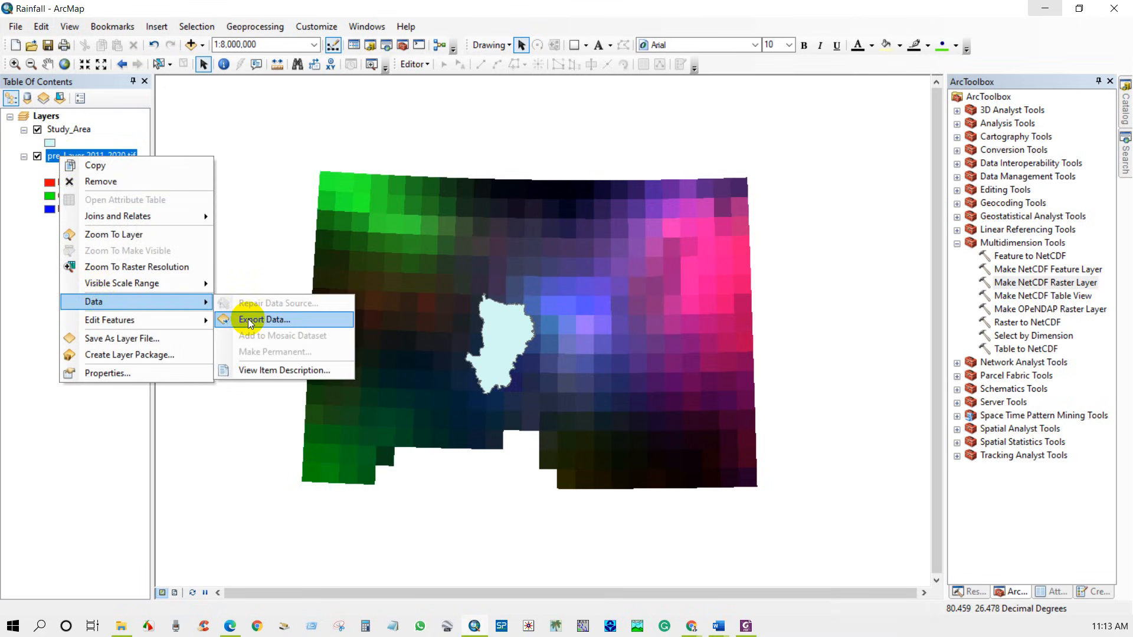
left_click(264, 320)
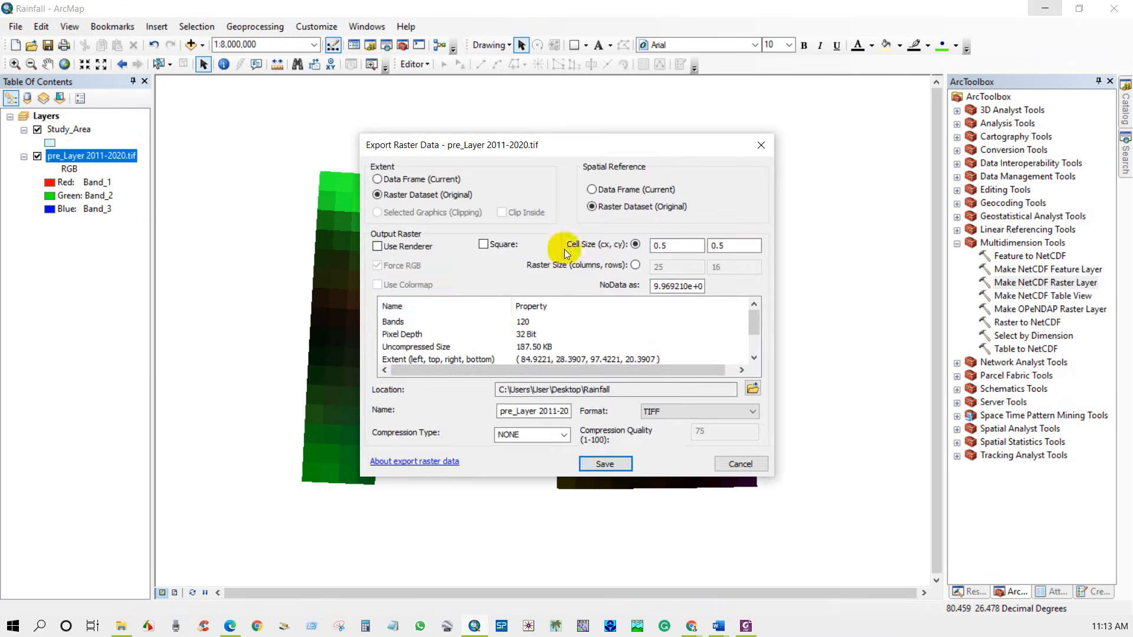
left_click(591, 190)
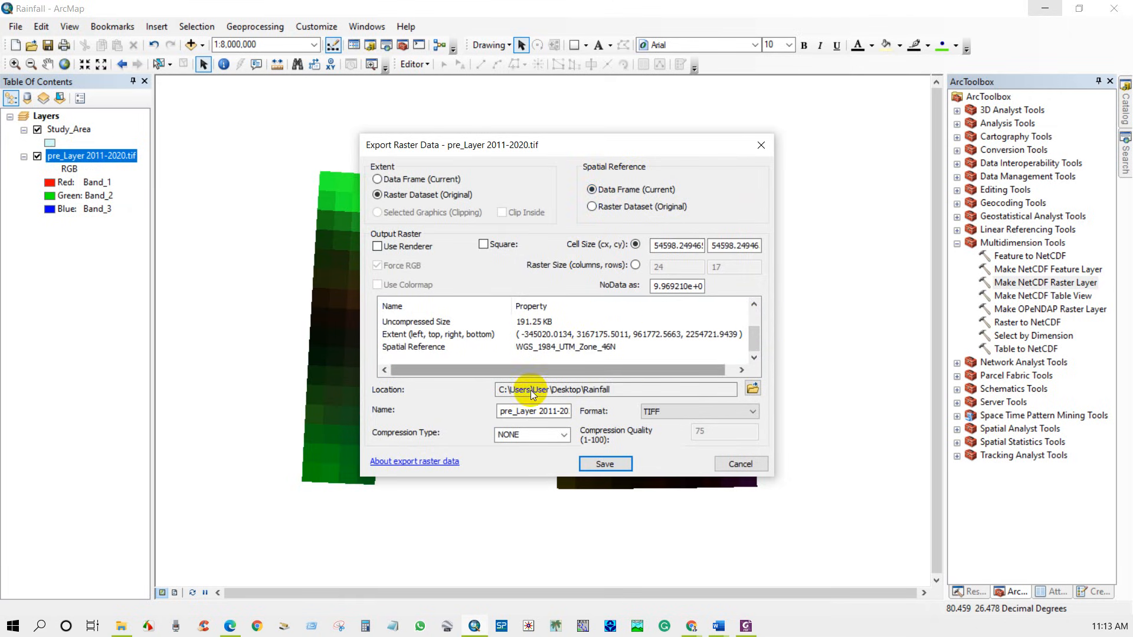
left_click(534, 411)
type("20prj.tif")
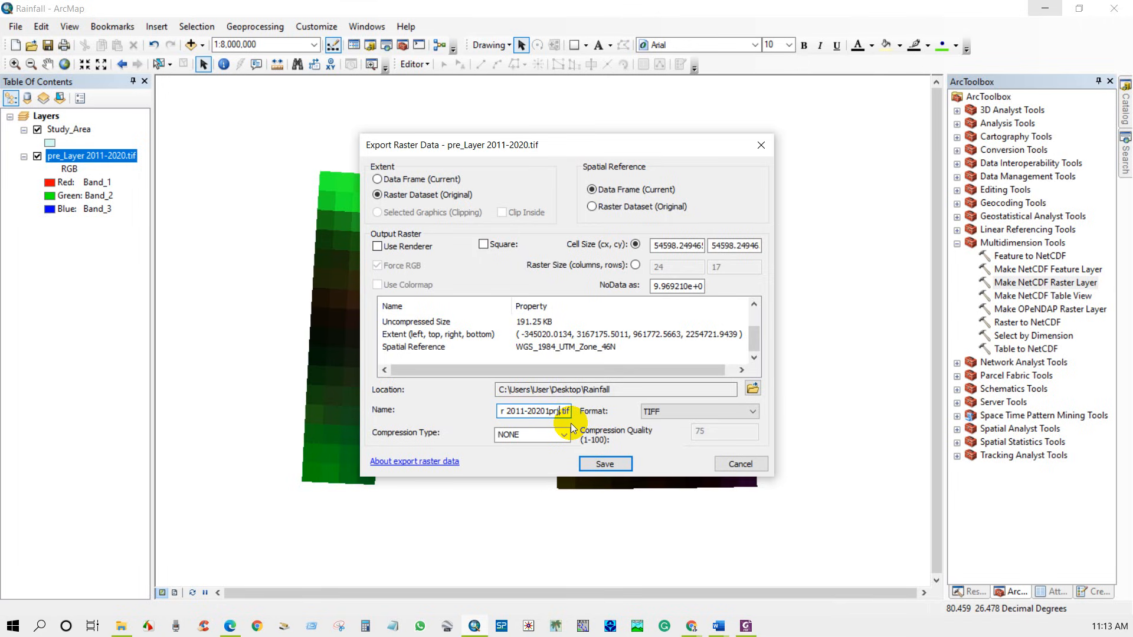
left_click(604, 464)
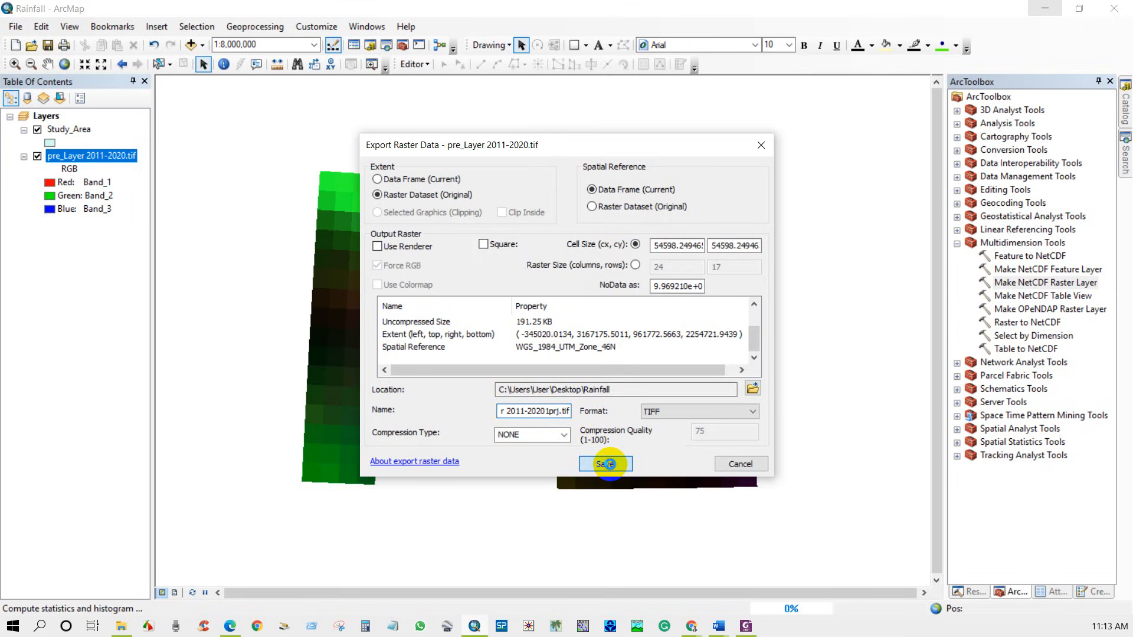
left_click(605, 463)
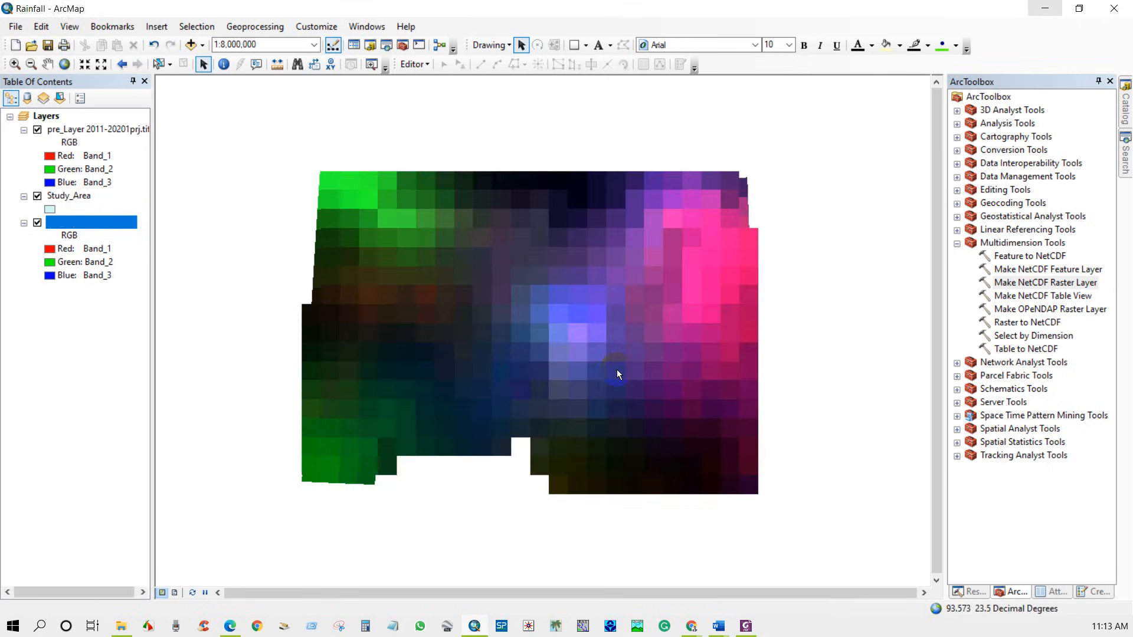
Remove the unprojected pre_Layer 2011-2020.tif raster from the Table of Contents.
right_click(90, 222)
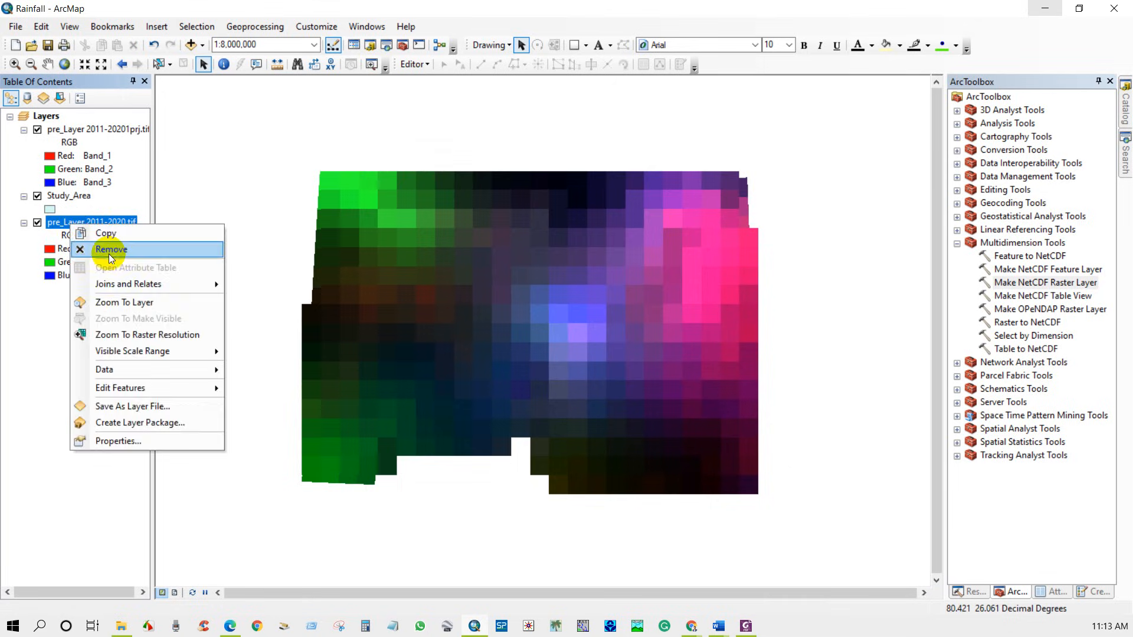
left_click(112, 249)
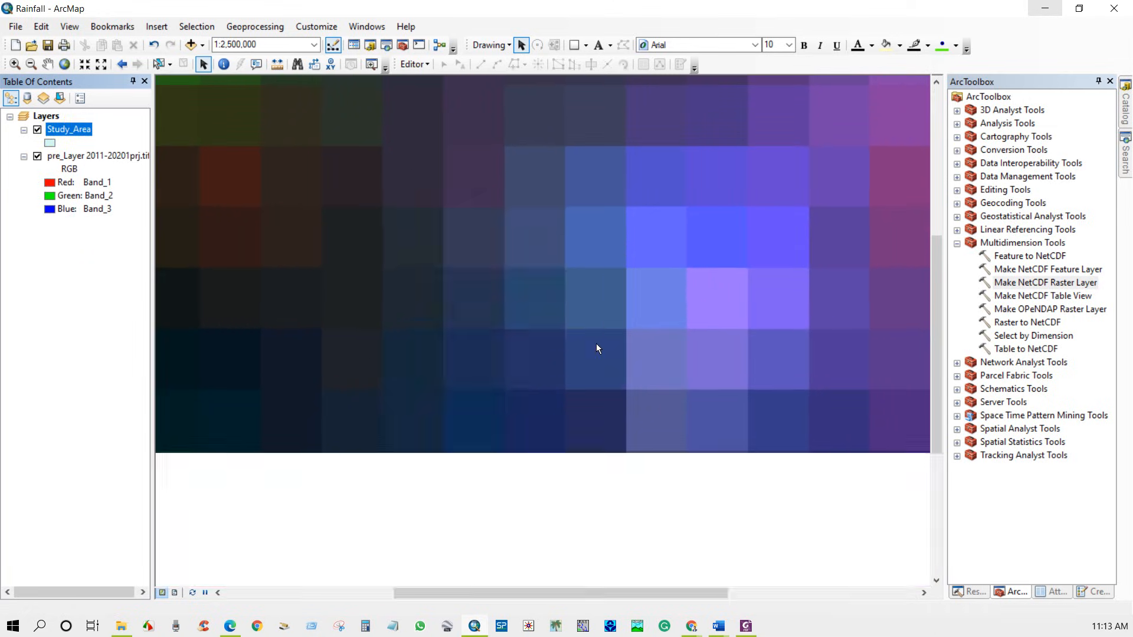
left_click(189, 45)
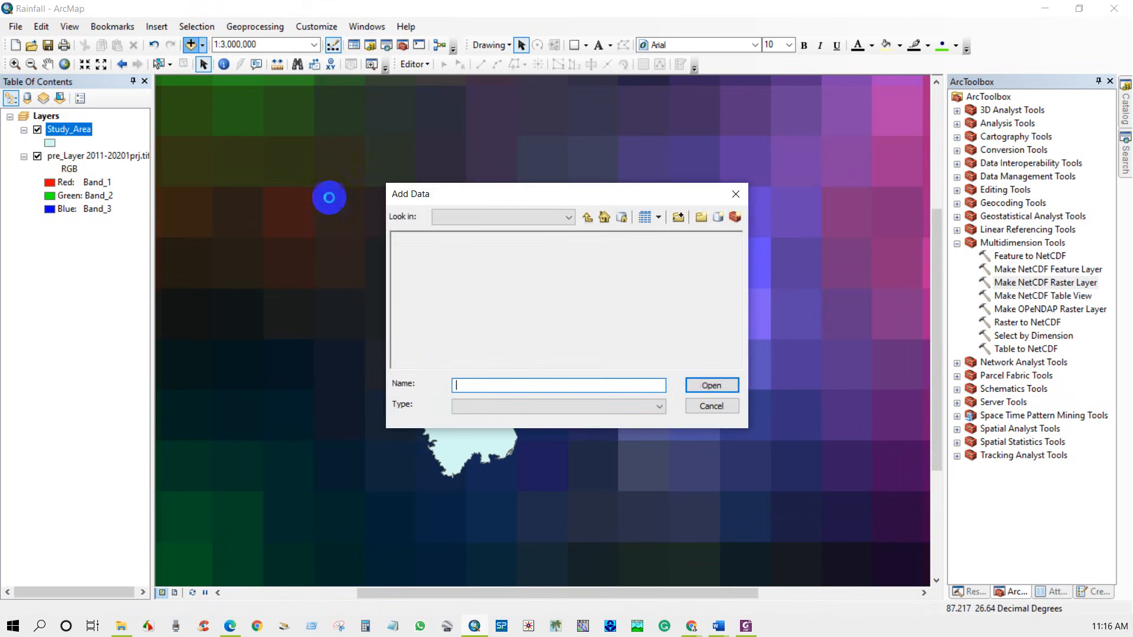
left_click(586, 217)
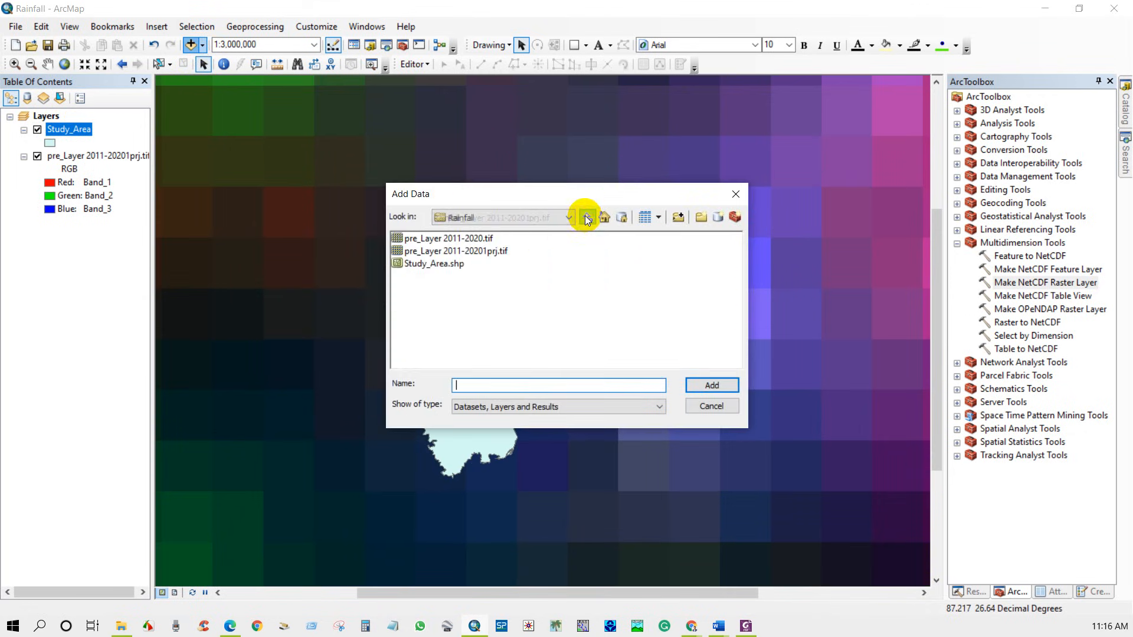
left_click(448, 251)
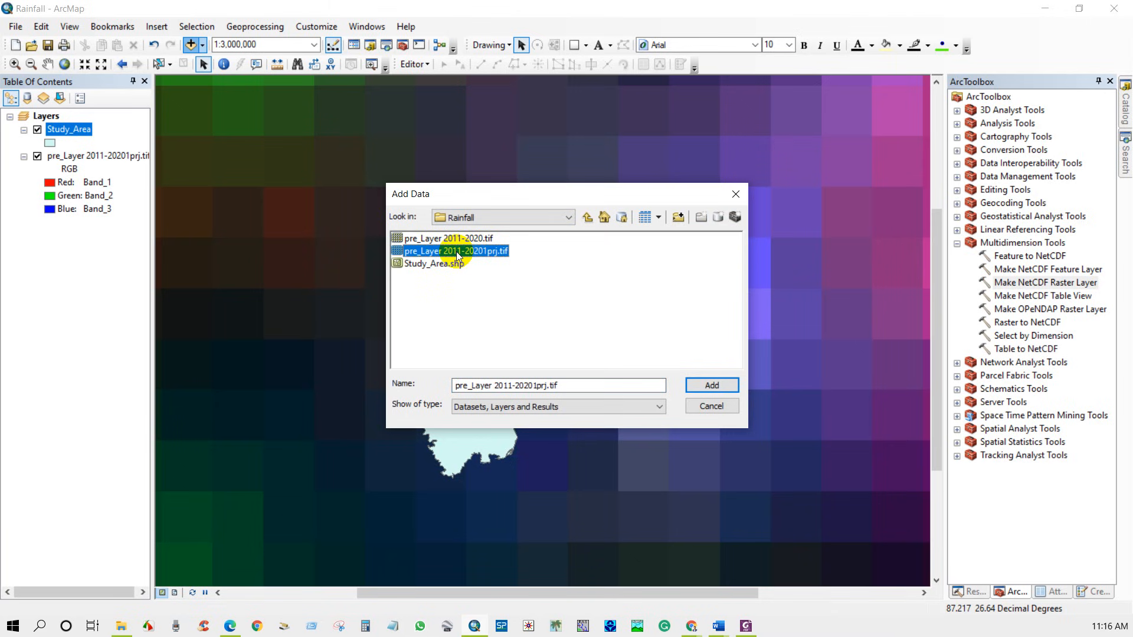
double_click(447, 251)
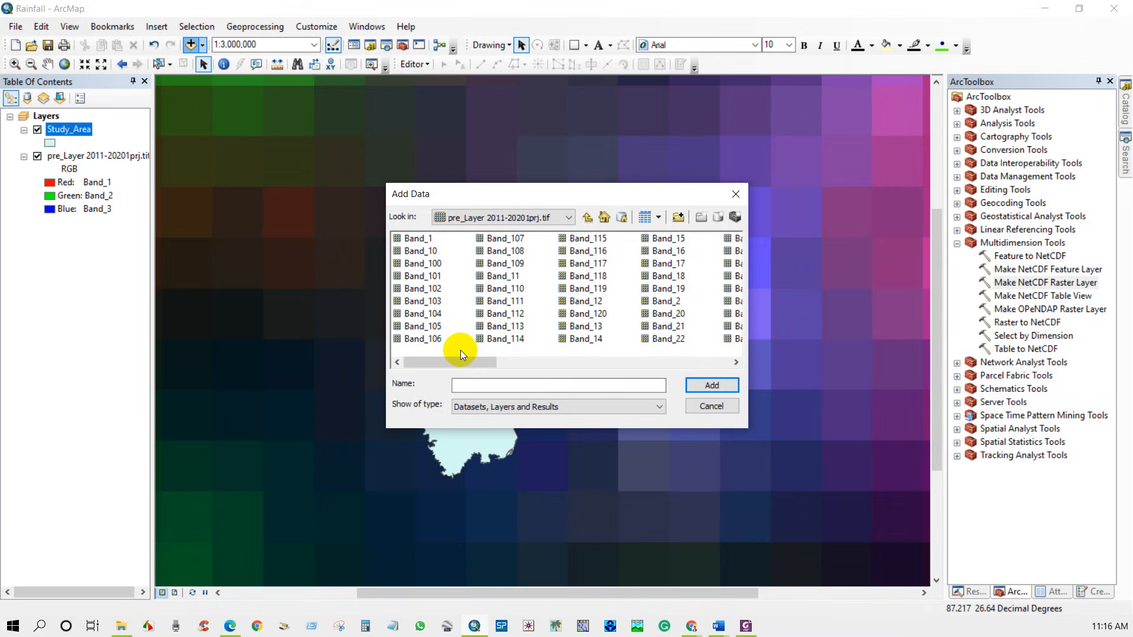
left_click(709, 406)
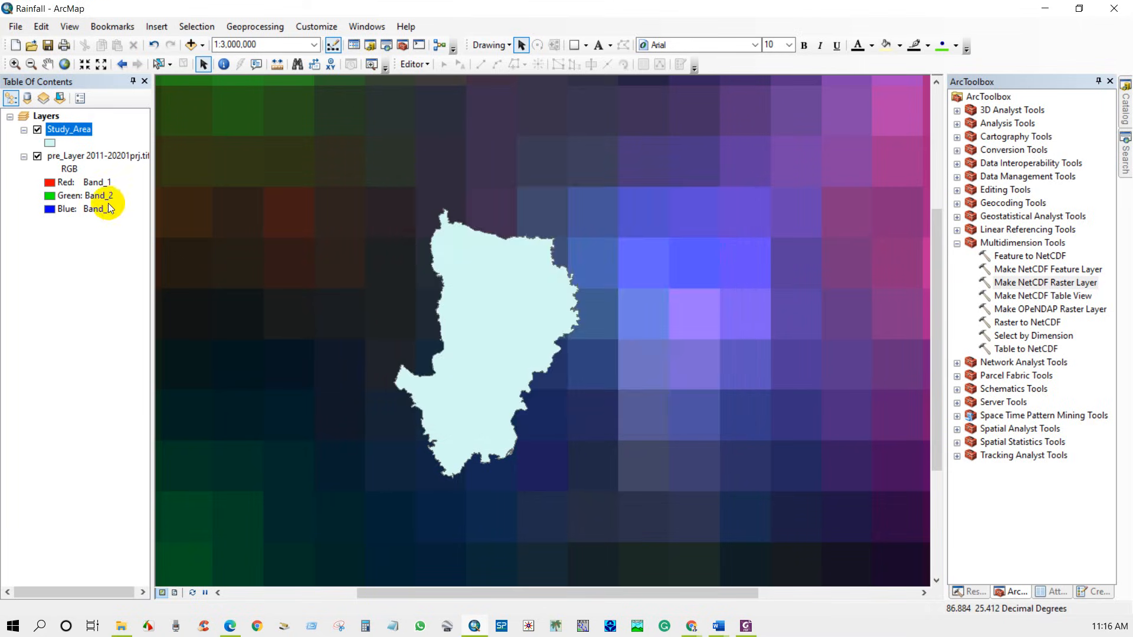
right_click(94, 155)
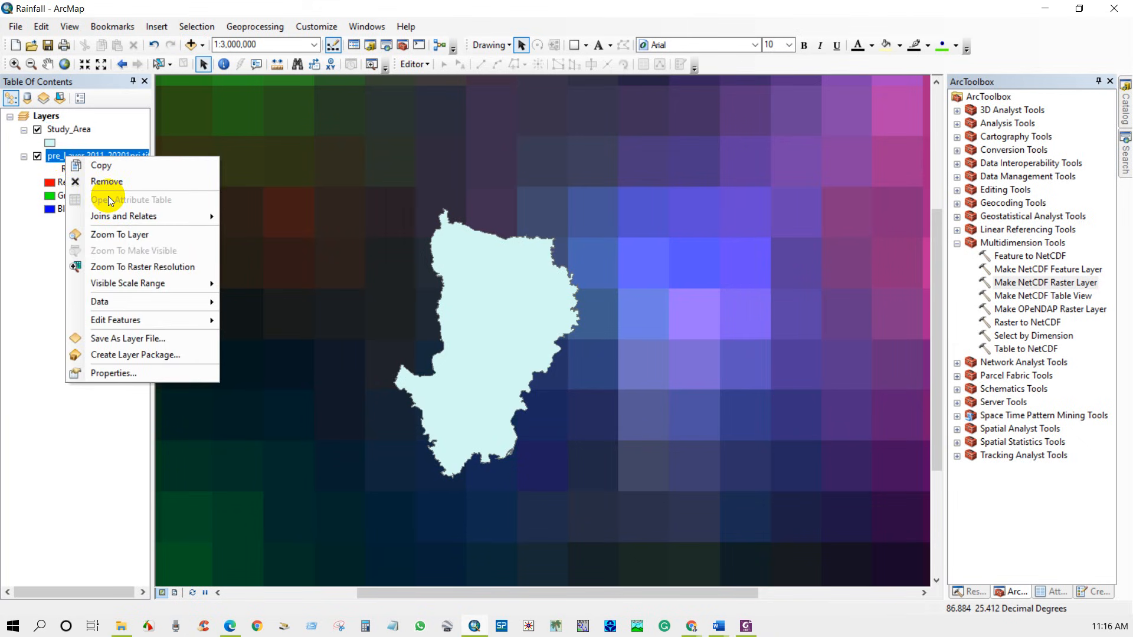
left_click(112, 373)
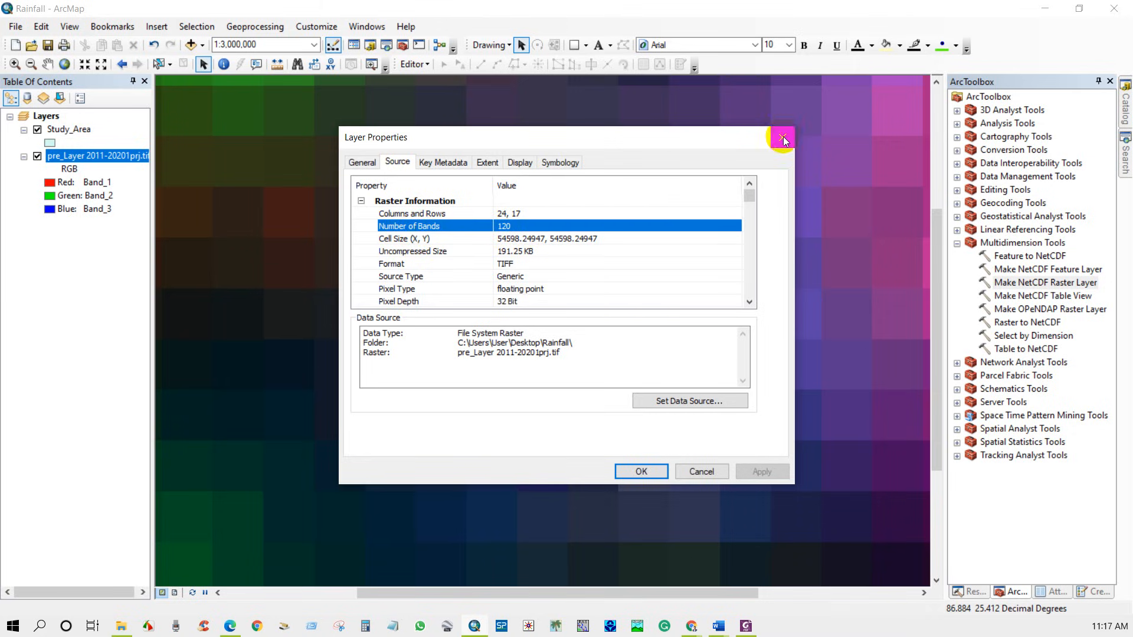
left_click(782, 137)
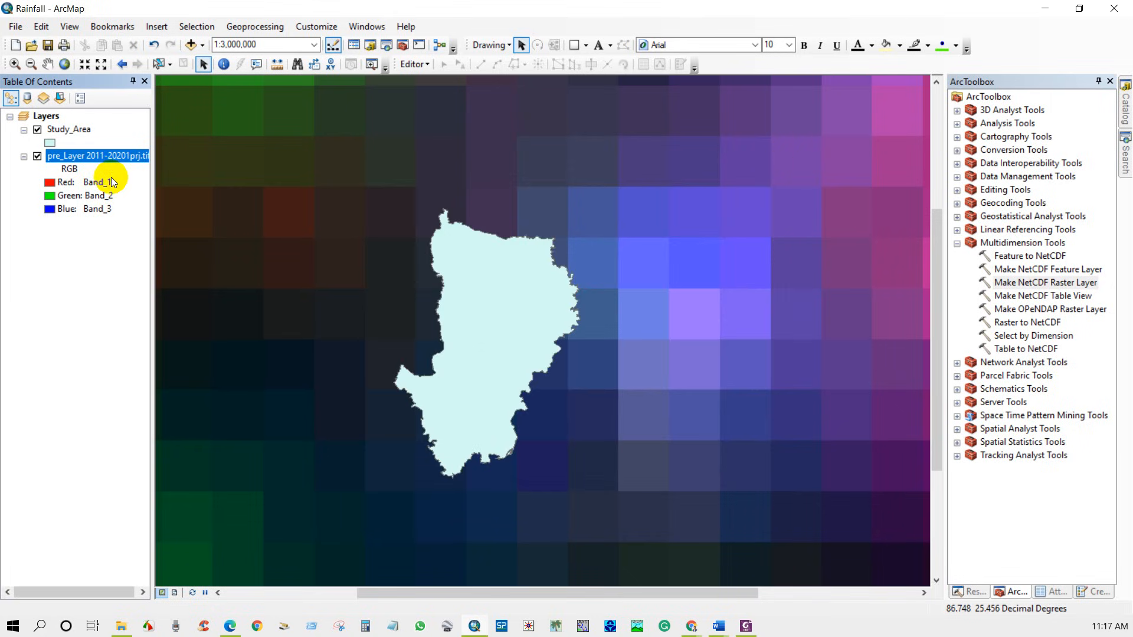
Add Band_109 through Band_120 of pre_Layer 2011-20201prj.tif from the Rainfall folder.
left_click(190, 45)
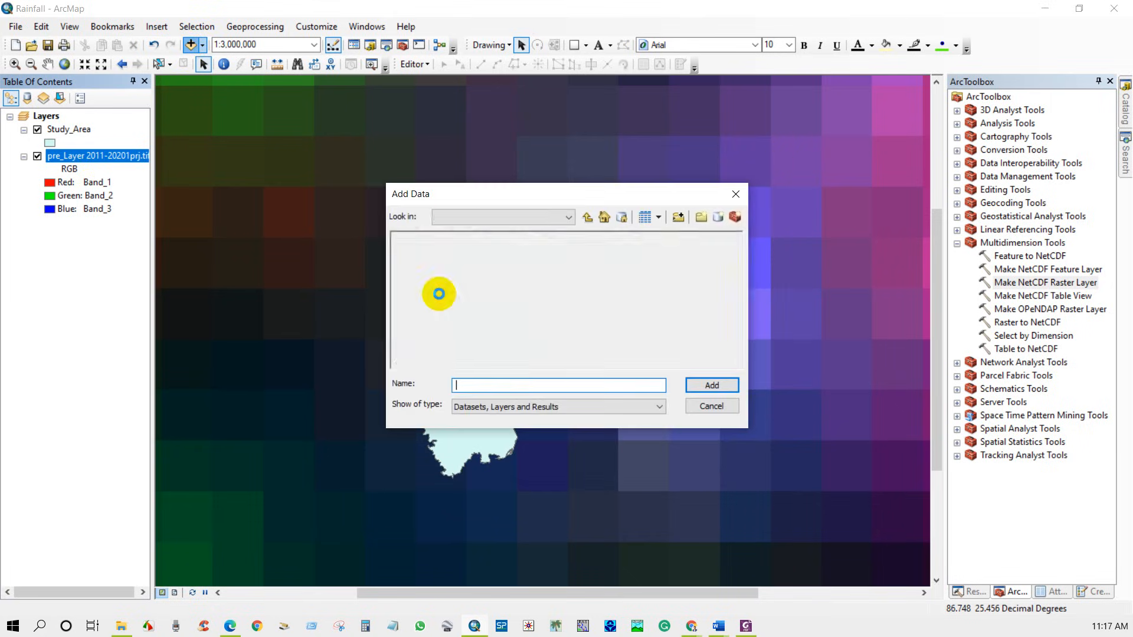
double_click(438, 293)
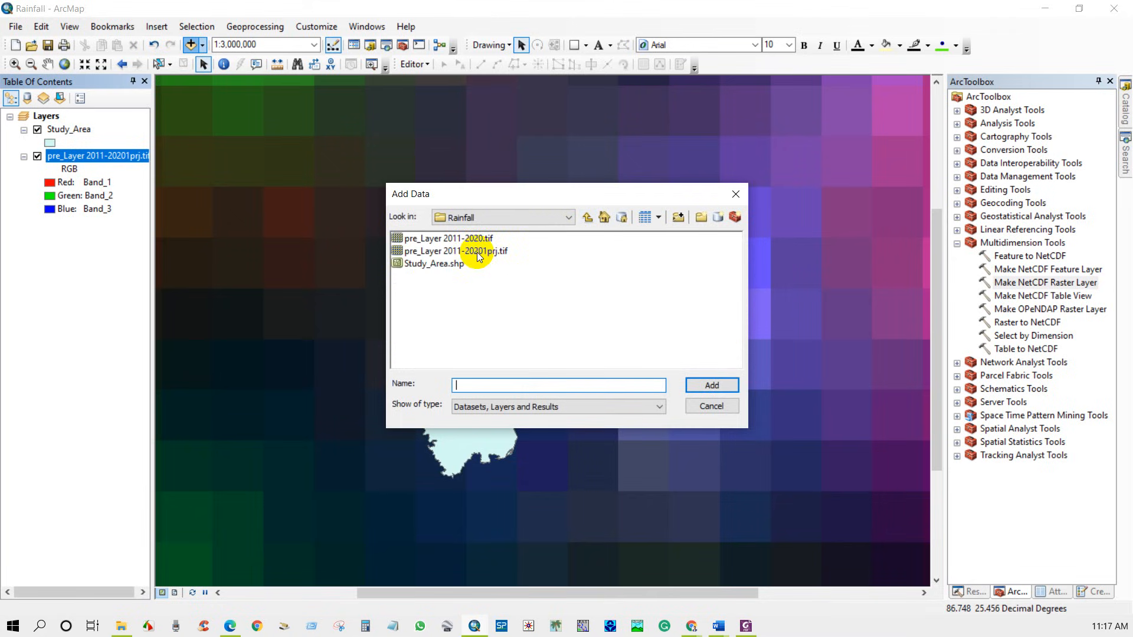
double_click(454, 250)
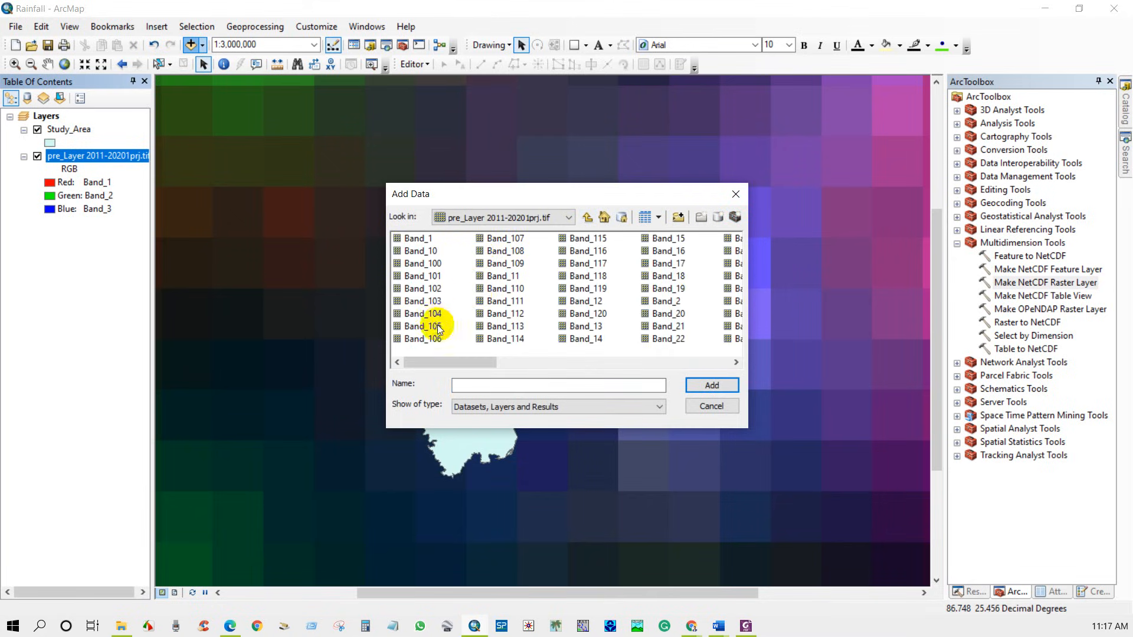
left_click(509, 263)
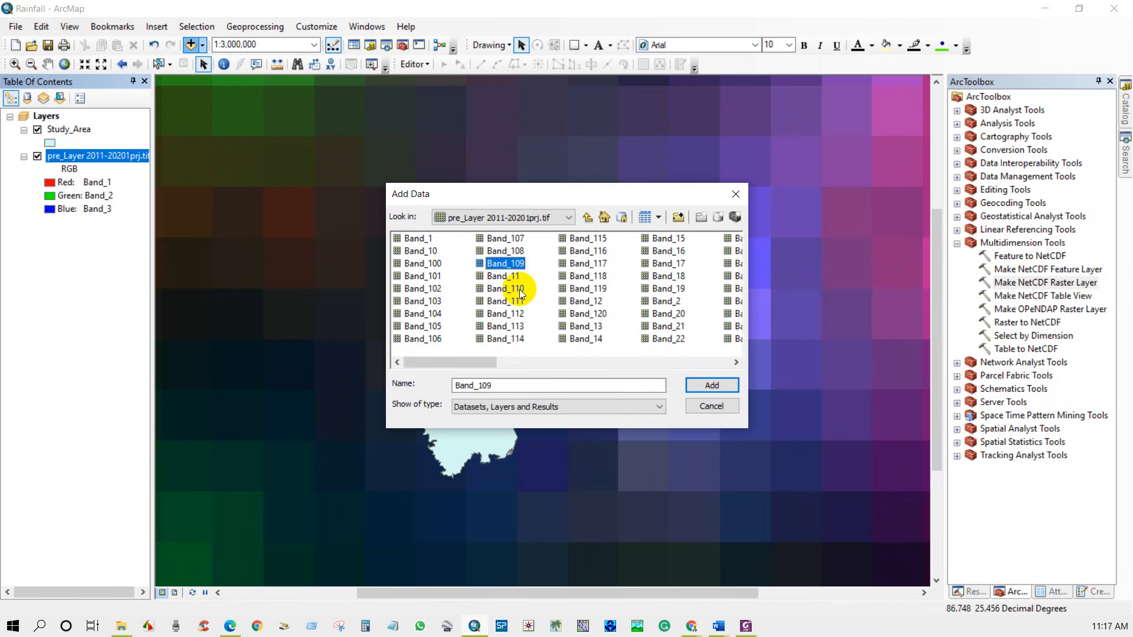
left_click(505, 290)
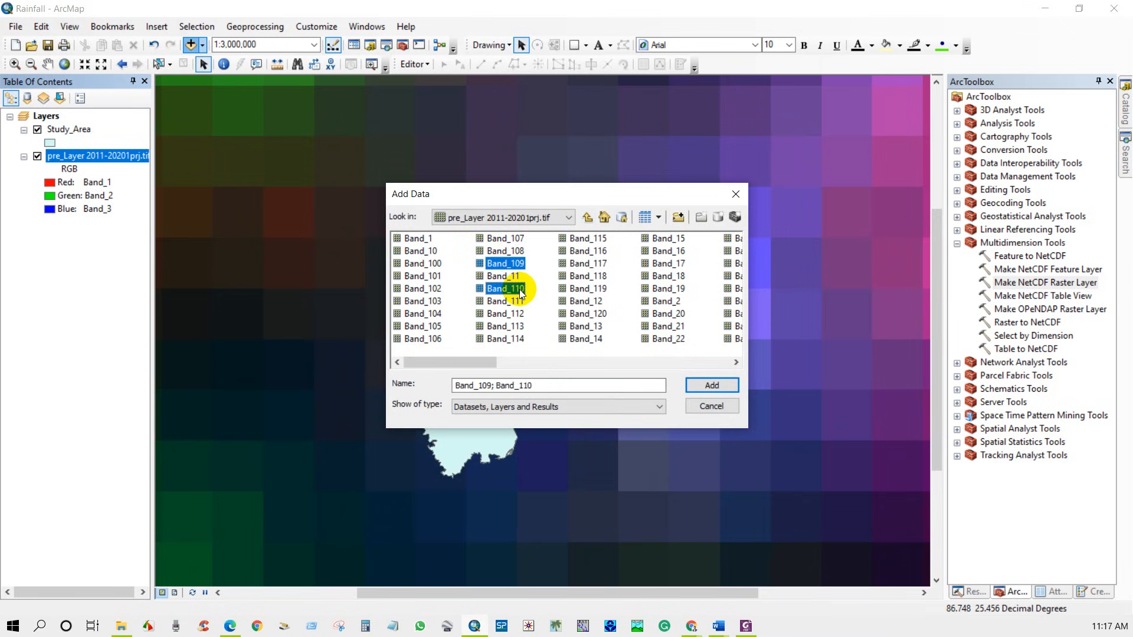
left_click(505, 313)
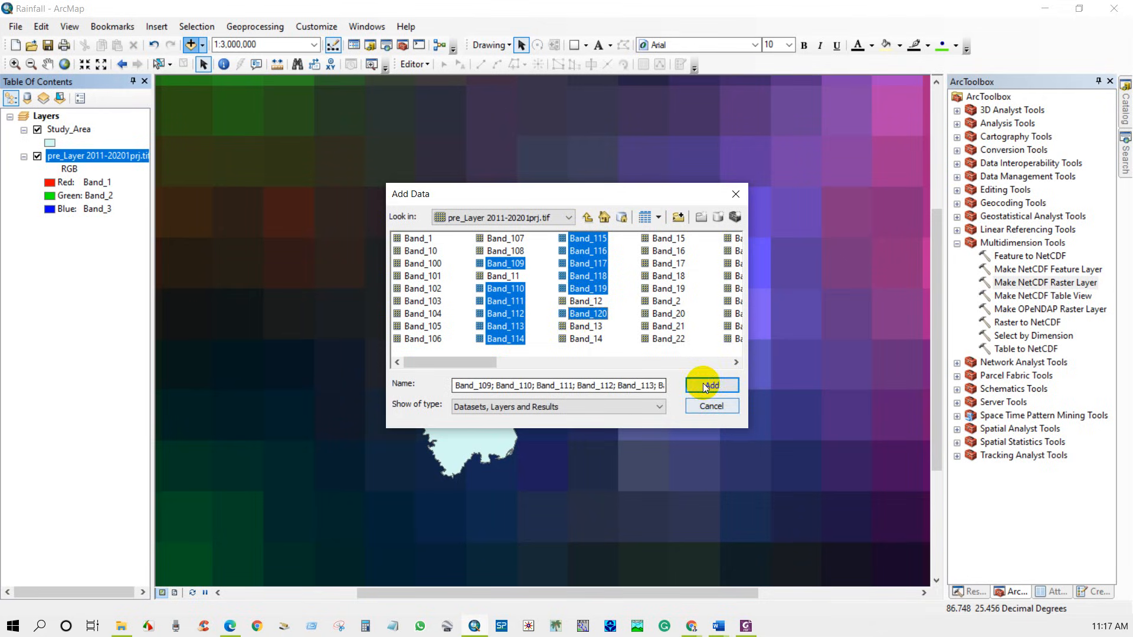
left_click(709, 385)
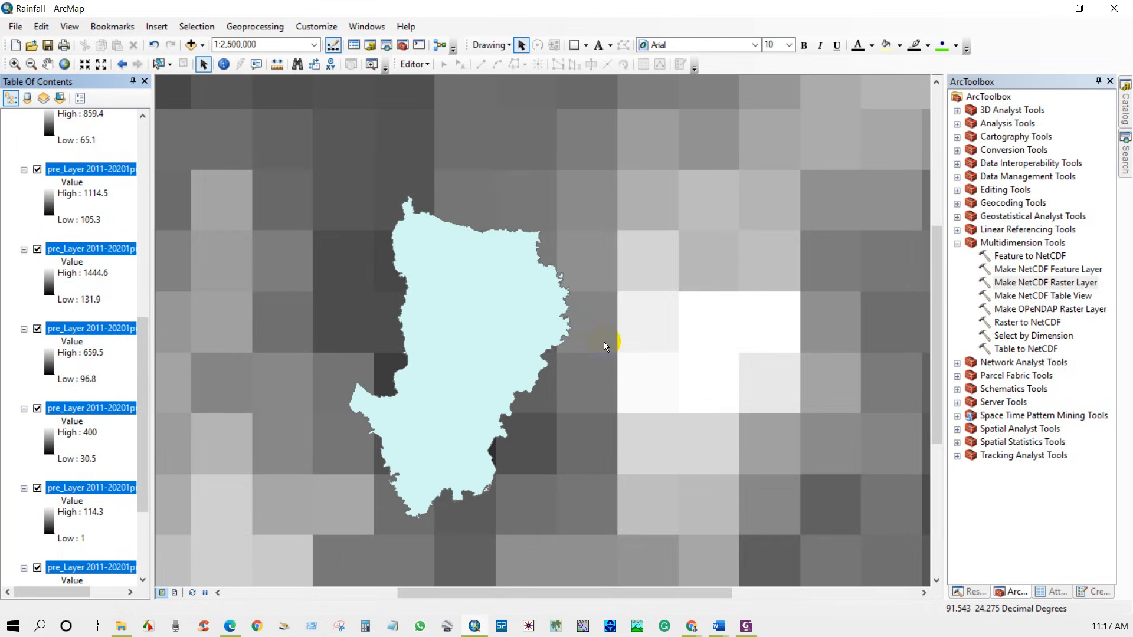
Open Composite Bands from the Data Management raster tools, with the band layers as inputs.
left_click(1043, 282)
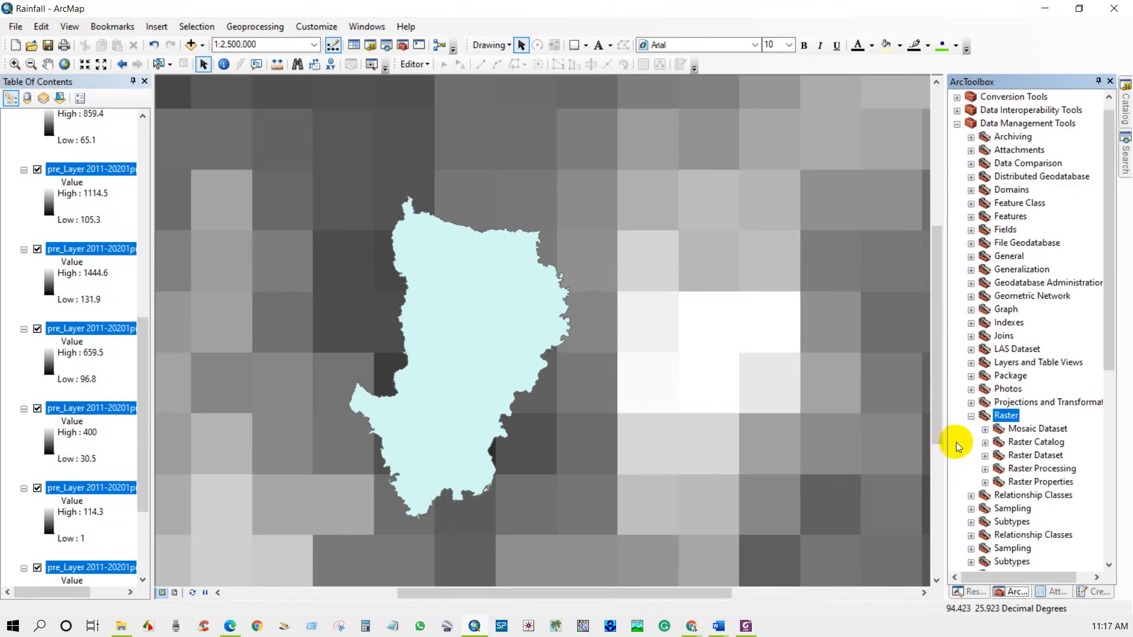
scroll("down", 3)
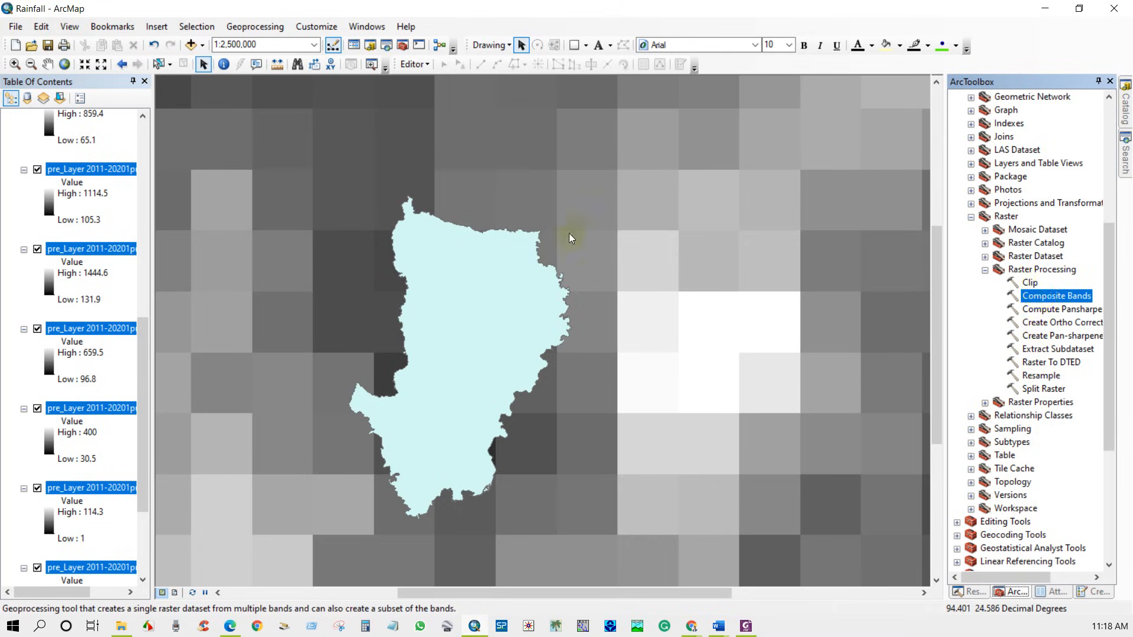
double_click(1055, 296)
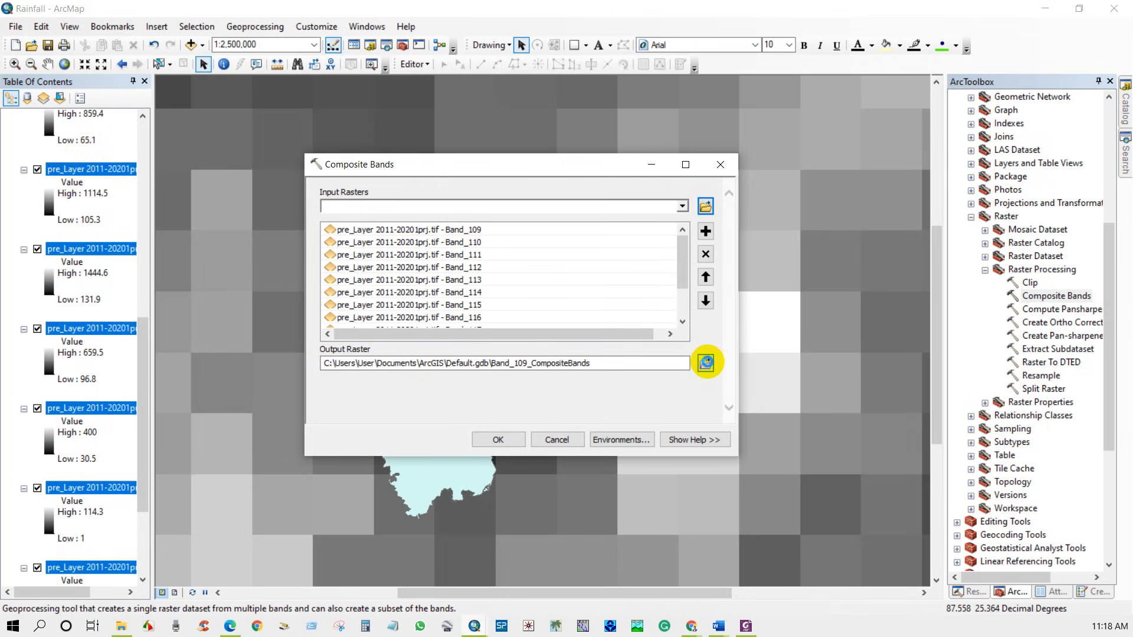
Save the composite as pre_Layer2020.tif in Desktop\Rainfall and run Composite Bands.
left_click(706, 363)
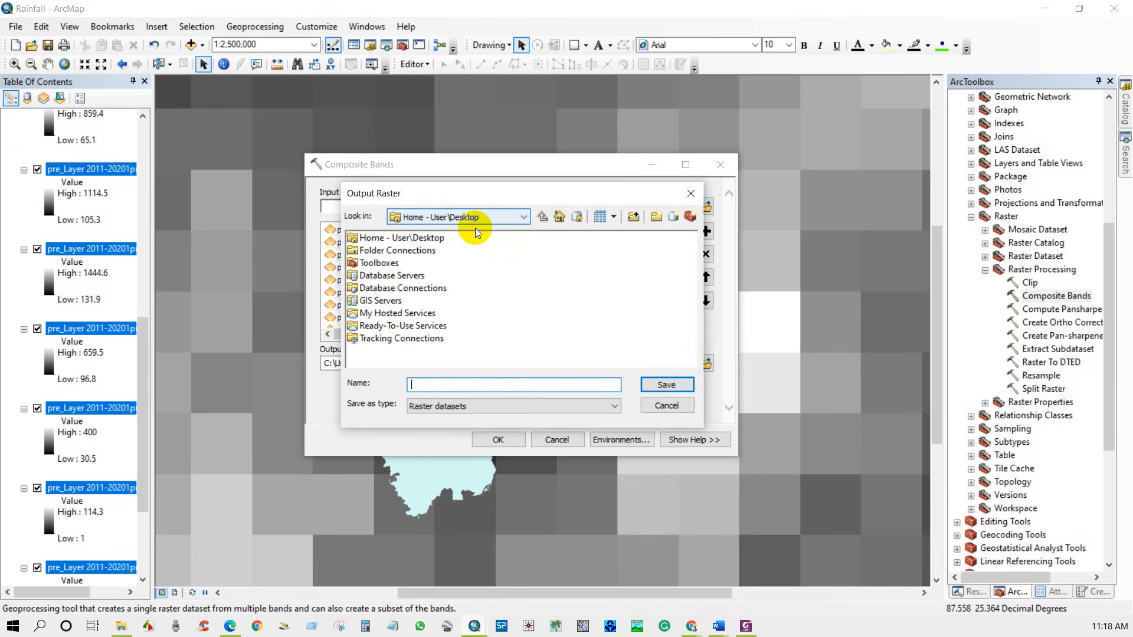
left_click(524, 216)
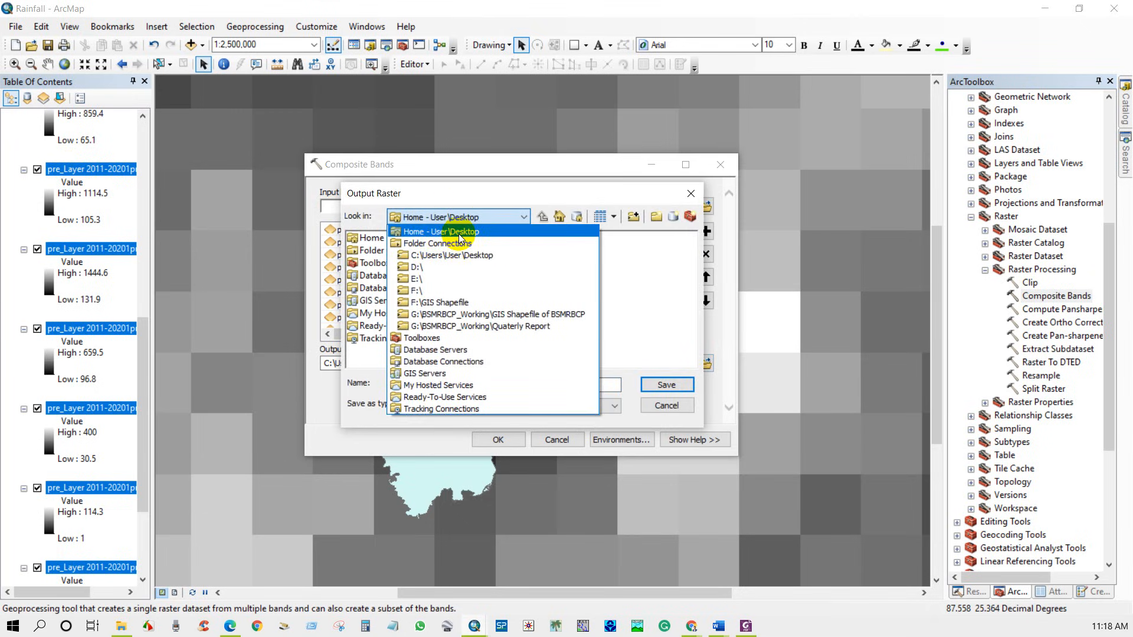
left_click(435, 231)
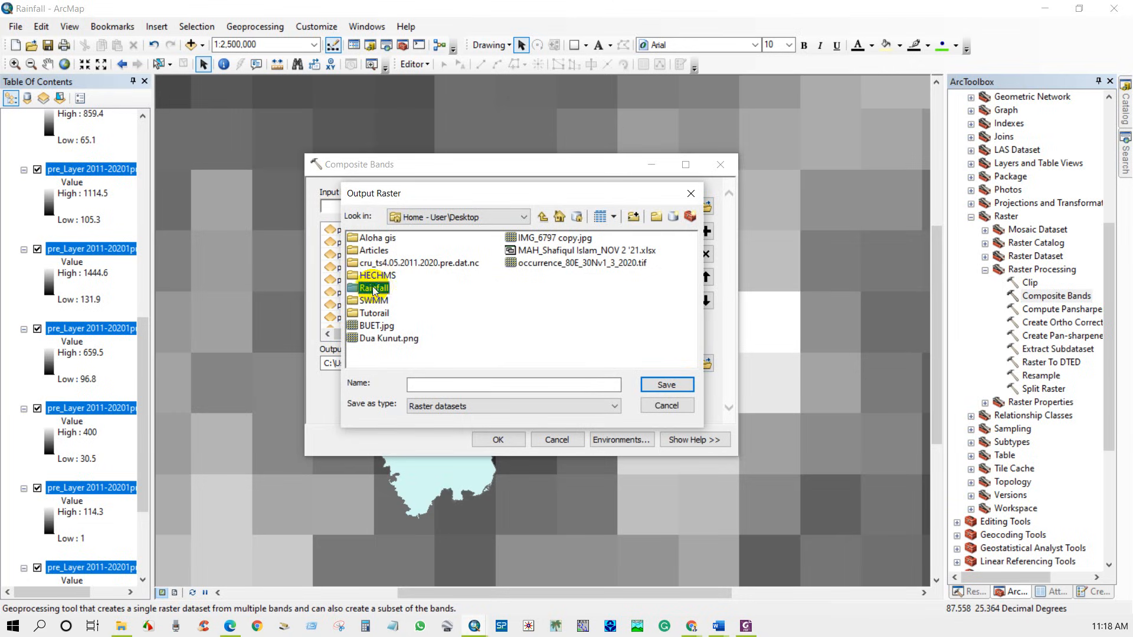
double_click(371, 287)
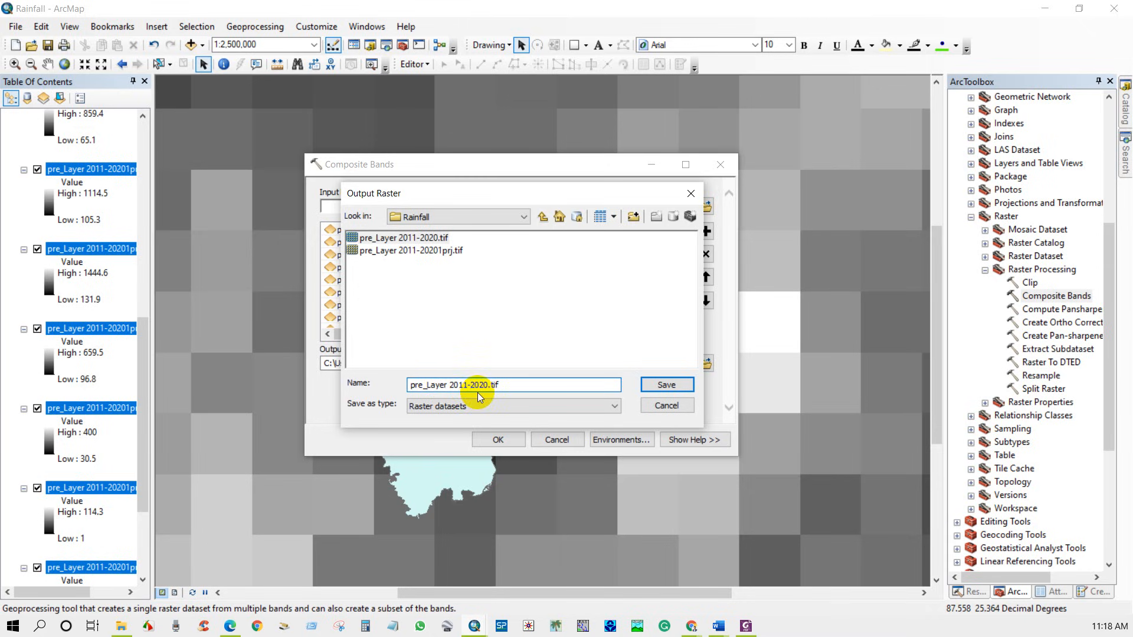
left_click(665, 383)
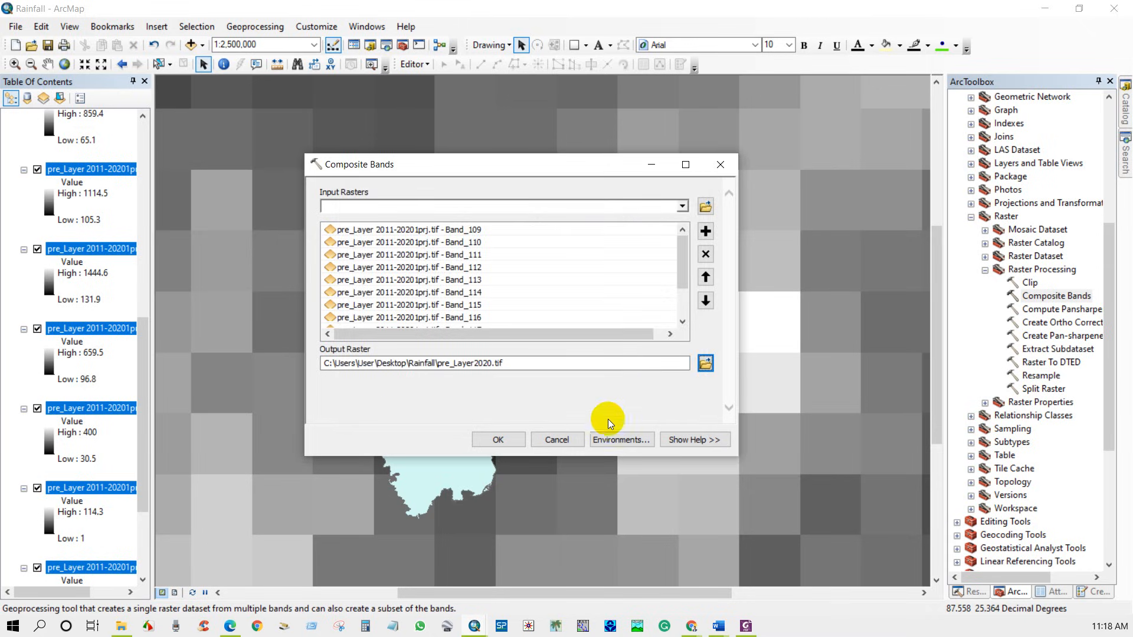
left_click(497, 439)
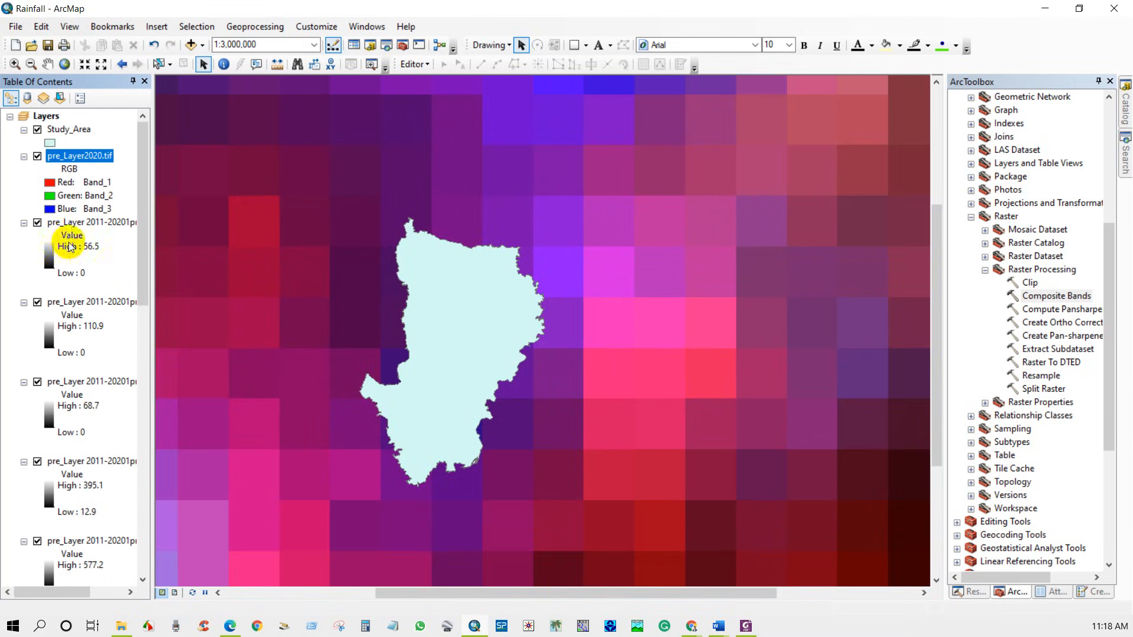
Select the single-band pre_Layer layers in the Table of Contents for removal.
left_click(36, 129)
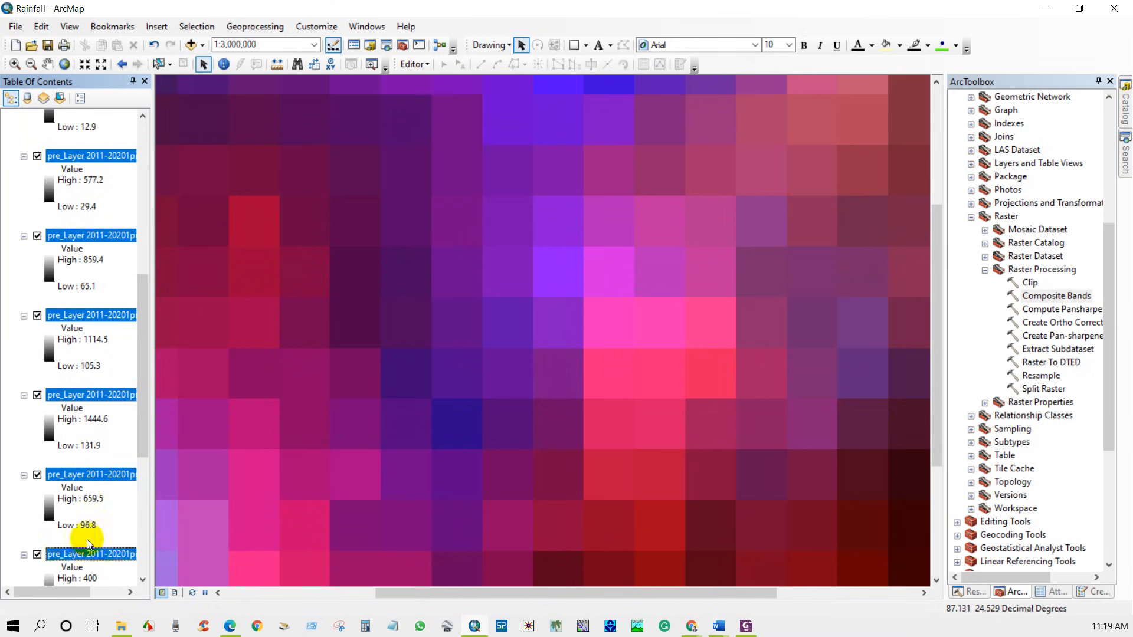
scroll("down", 3)
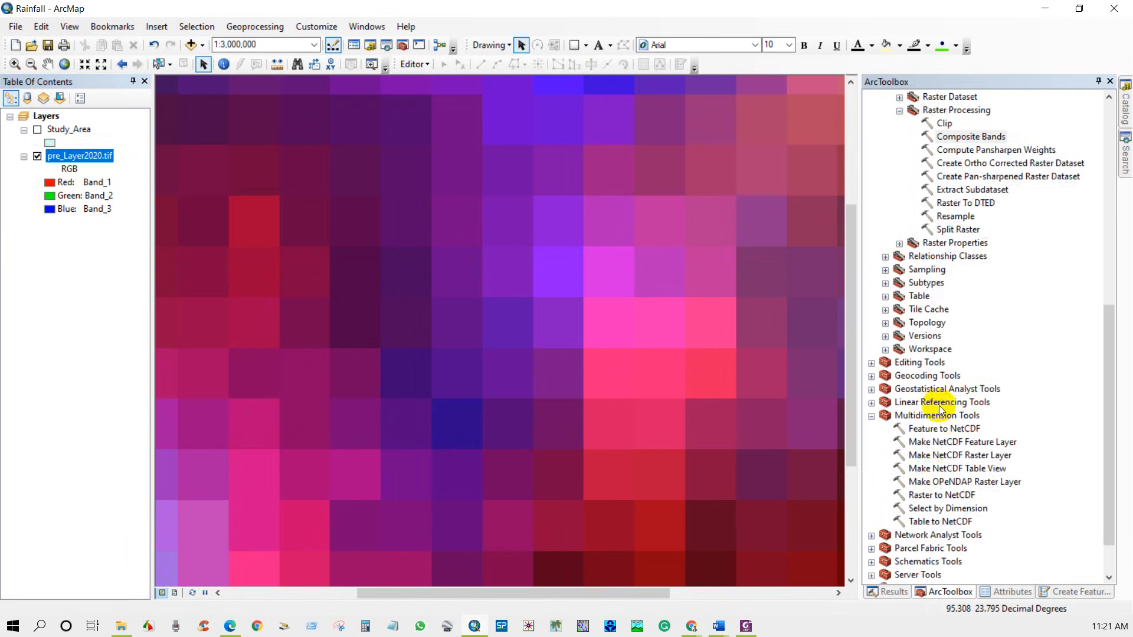
Open the Cell Statistics tool from Spatial Analyst's Local tools.
scroll("down", 3)
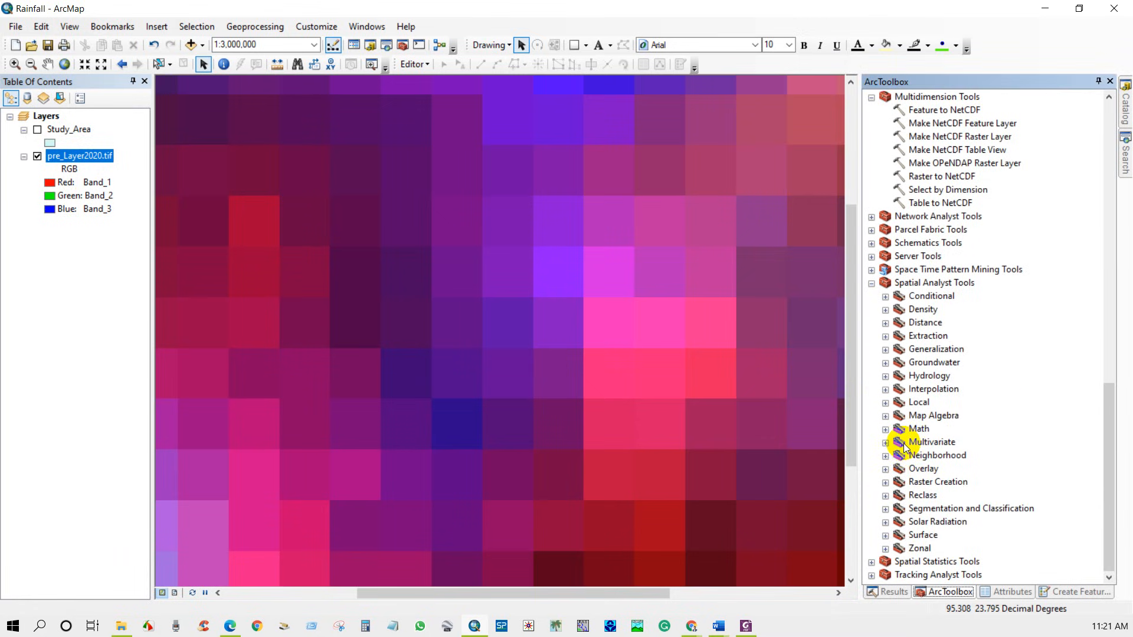
left_click(919, 402)
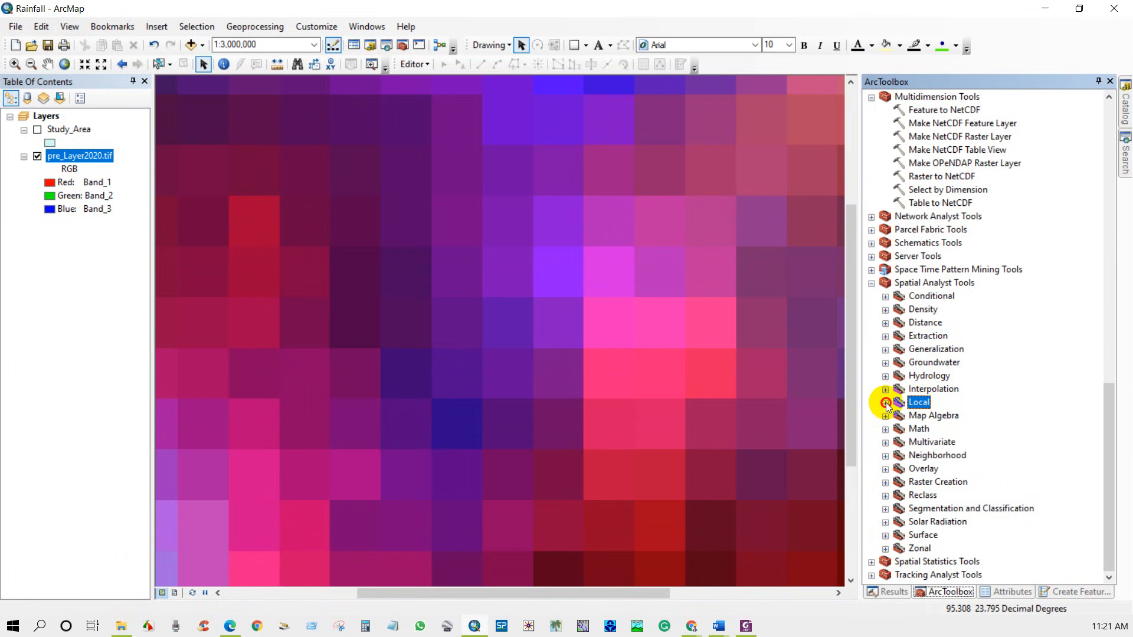
left_click(885, 402)
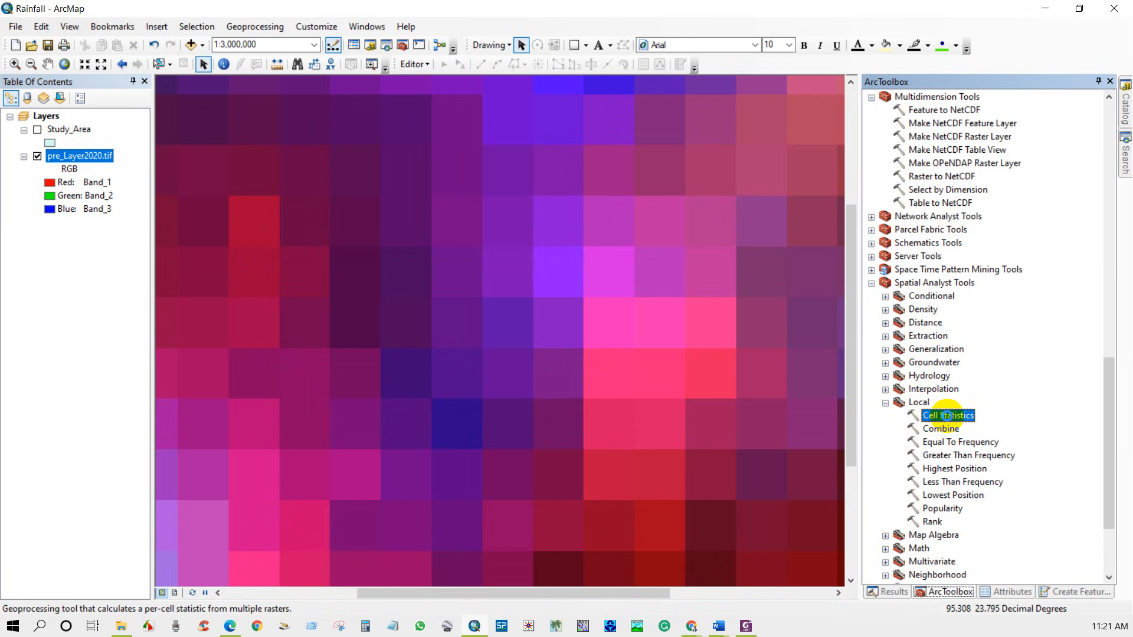
double_click(948, 416)
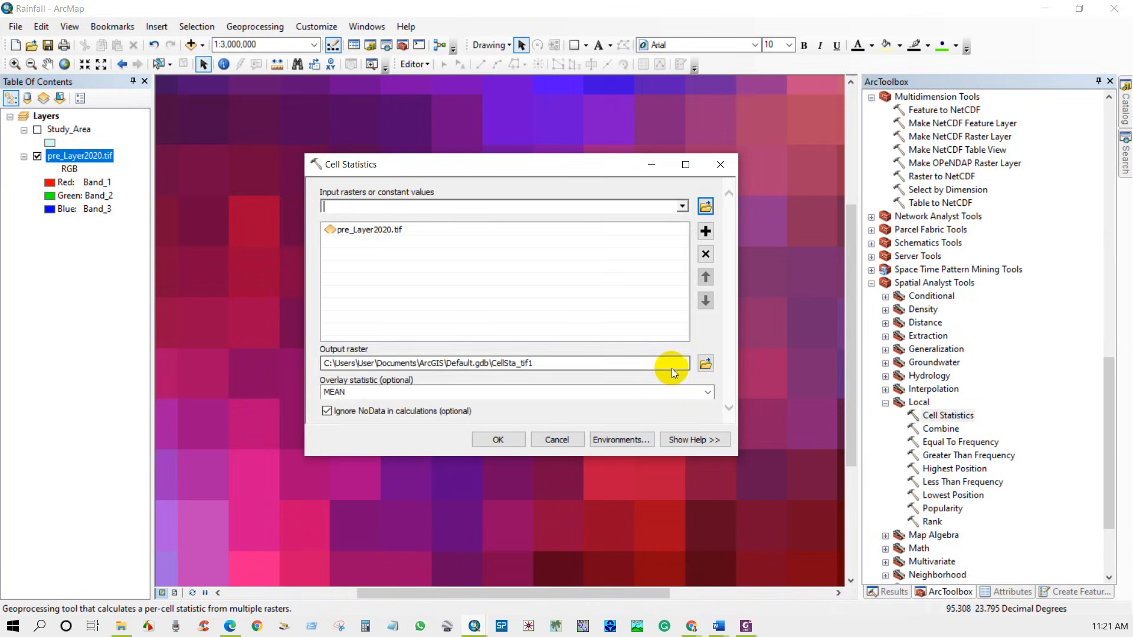
Output Annual_Rain20 to the Rainfall folder using the SUM statistic, and run it.
left_click(705, 363)
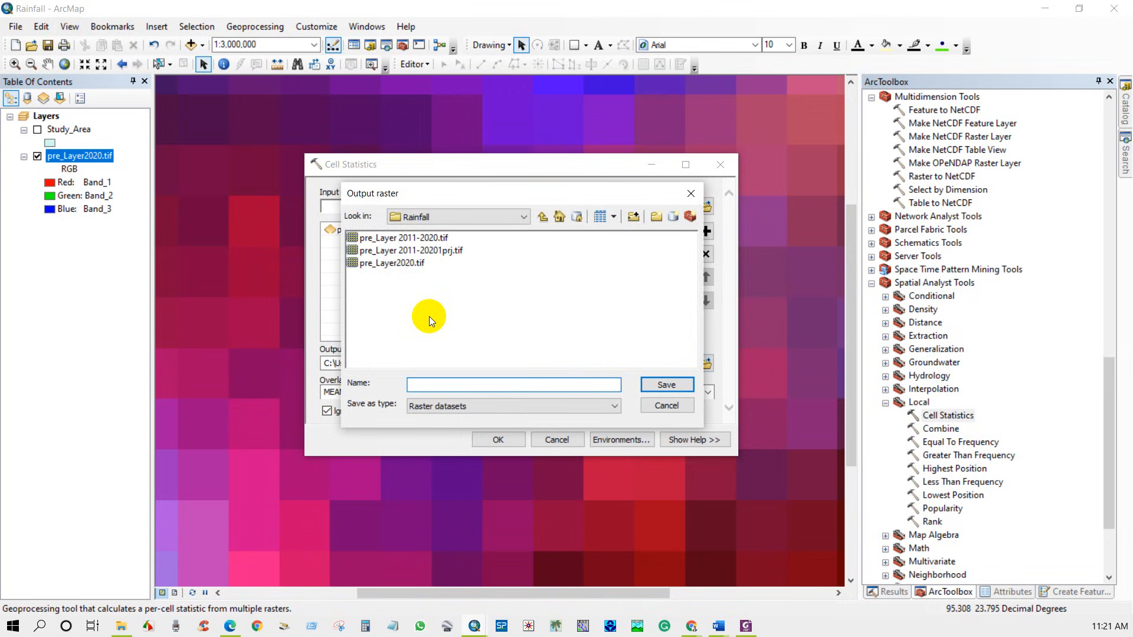
type("A")
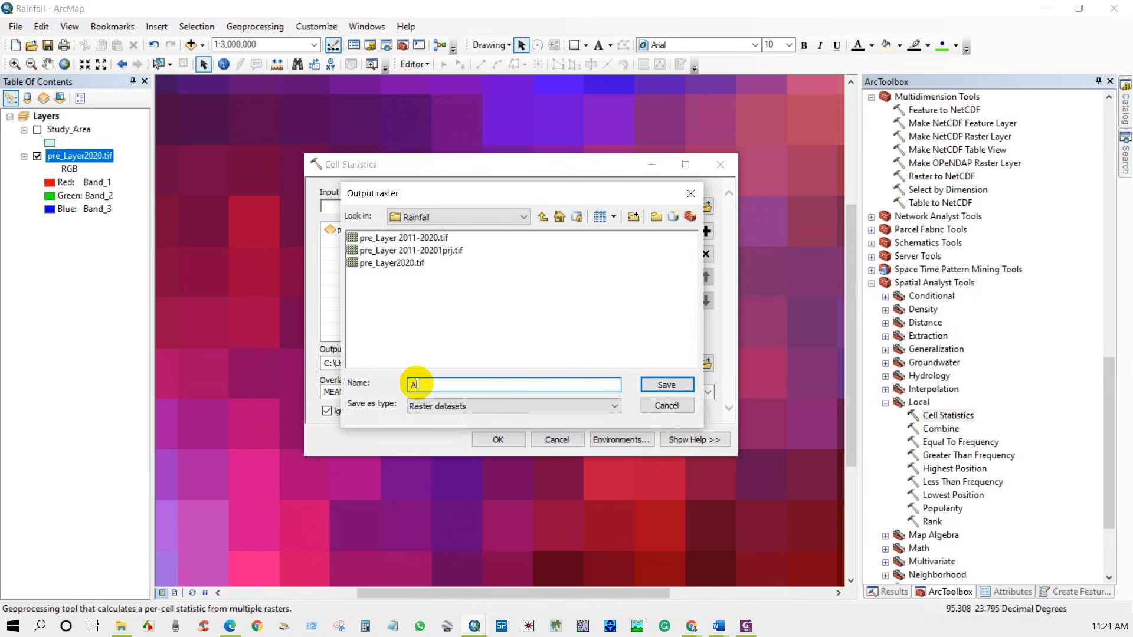
type("Annual_Rainfall")
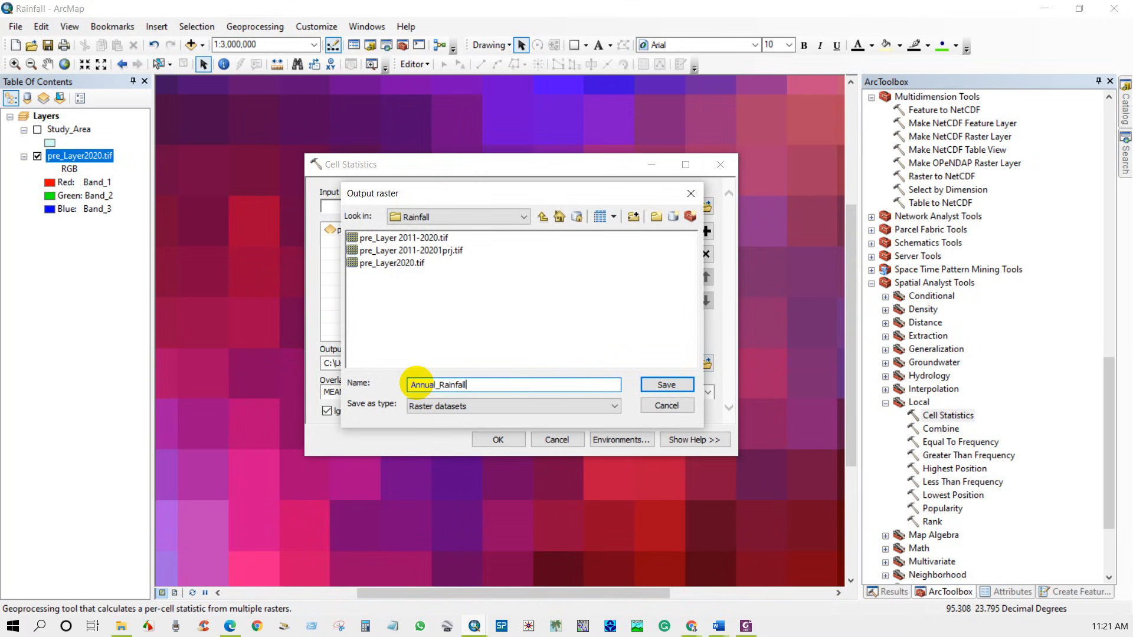
type("2021")
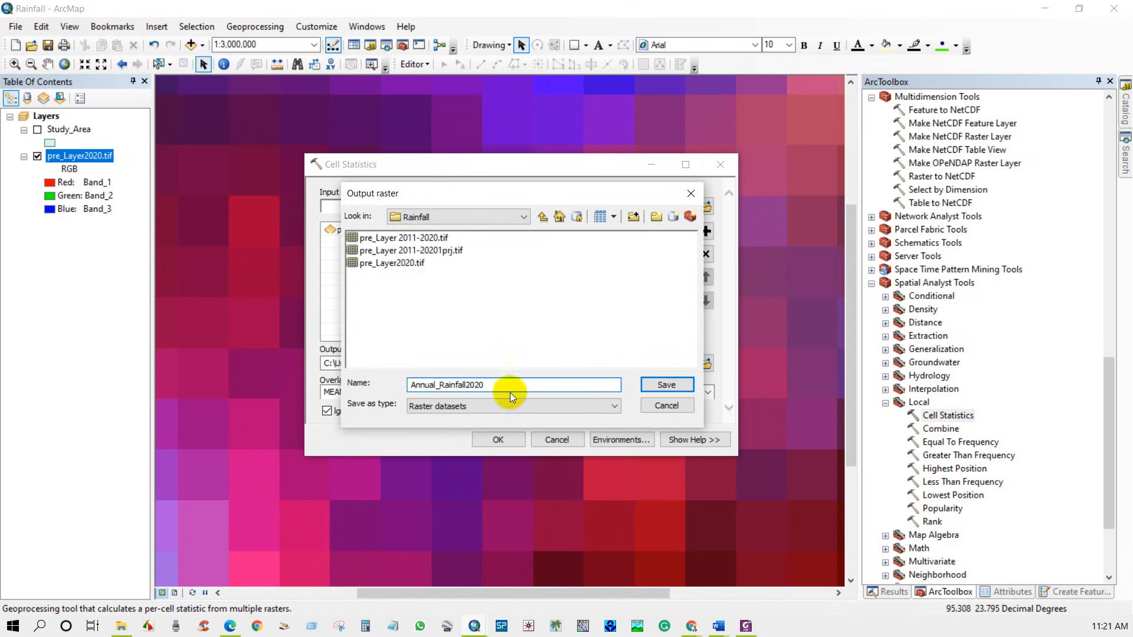
left_click(665, 384)
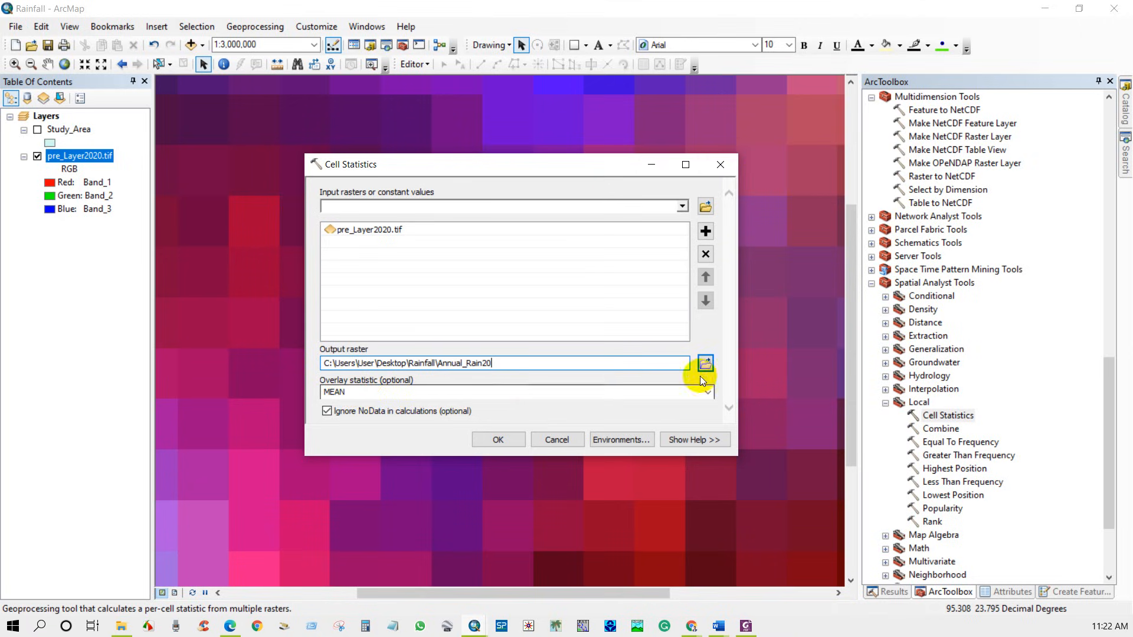
left_click(707, 392)
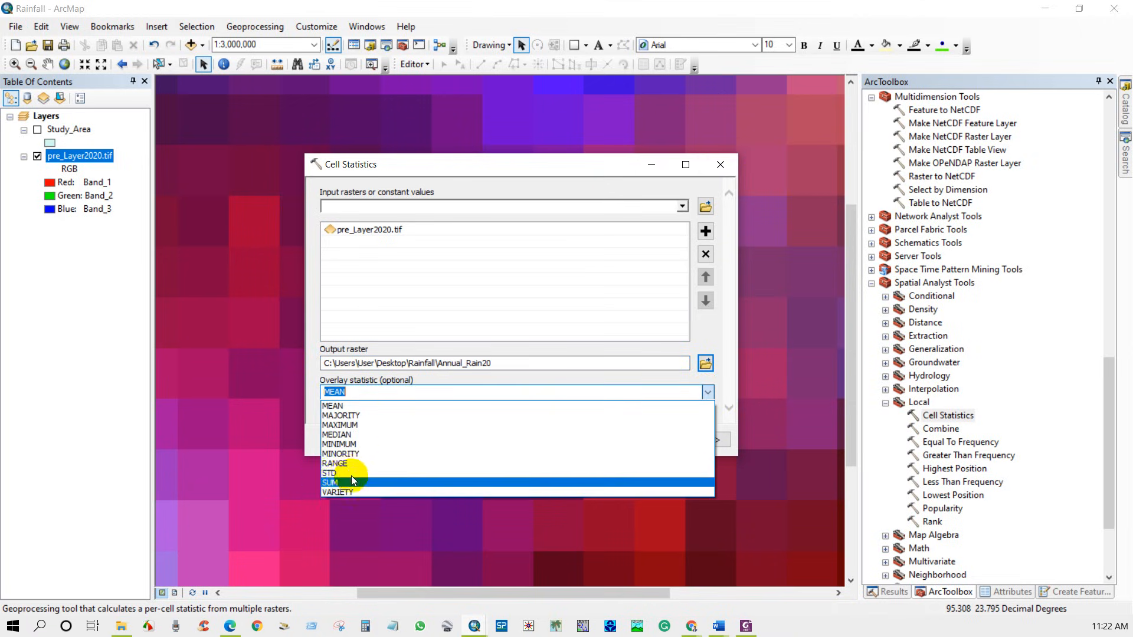
left_click(331, 482)
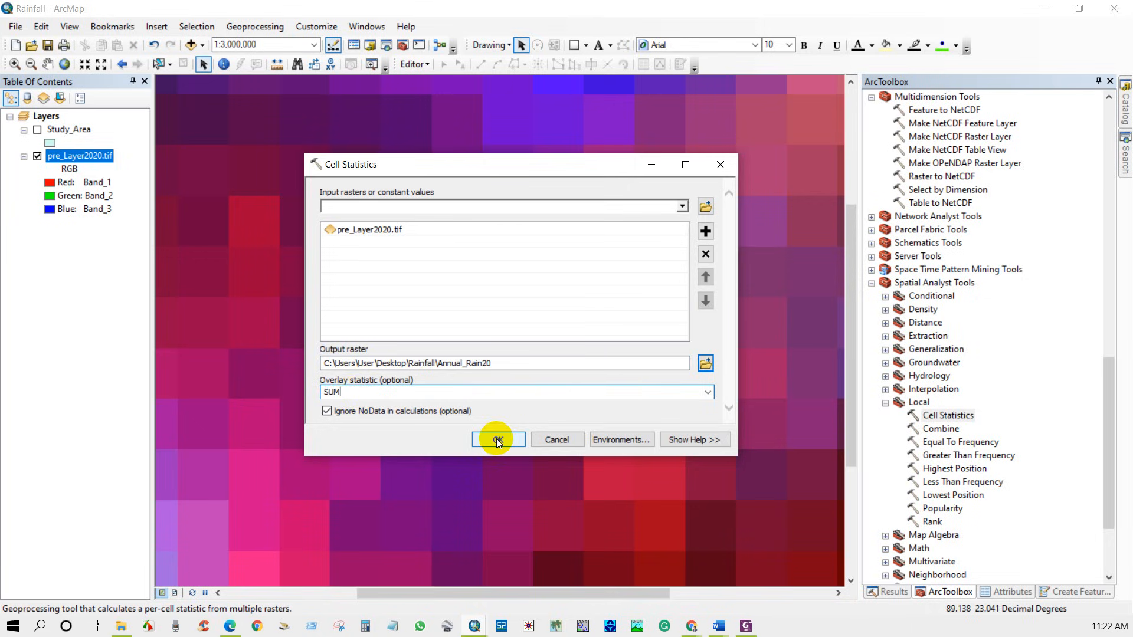
left_click(498, 441)
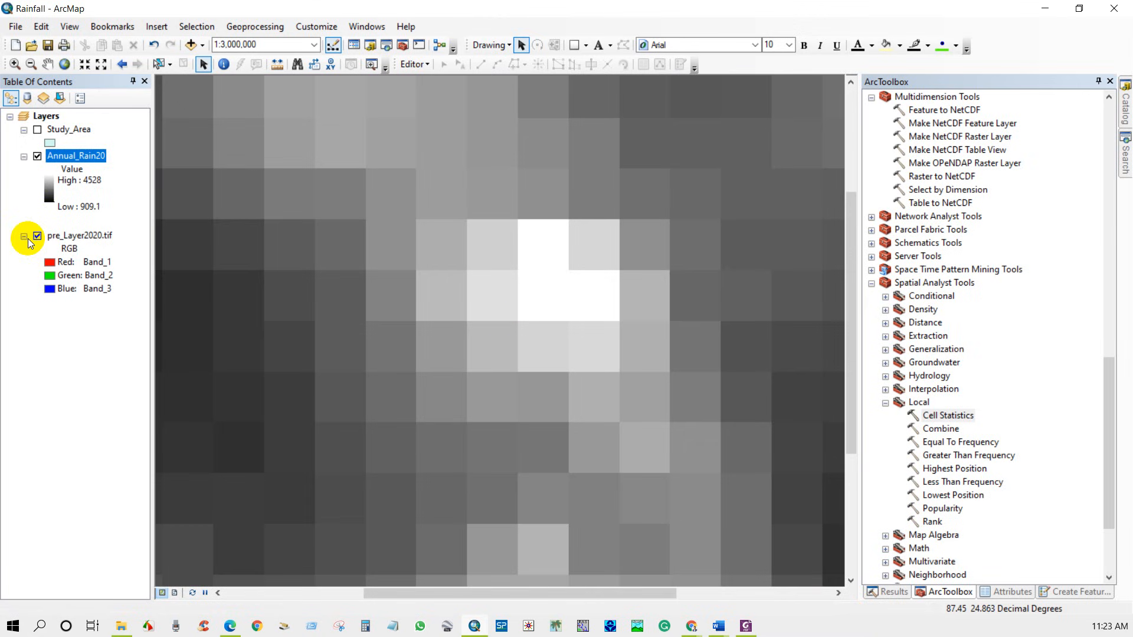
Hide the pre_Layer2020.tif composite and open Conversion Tools' Raster to Point.
left_click(36, 236)
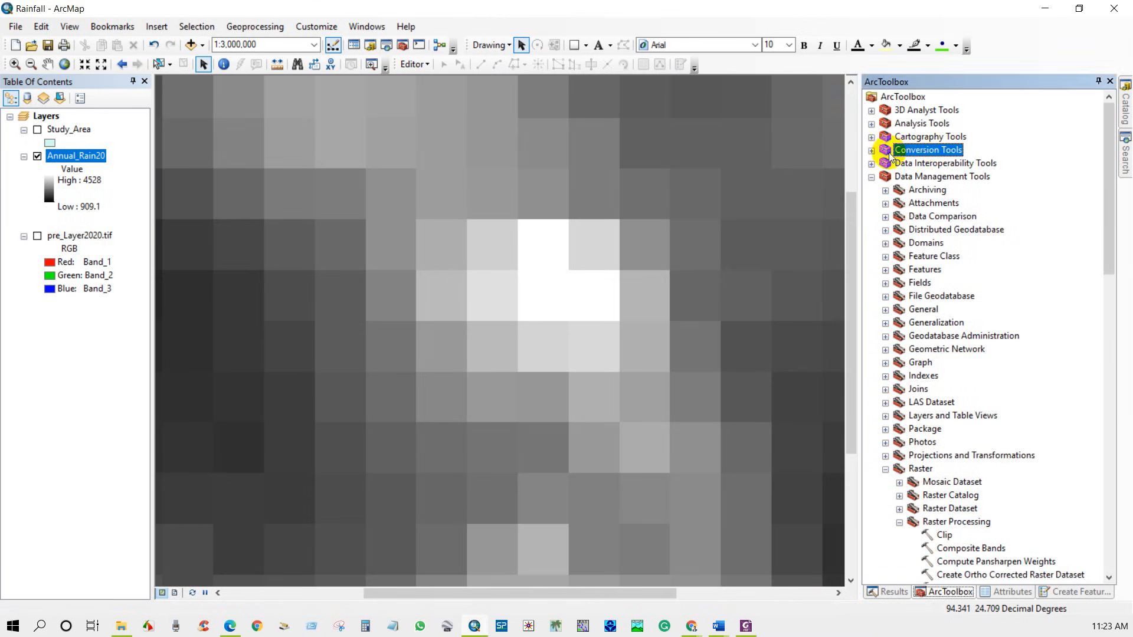
left_click(873, 150)
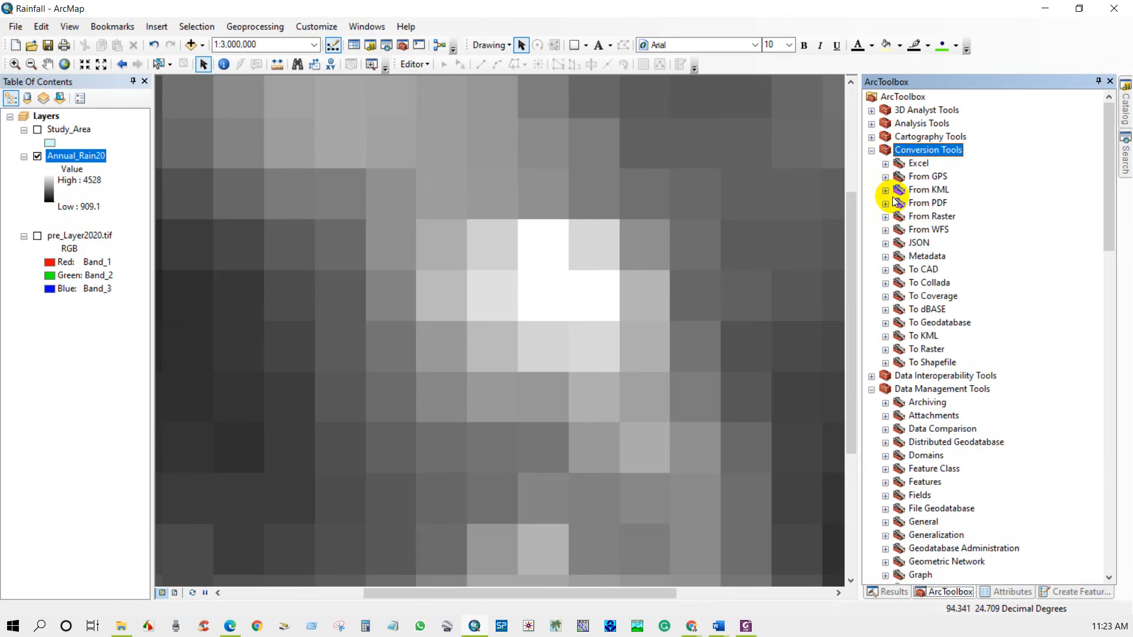
left_click(885, 216)
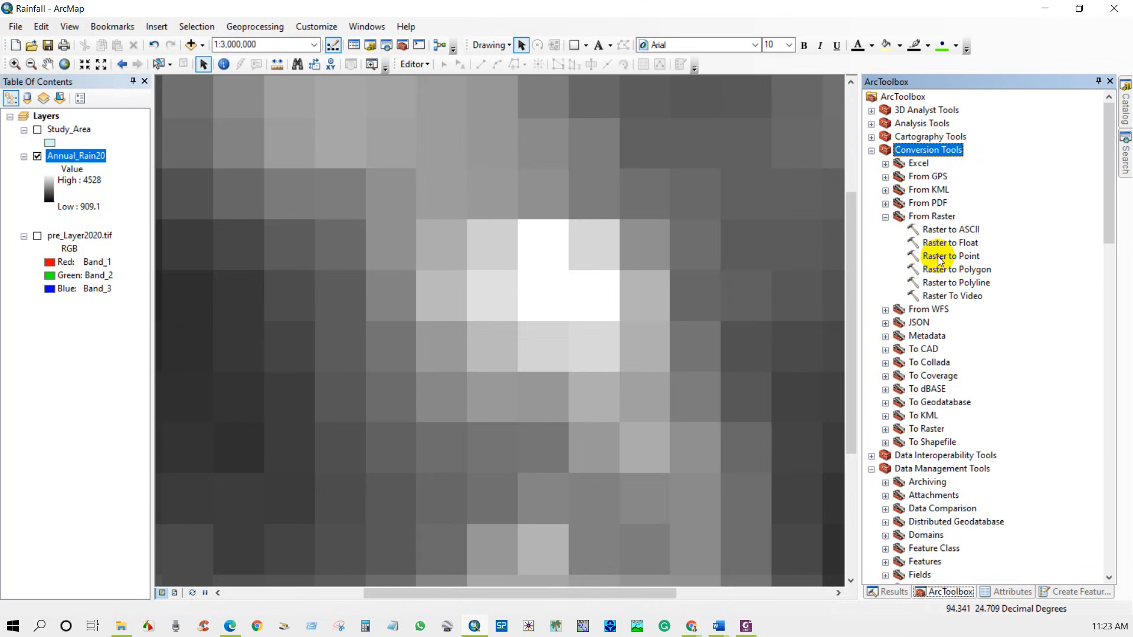
double_click(951, 256)
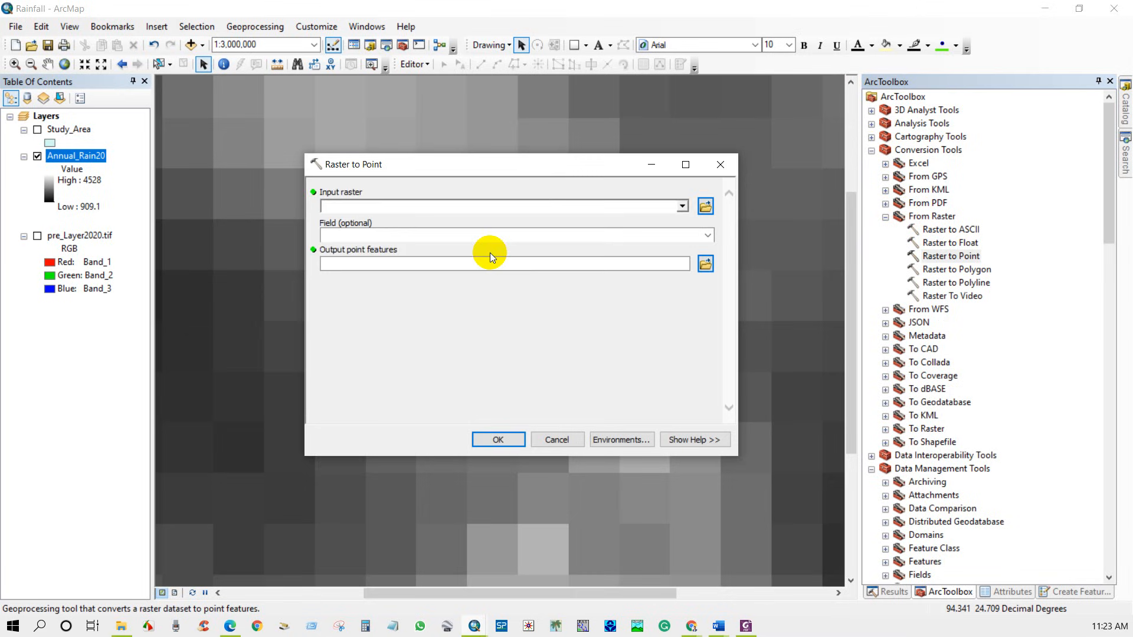
Convert Annual_Rain20 to points saved as Annual_rain_po20.
left_click(679, 206)
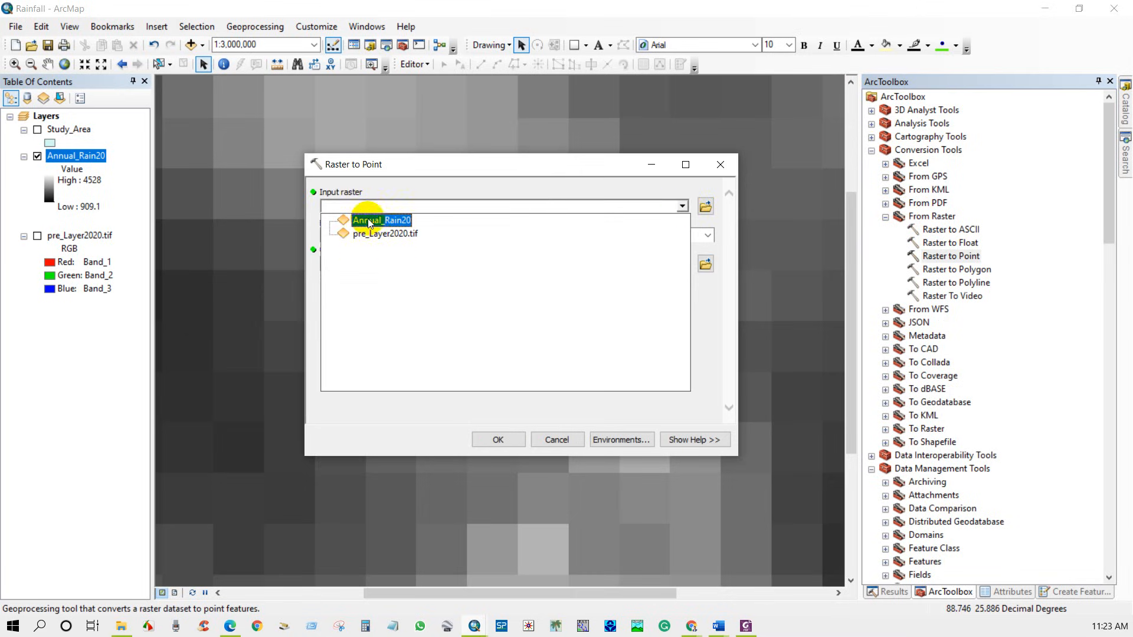
left_click(380, 220)
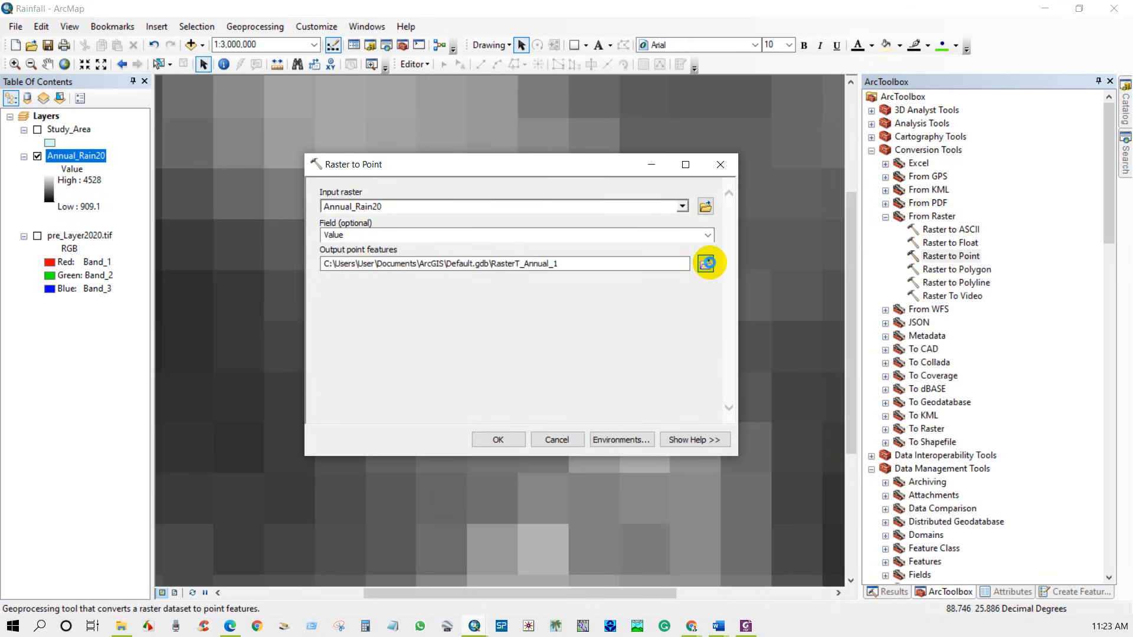
left_click(708, 262)
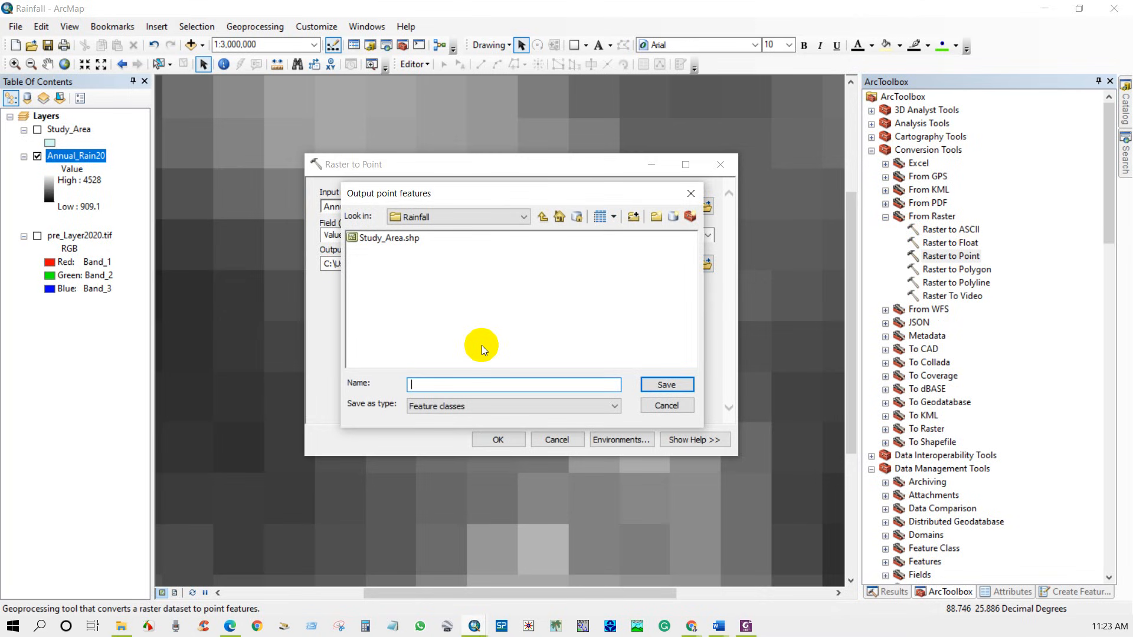
type("Al")
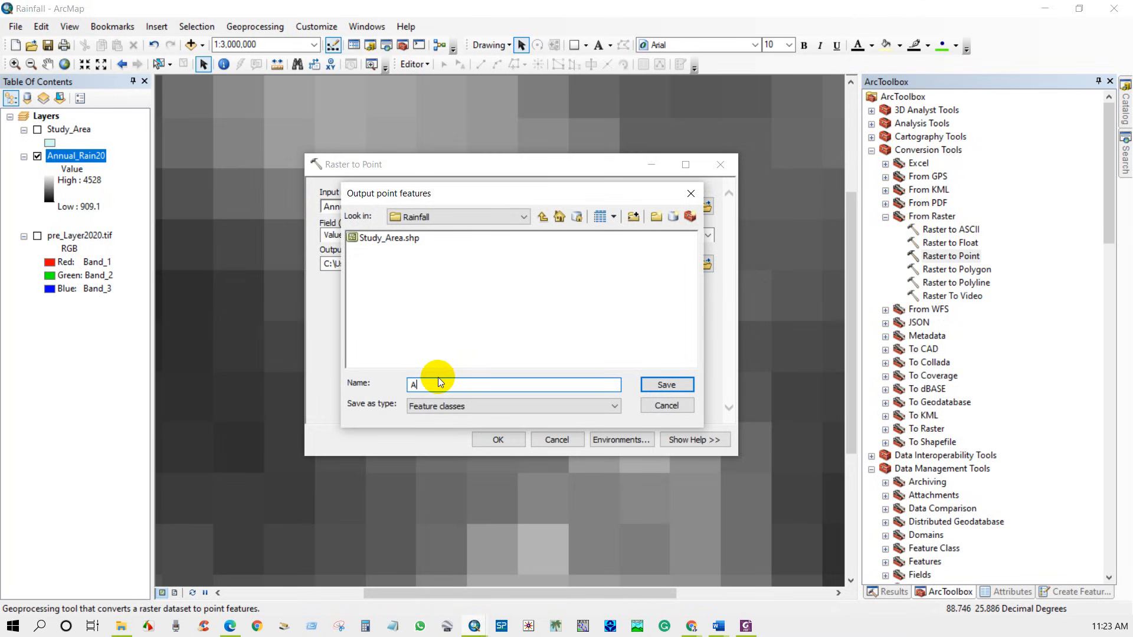
type("nnual")
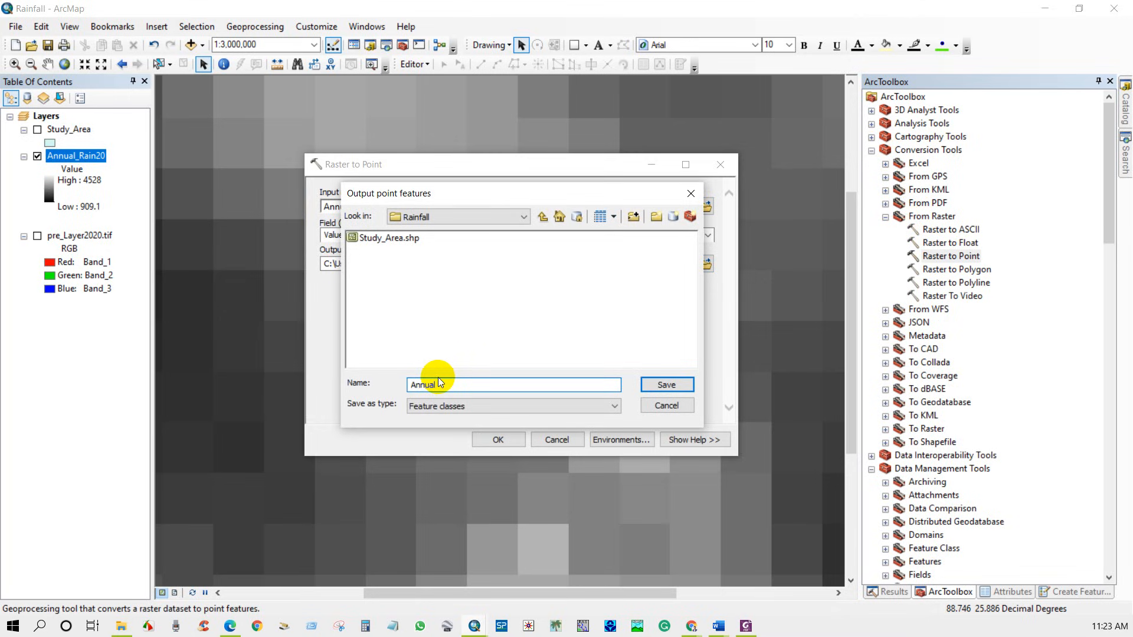
mouse_move(441, 384)
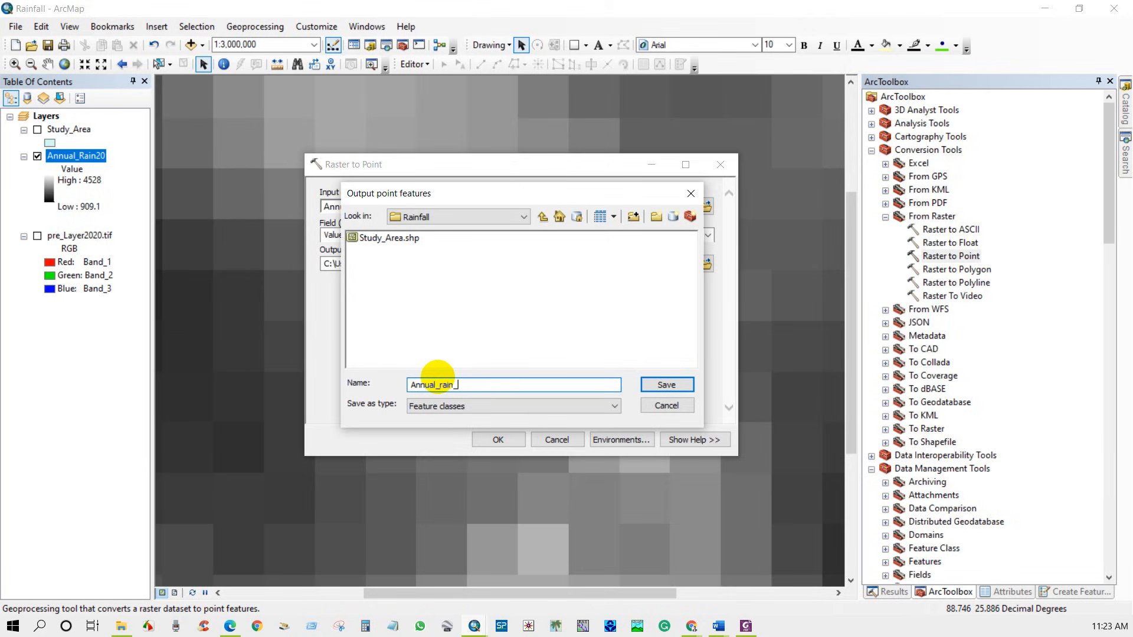
type("po20")
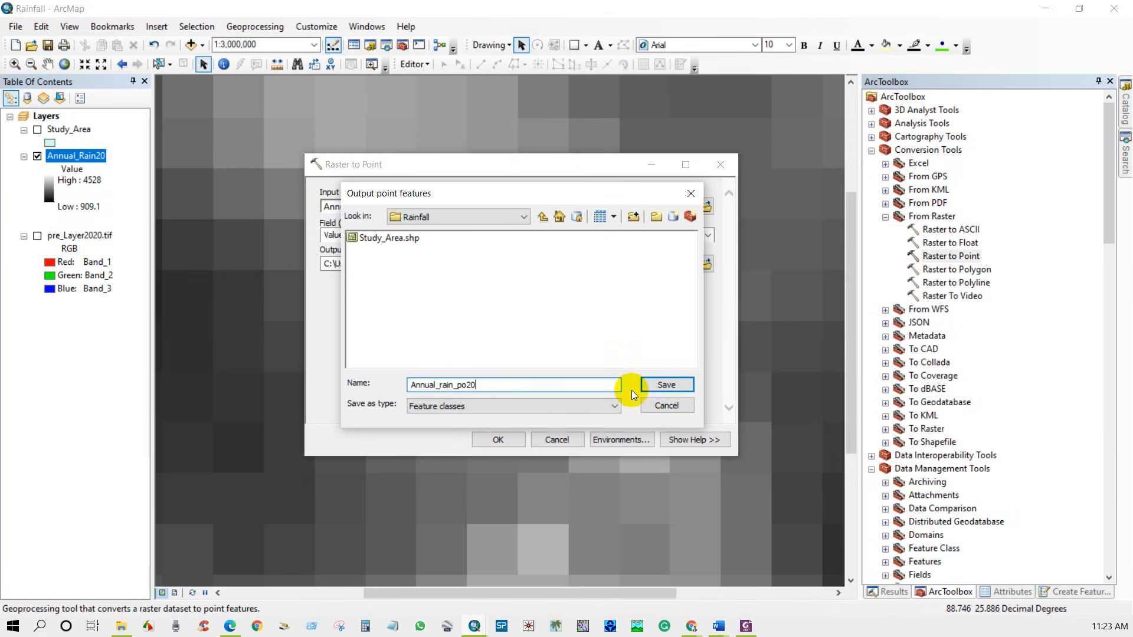
left_click(665, 384)
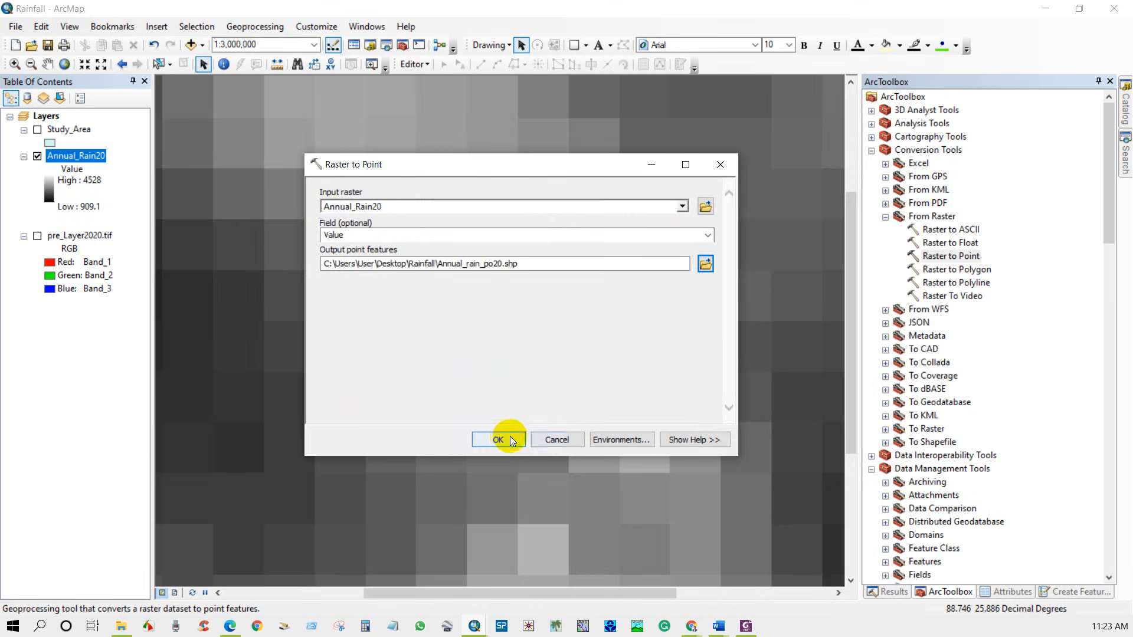
left_click(498, 440)
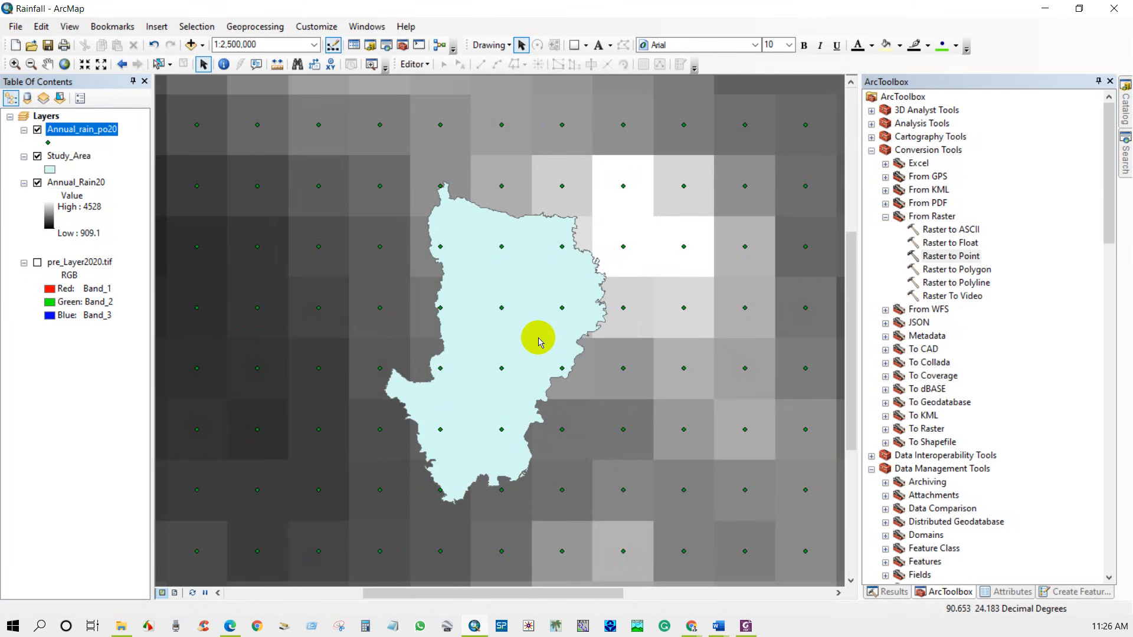
mouse_move(171, 235)
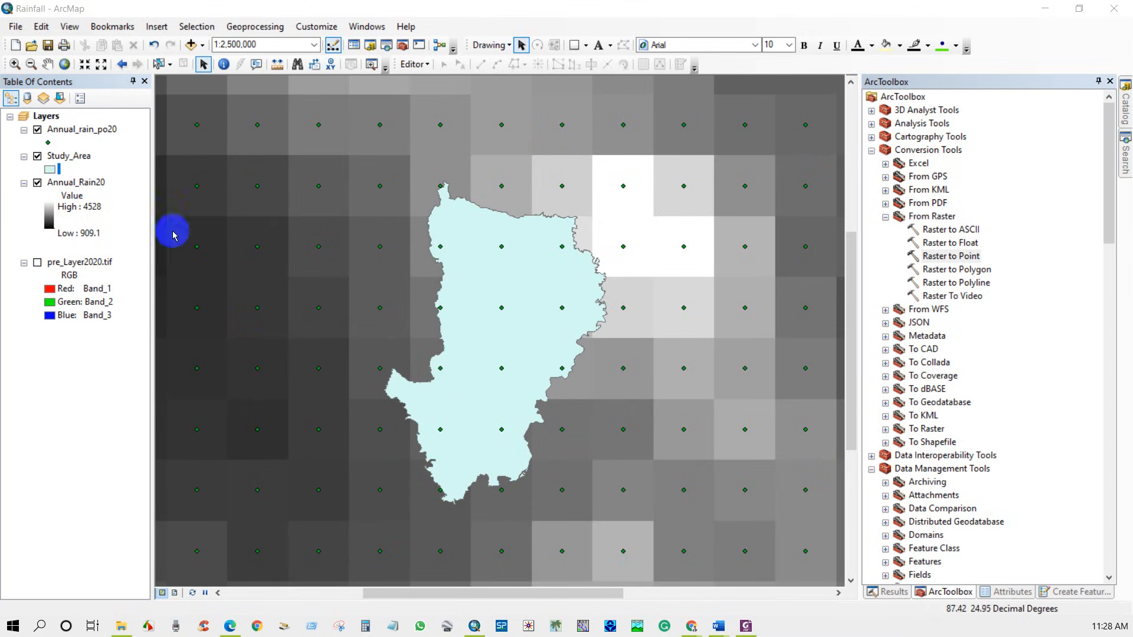
Give Study_Area a hollow fill and expand the Spatial Analyst Interpolation tools.
double_click(52, 168)
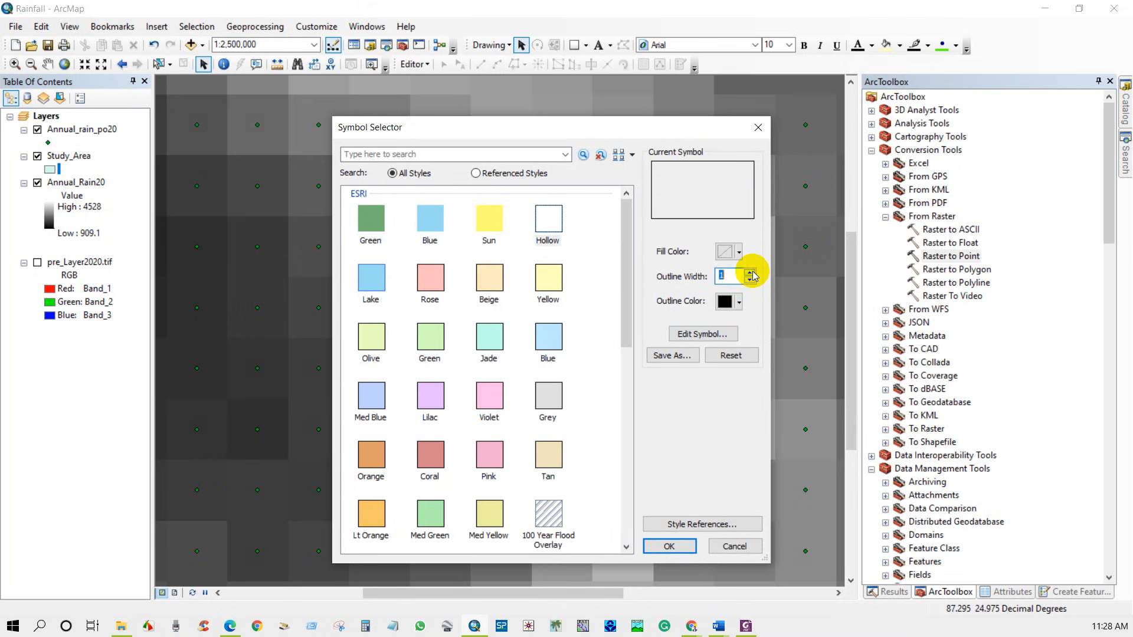
left_click(668, 546)
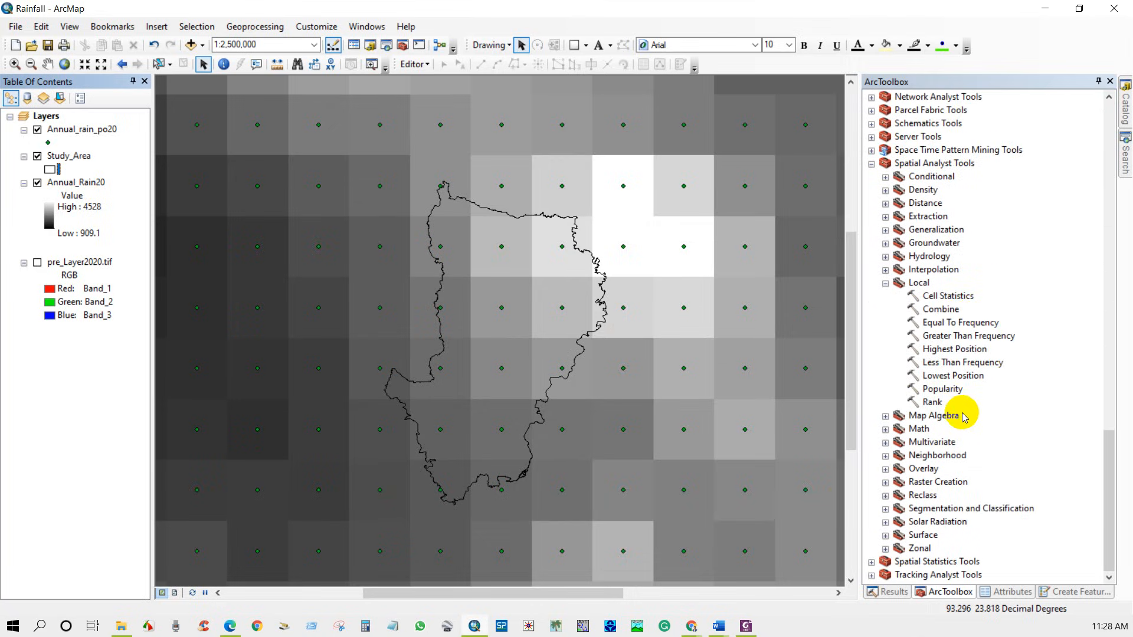
left_click(934, 163)
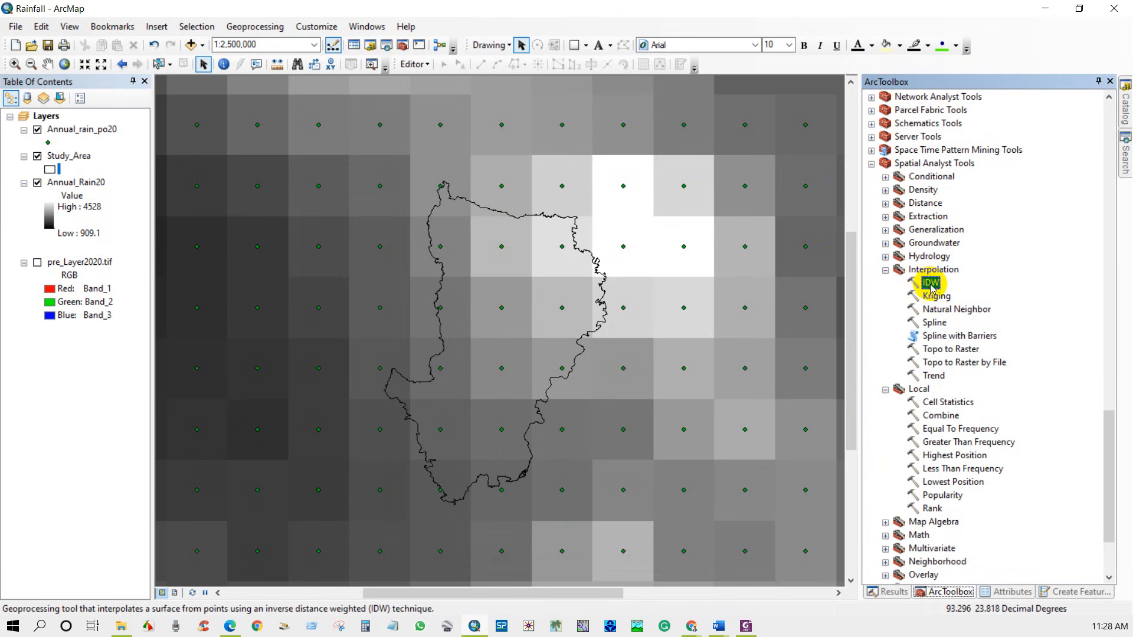
Set IDW's Z value field to GRID_CODE and output raster to Rainfall\Annu_rain20.
double_click(930, 283)
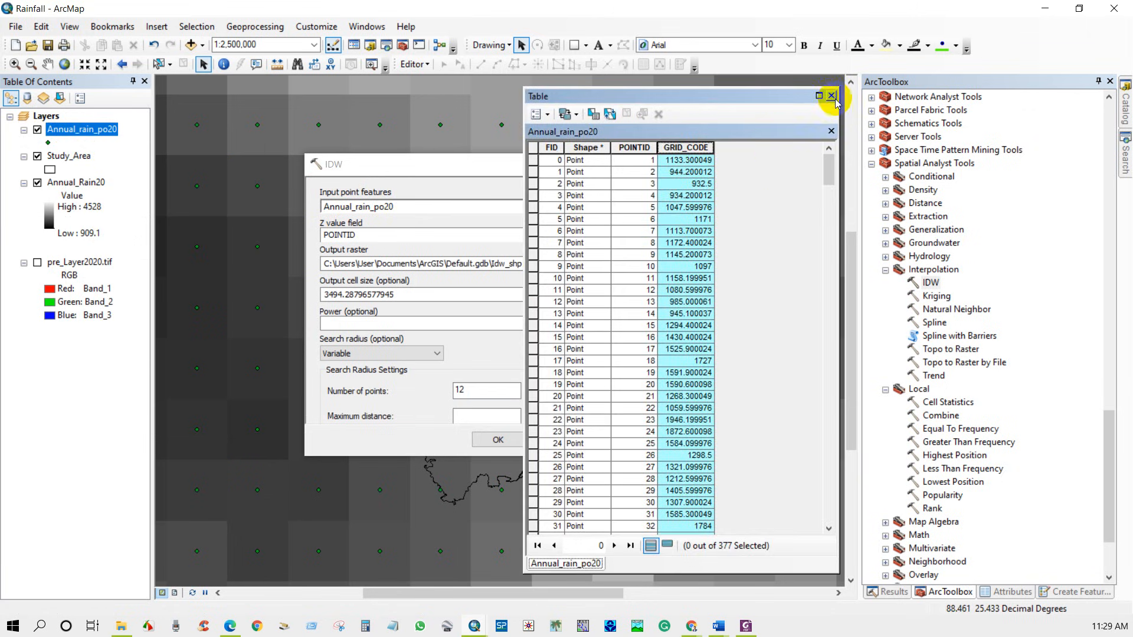
left_click(830, 96)
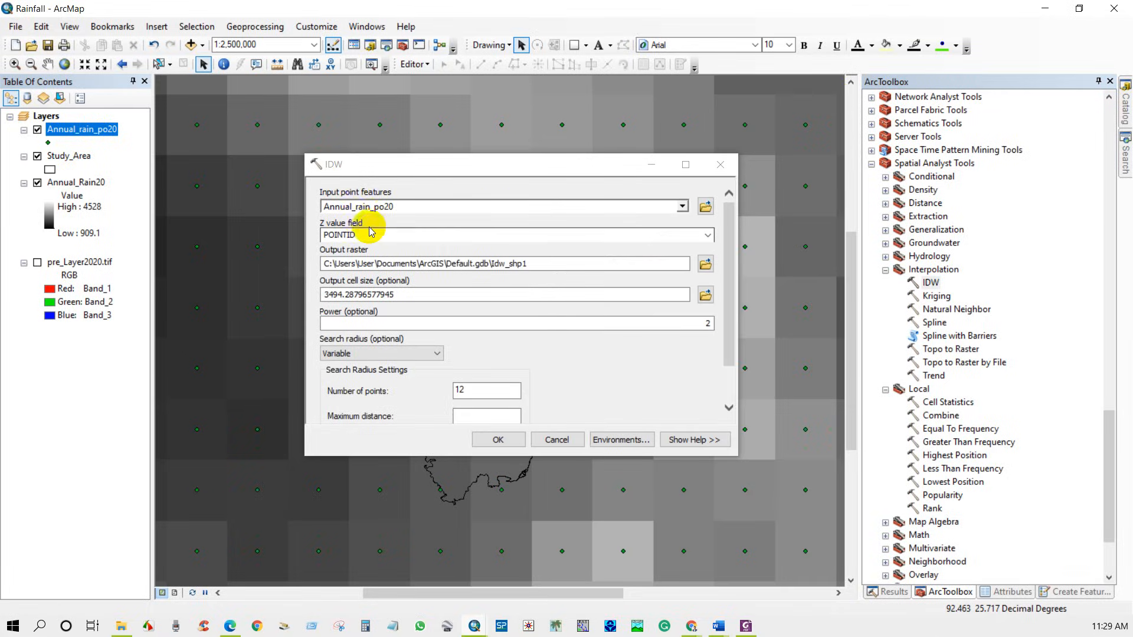
left_click(707, 235)
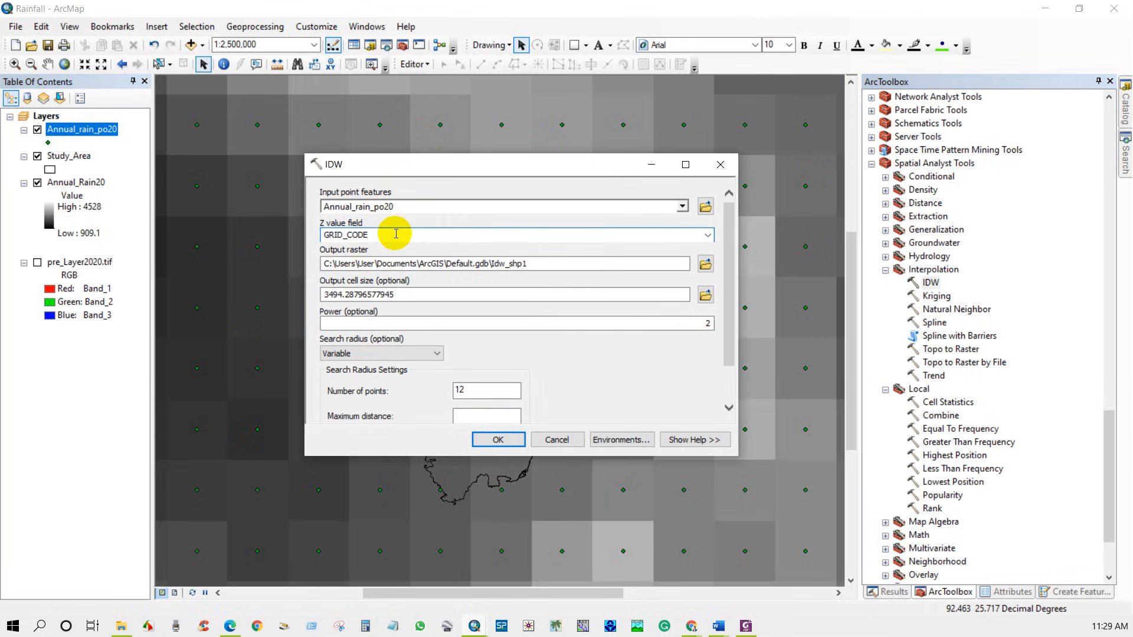
left_click(705, 264)
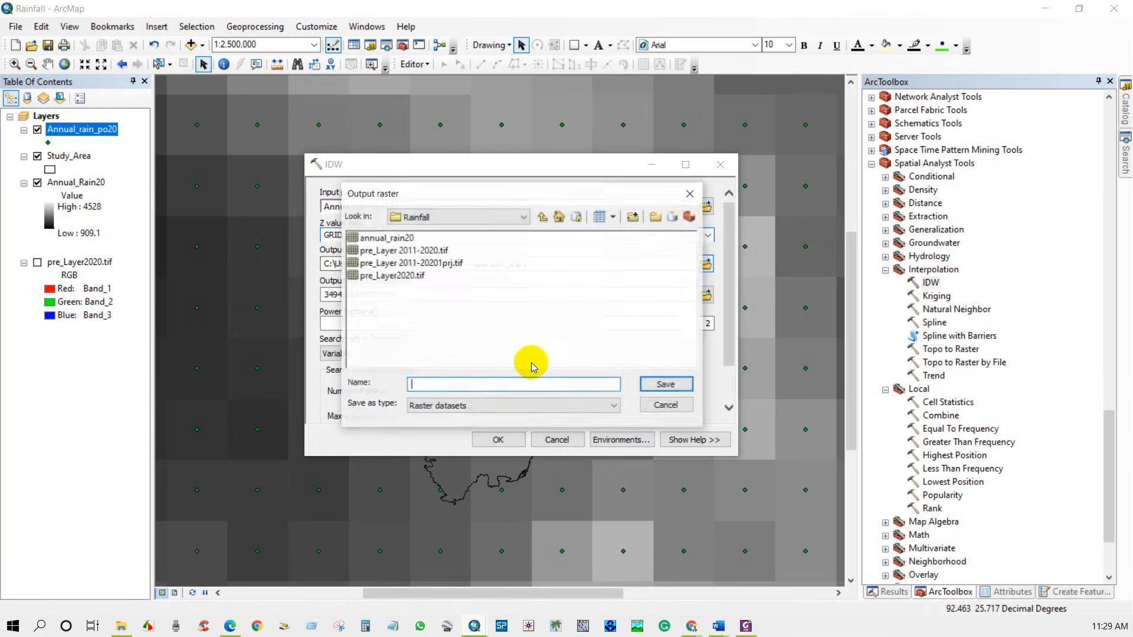
type("Al")
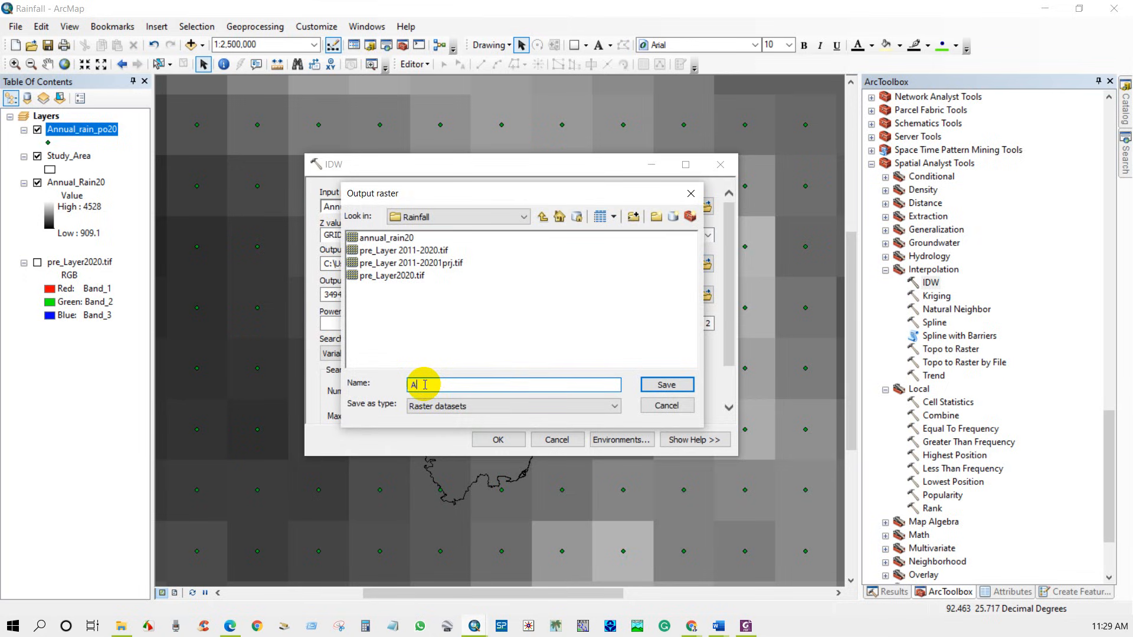
type("nnual_")
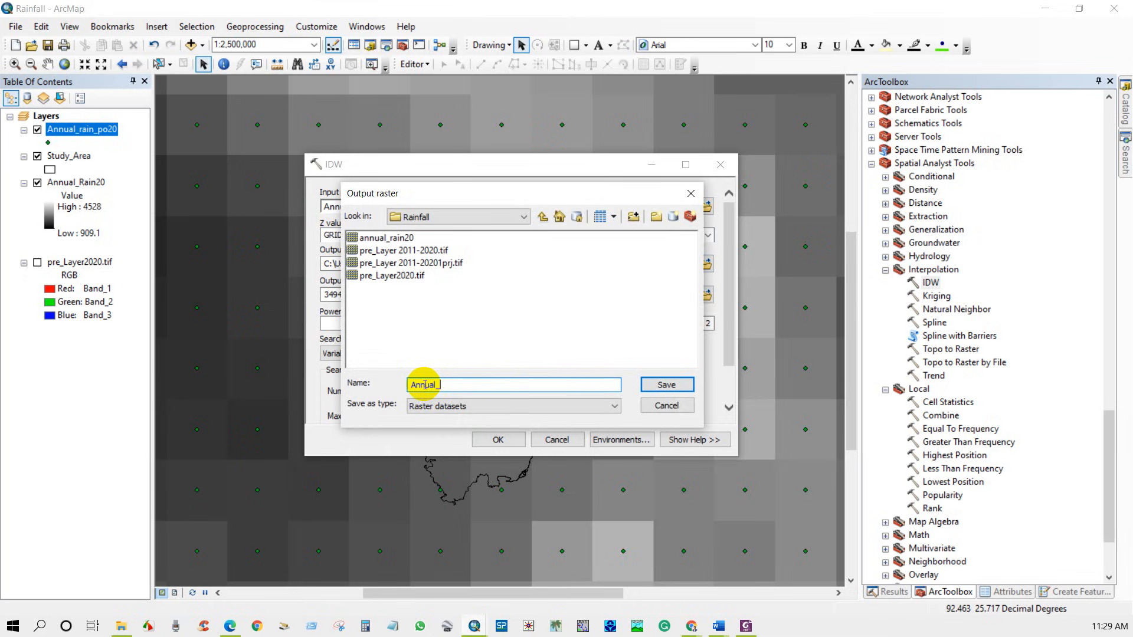
type("rain20")
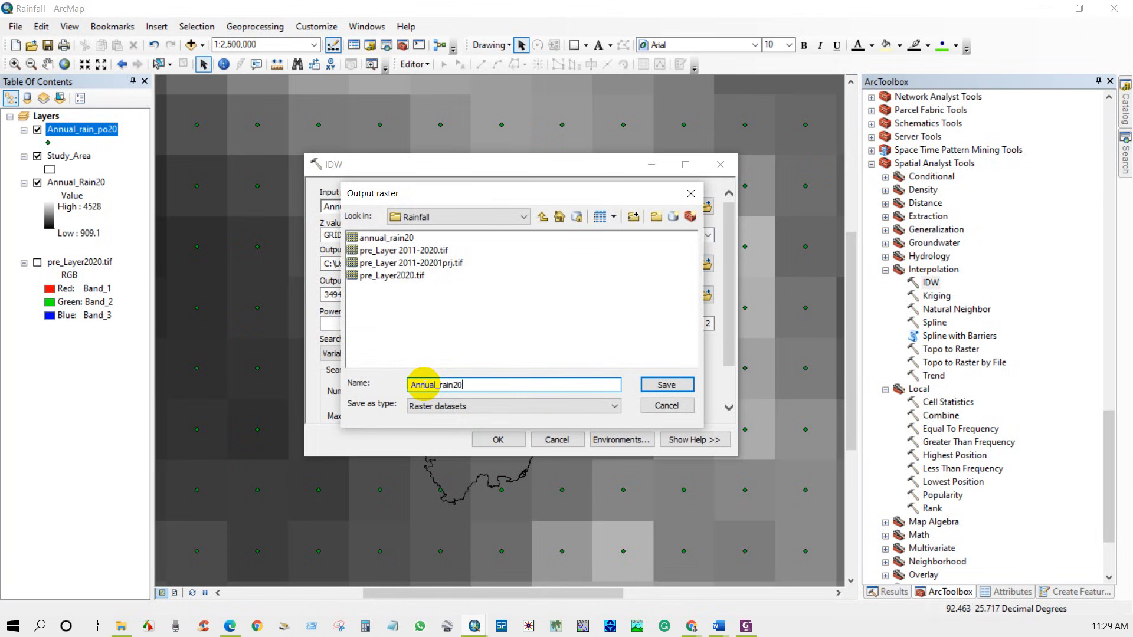
left_click(665, 384)
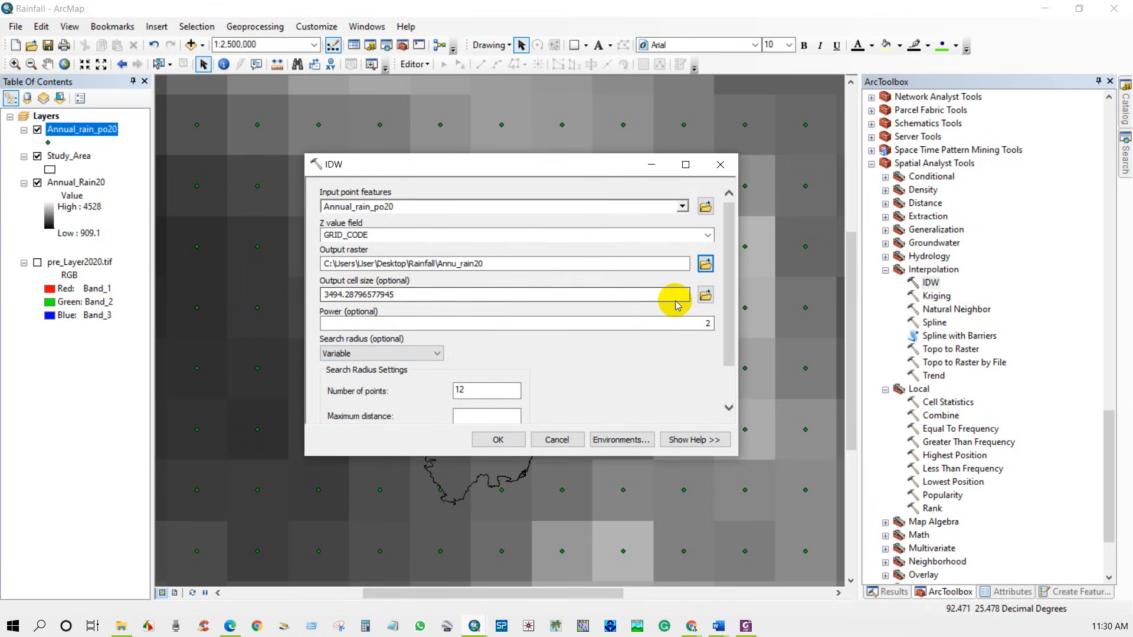
Enter 90 as the IDW output cell size.
double_click(354, 294)
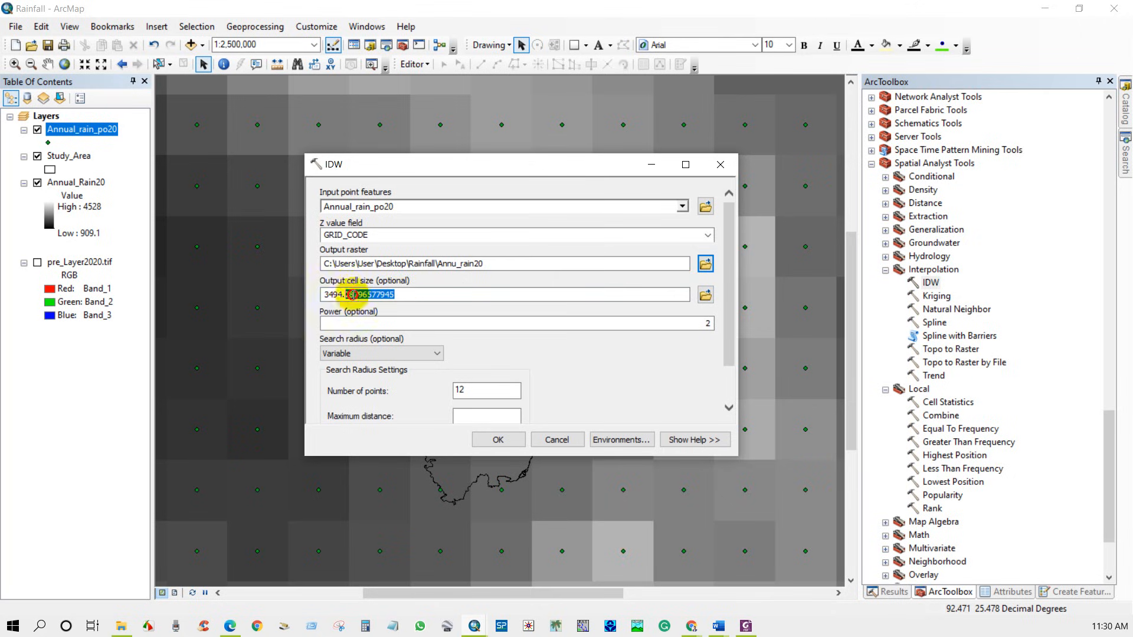
triple_click(359, 294)
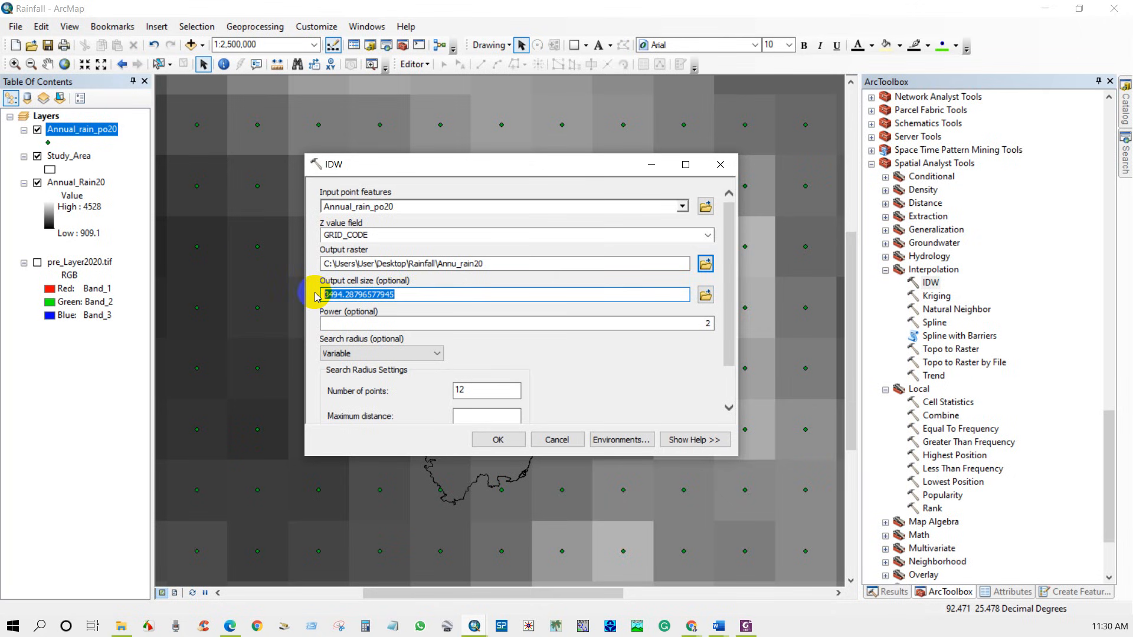
type("90")
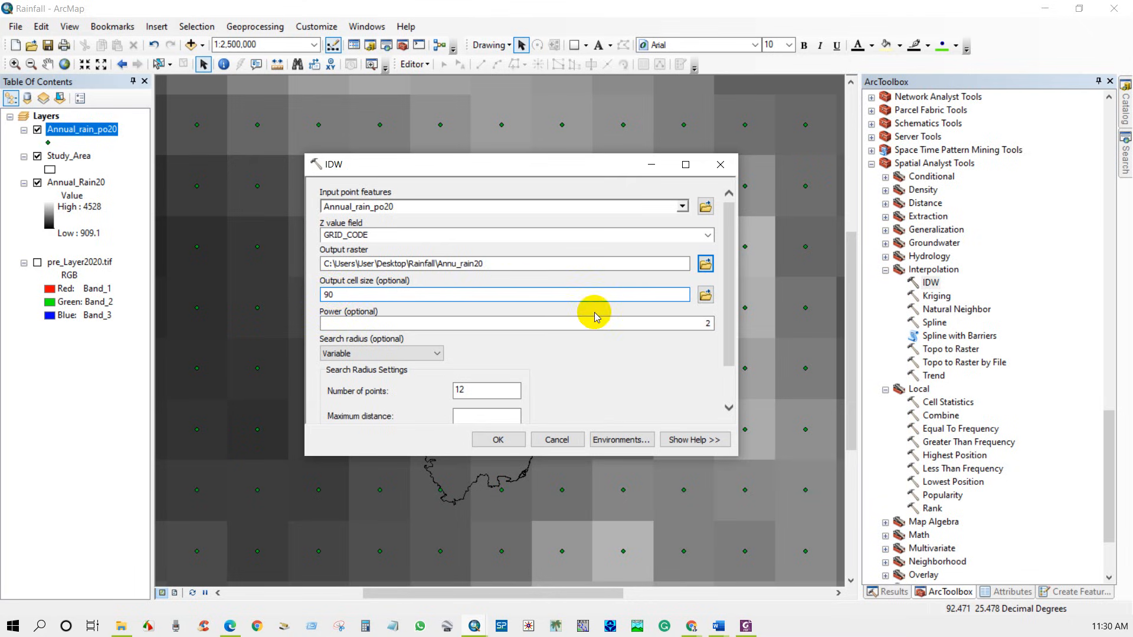
scroll("down", 3)
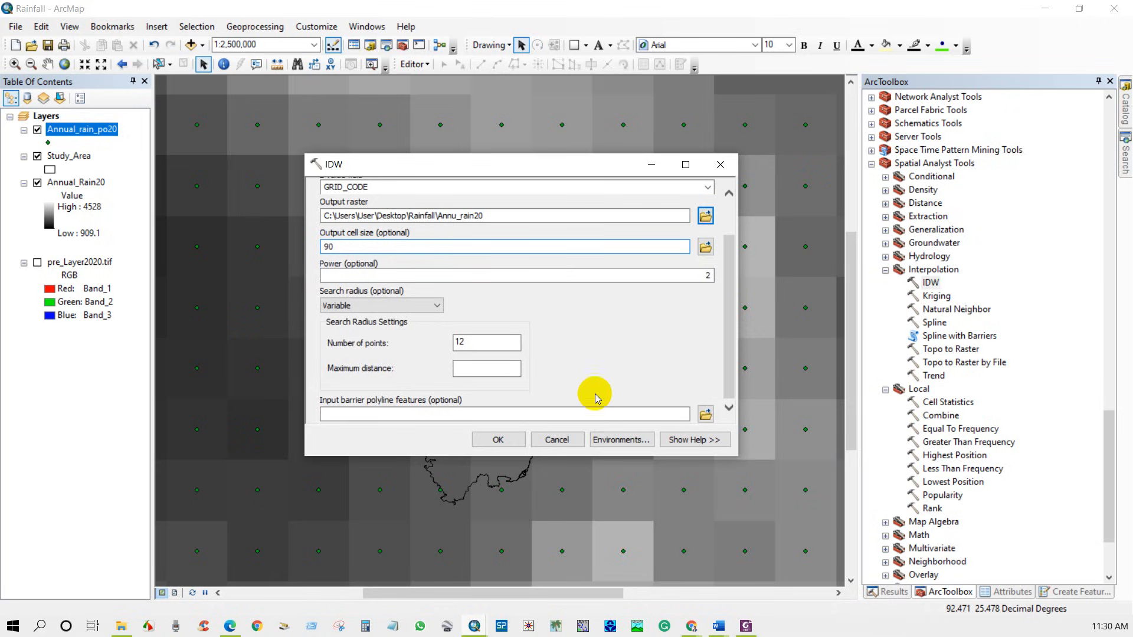
Set IDW environments to cell size 90 and mask Study_Area, then run the interpolation.
left_click(620, 439)
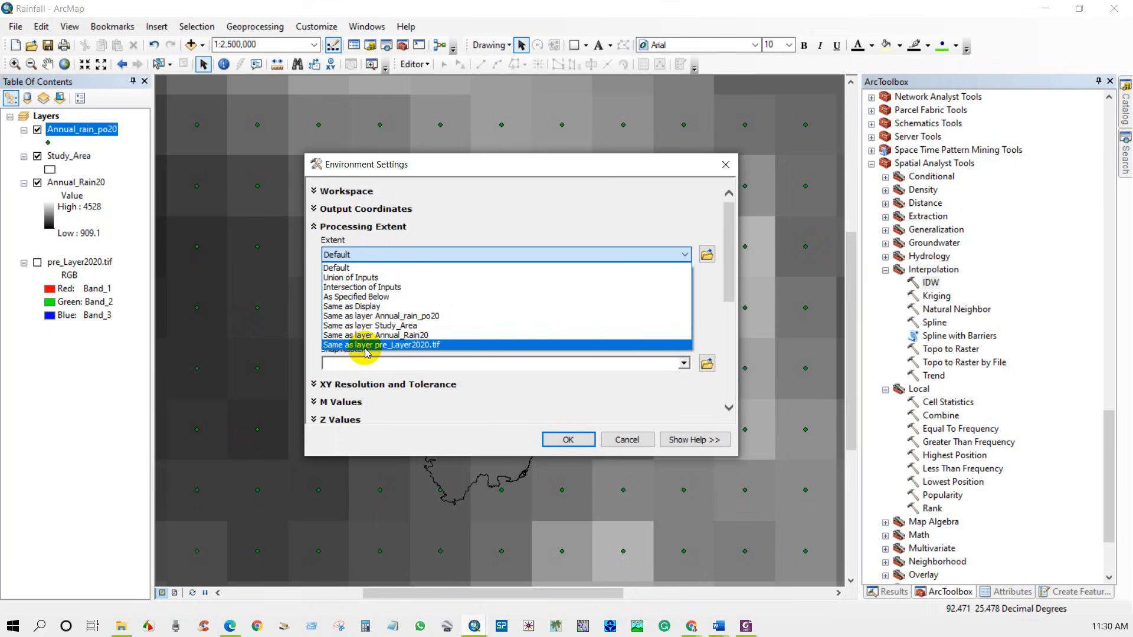
left_click(381, 325)
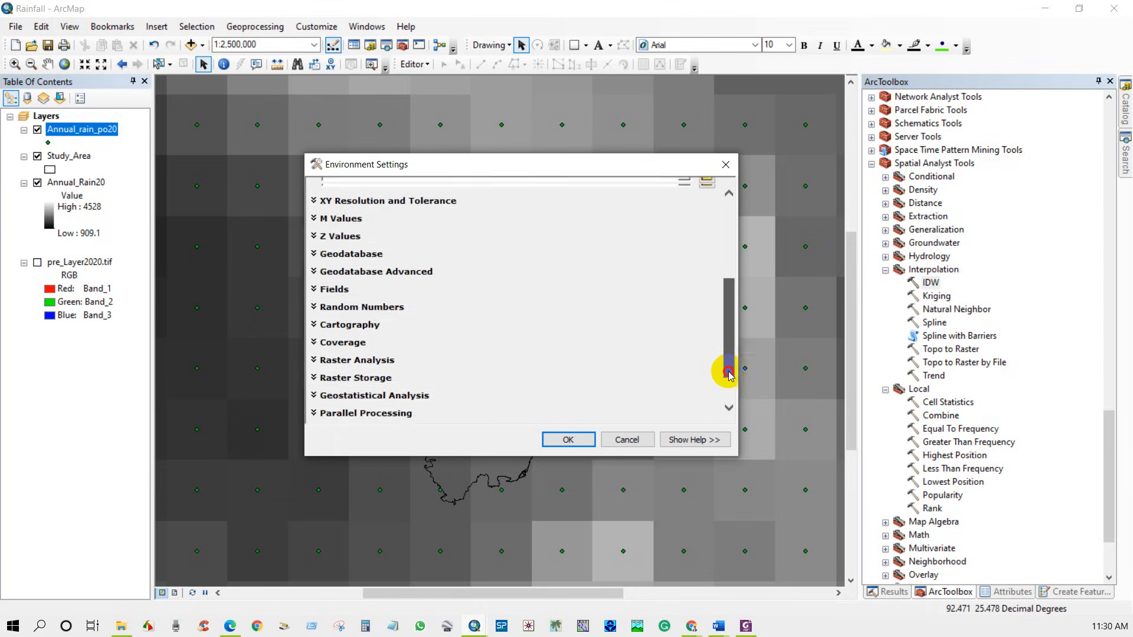
left_click(312, 310)
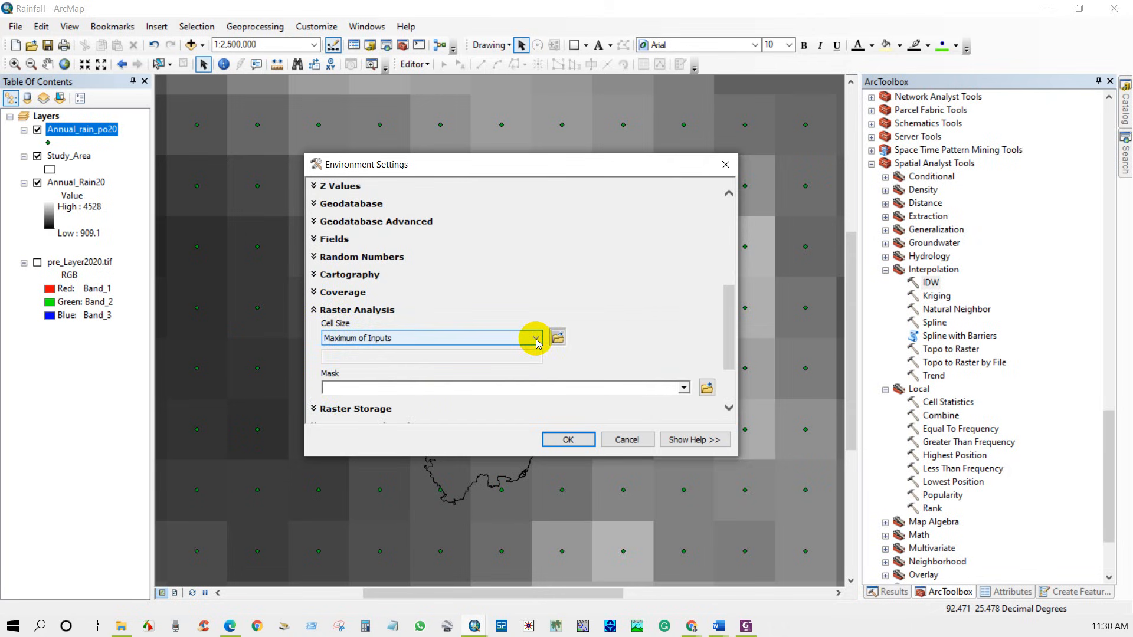
left_click(535, 338)
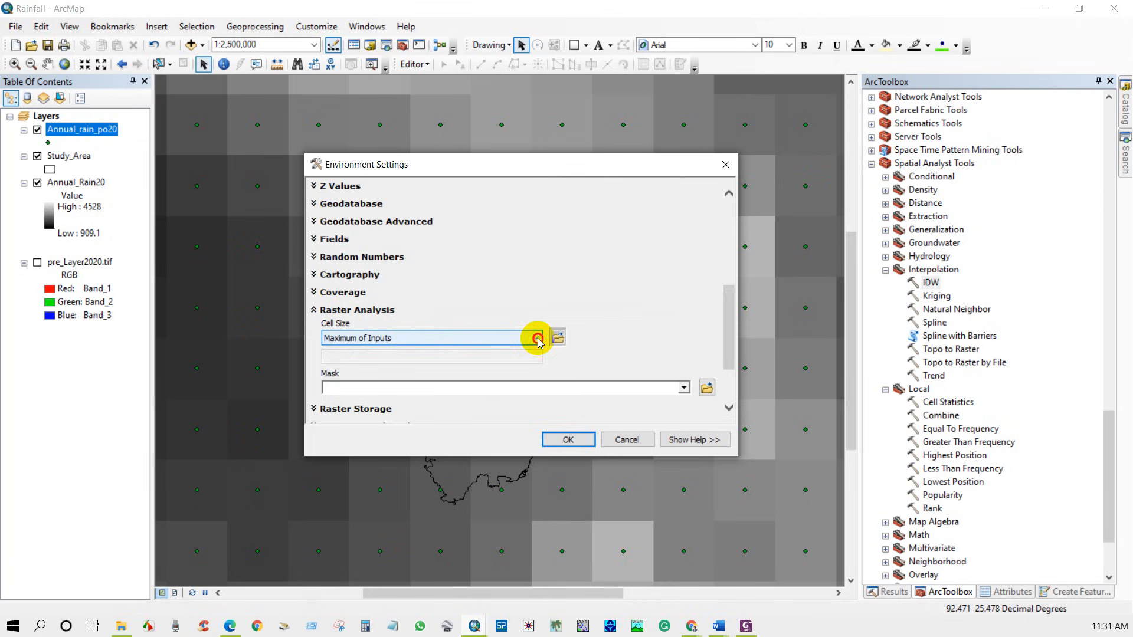
left_click(536, 337)
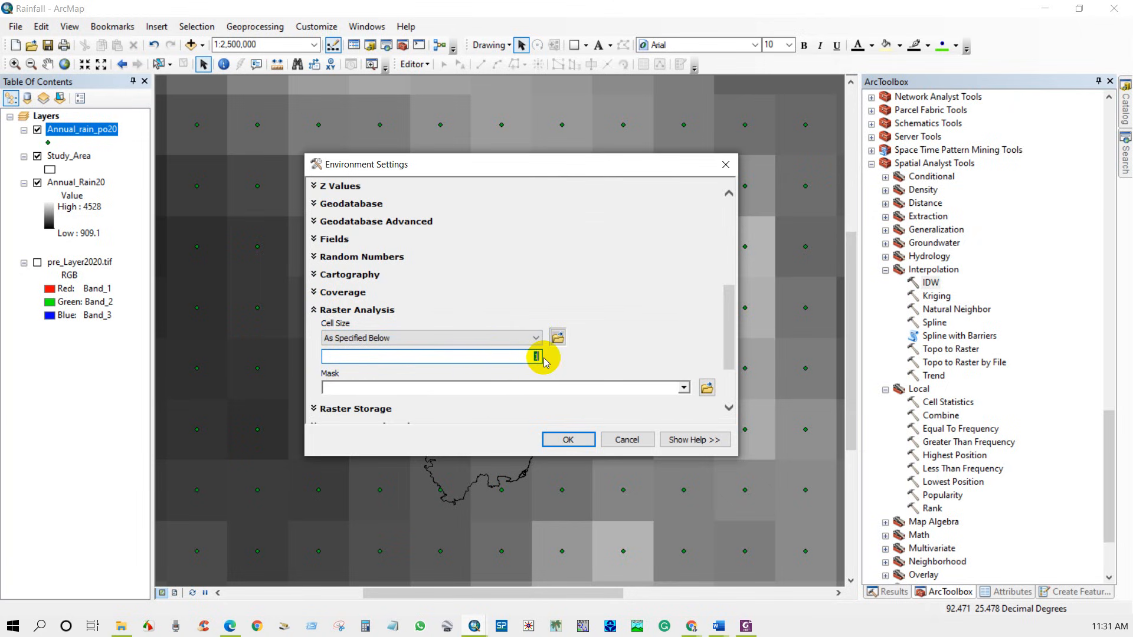
type("90")
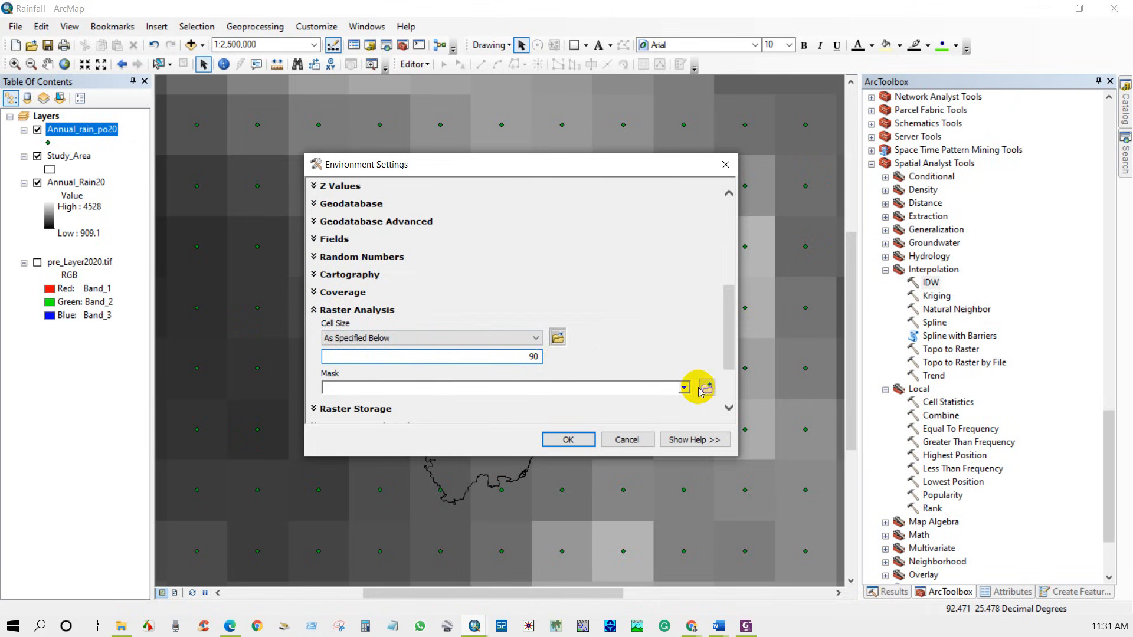
left_click(682, 388)
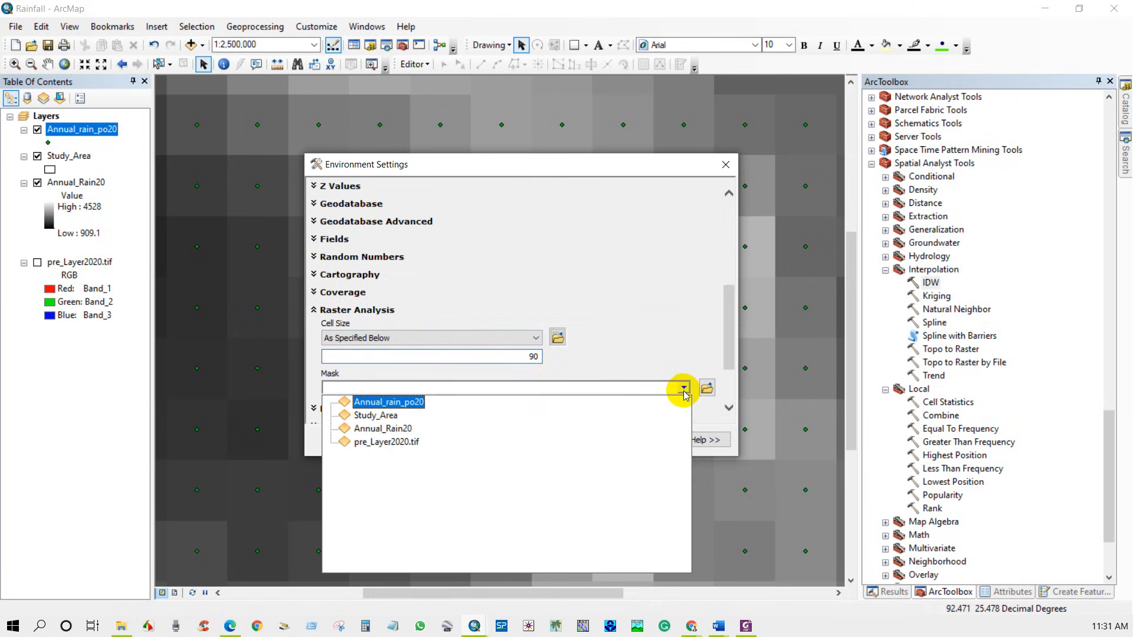
left_click(375, 415)
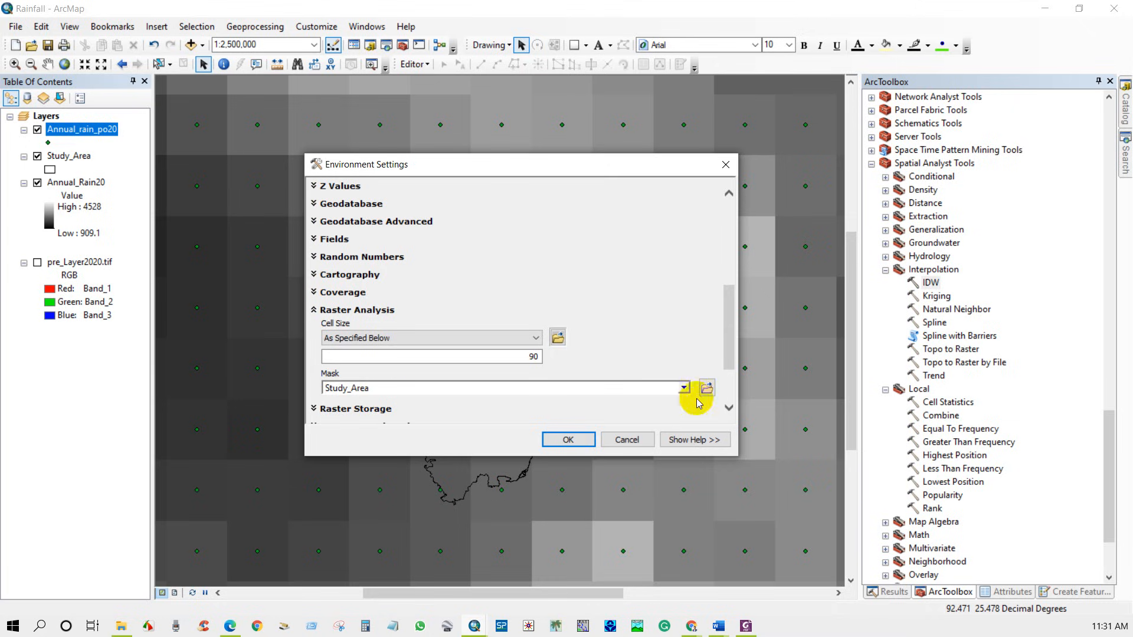
scroll("down", 3)
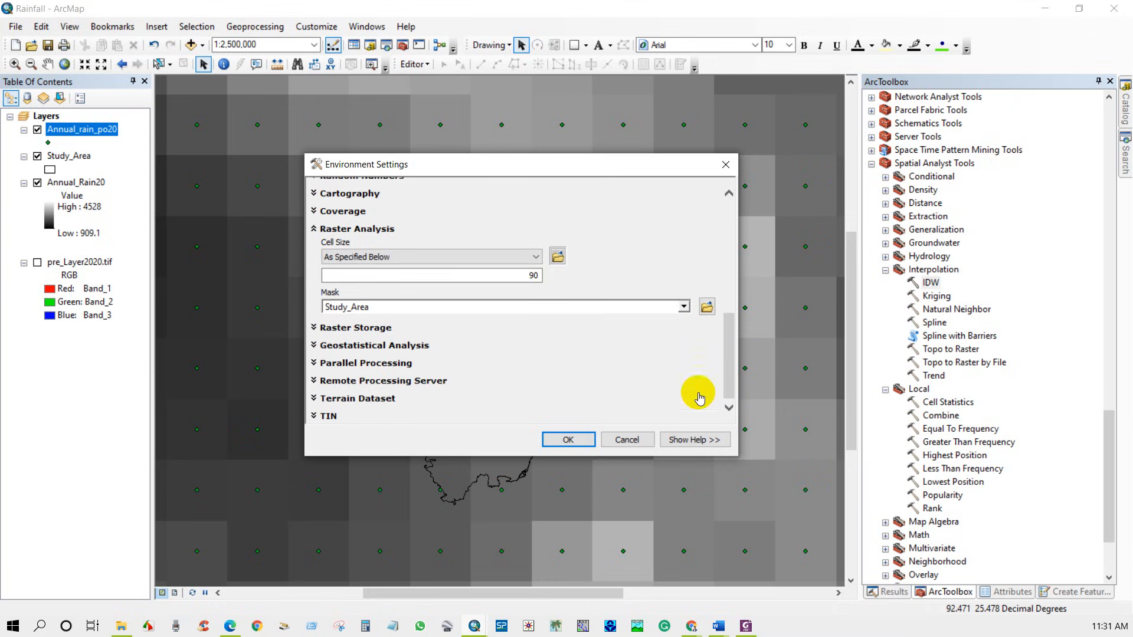
left_click(568, 439)
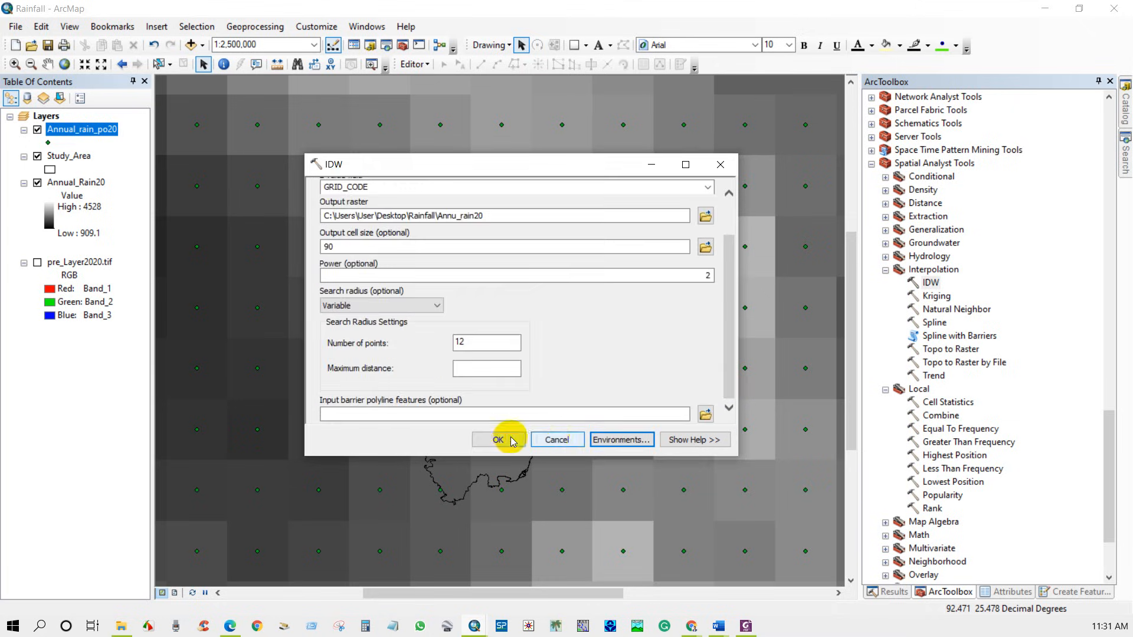
Run IDW to produce Annu_rain20, then hide the Annual_Rain20 and Annual_rain_po20 layers.
left_click(498, 441)
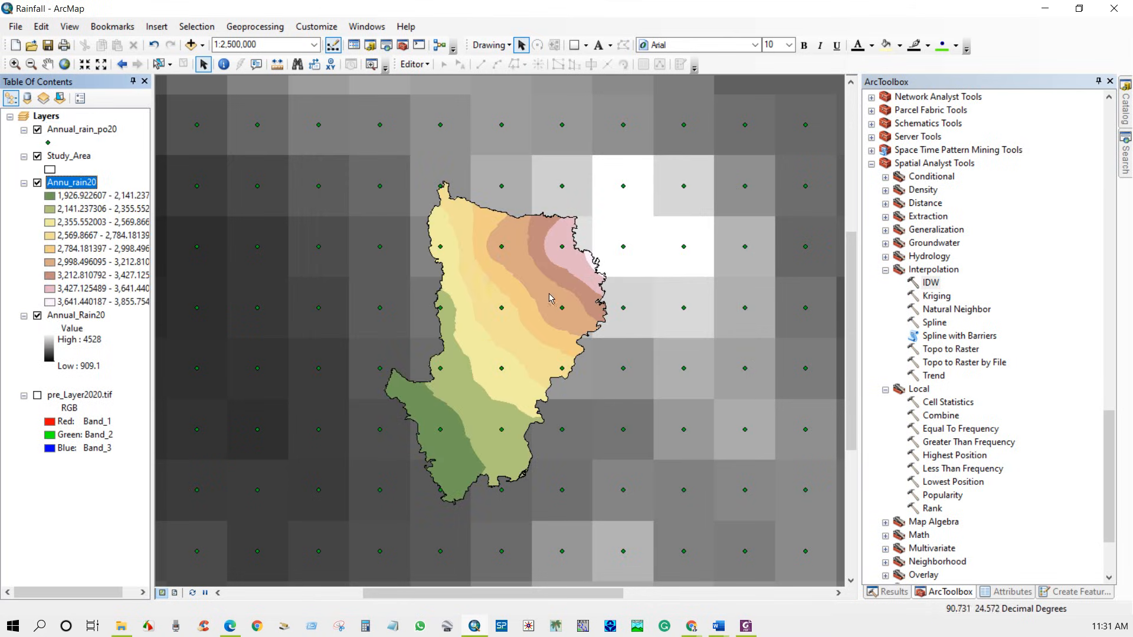
left_click(37, 316)
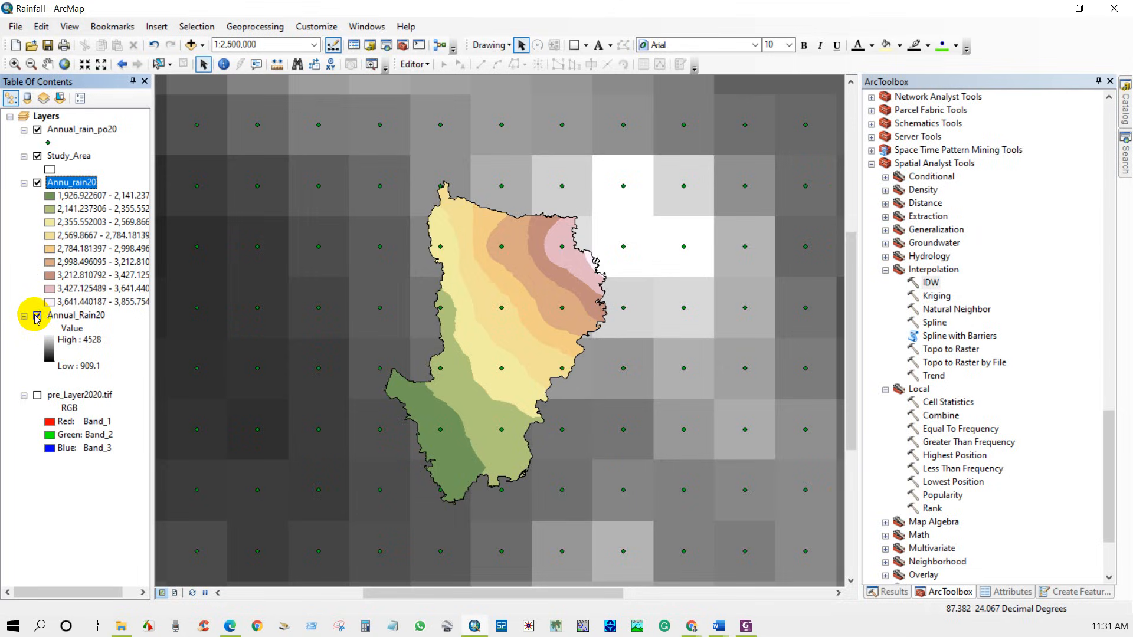
left_click(36, 315)
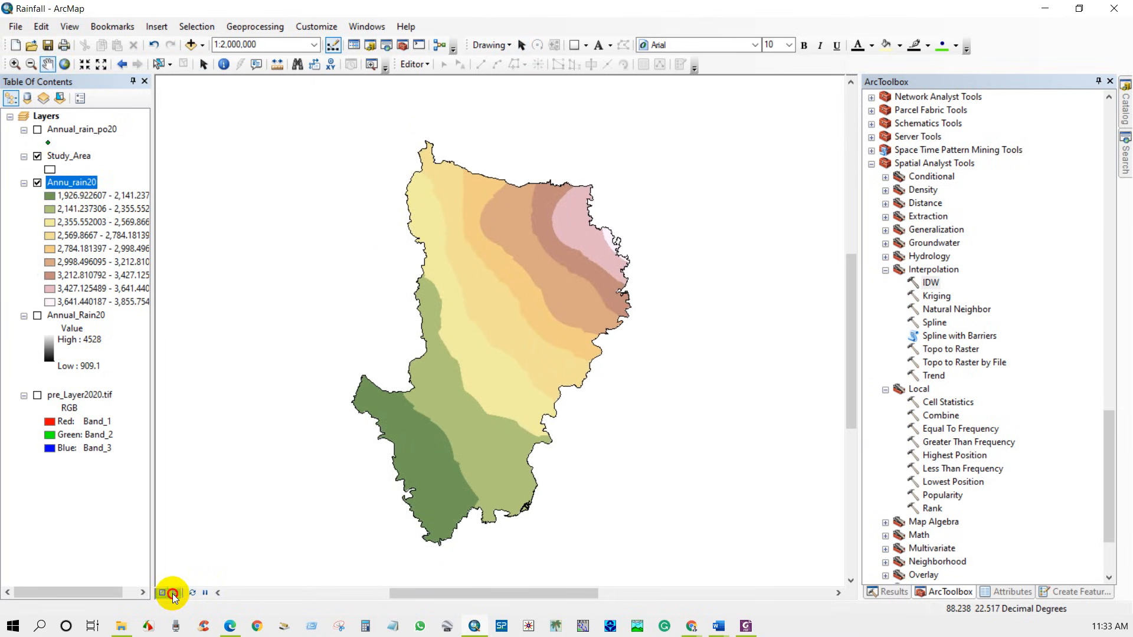
In Layout View, add the title 'Annual Rainfall 2020' and move it to the page's top right.
left_click(173, 592)
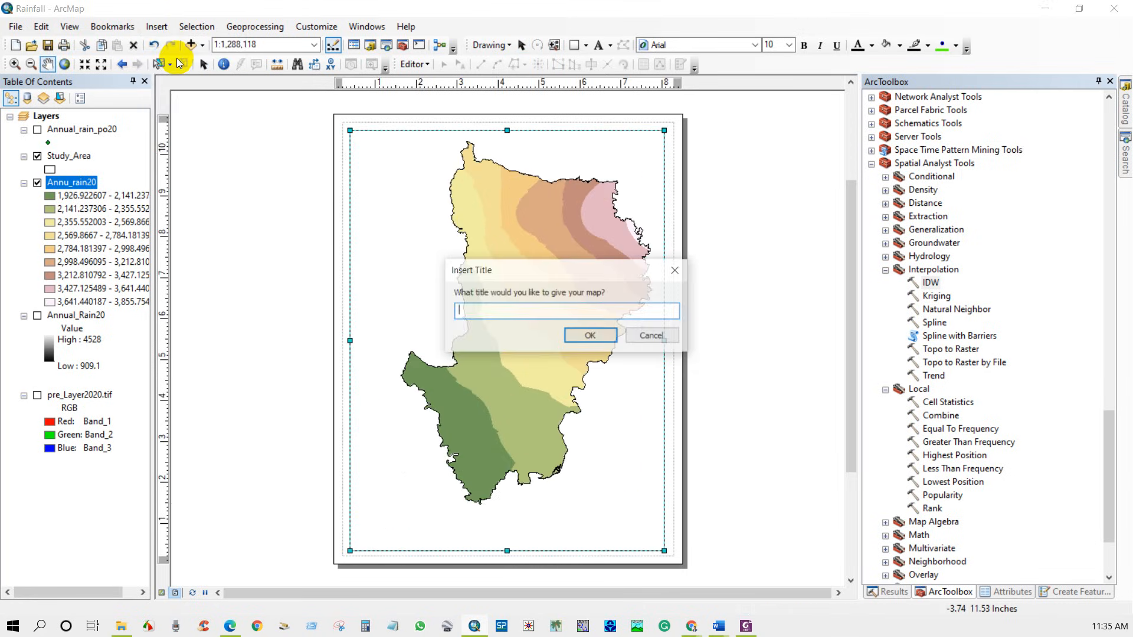
type("A")
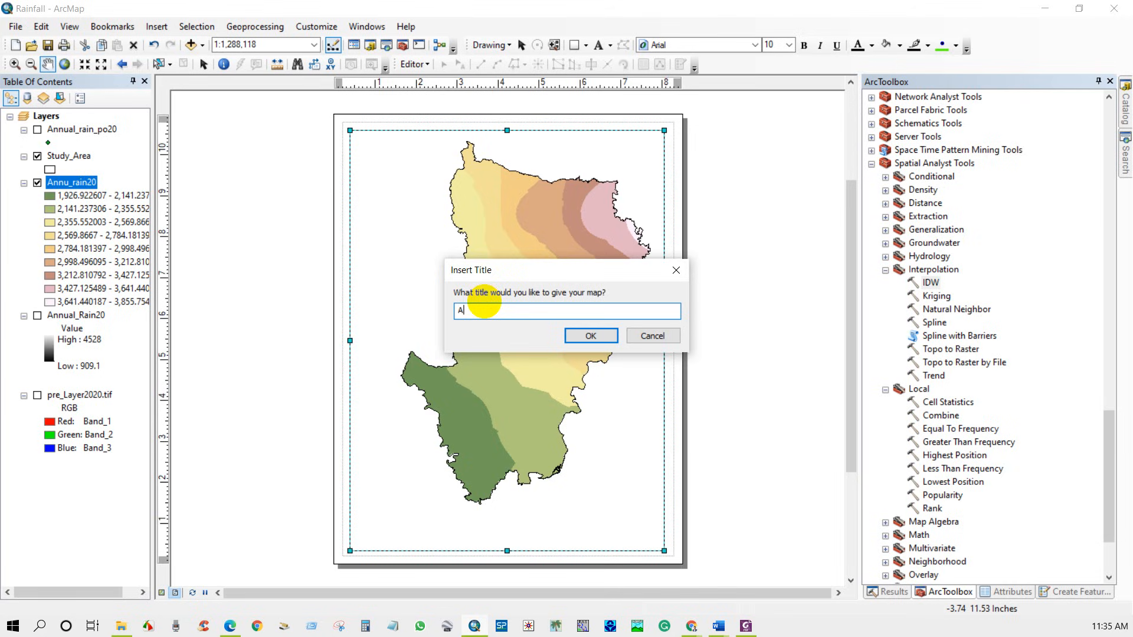
left_click(591, 336)
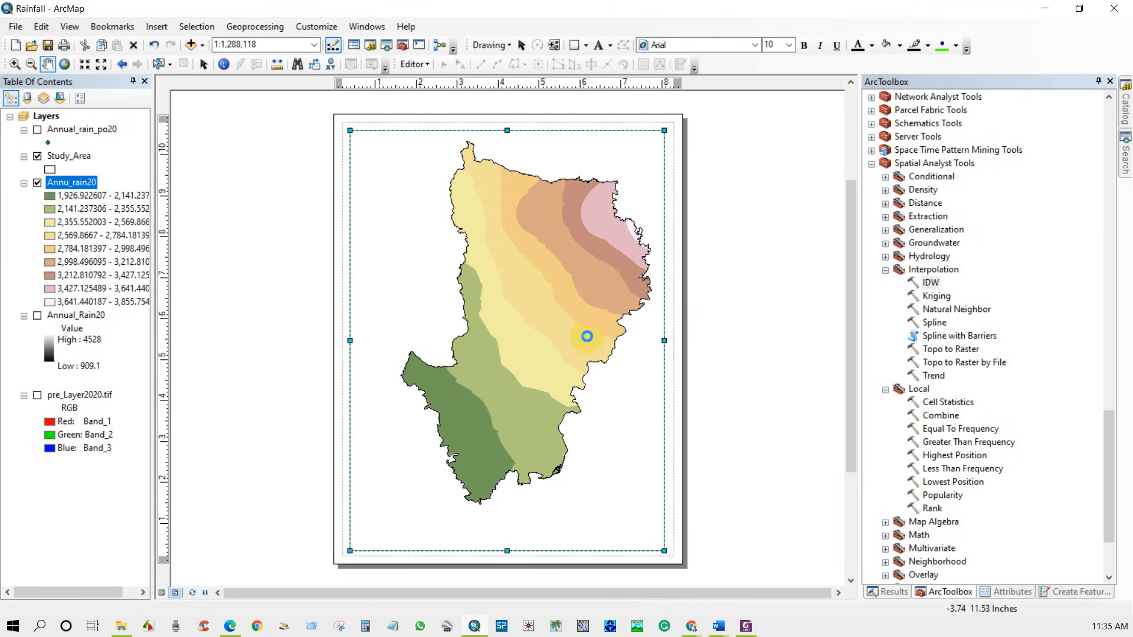
left_click_drag(586, 336, 576, 149)
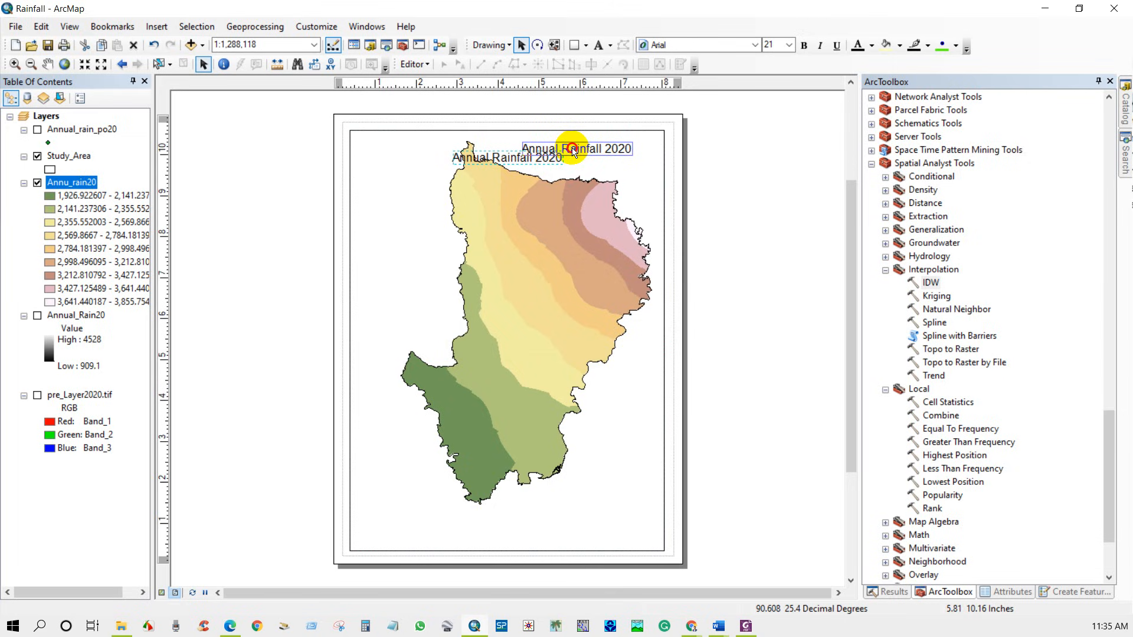
Enlarge the title text to 26 points through its symbol properties.
right_click(571, 149)
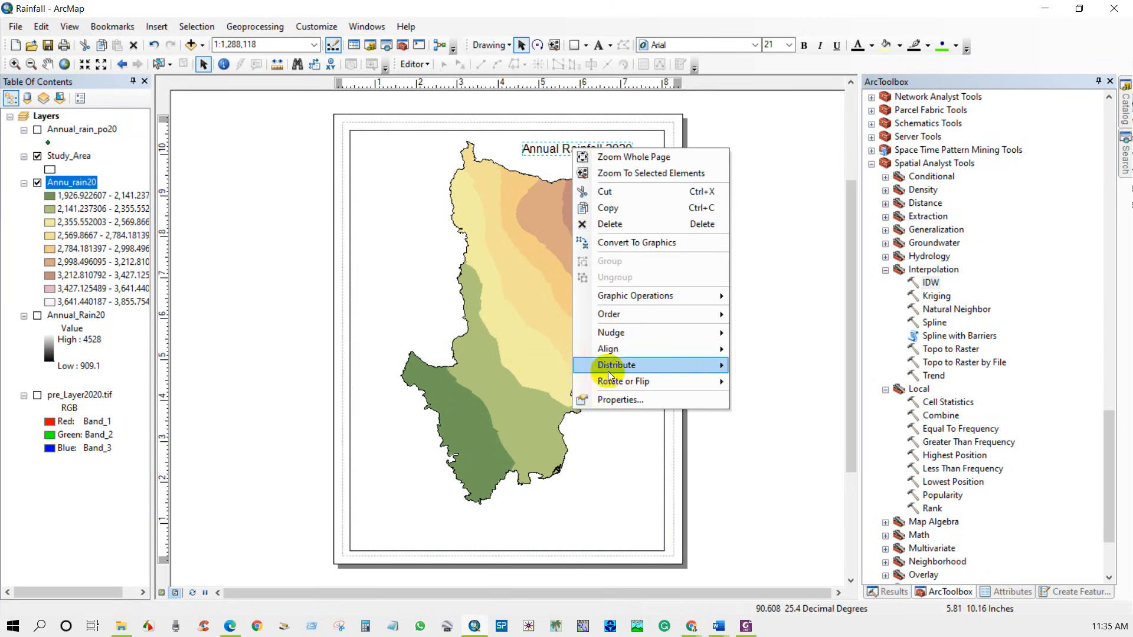
left_click(620, 399)
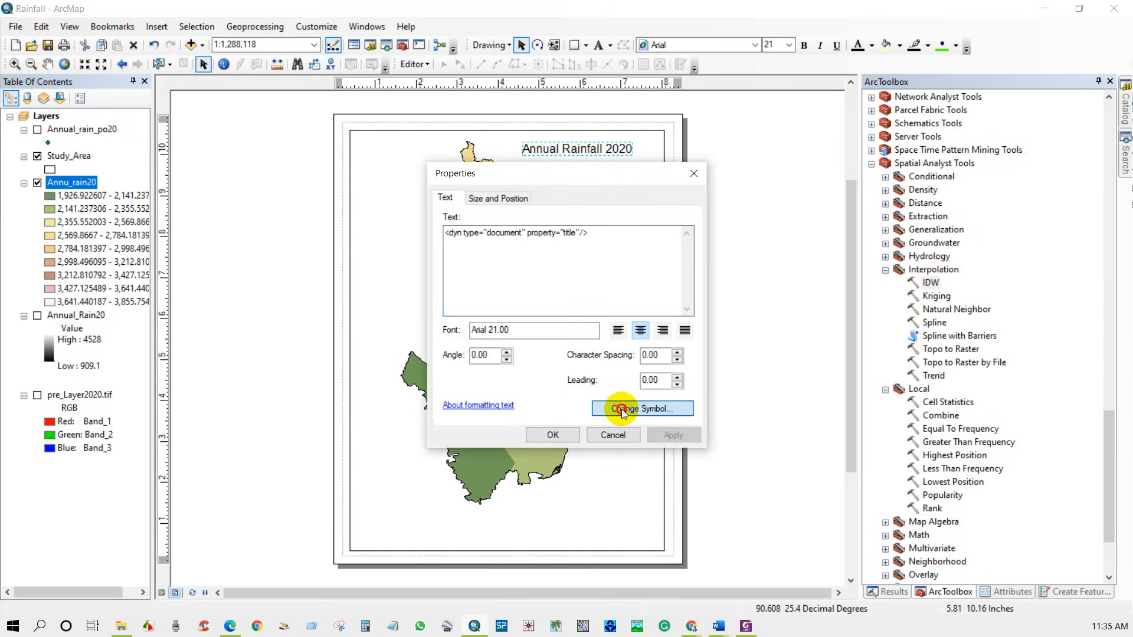
left_click(641, 408)
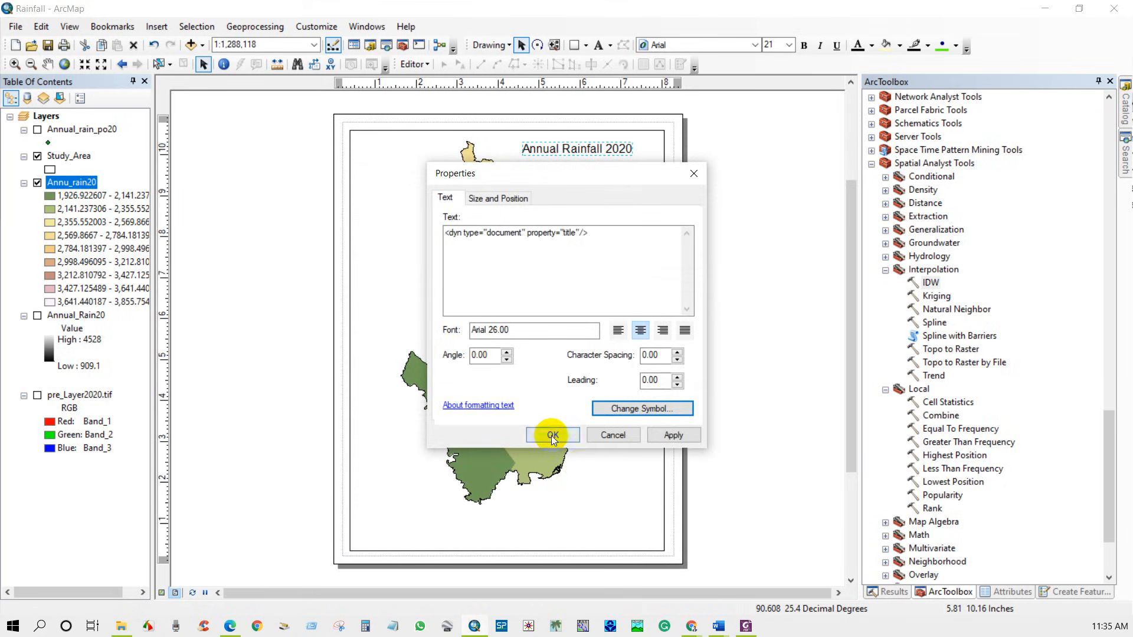
left_click(553, 435)
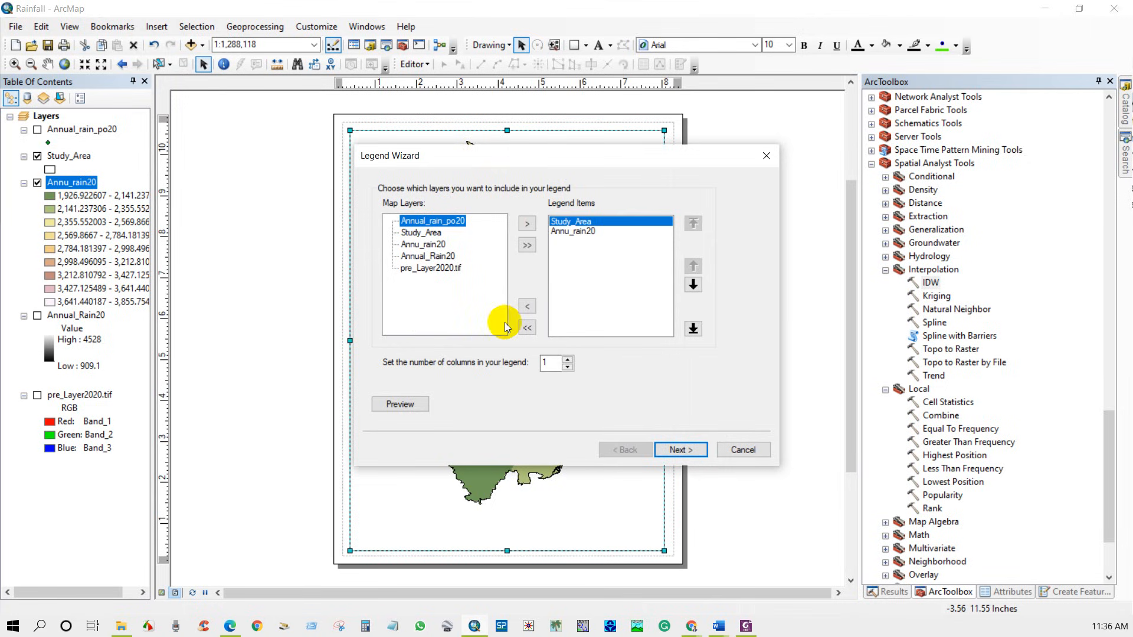
Create the legend with Study_Area removed so only Annu_rain20 is listed.
left_click(527, 306)
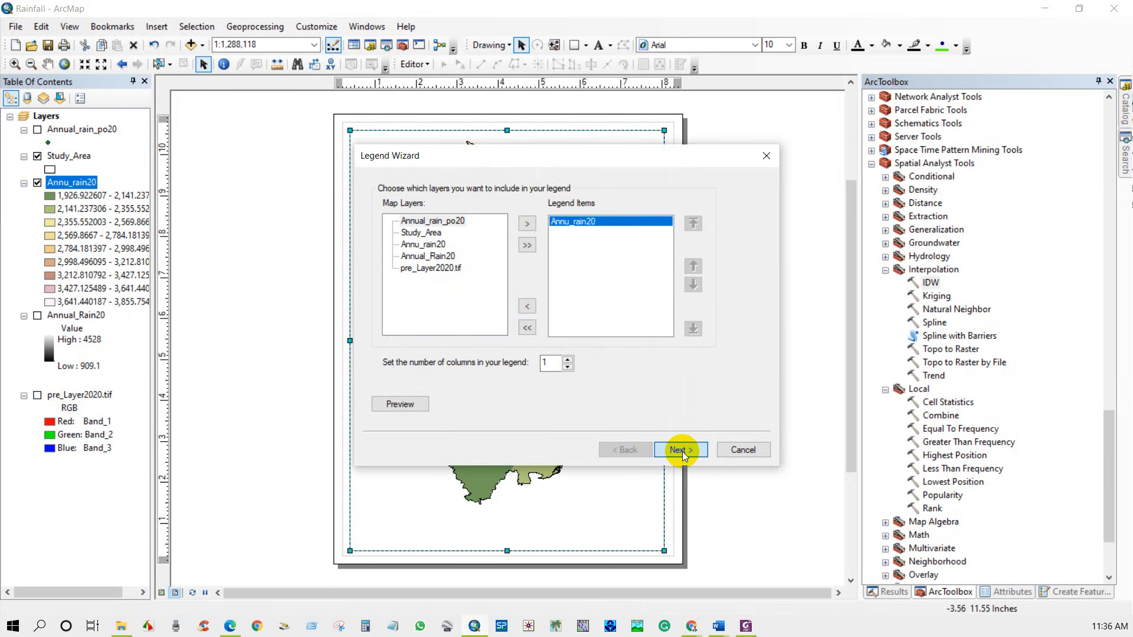
left_click(677, 450)
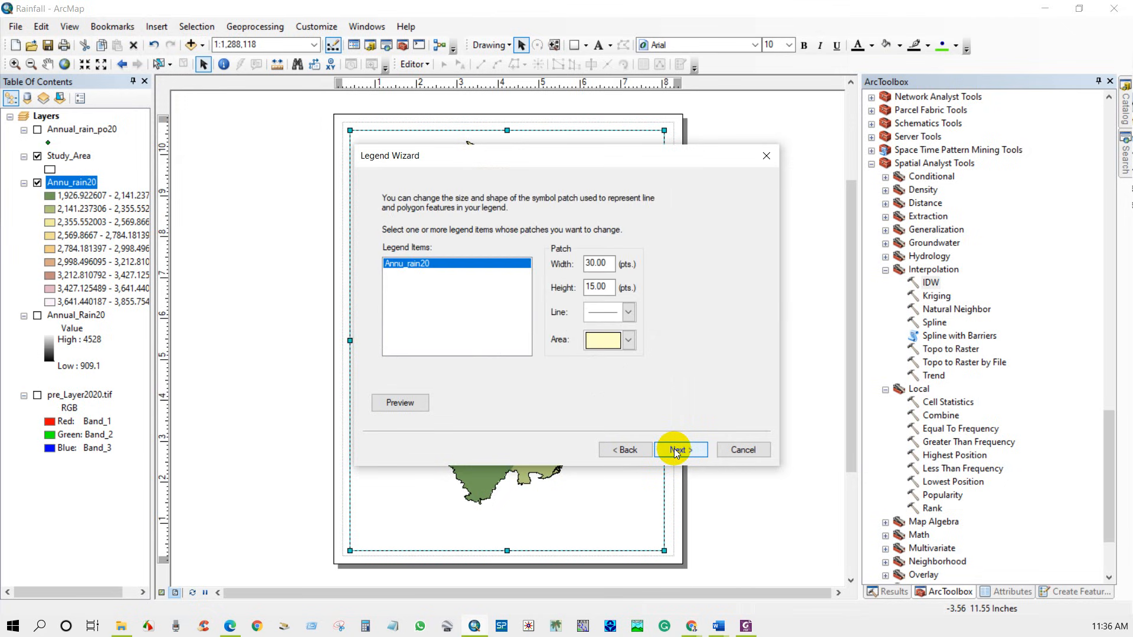
left_click(677, 450)
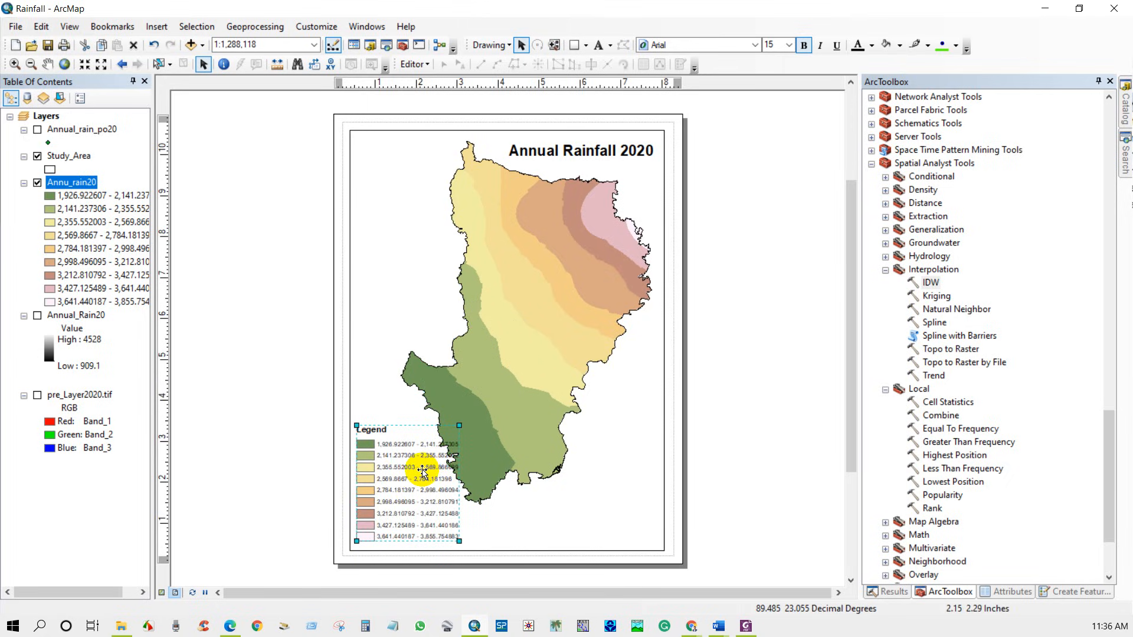
Give Annu_rain20 6 classes, 3-significant-digit labels and a blue-to-red colour ramp.
right_click(70, 182)
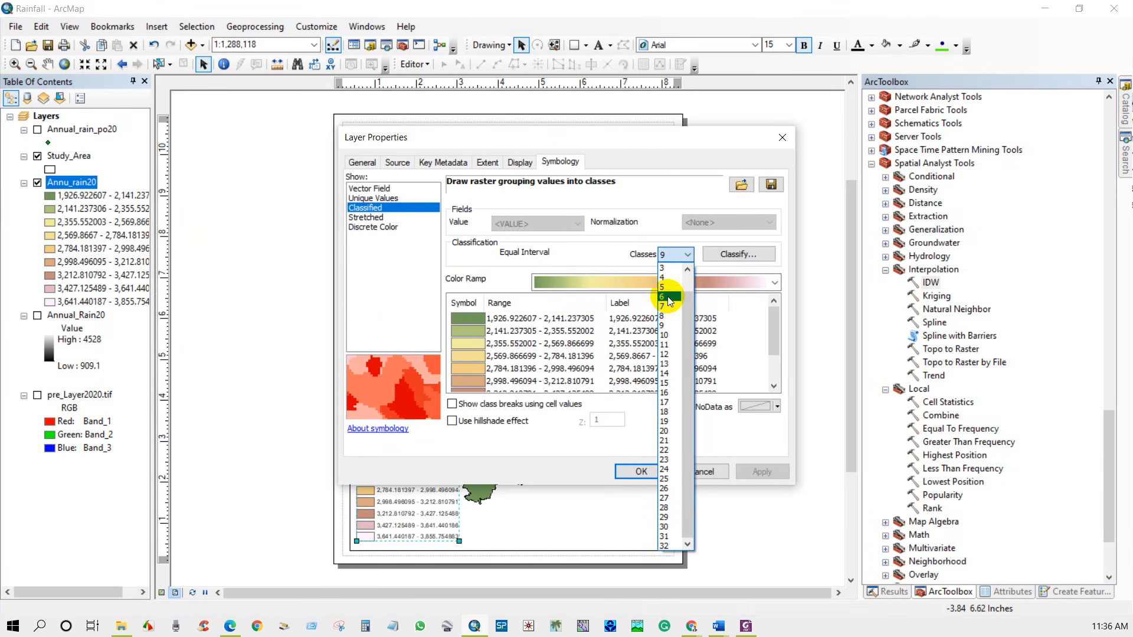
left_click(663, 296)
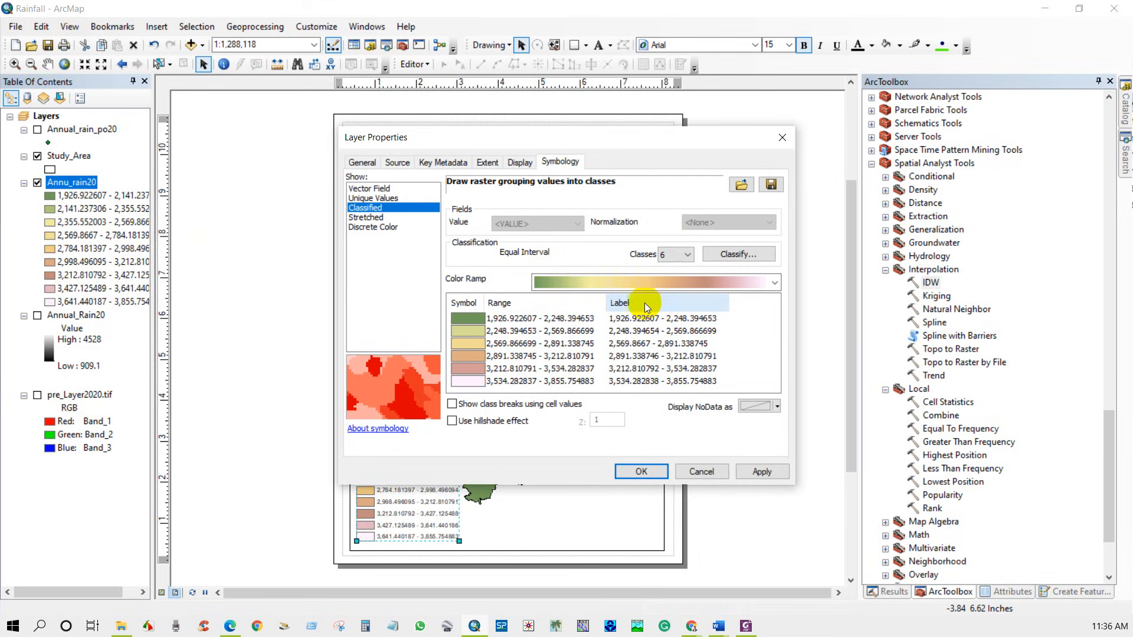
left_click(644, 303)
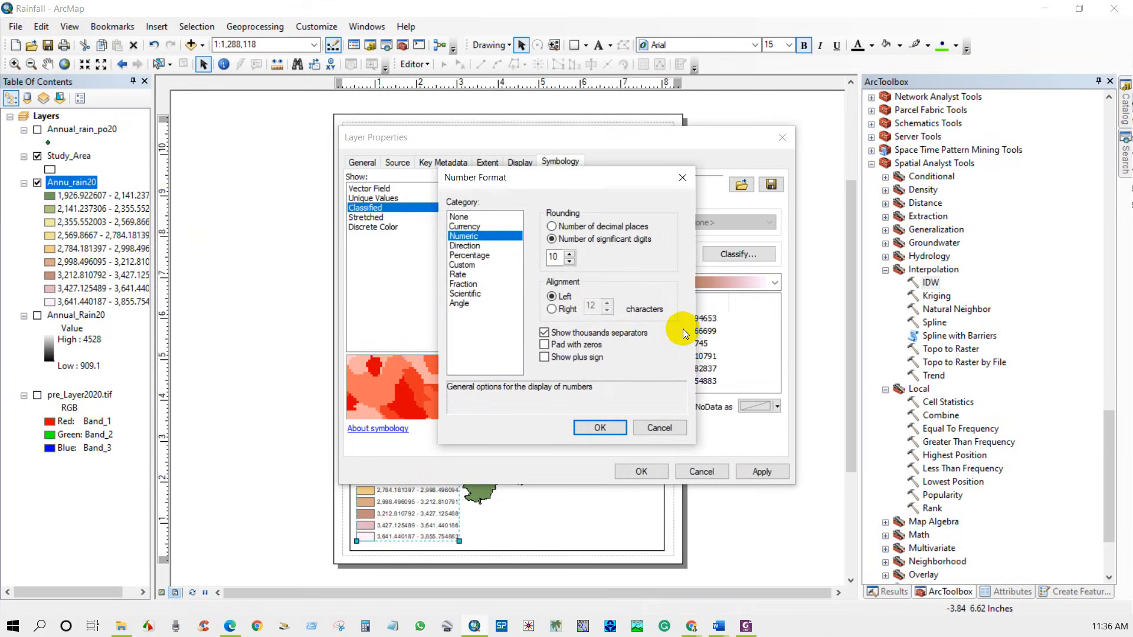
left_click(553, 257)
type("3")
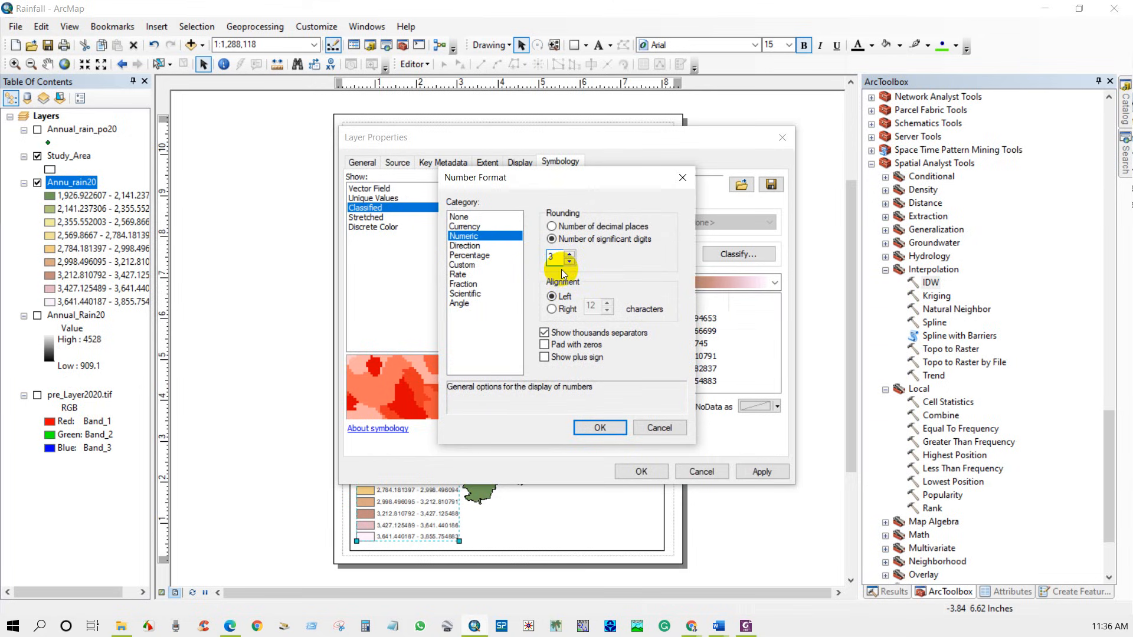
left_click(599, 427)
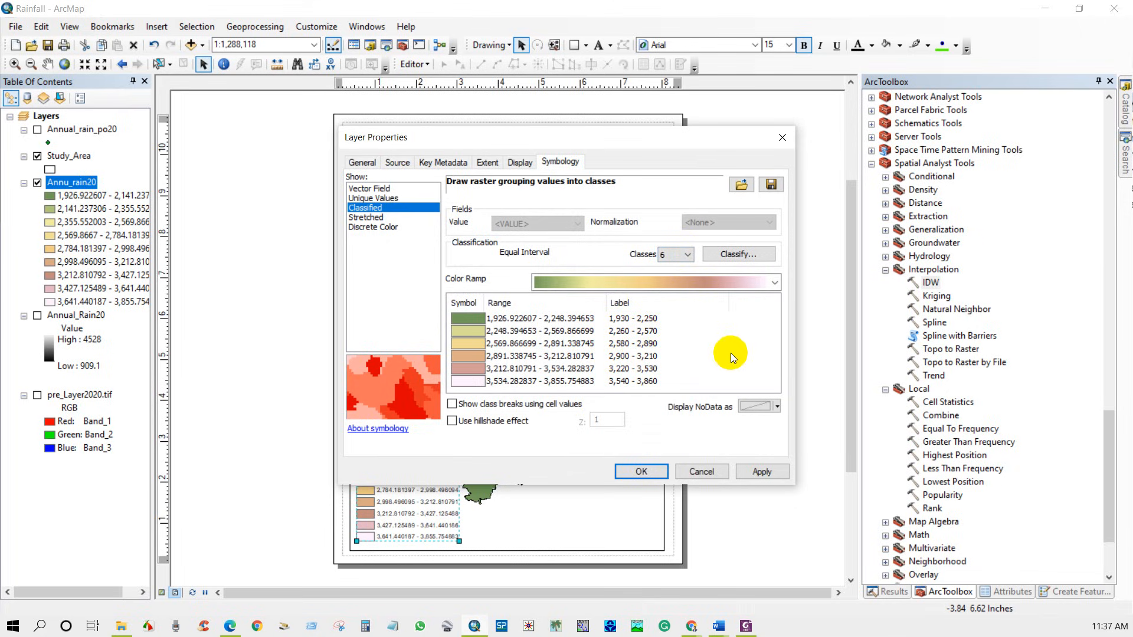
left_click(773, 282)
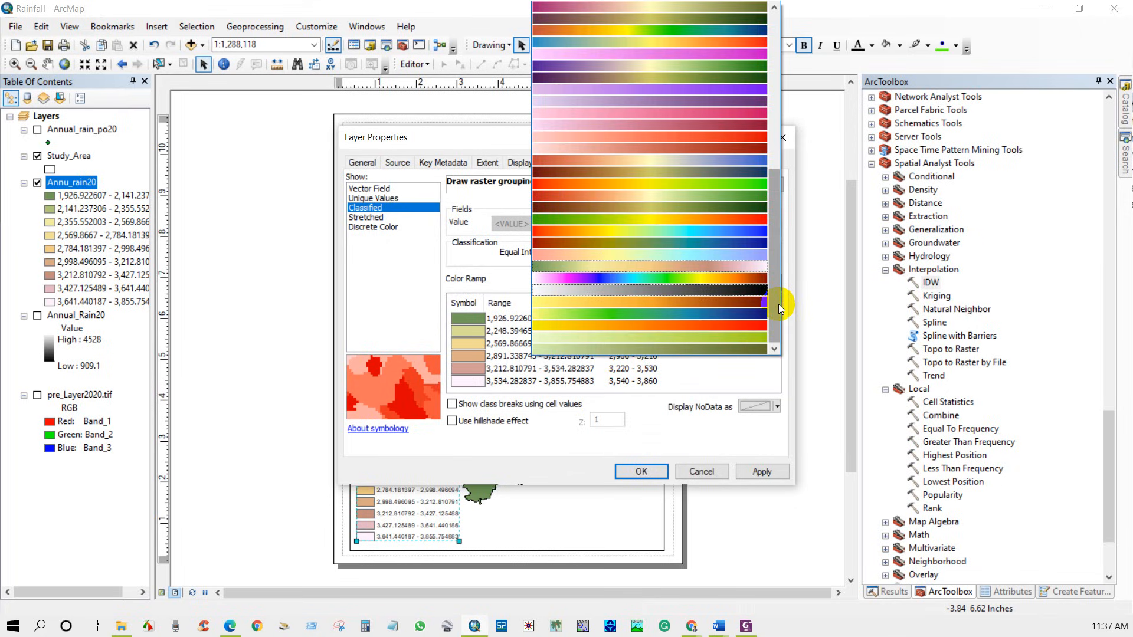
left_click(654, 283)
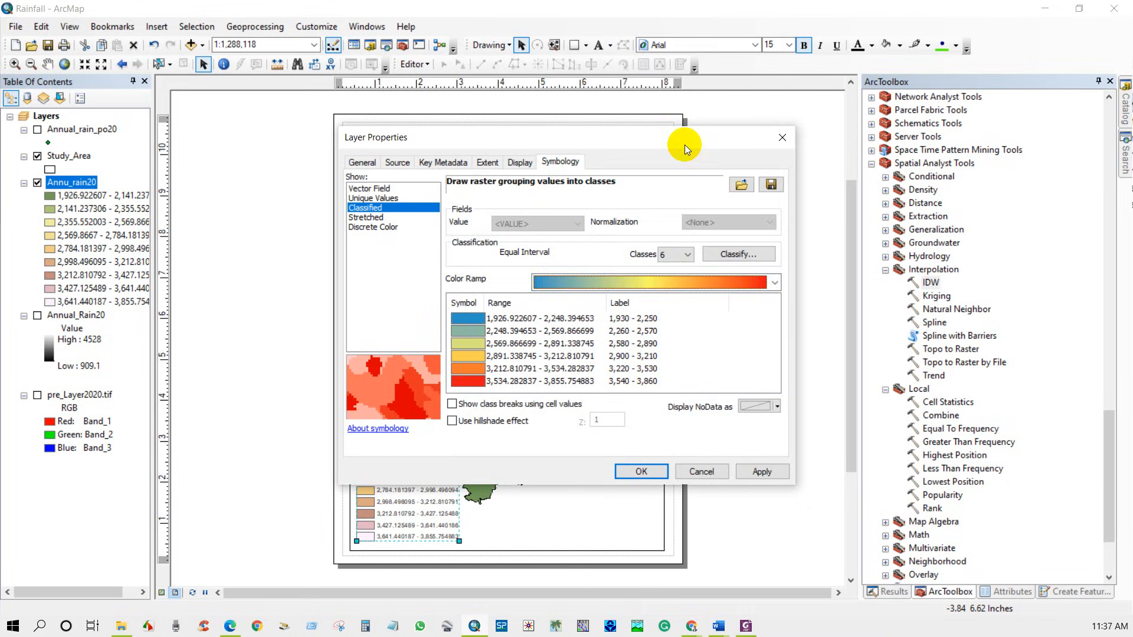
left_click(639, 471)
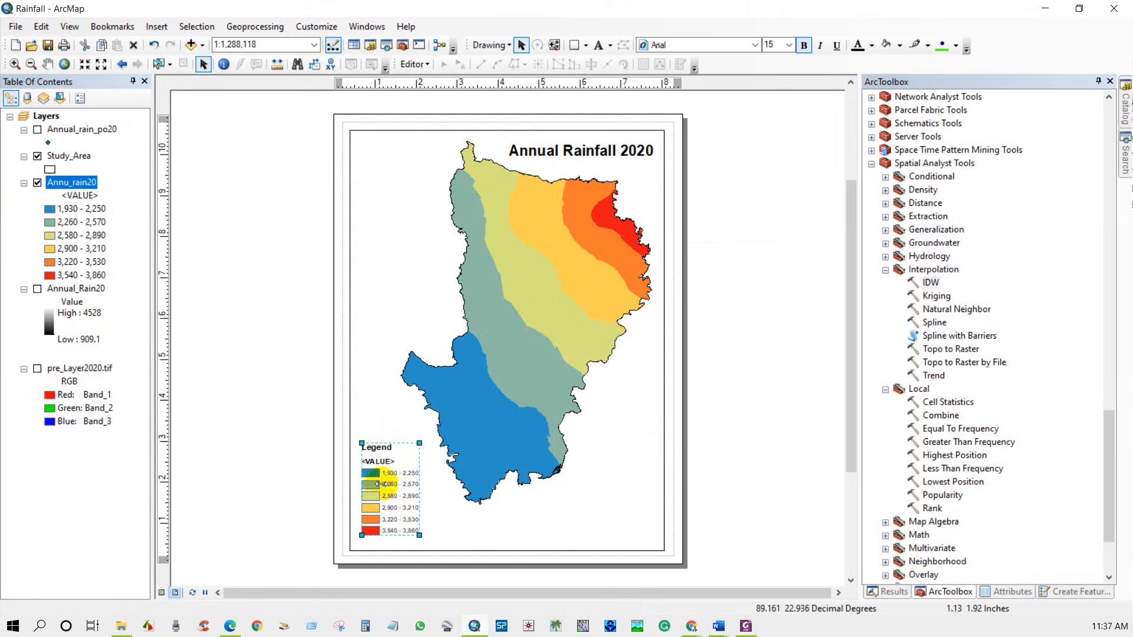
Rename Annu_rain20's <VALUE> heading to 'Annual Rainfall 2020'.
left_click(78, 195)
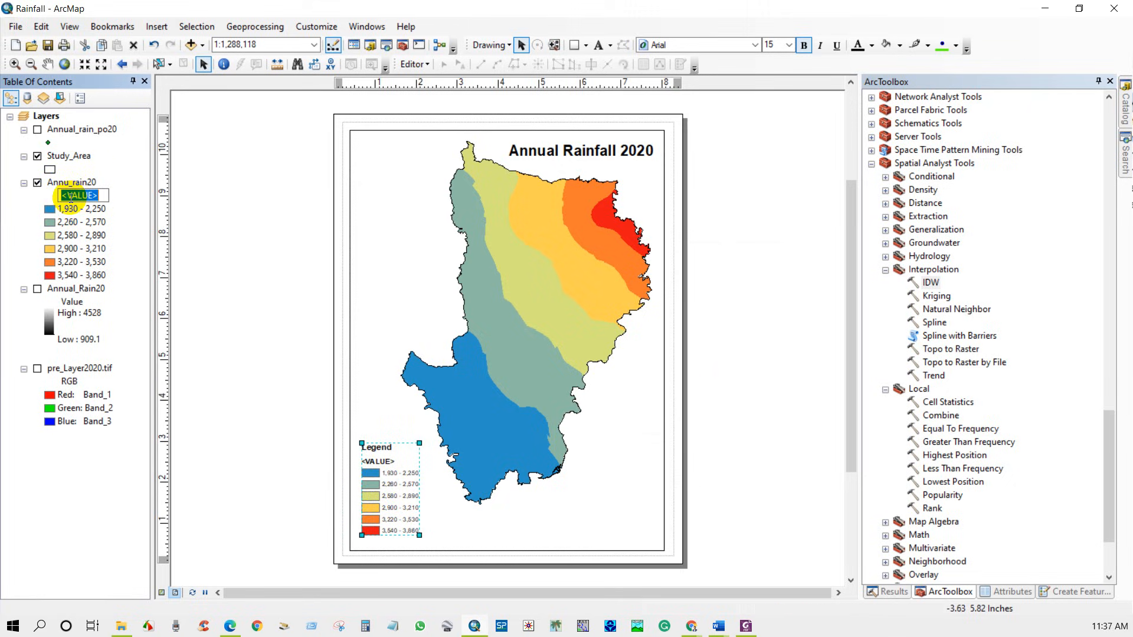
type("Annual")
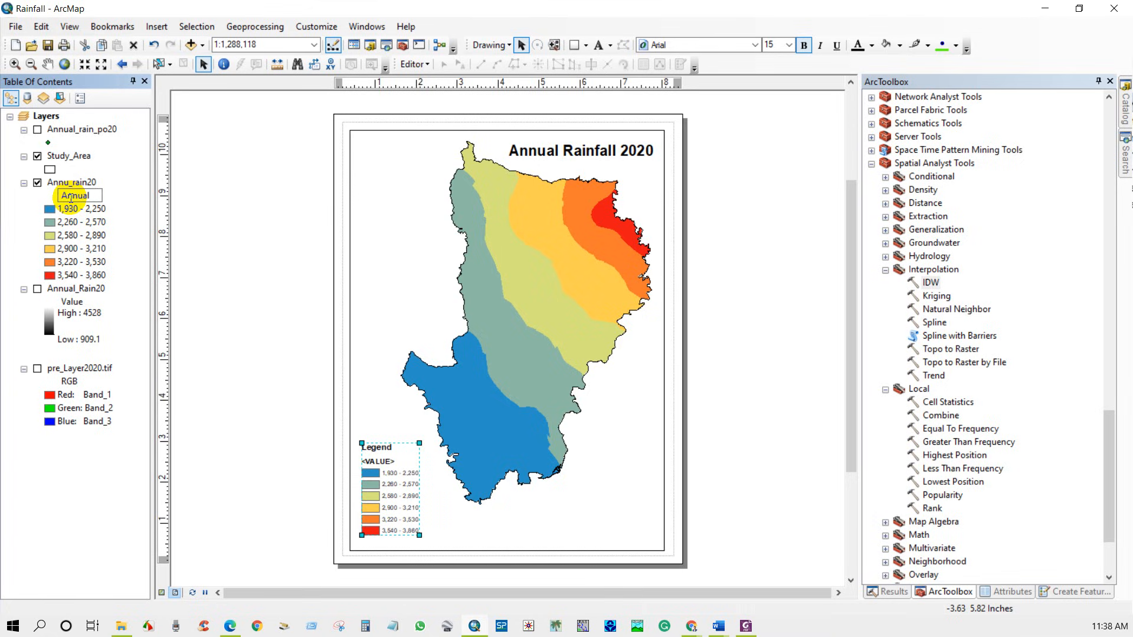
type("Rainfall 2020")
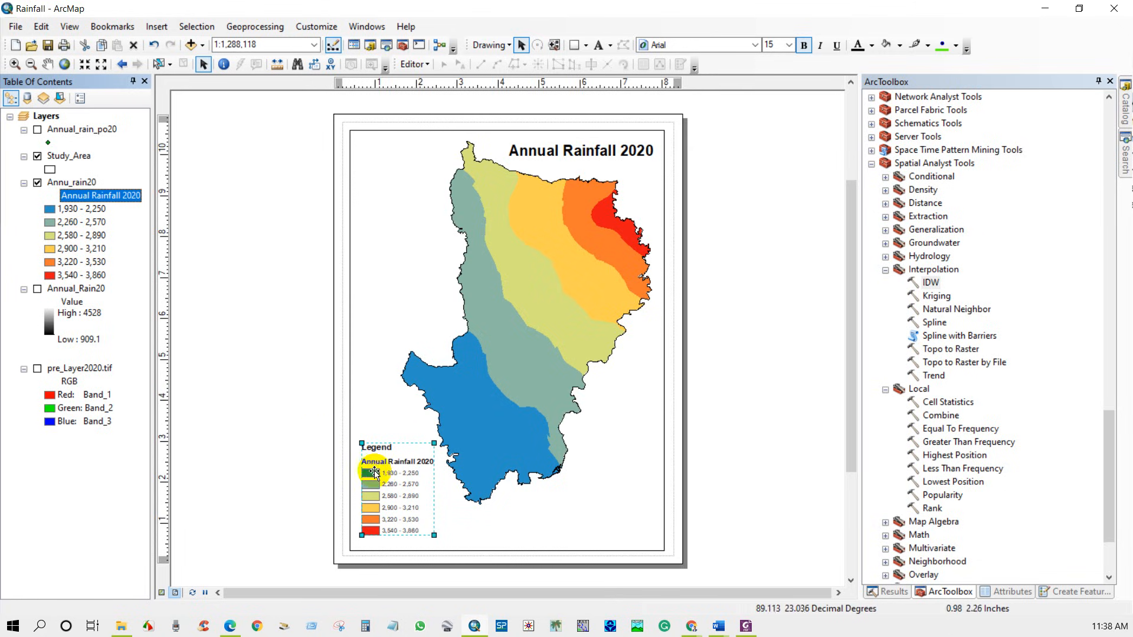
Change the legend title's text size in Legend Properties.
right_click(376, 463)
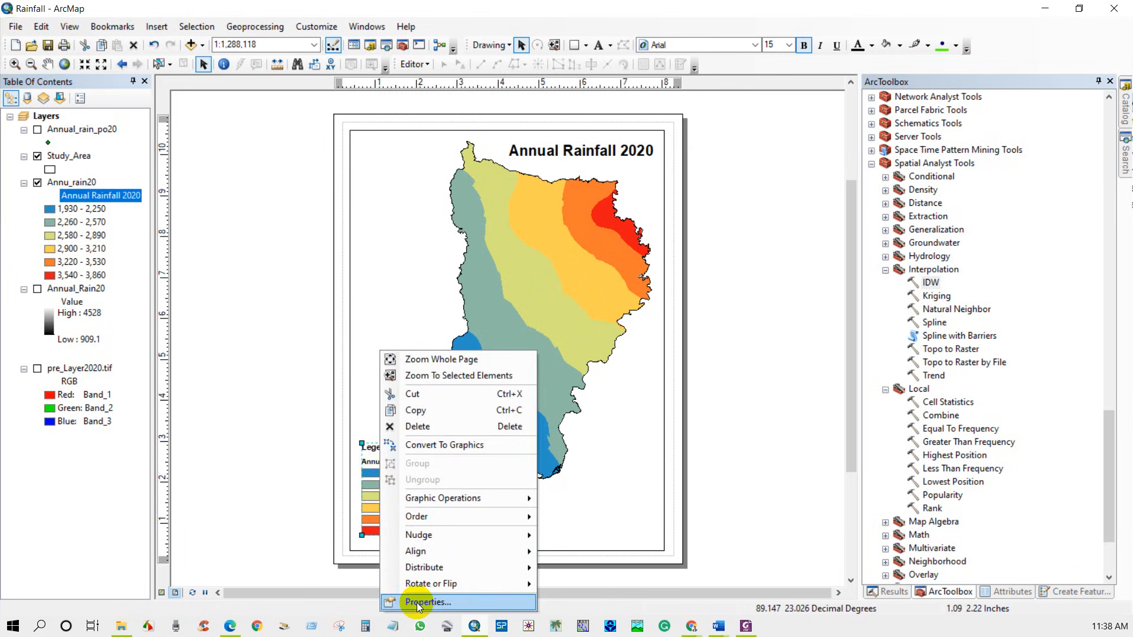
left_click(425, 602)
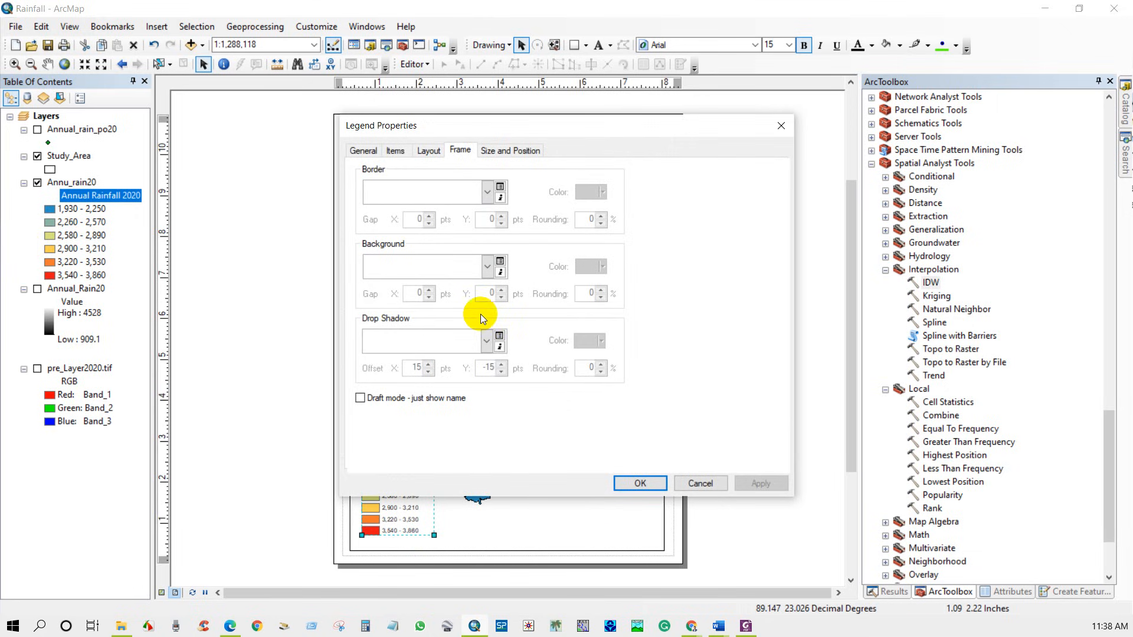
left_click(363, 150)
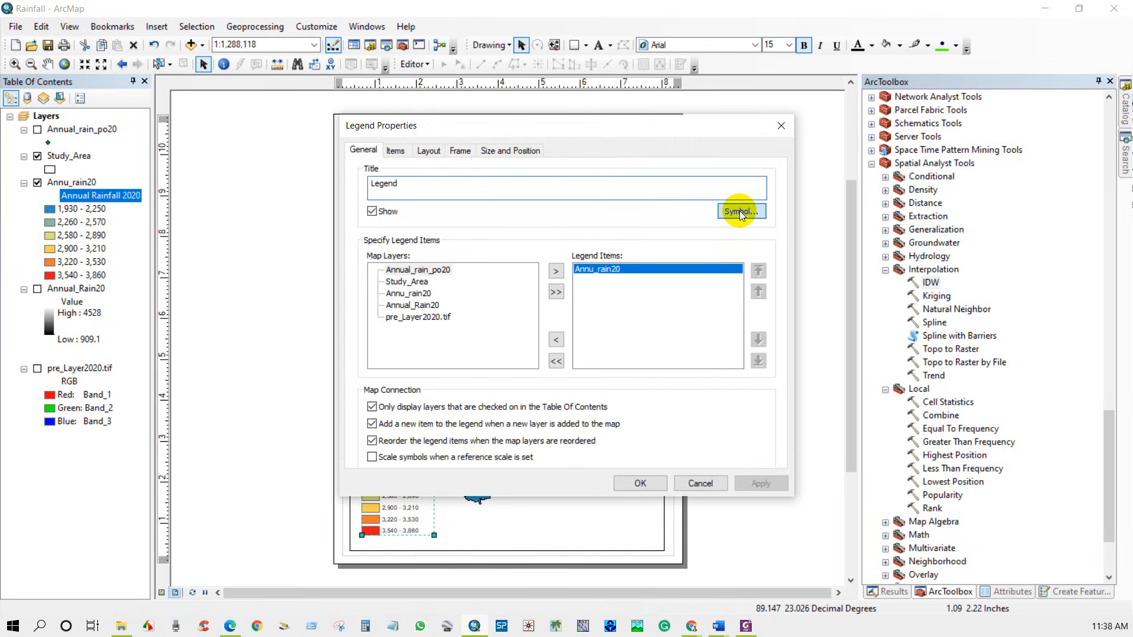
left_click(740, 211)
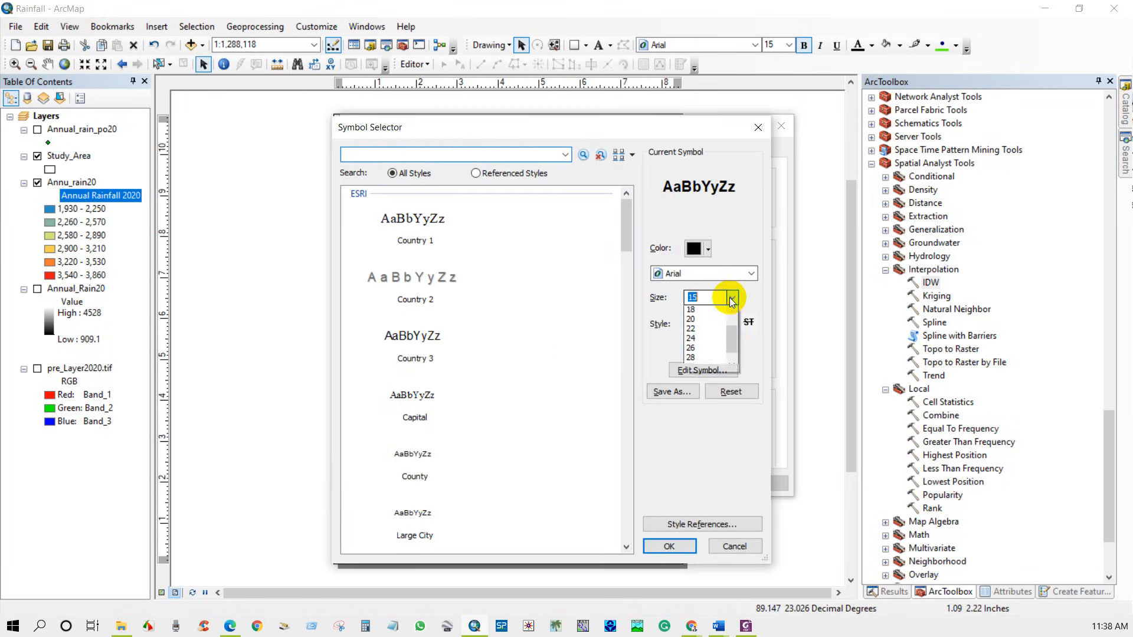
left_click(730, 297)
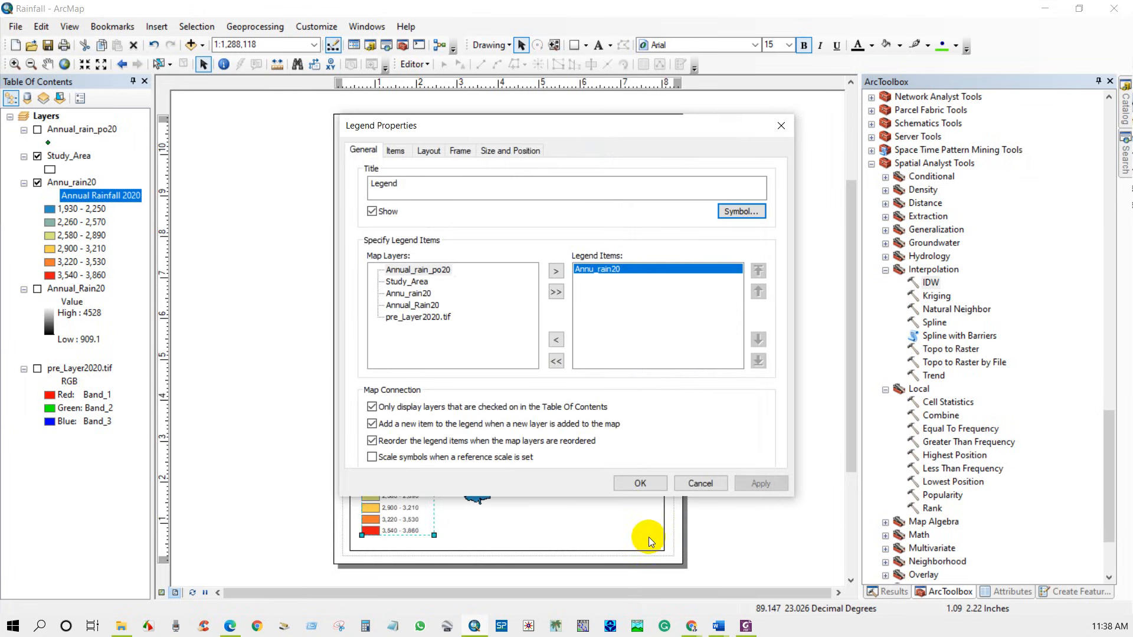
Set the Annu_rain20 legend label size to 16 and rename the heading 'Annual Rainfall (mm)'.
left_click(395, 150)
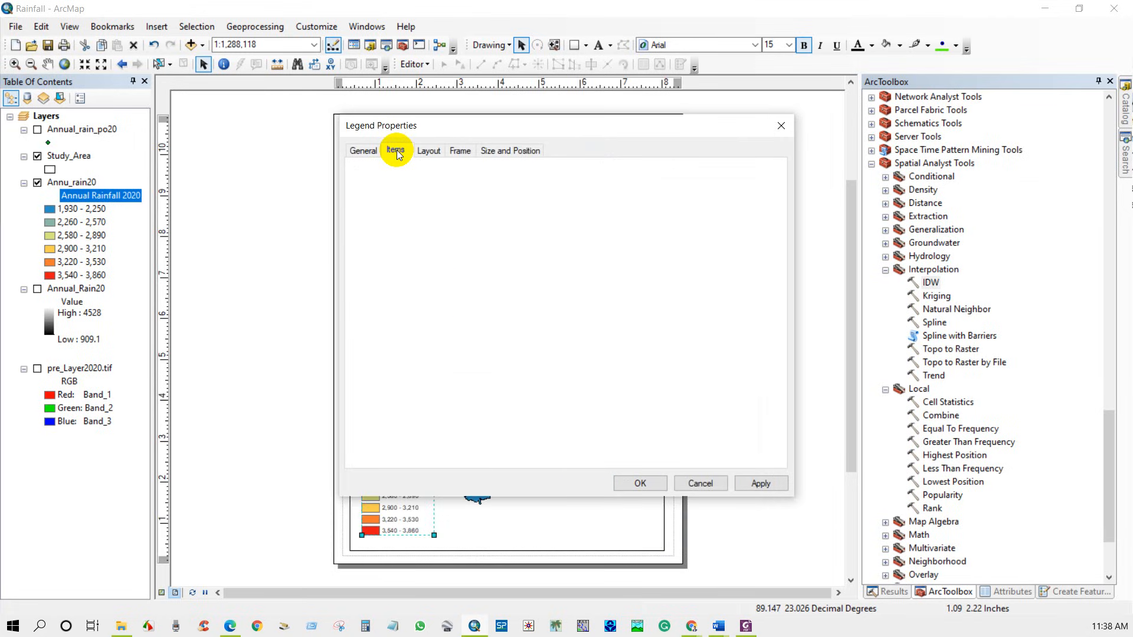
left_click(395, 150)
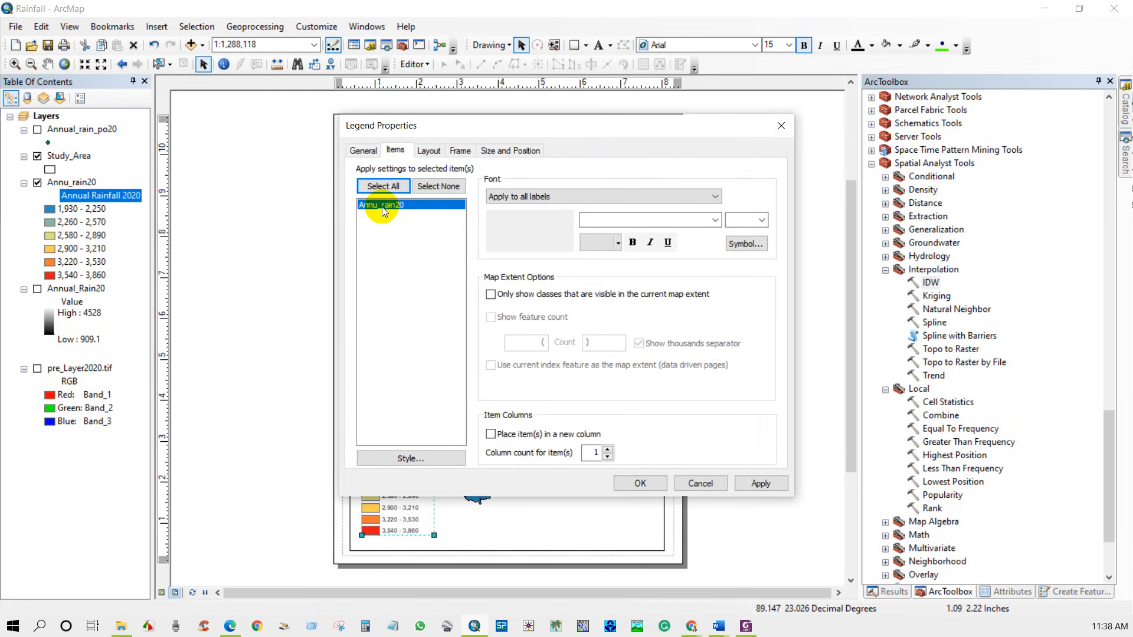
left_click(759, 219)
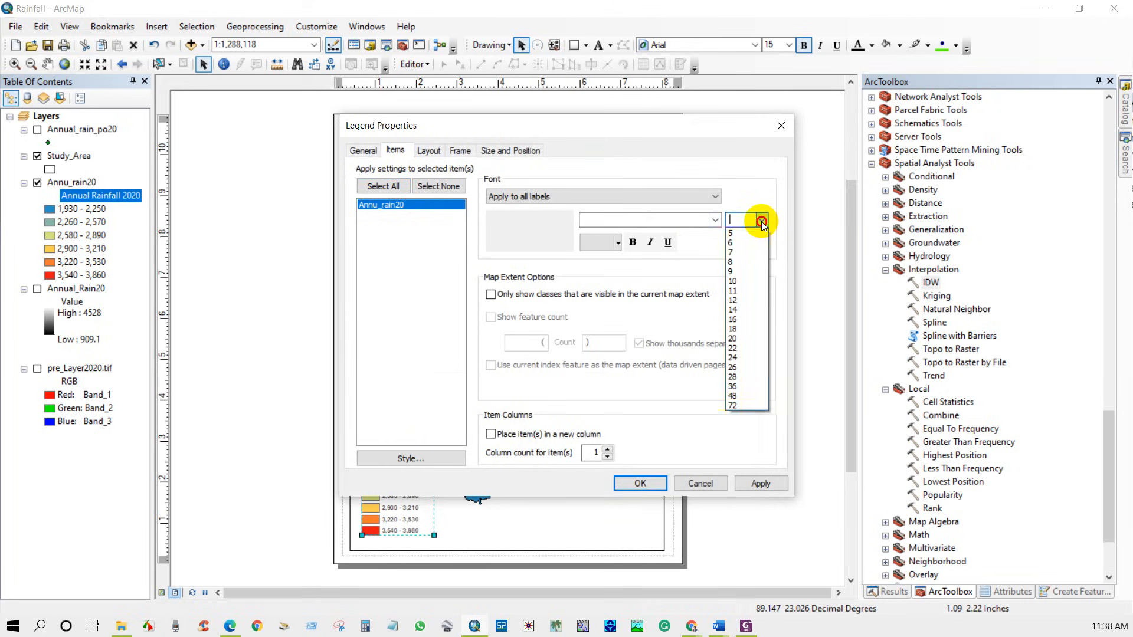
left_click(732, 319)
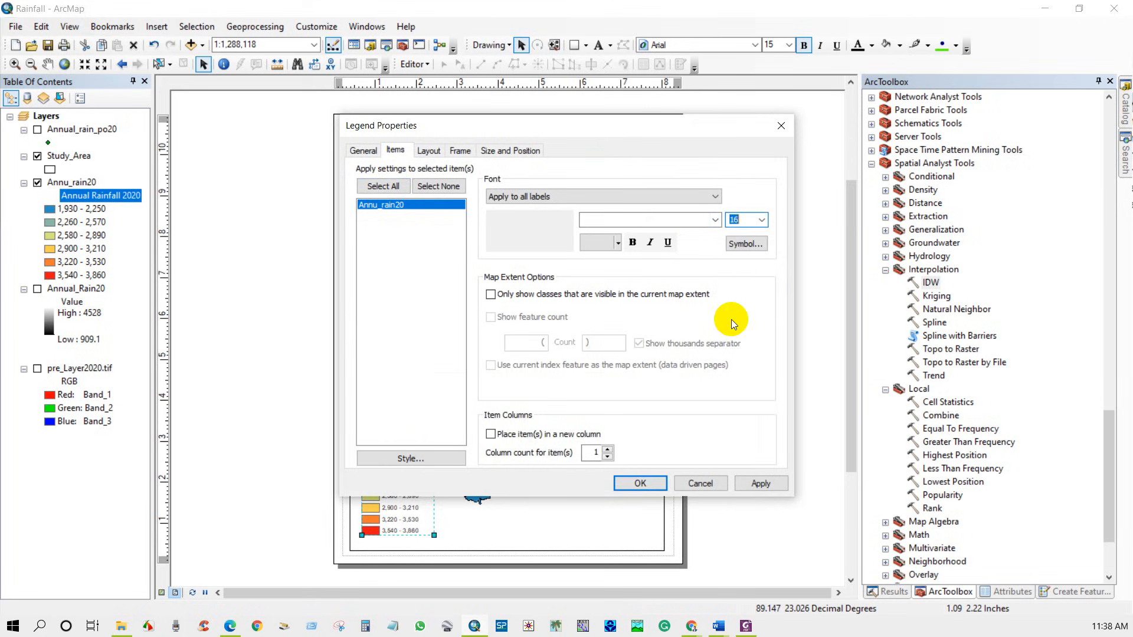
left_click(638, 483)
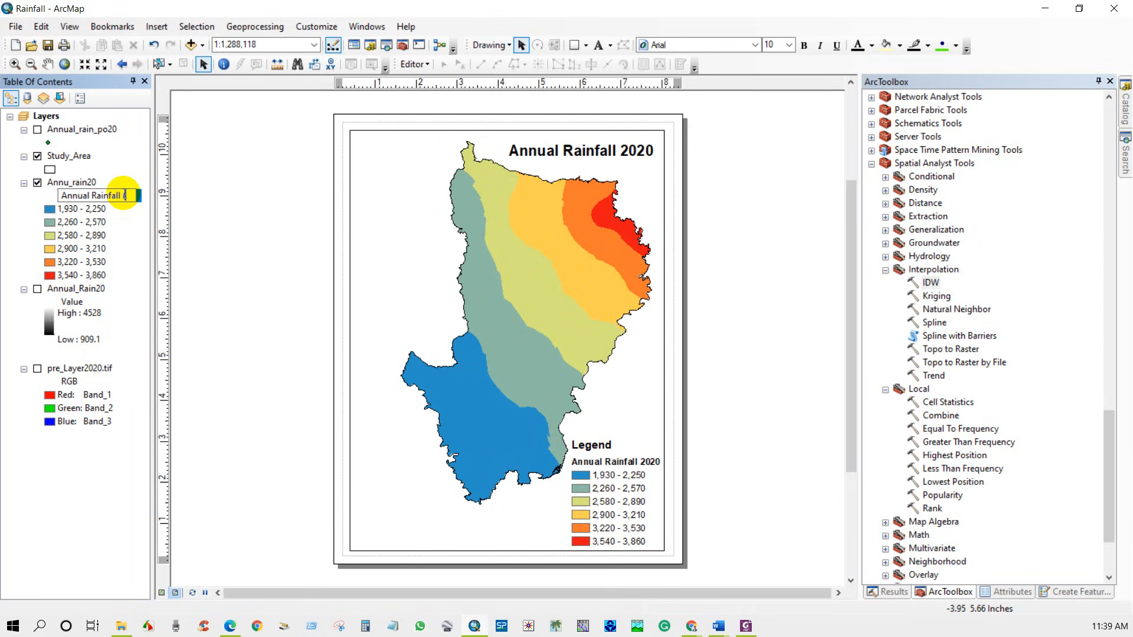
type("mm)")
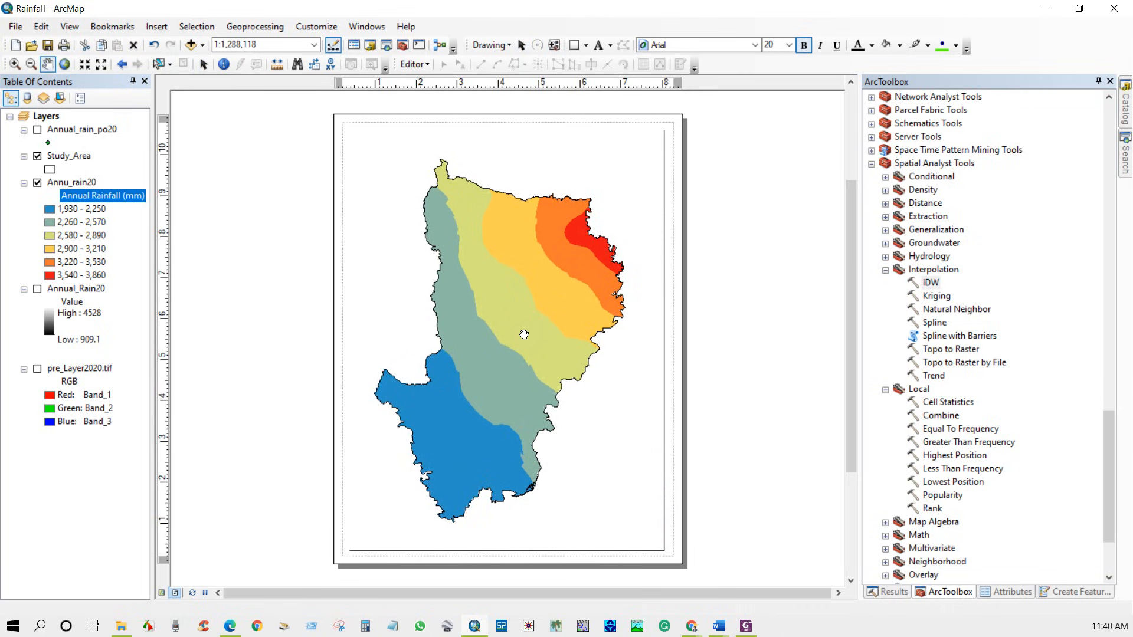
Insert a north arrow and place it at the lower left of the layout.
left_click(155, 26)
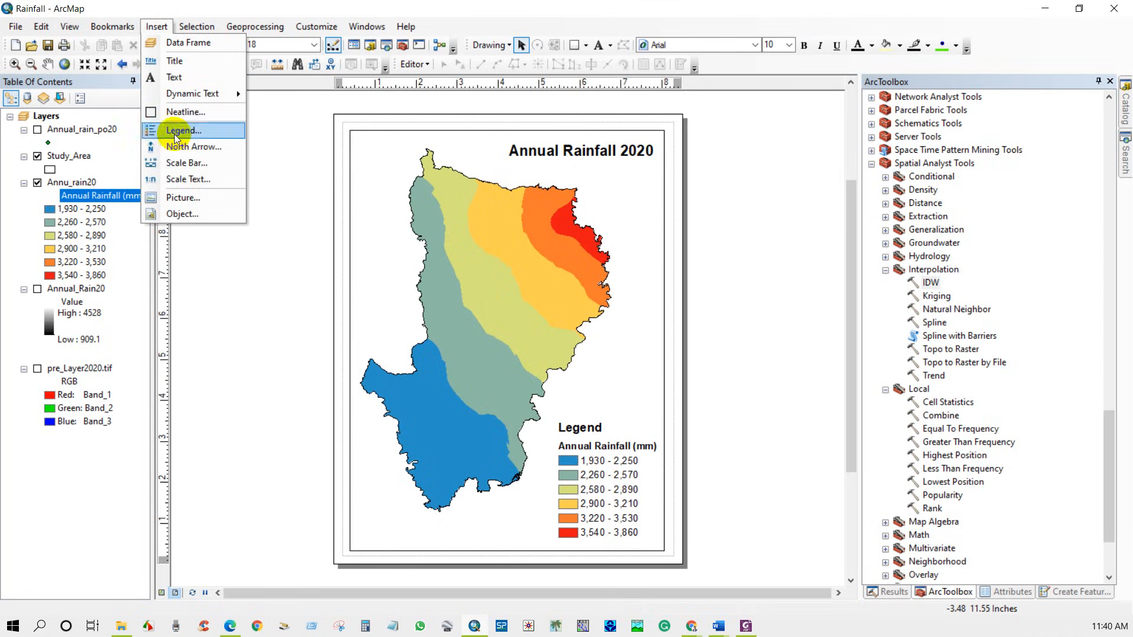
mouse_move(181, 130)
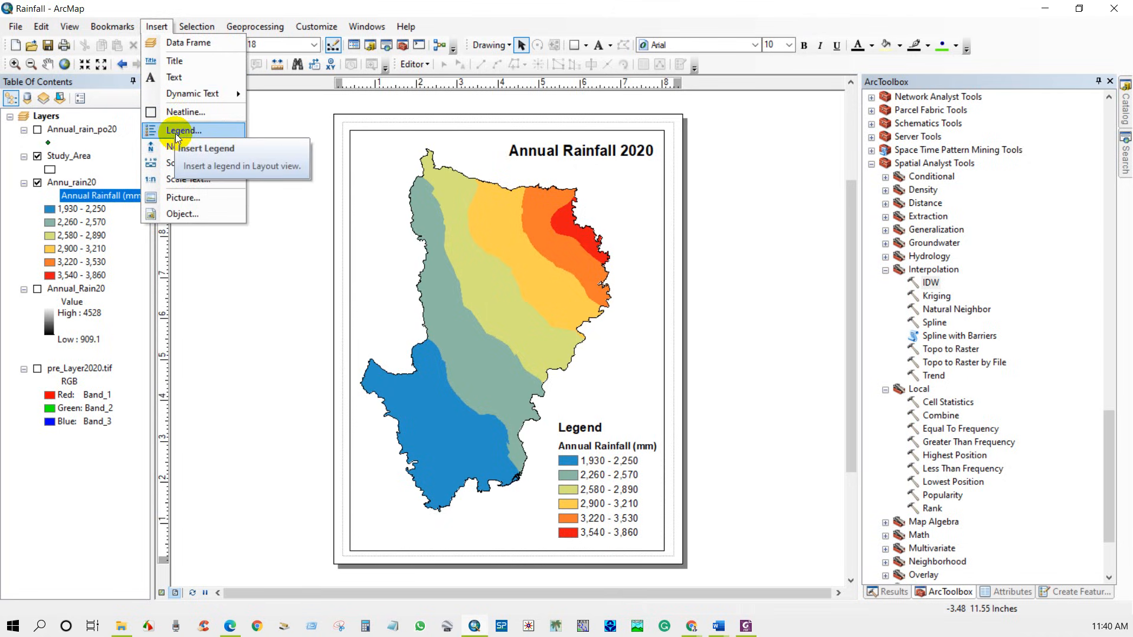
mouse_move(187, 163)
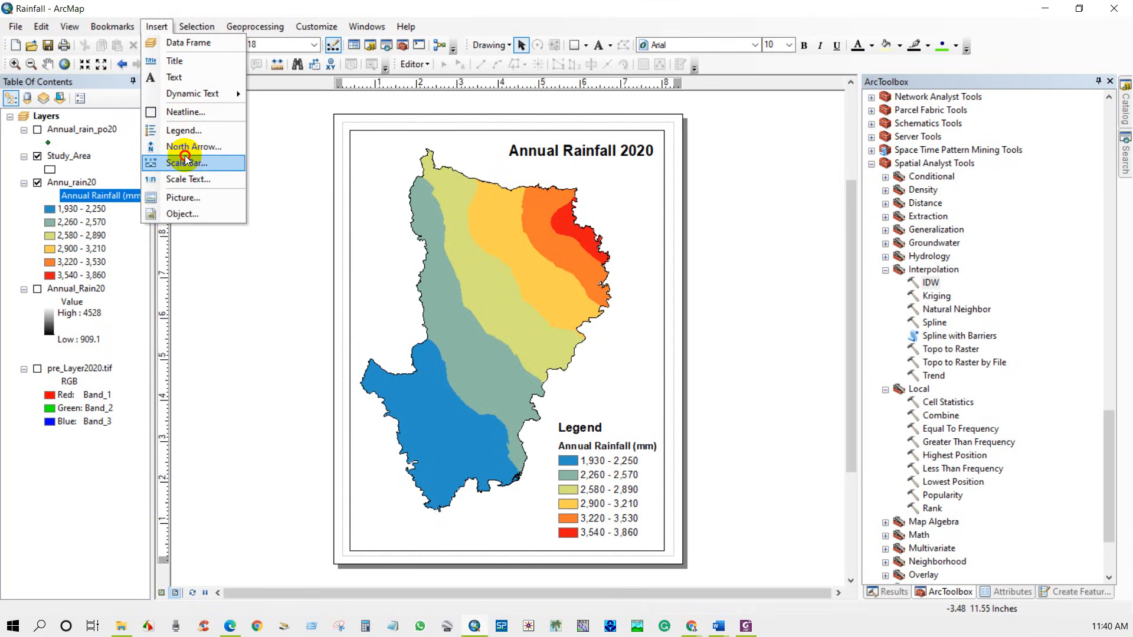
left_click(195, 147)
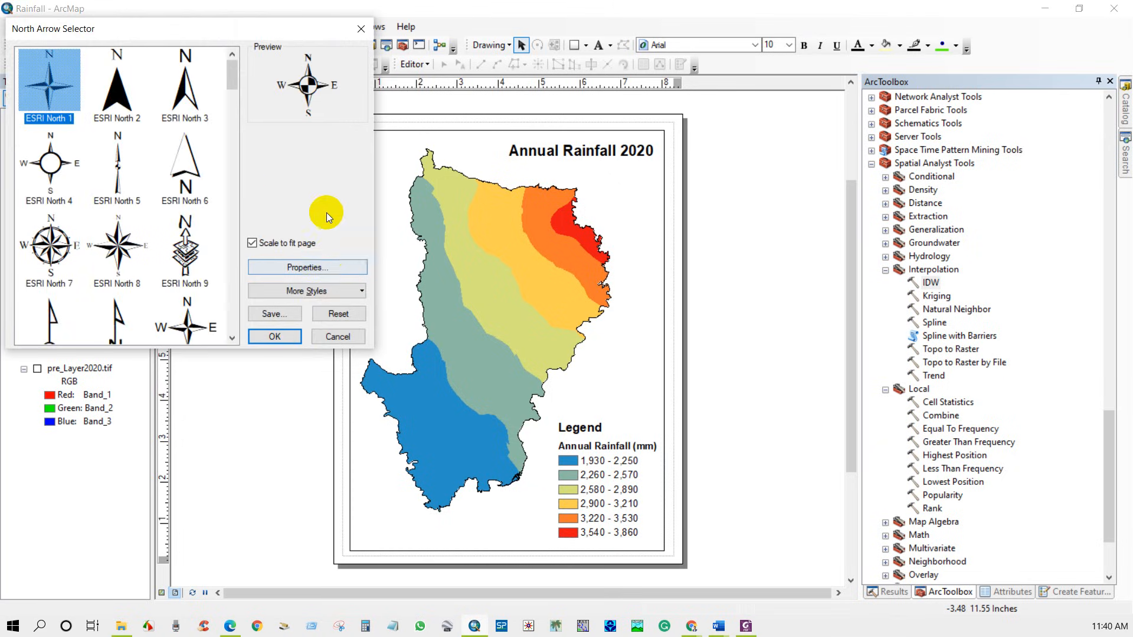
left_click(184, 80)
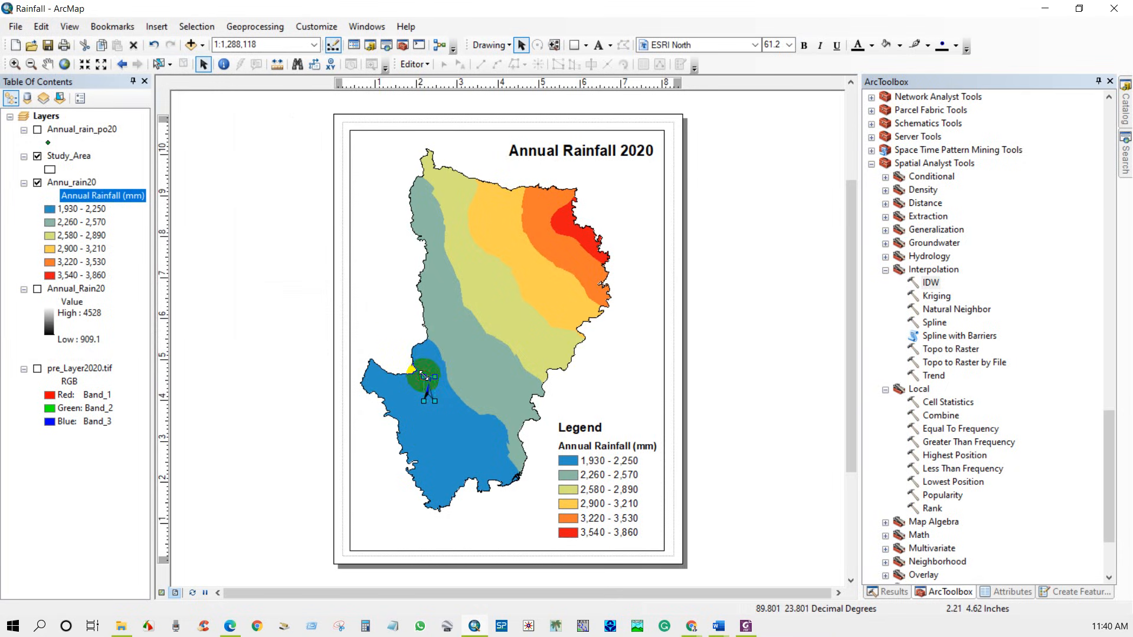
left_click_drag(425, 376, 374, 512)
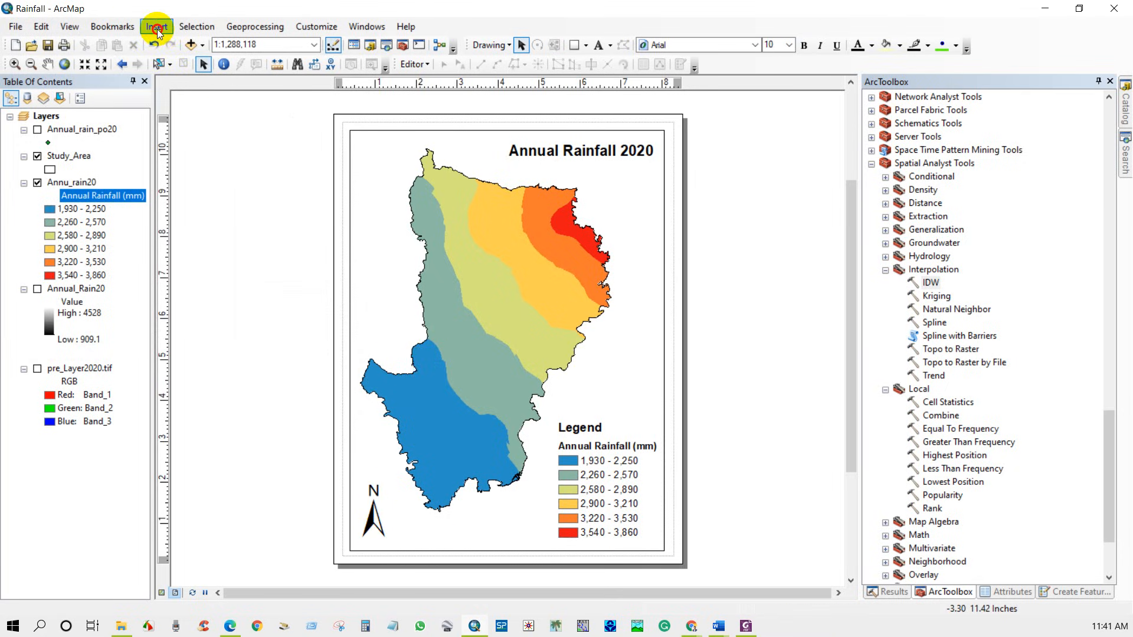
Insert an alternating scale bar with kilometre division units beneath the map.
left_click(157, 26)
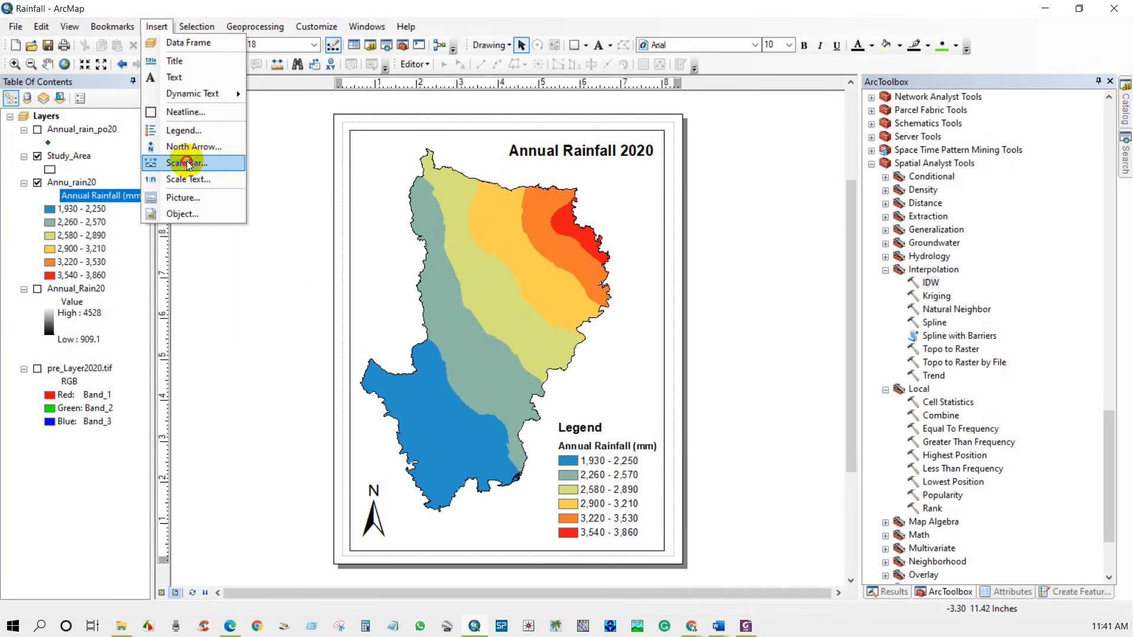
left_click(188, 163)
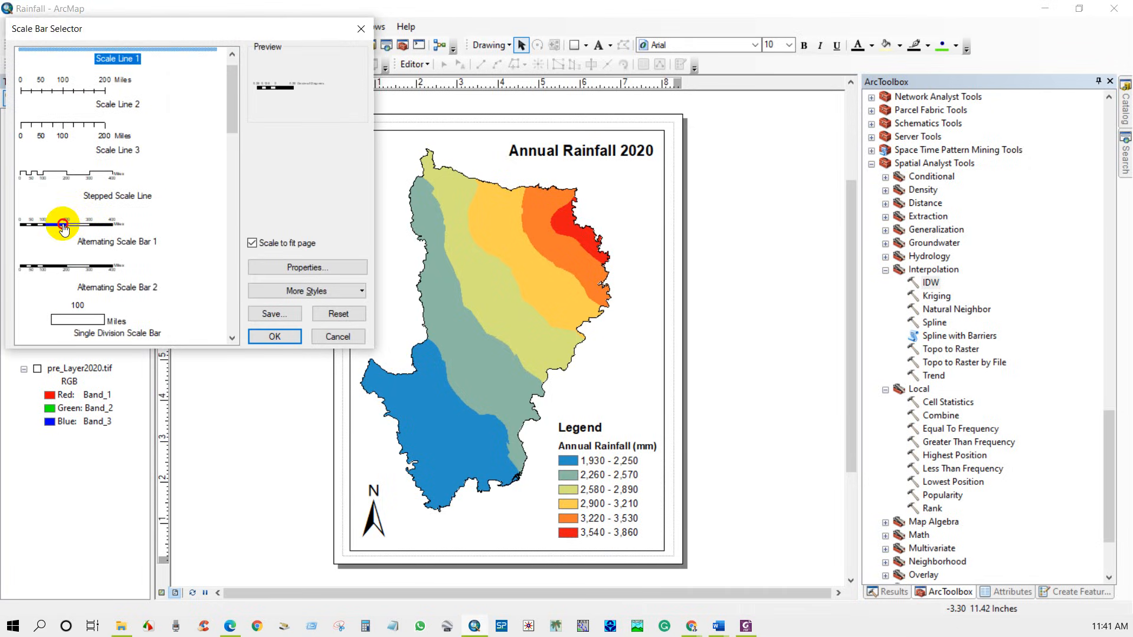
left_click(306, 268)
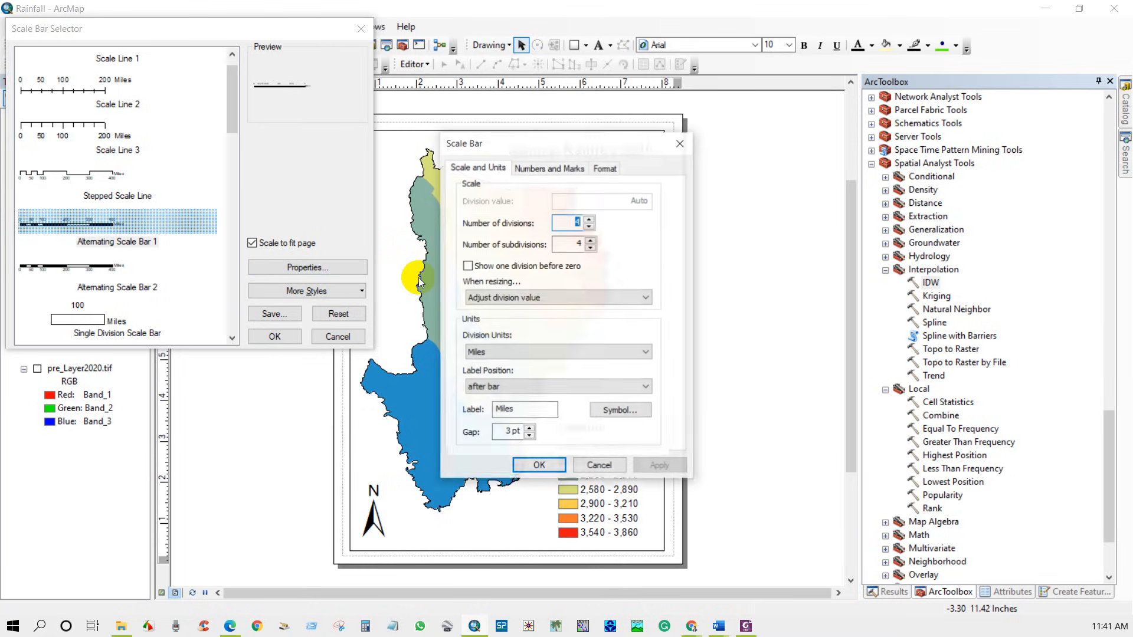
left_click(556, 352)
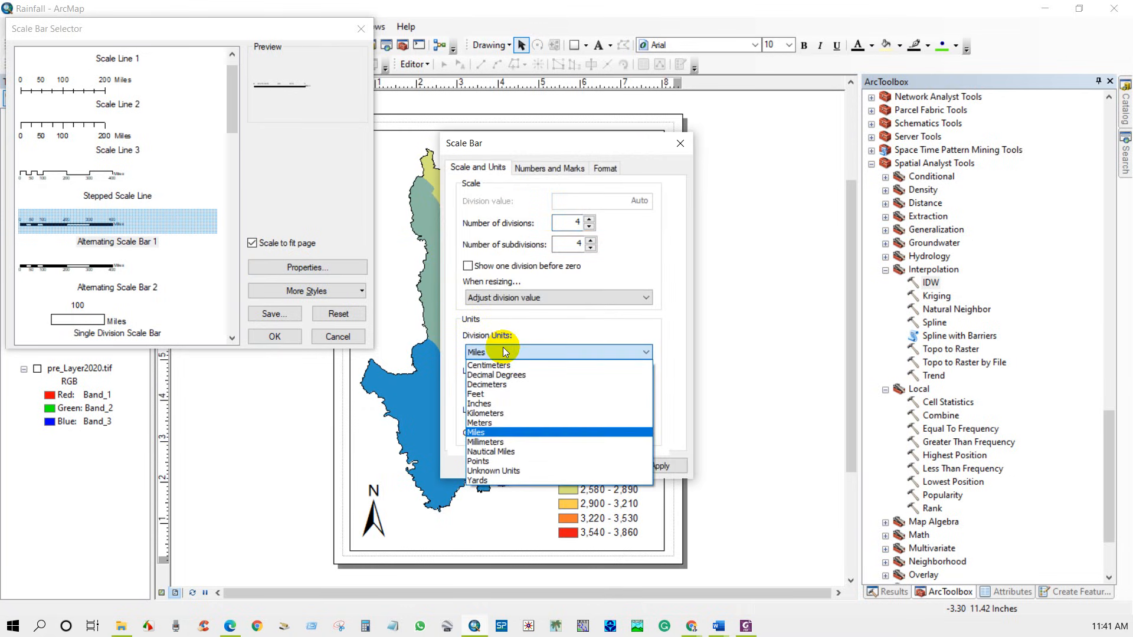
left_click(485, 412)
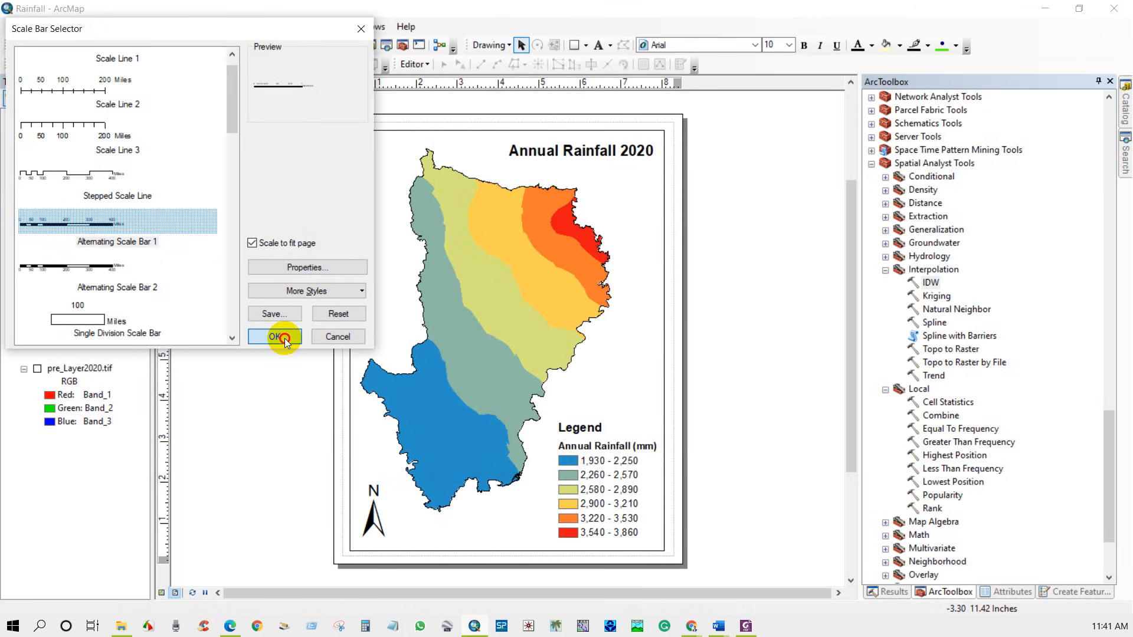
left_click(274, 336)
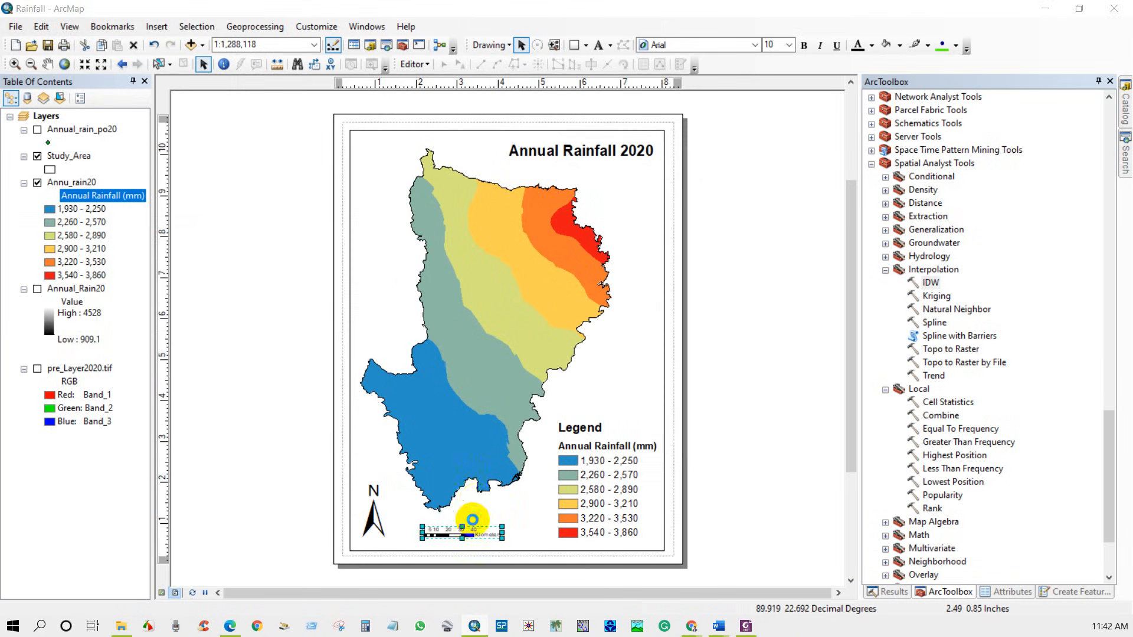
Choose a larger font size for the 0–40 km scale bar labels.
double_click(464, 514)
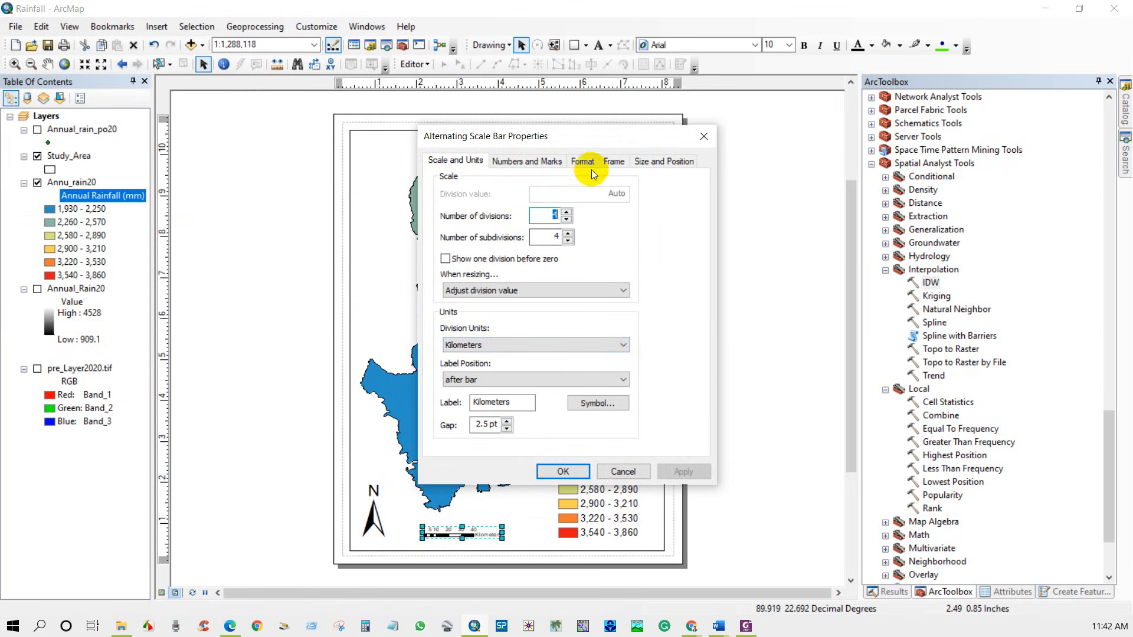
left_click(582, 160)
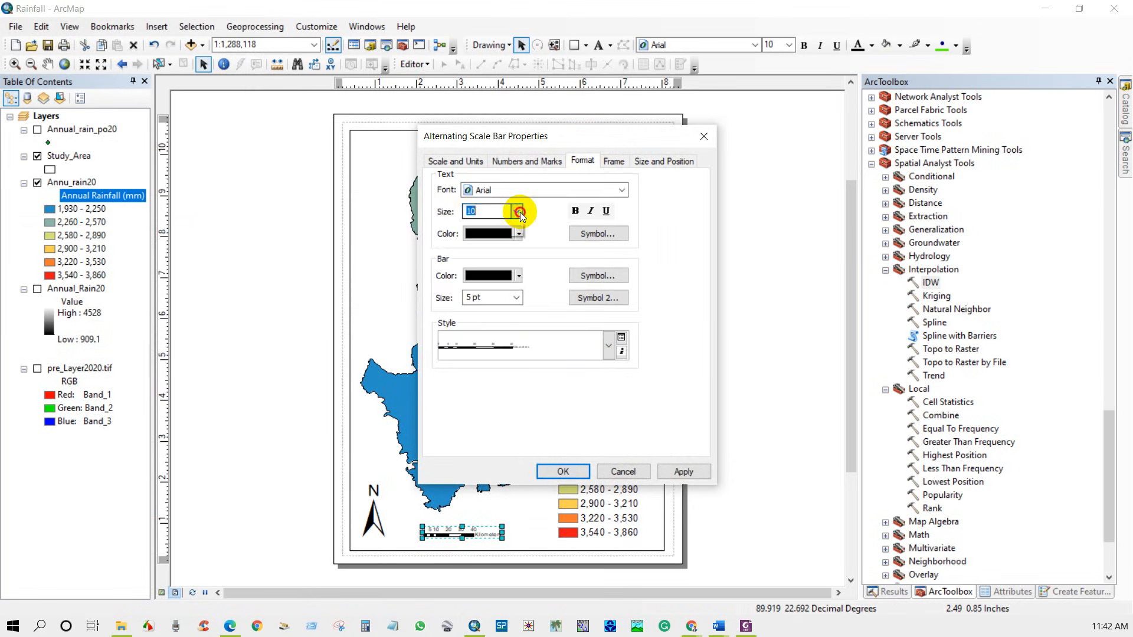
left_click(515, 212)
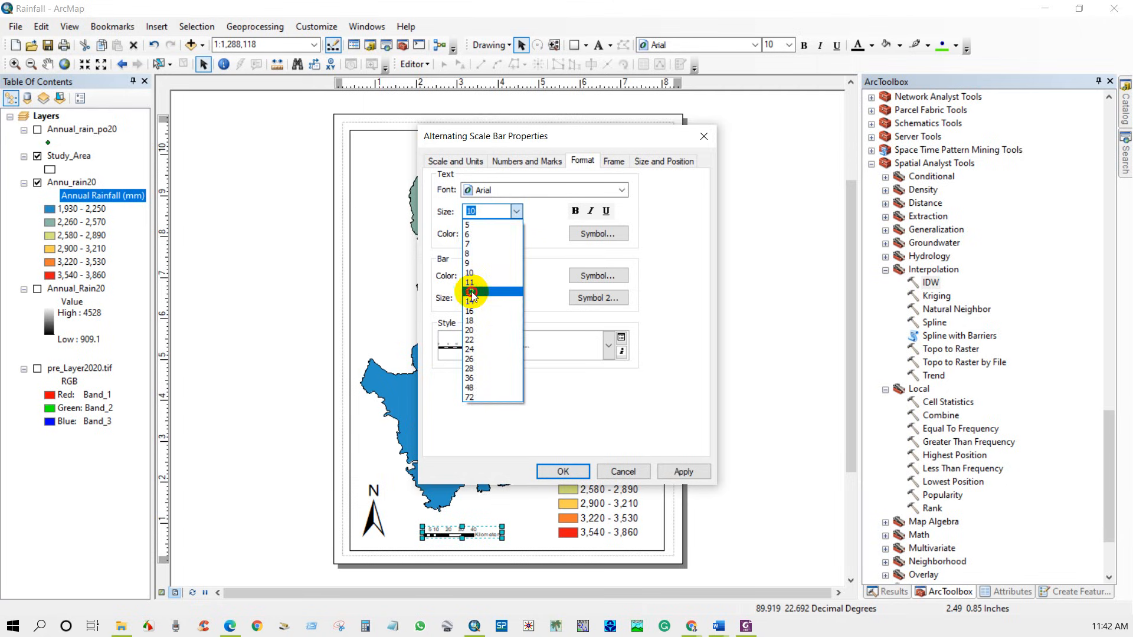
left_click(562, 471)
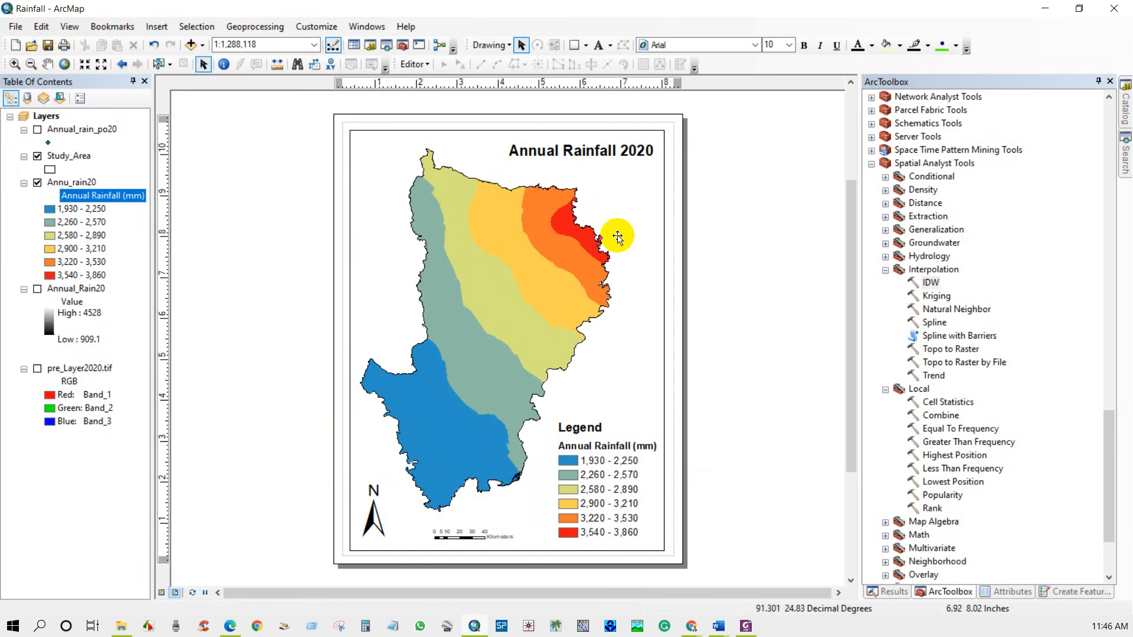
Add a labels-only graticule at one-degree intervals in the data frame's grid settings.
right_click(618, 237)
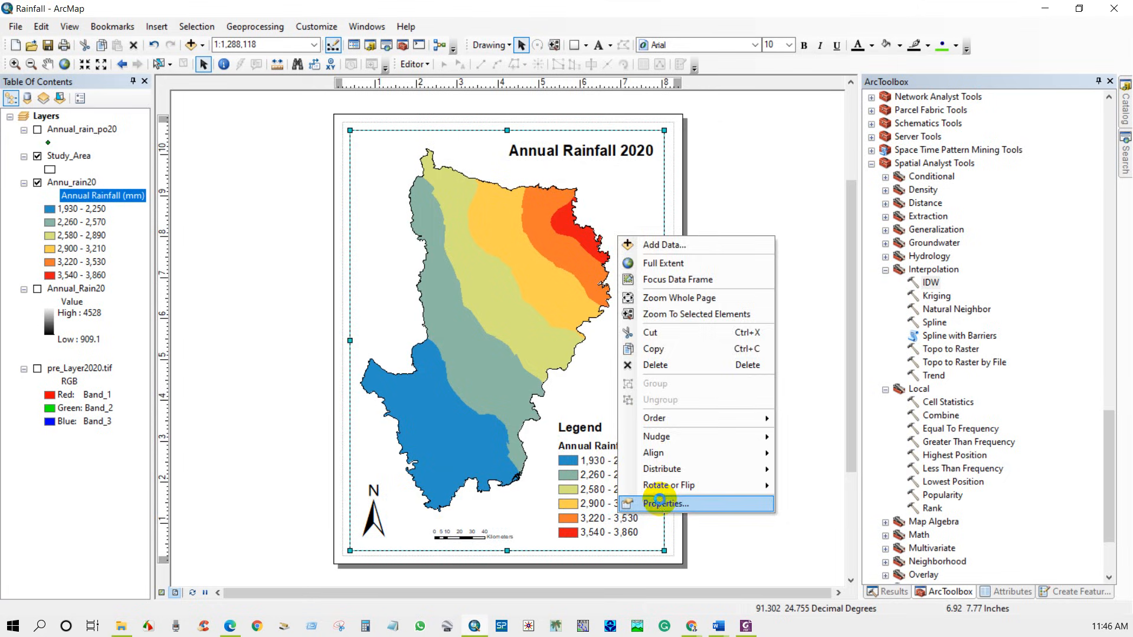
left_click(663, 504)
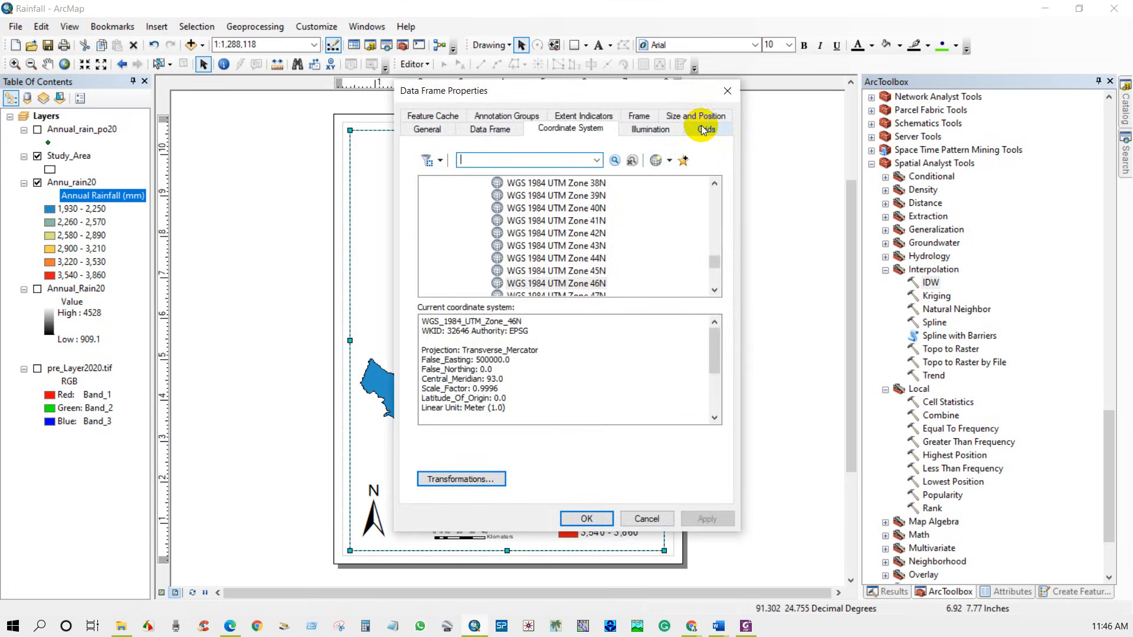
left_click(705, 128)
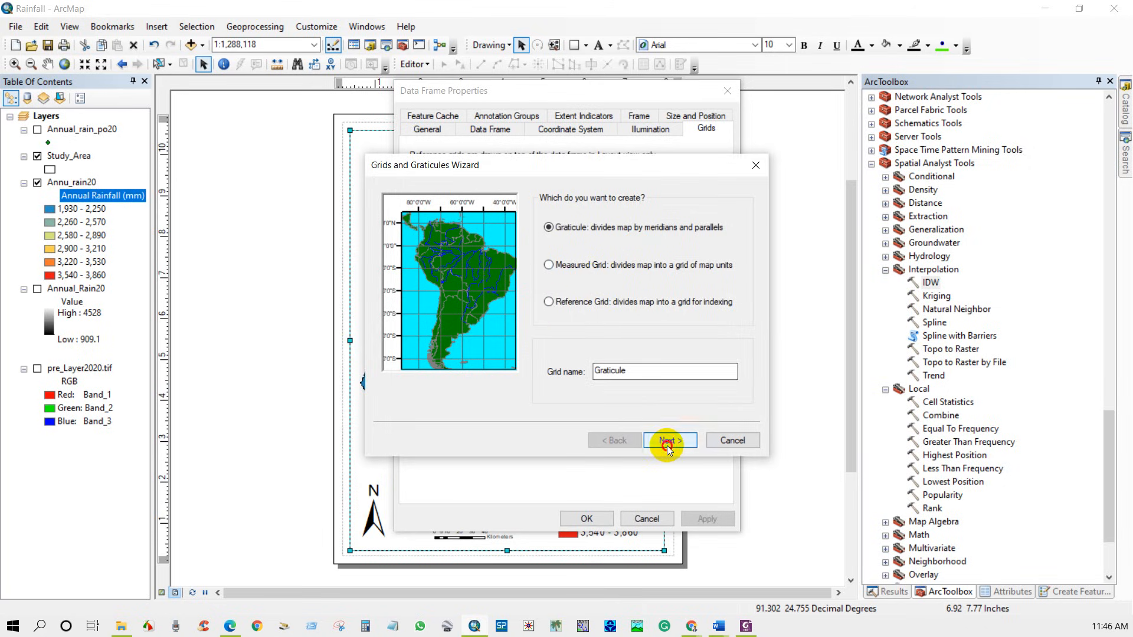
left_click(668, 440)
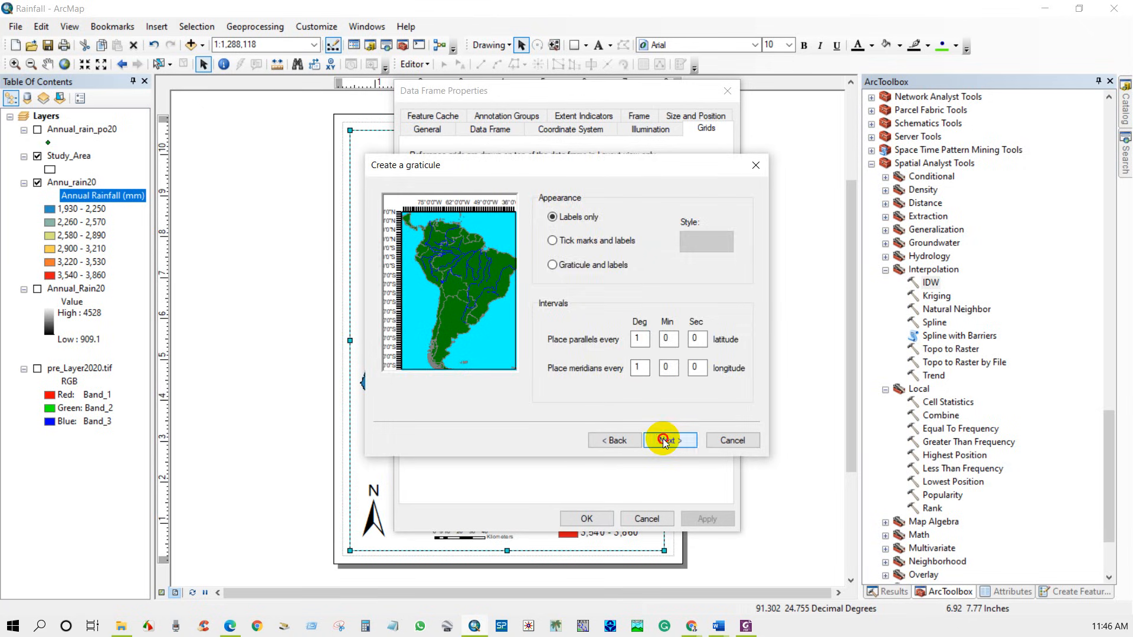
left_click(667, 441)
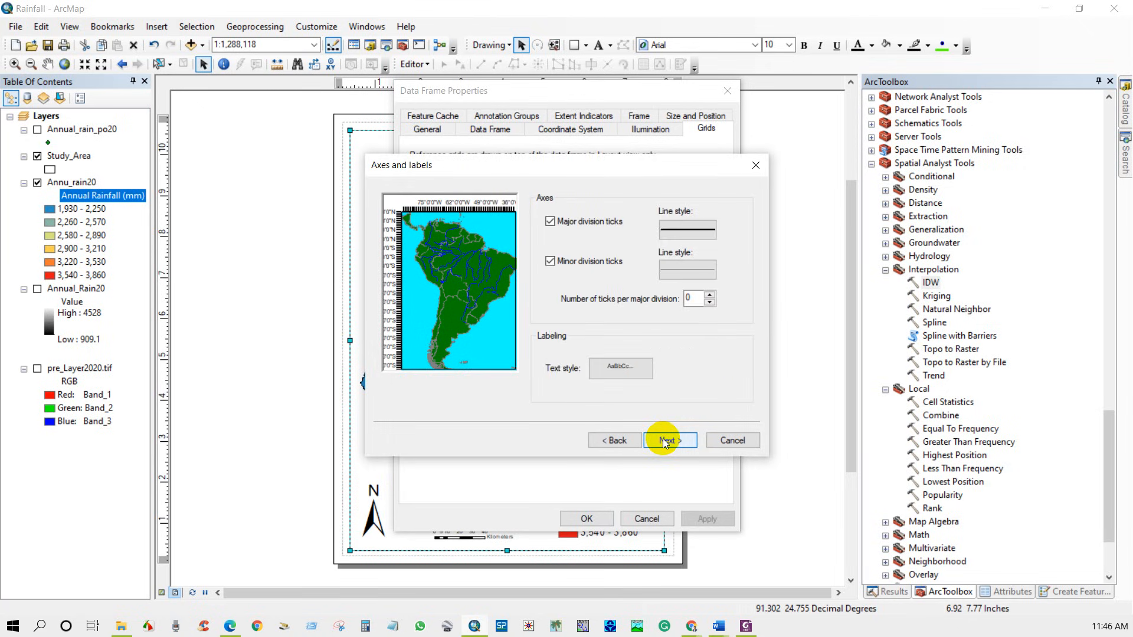
left_click(665, 441)
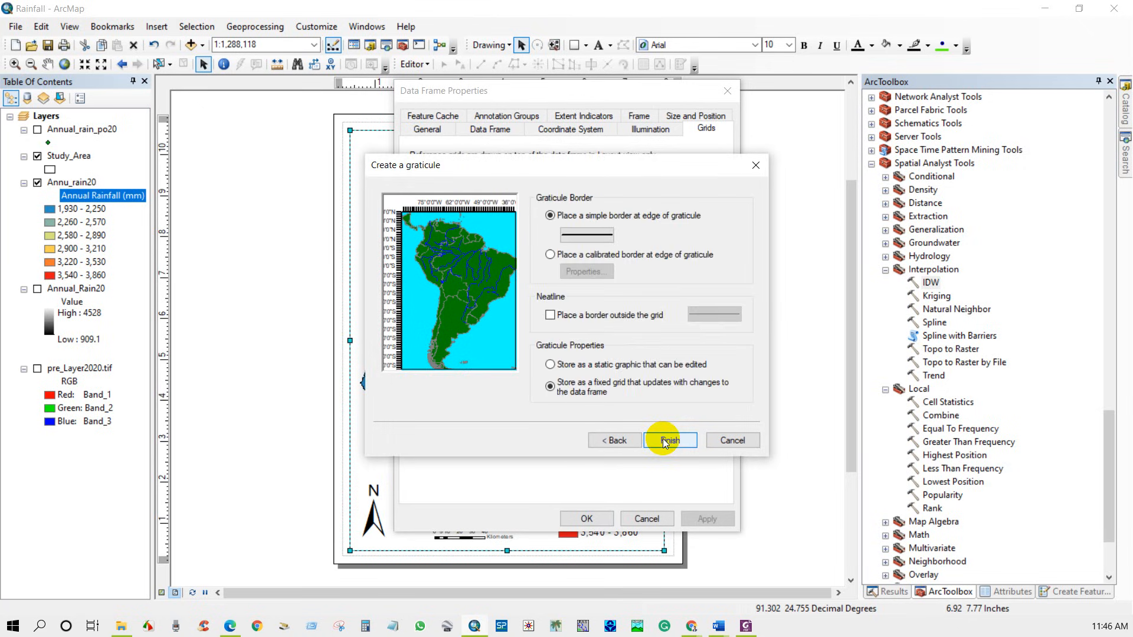
left_click(669, 440)
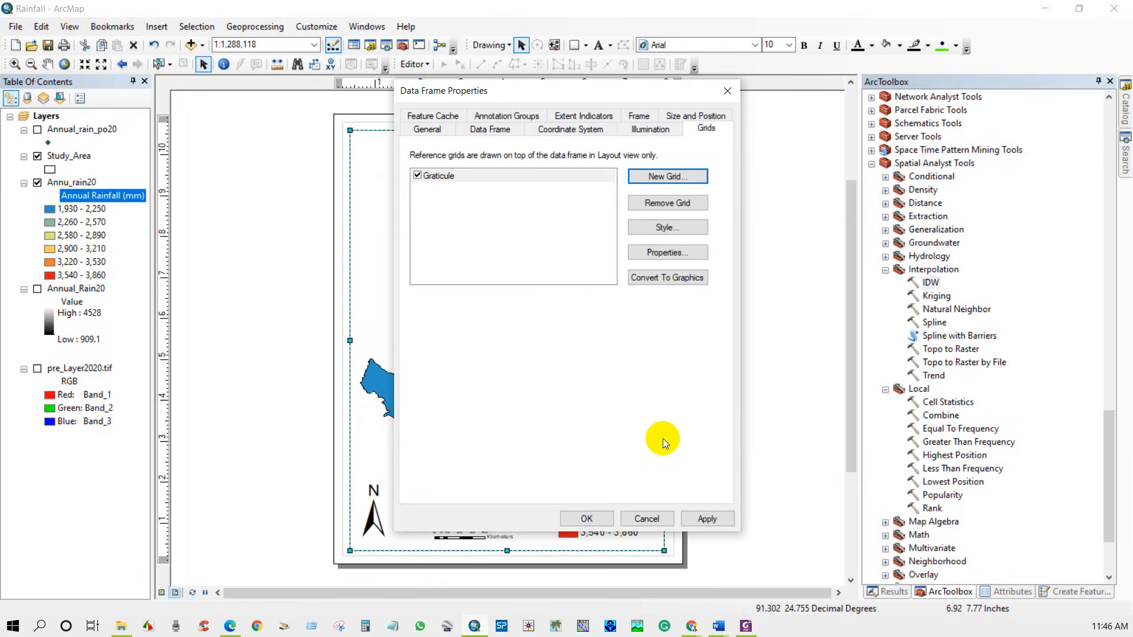
Confirm the graticule interval settings and apply the grid to the data frame.
left_click(666, 252)
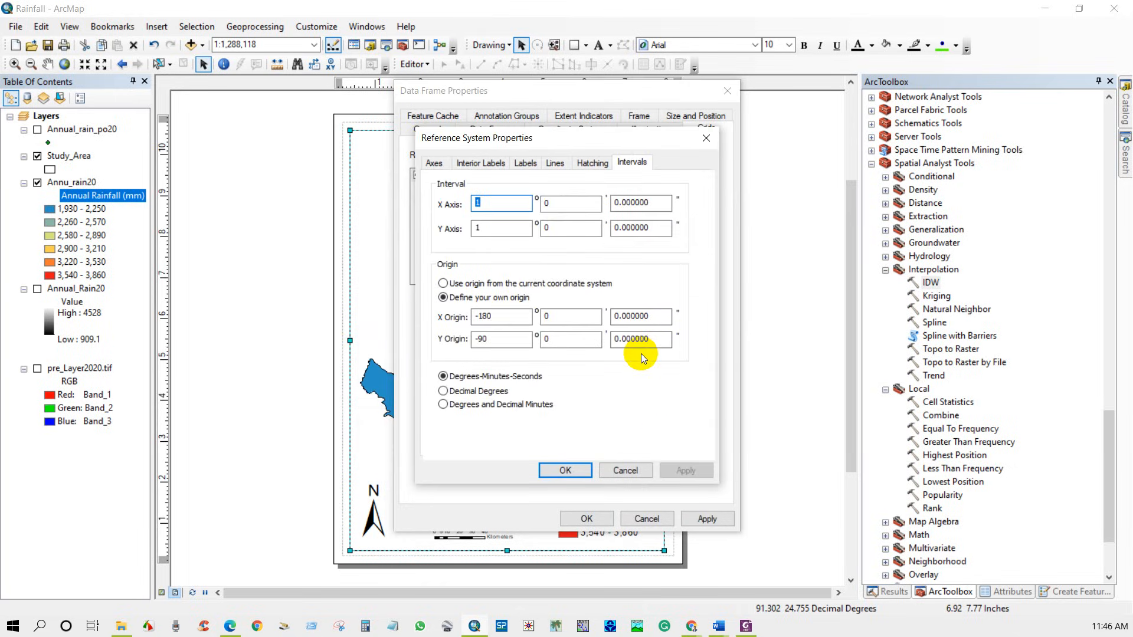
left_click(564, 470)
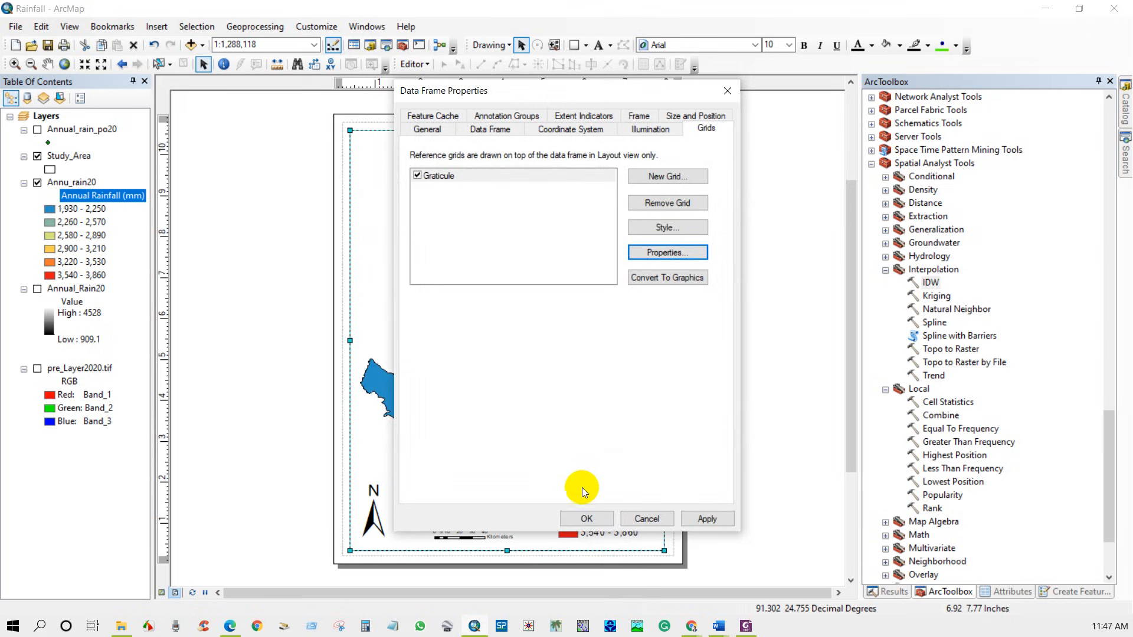
left_click(586, 518)
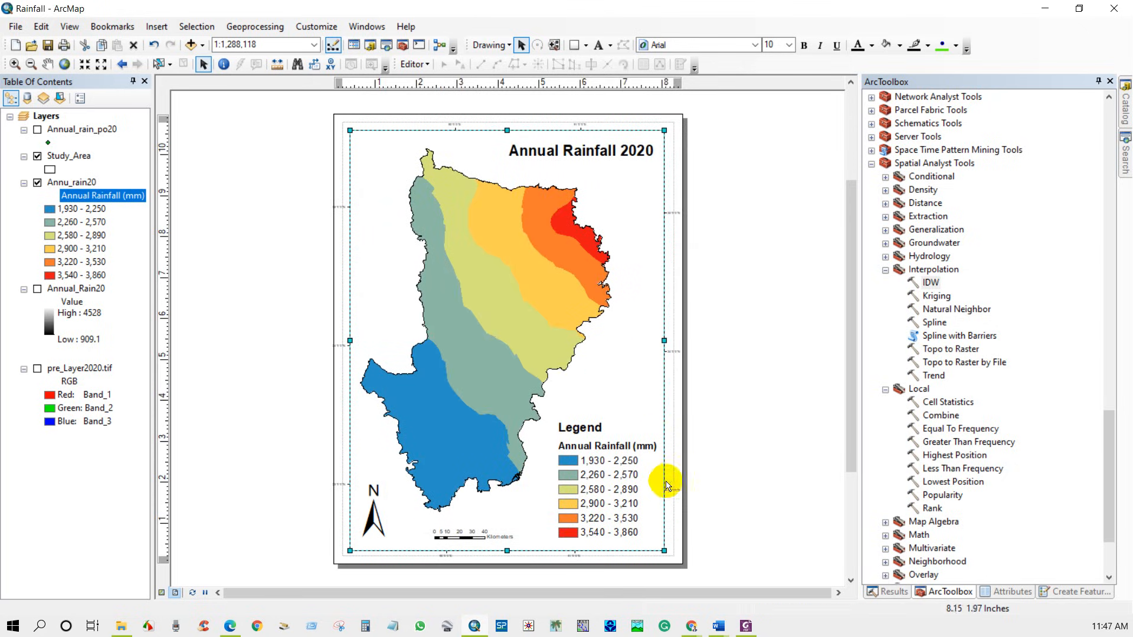
mouse_move(379, 222)
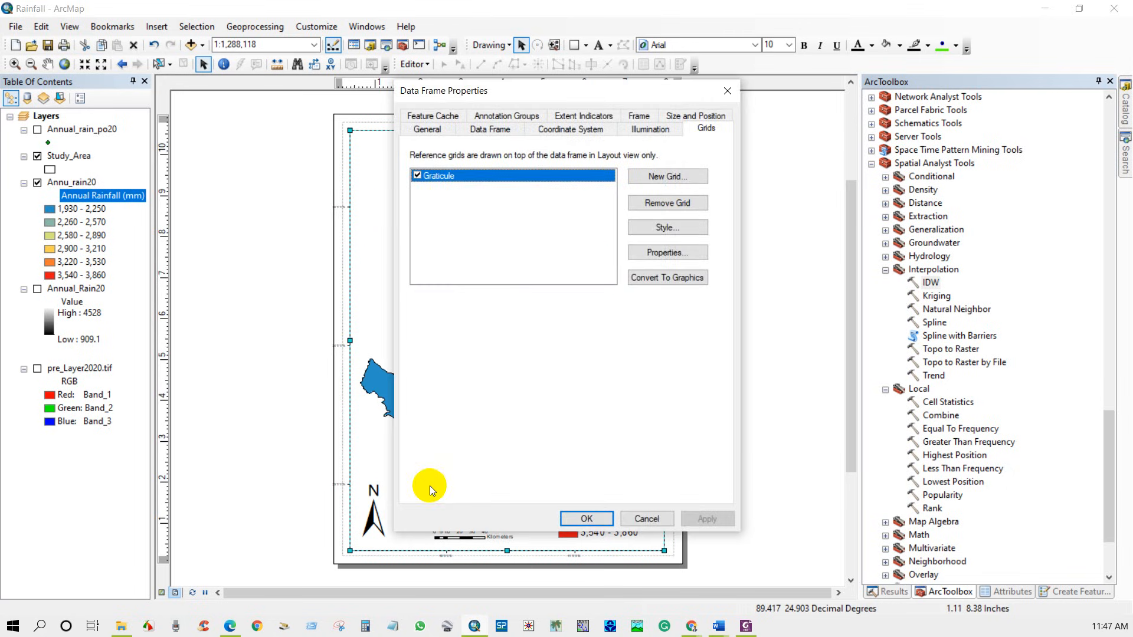
Set graticule labels to offset 7, size 10, with vertical left and right labels.
left_click(666, 252)
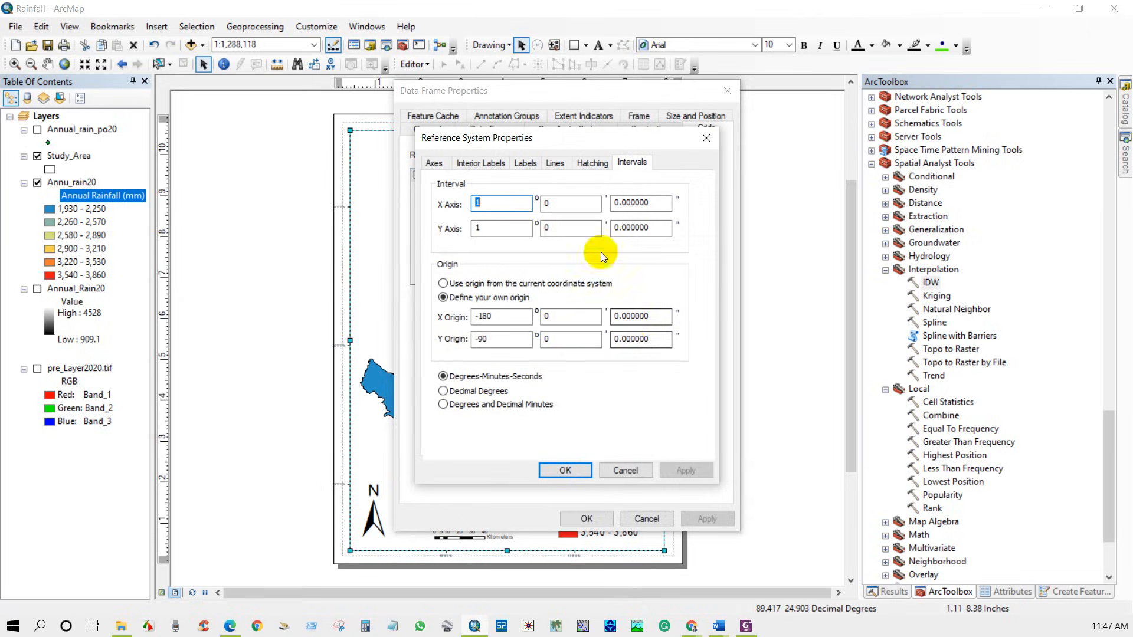
left_click(524, 163)
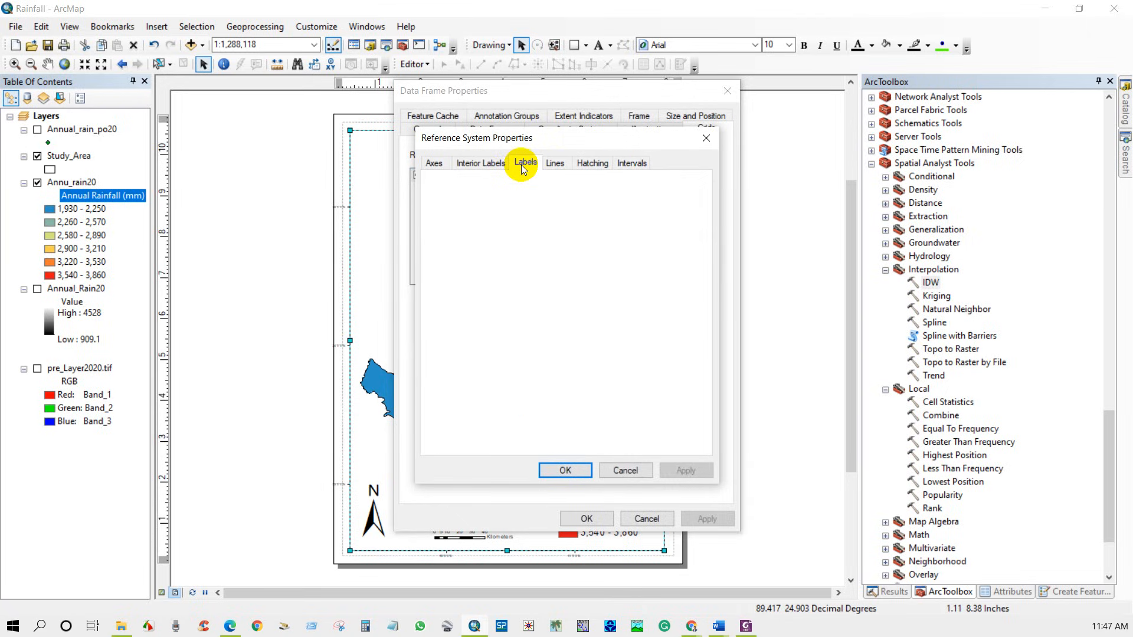
left_click(525, 163)
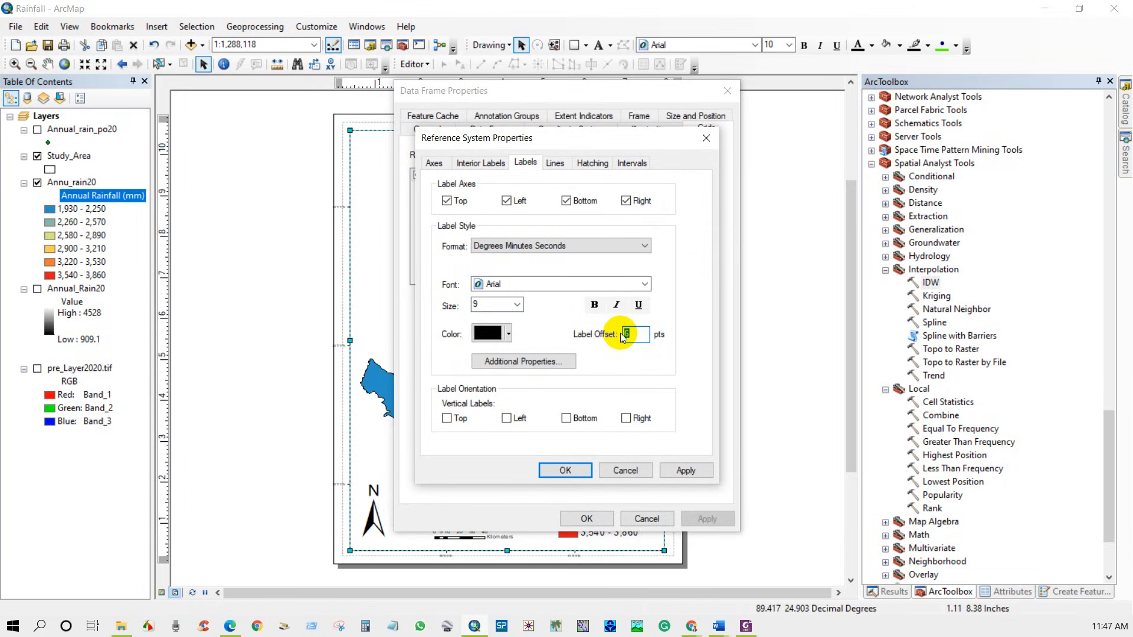
type("7")
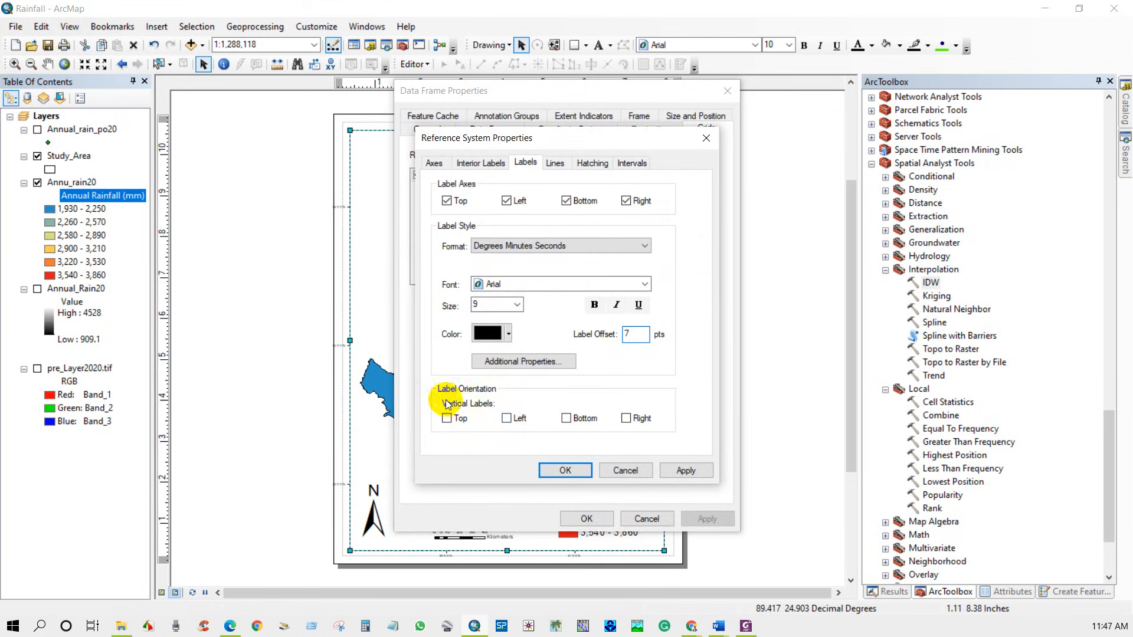
left_click(507, 417)
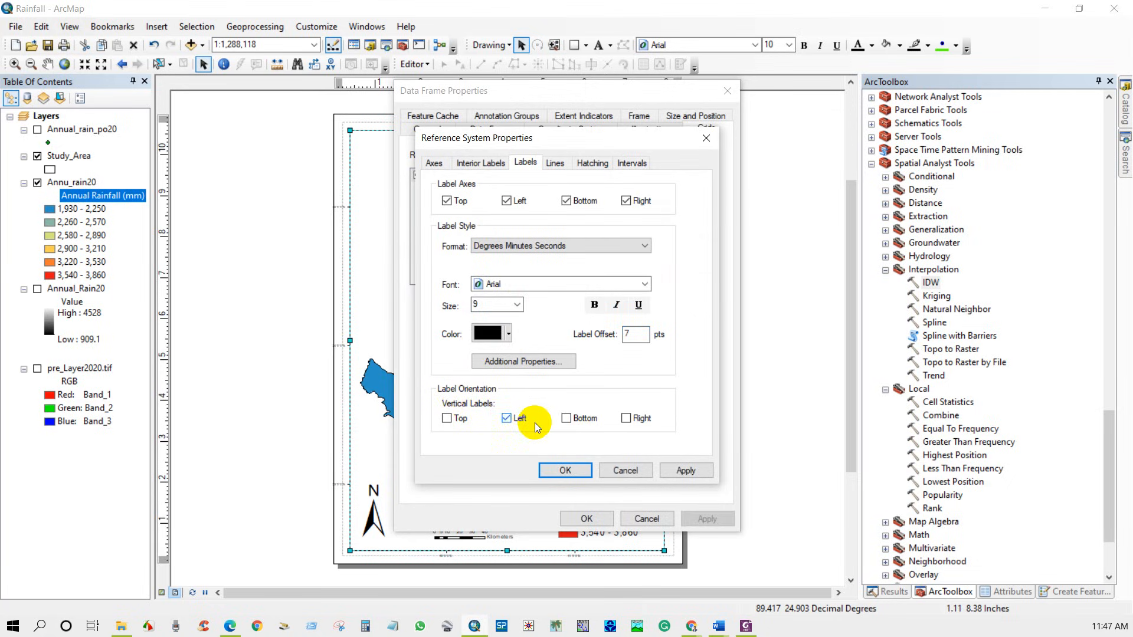
left_click(625, 418)
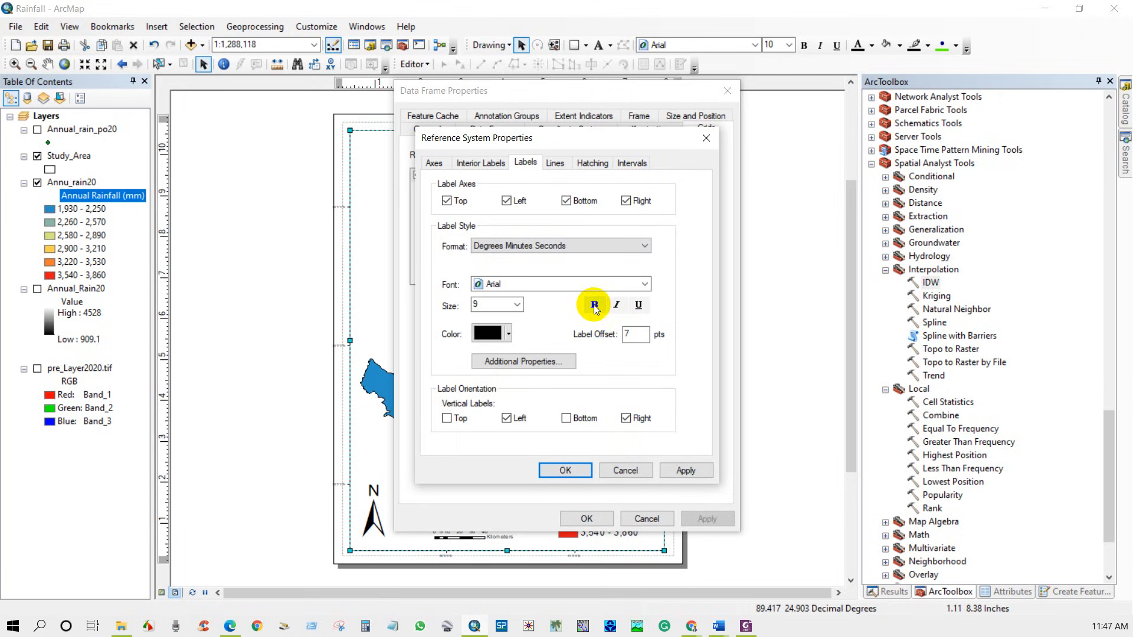
left_click(515, 305)
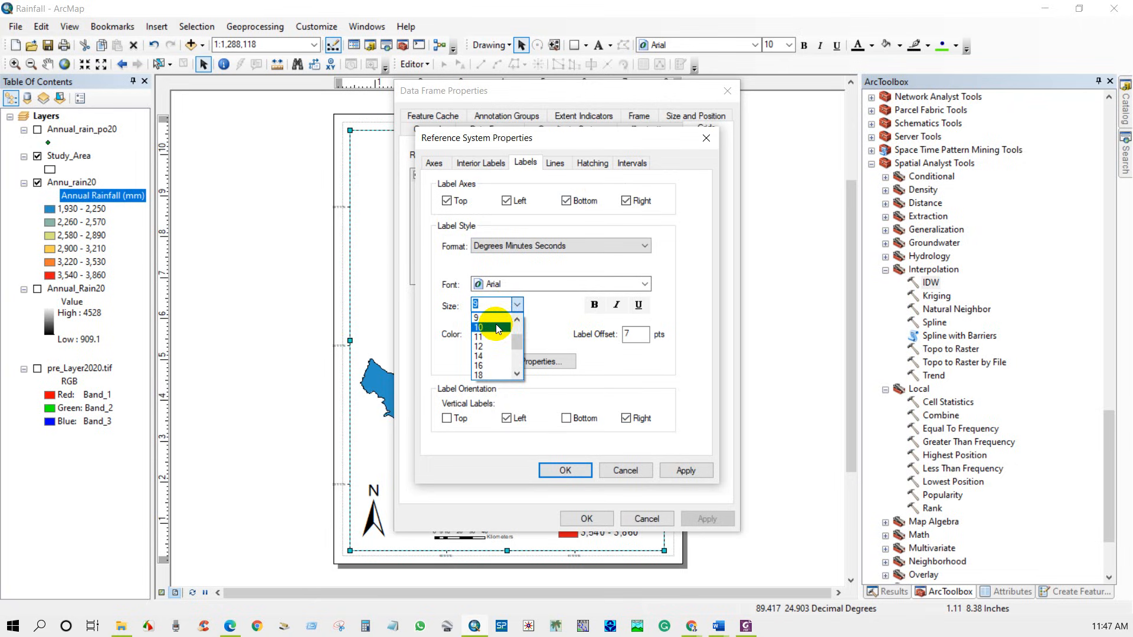
left_click(479, 328)
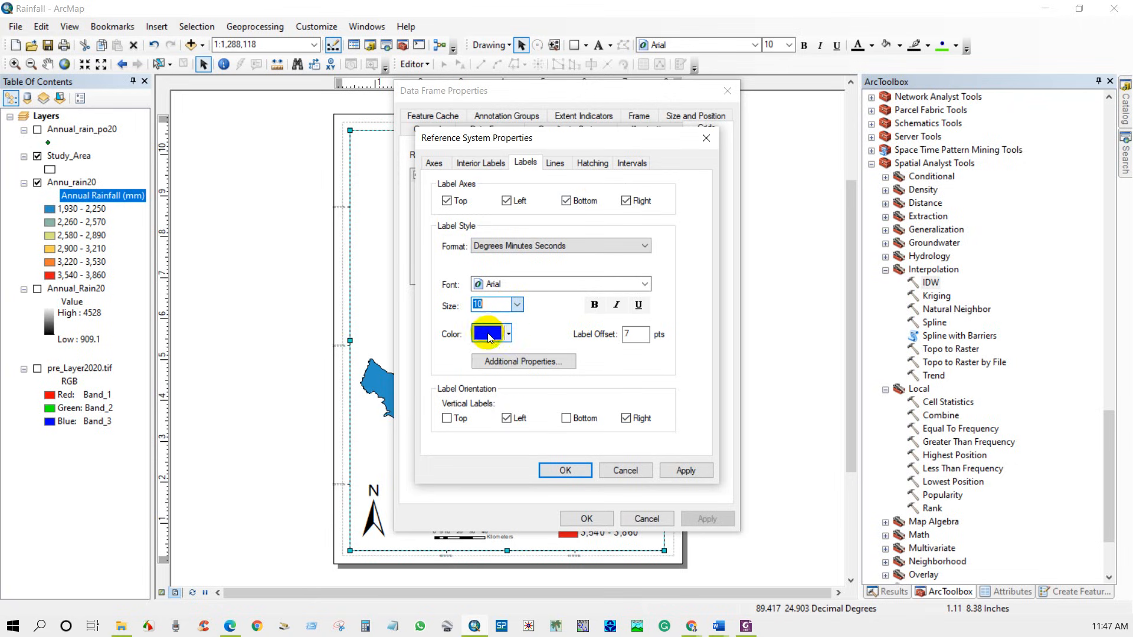
left_click(564, 469)
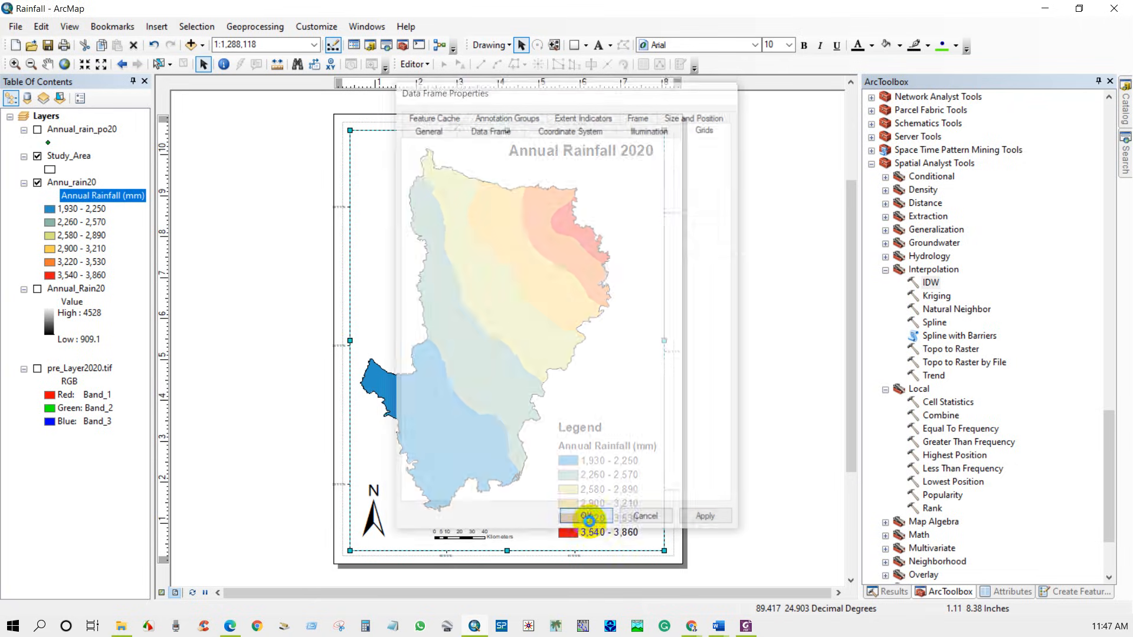
left_click(586, 515)
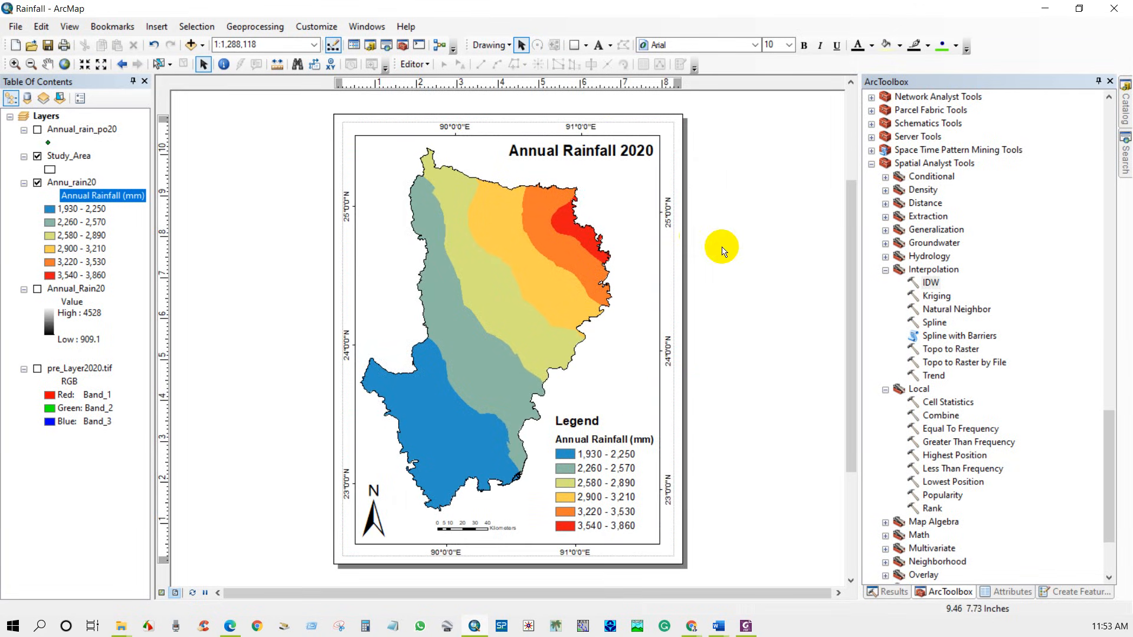
Export the map as Rainfall.jpg at 600 dpi into Desktop\Rainfall.
left_click(14, 27)
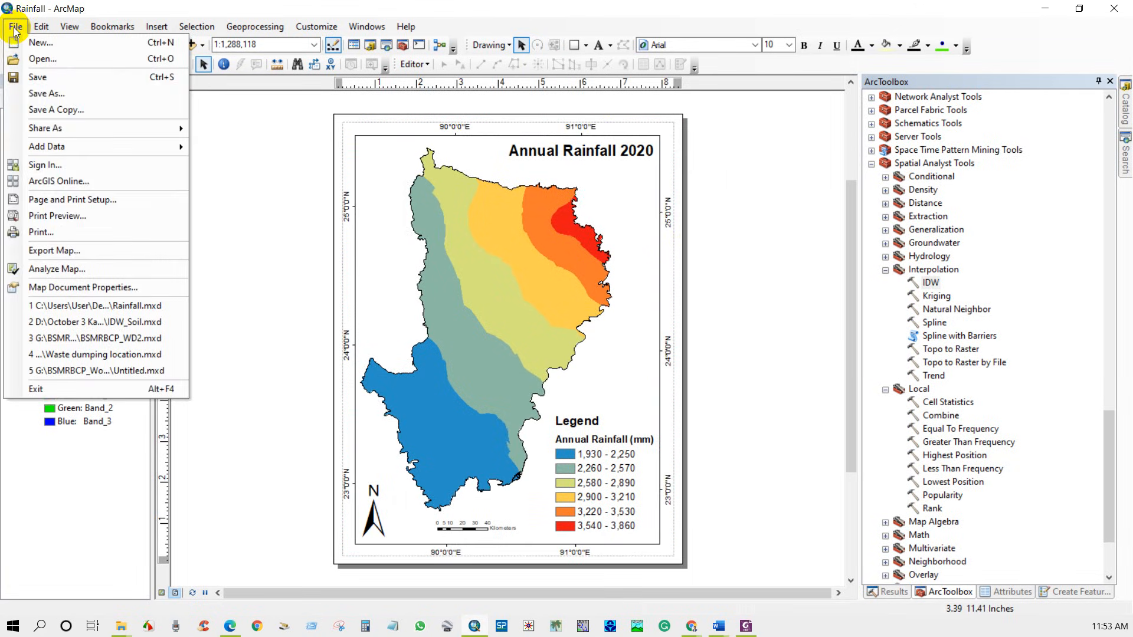
left_click(53, 250)
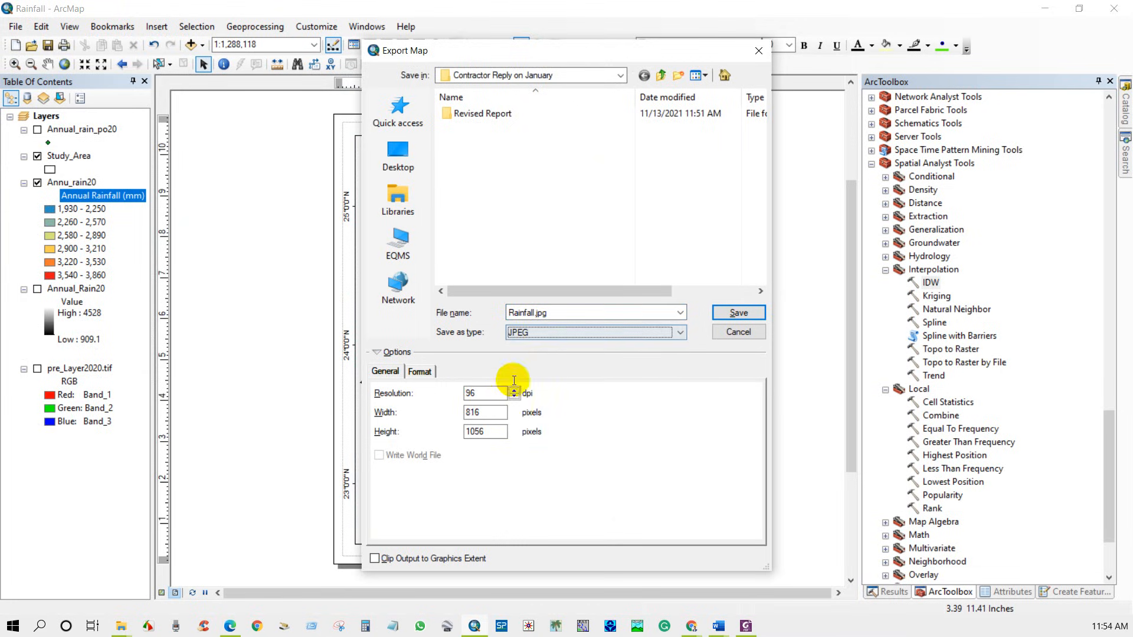
left_click(484, 393)
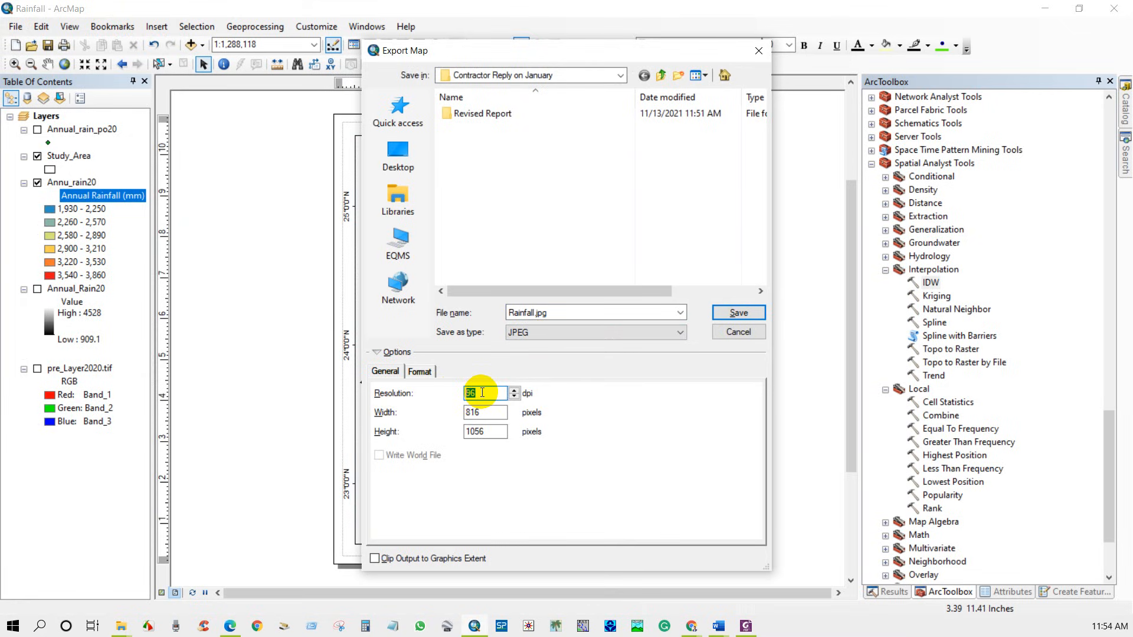
type("6")
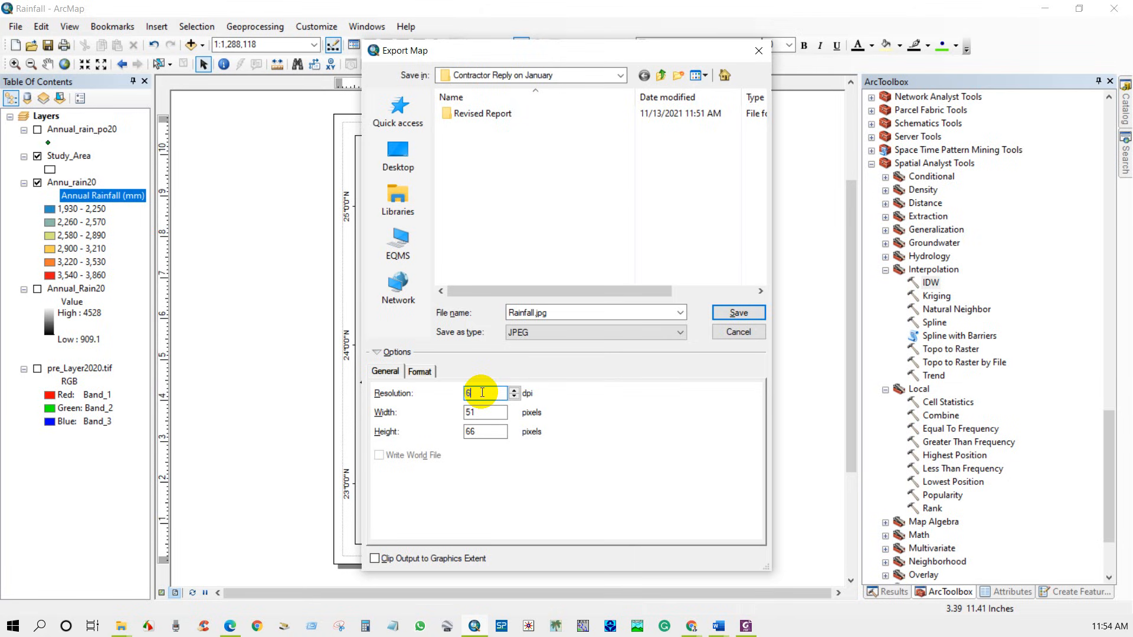
type("00")
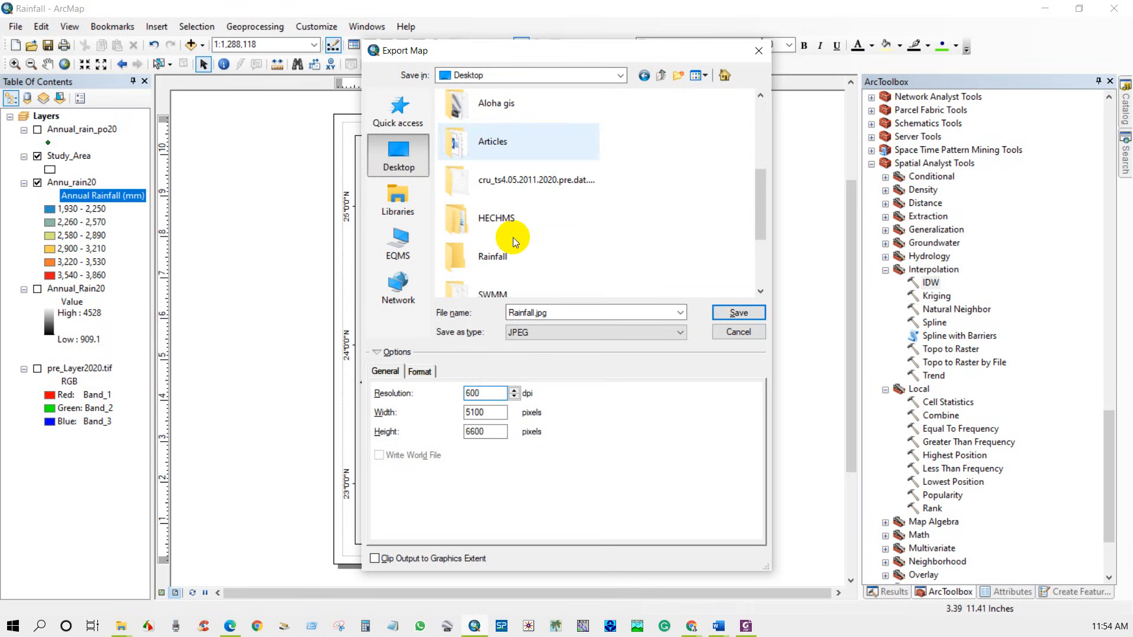
double_click(493, 257)
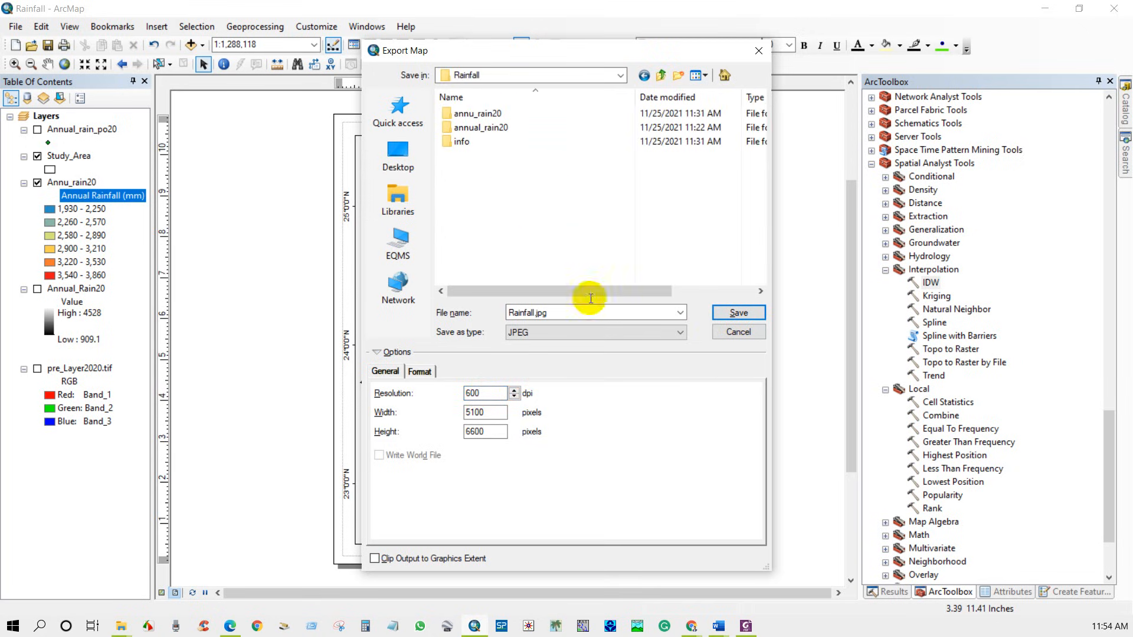
left_click(737, 313)
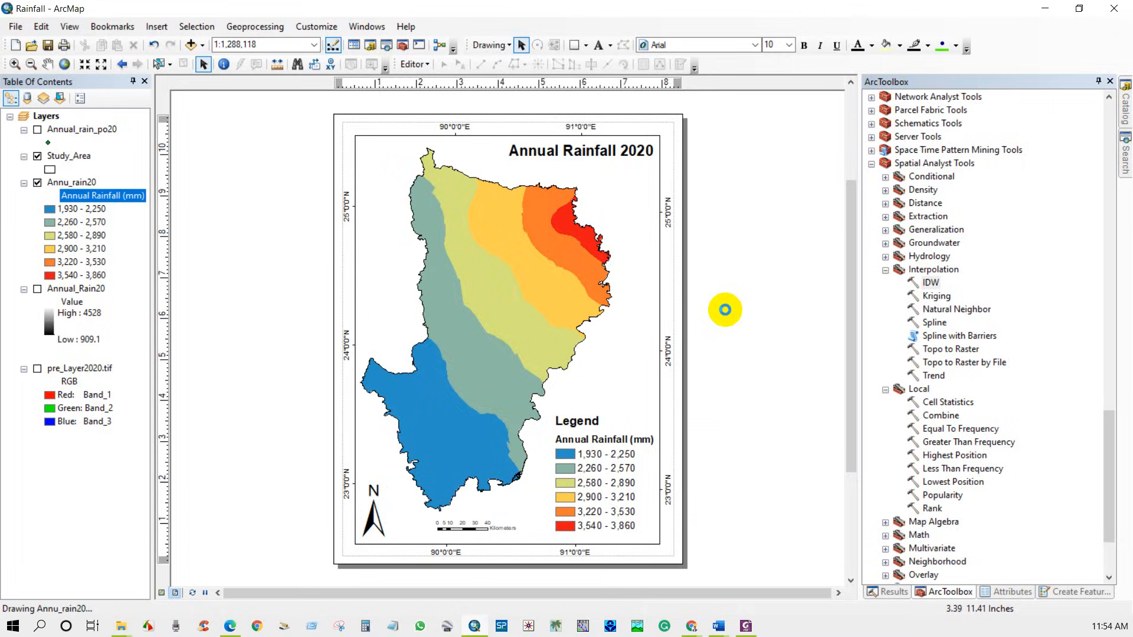
Open Rainfall.jpg from the Desktop Rainfall folder via File Explorer.
left_click(120, 625)
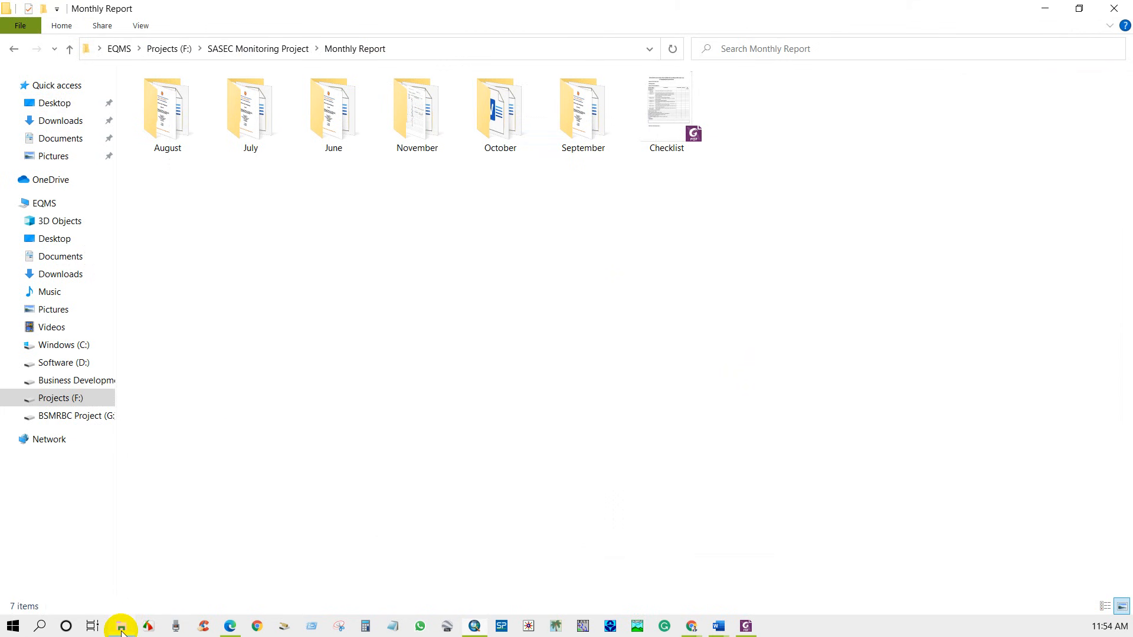
left_click(55, 103)
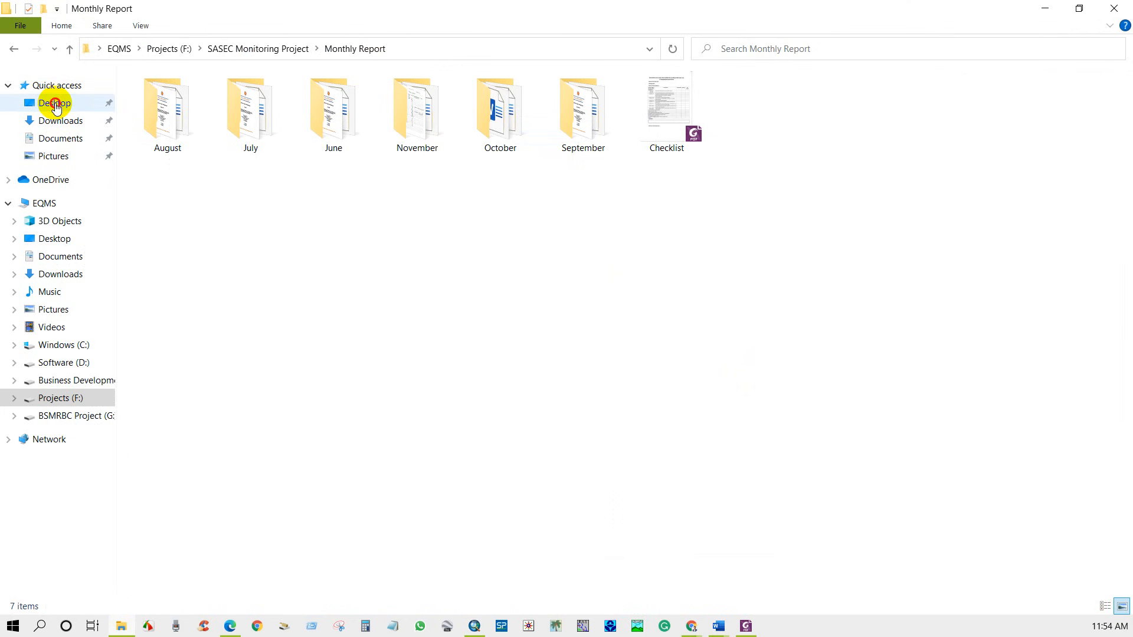
left_click(55, 103)
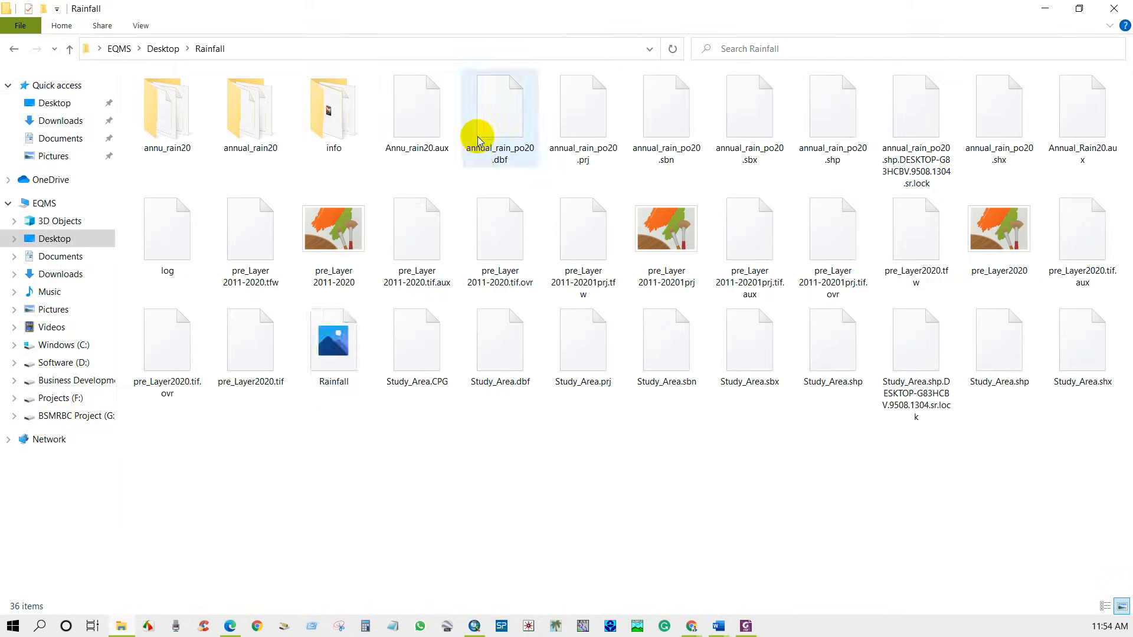
left_click(333, 339)
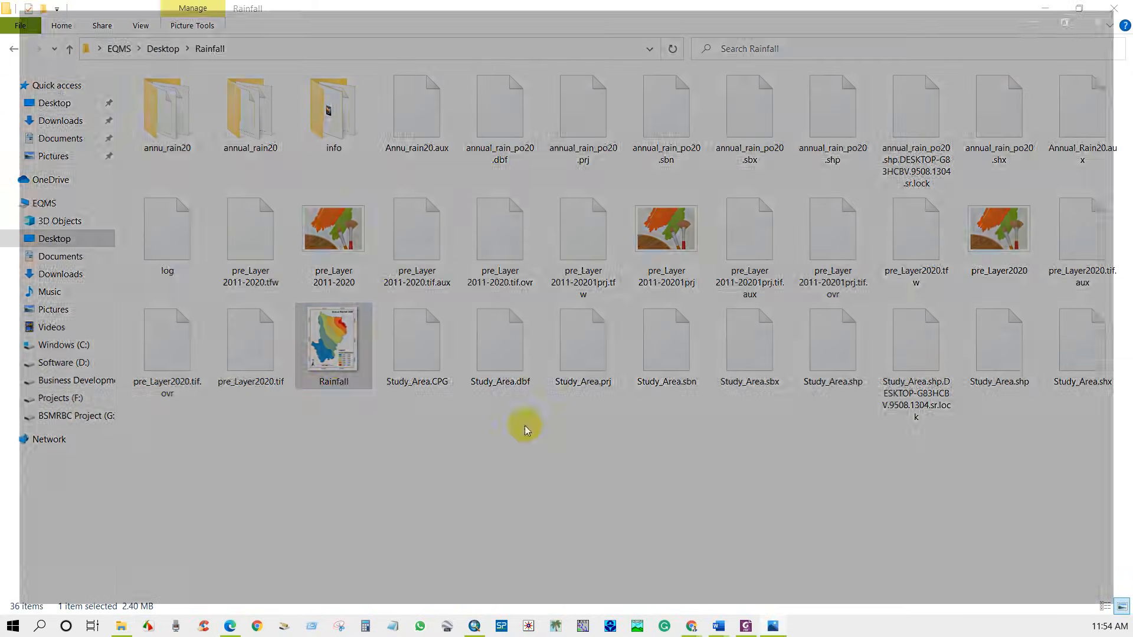
double_click(333, 346)
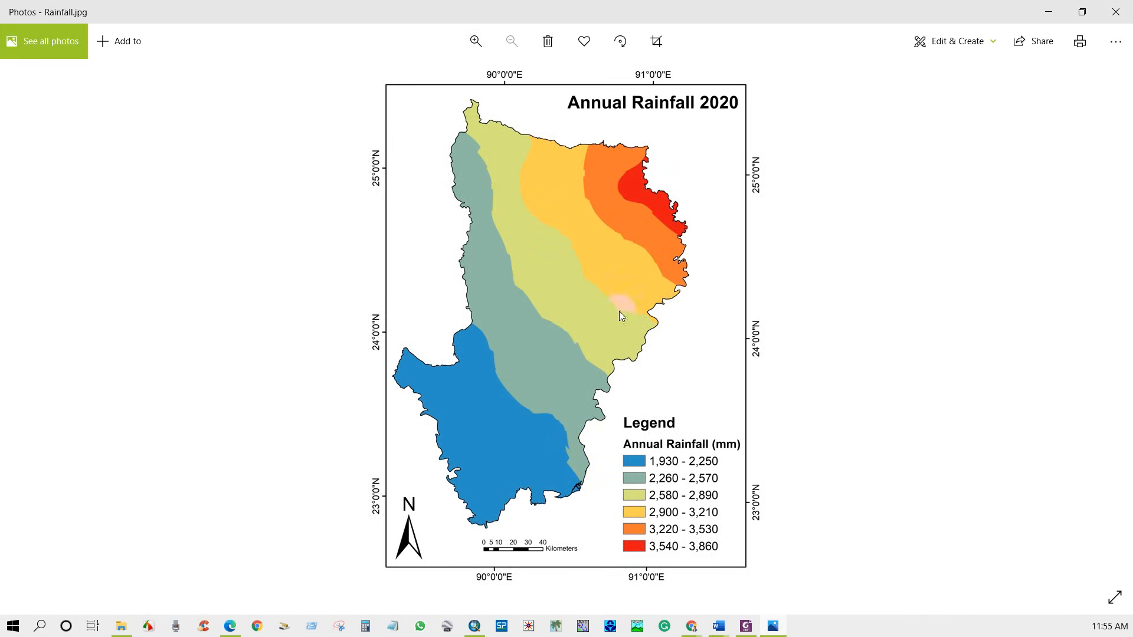